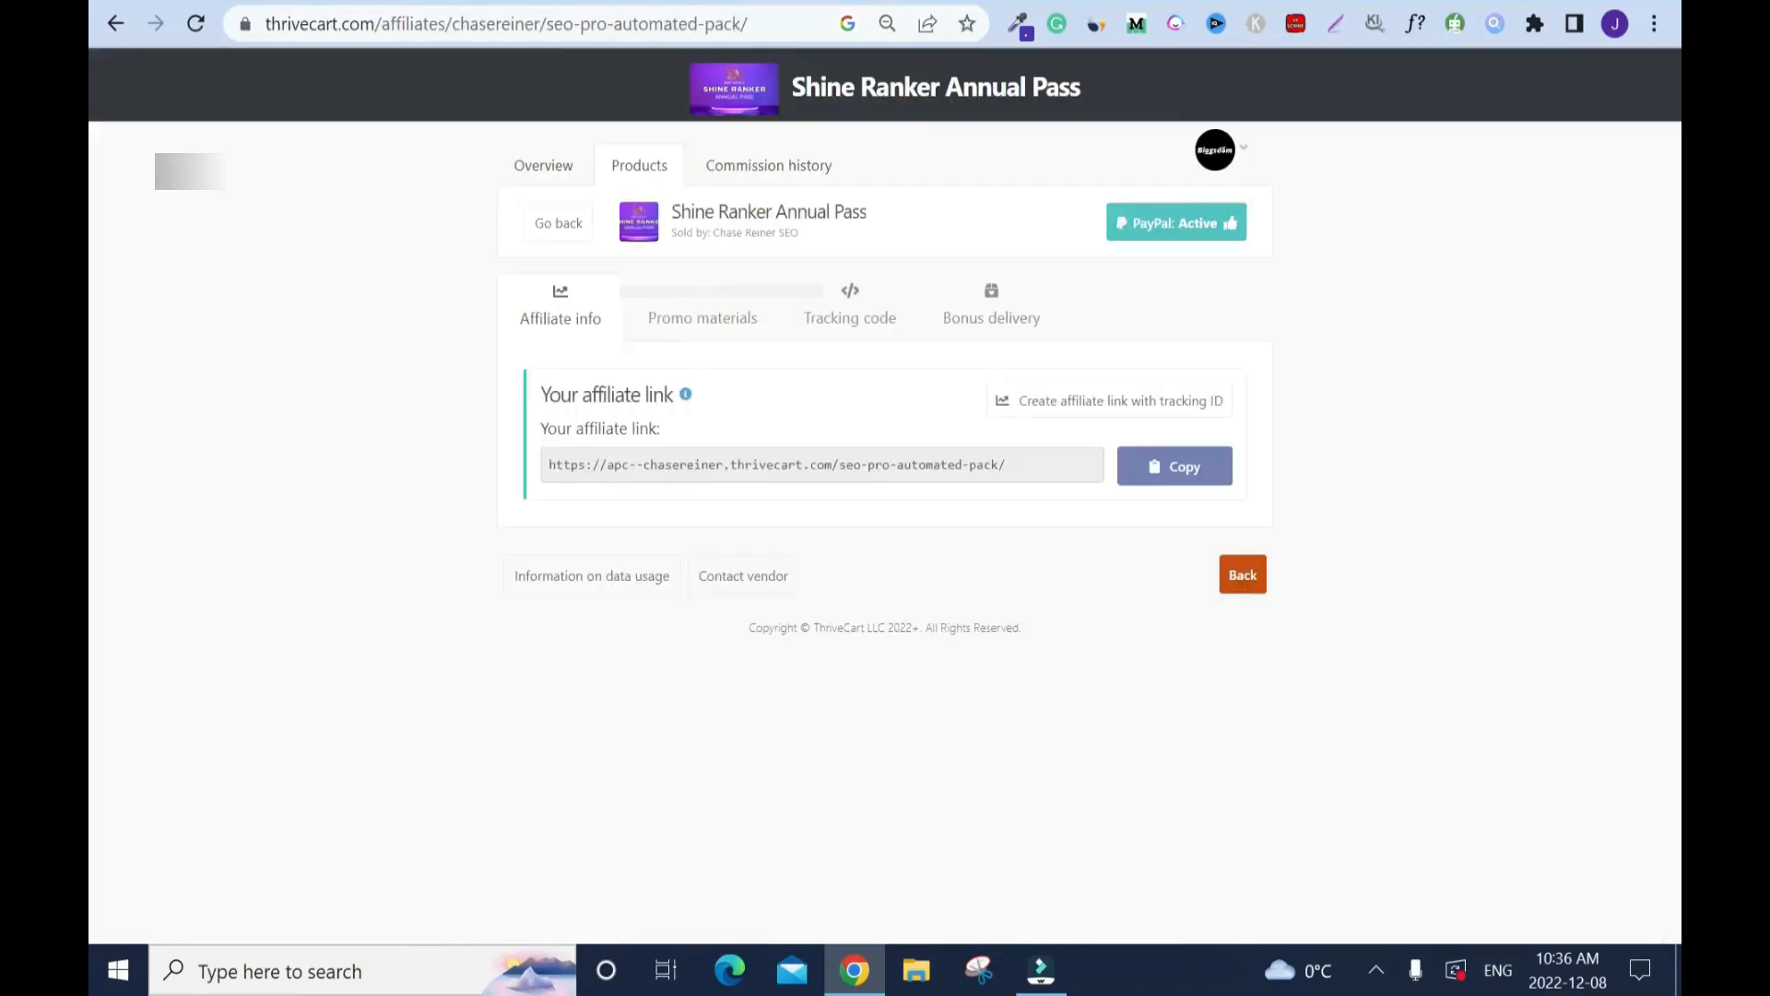
{"action": "mouse_move", "coordinate": [701, 512]}
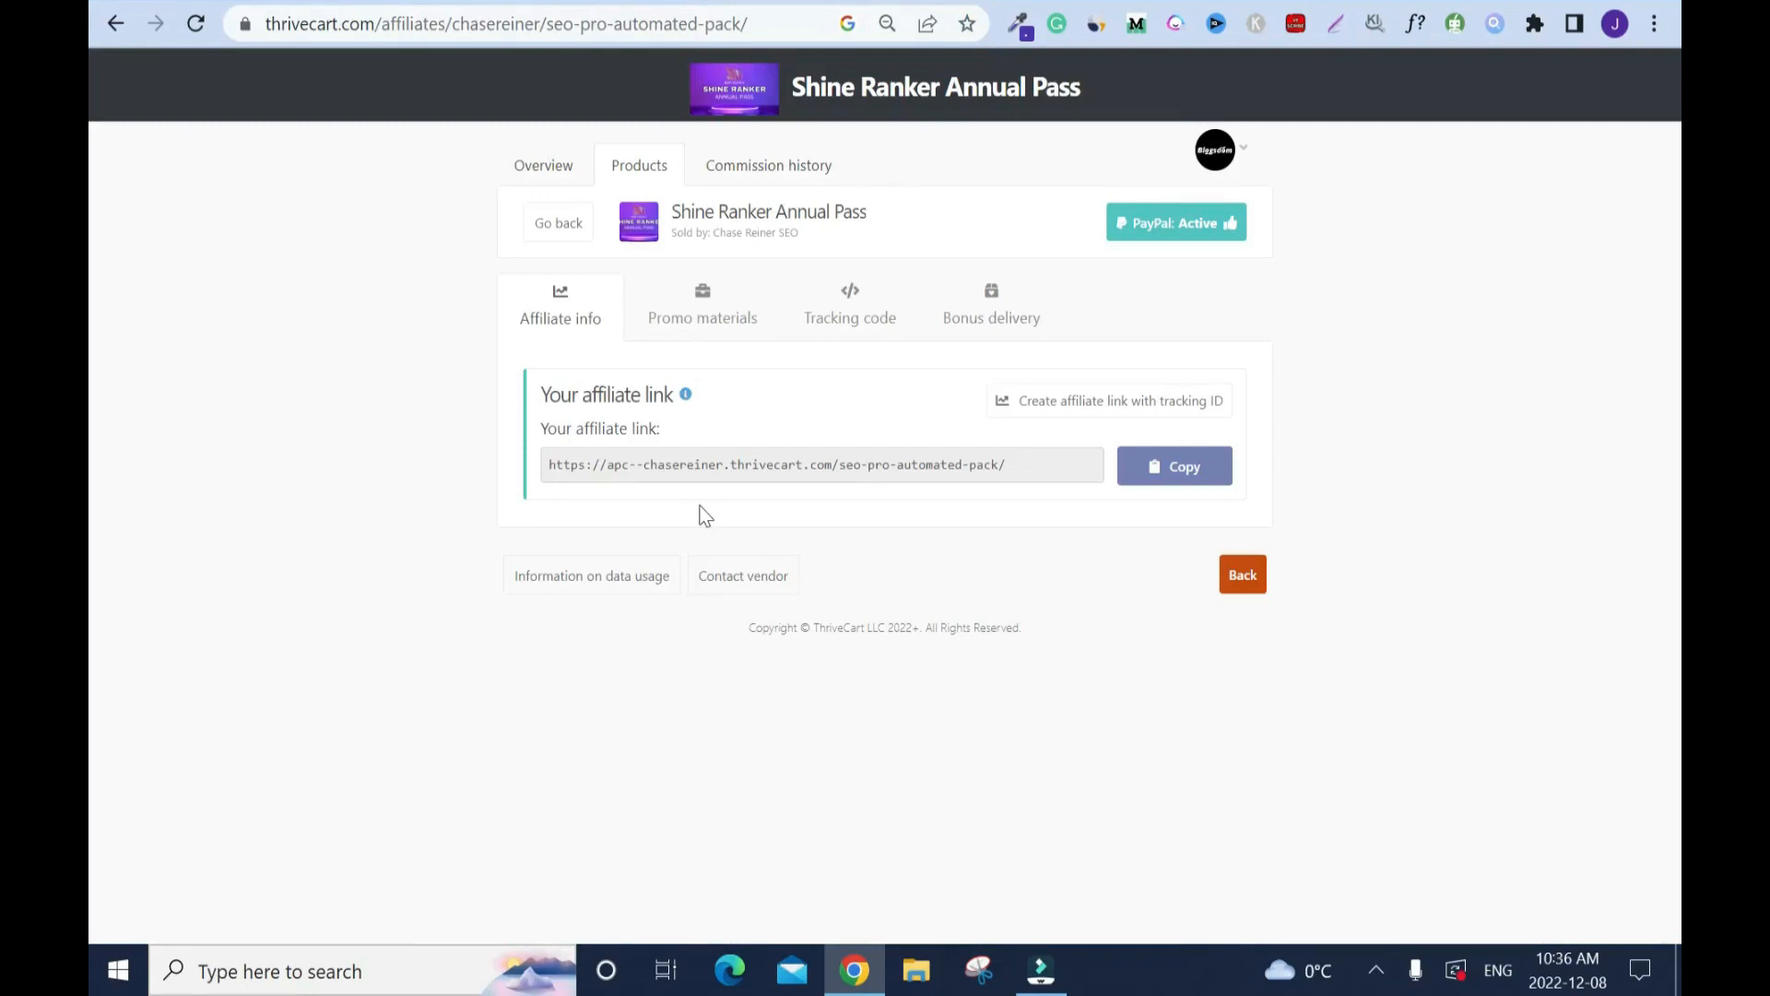
{"action": "mouse_move", "coordinate": [841, 535]}
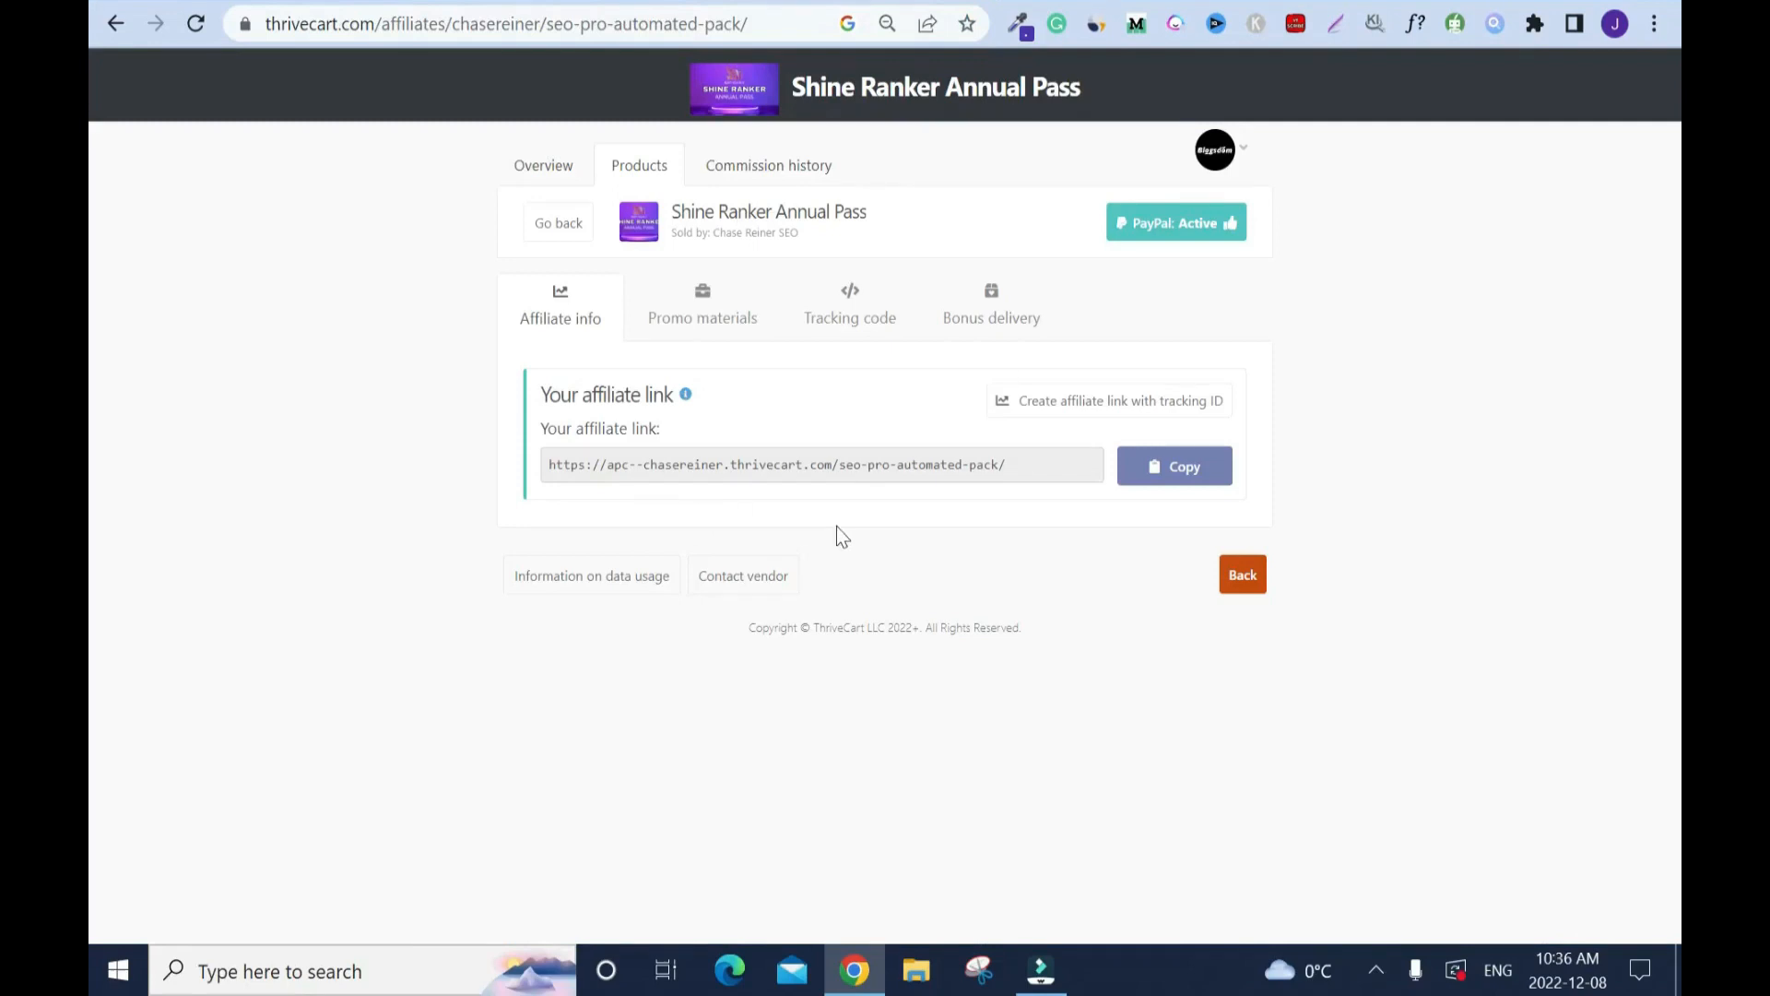
{"action": "mouse_move", "coordinate": [979, 568]}
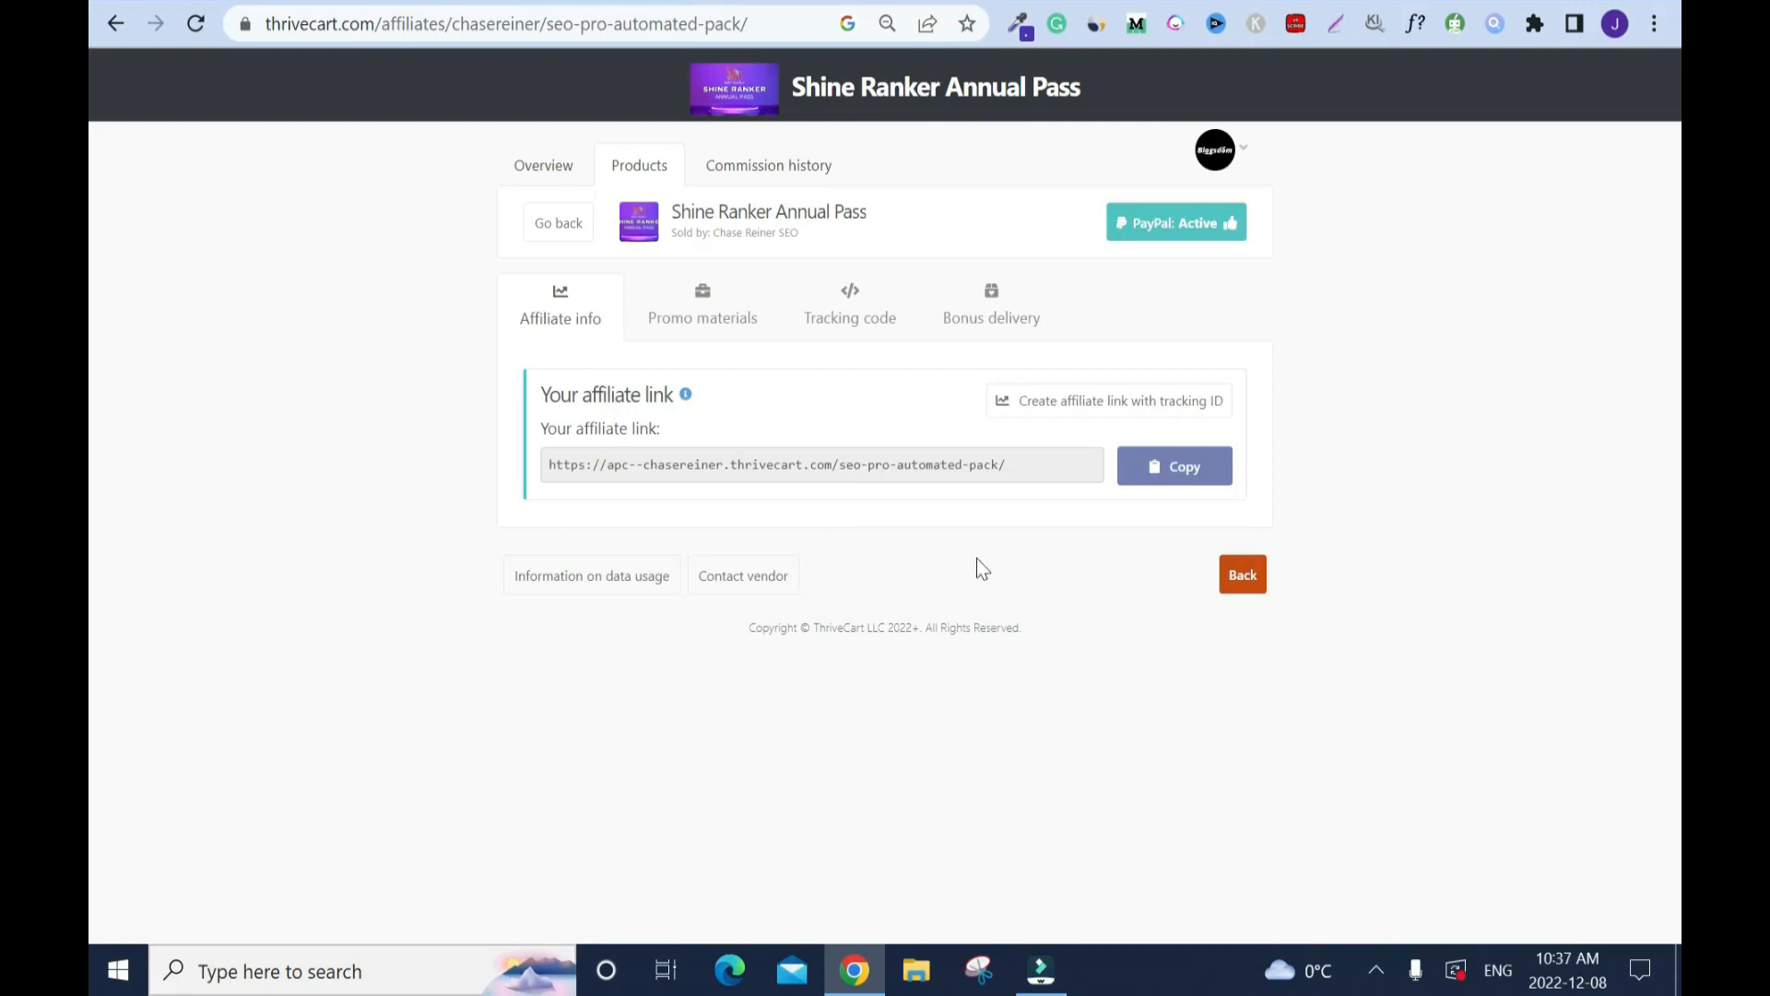
{"action": "mouse_move", "coordinate": [992, 557]}
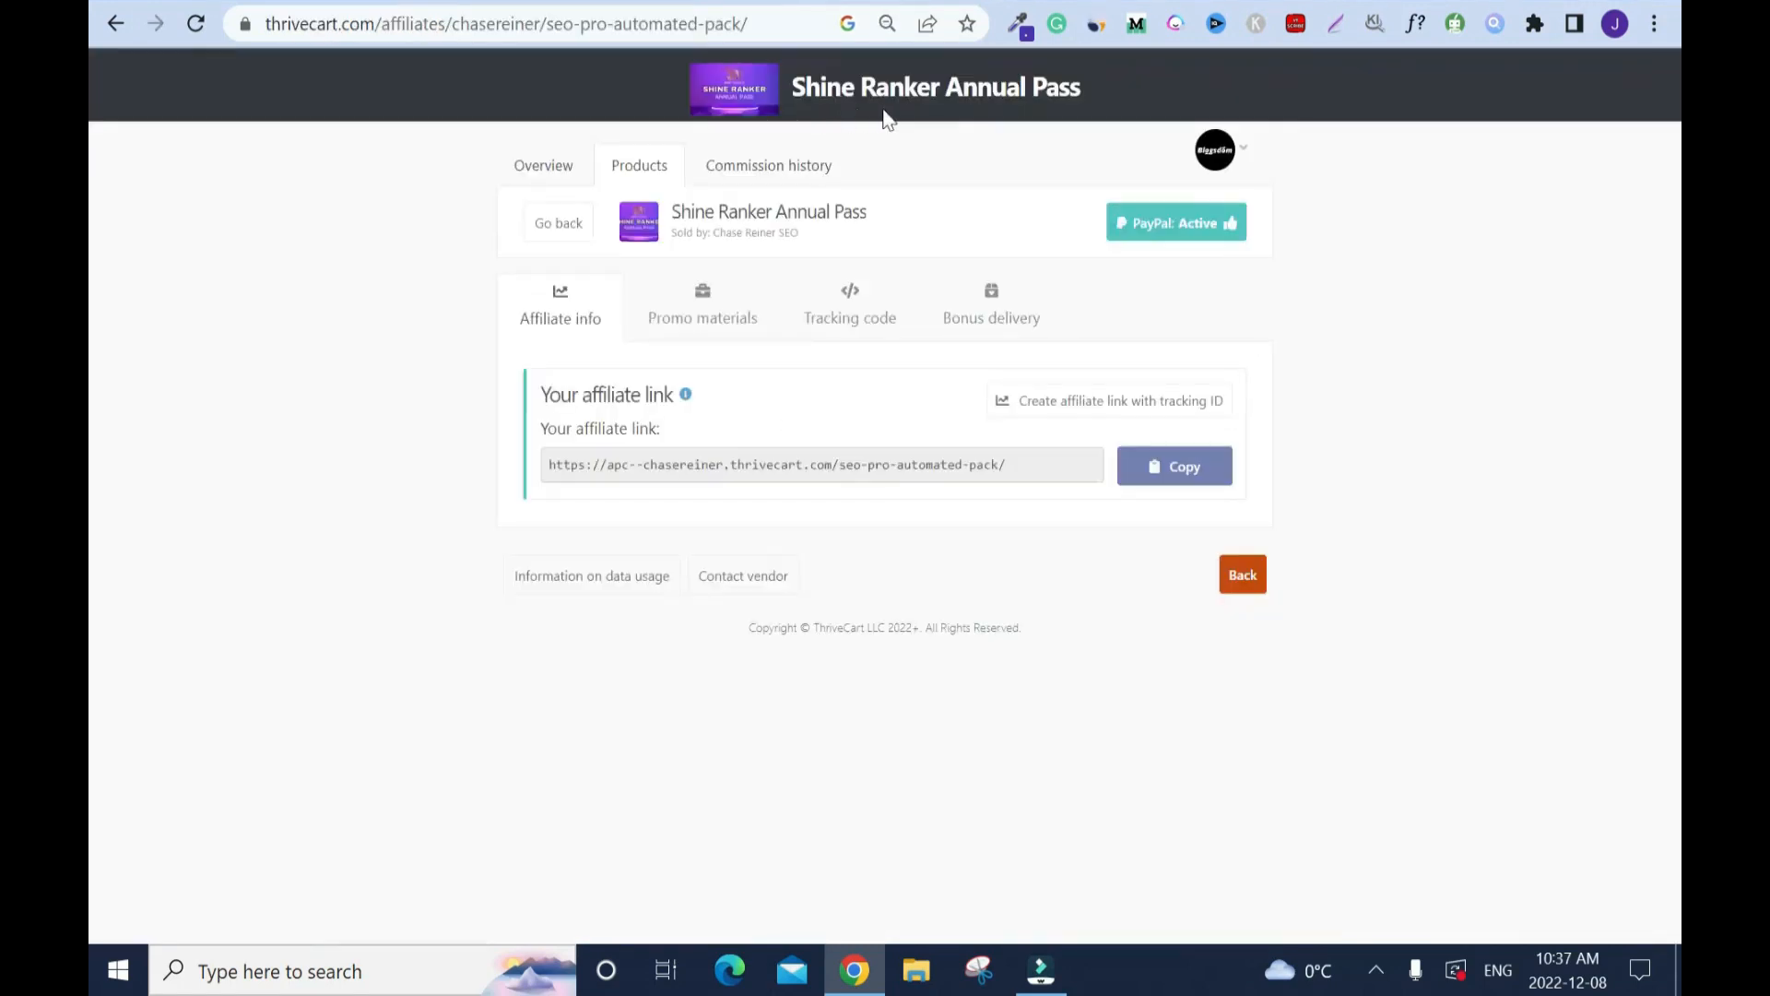
{"action": "mouse_move", "coordinate": [926, 111]}
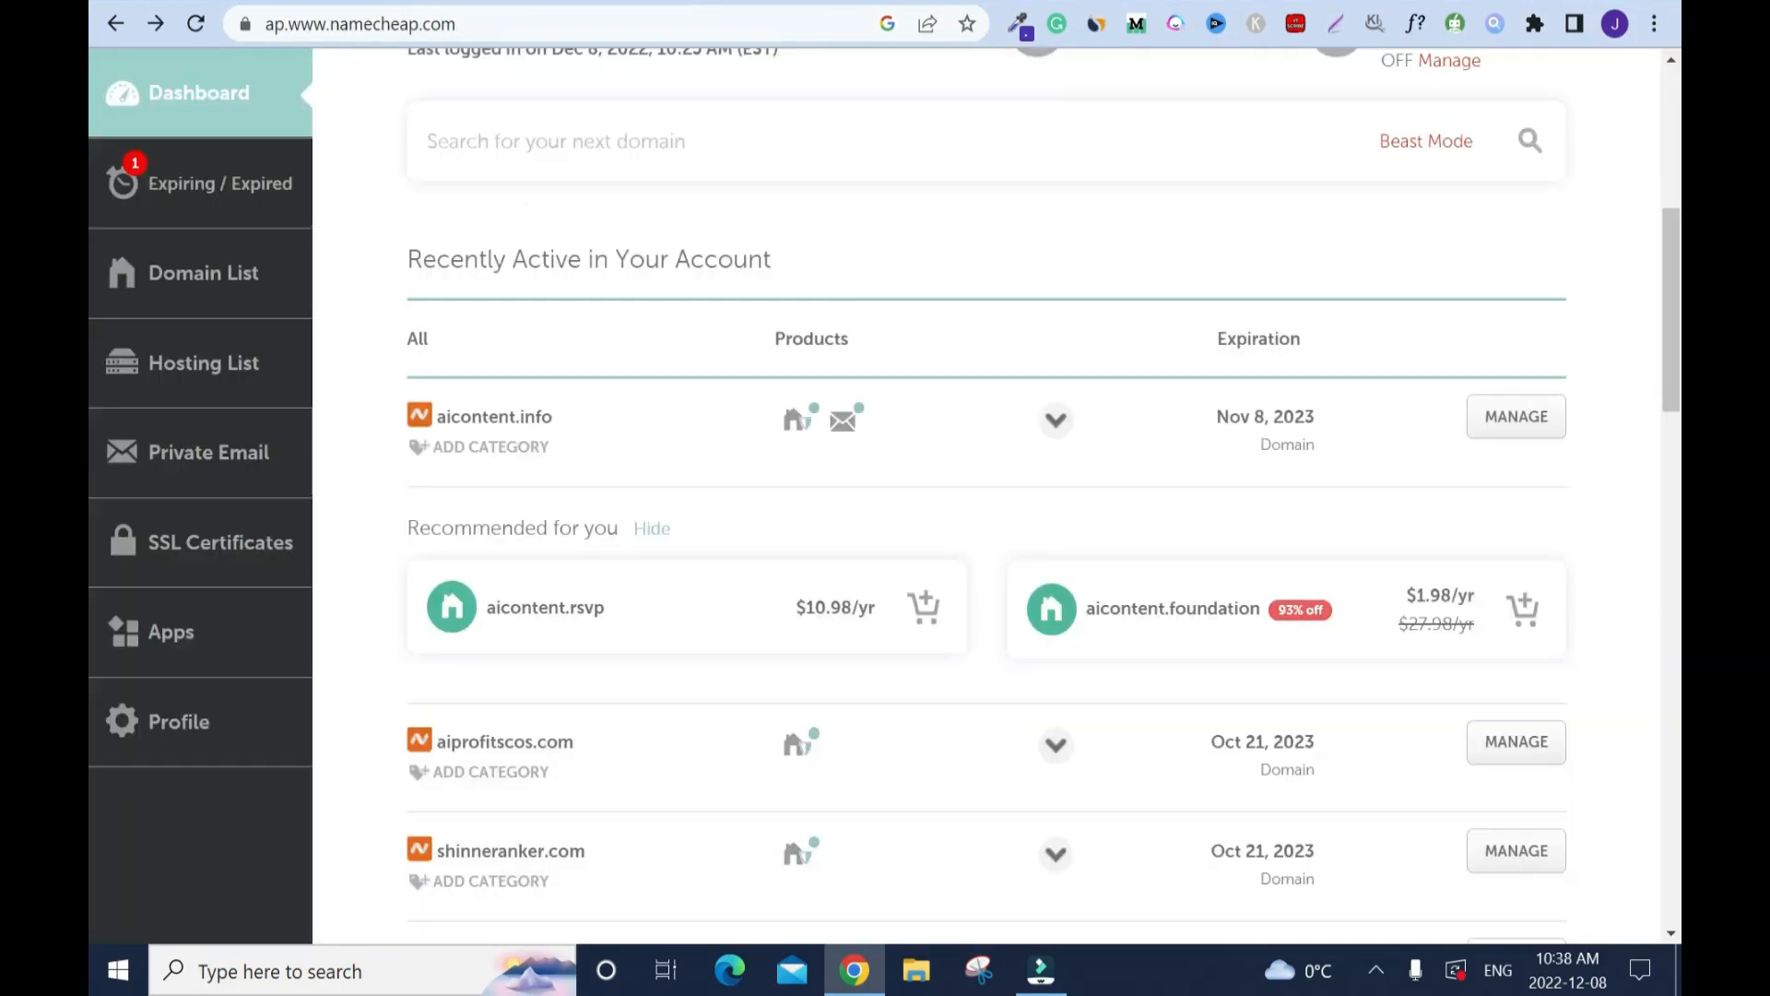
{"action": "mouse_move", "coordinate": [907, 756]}
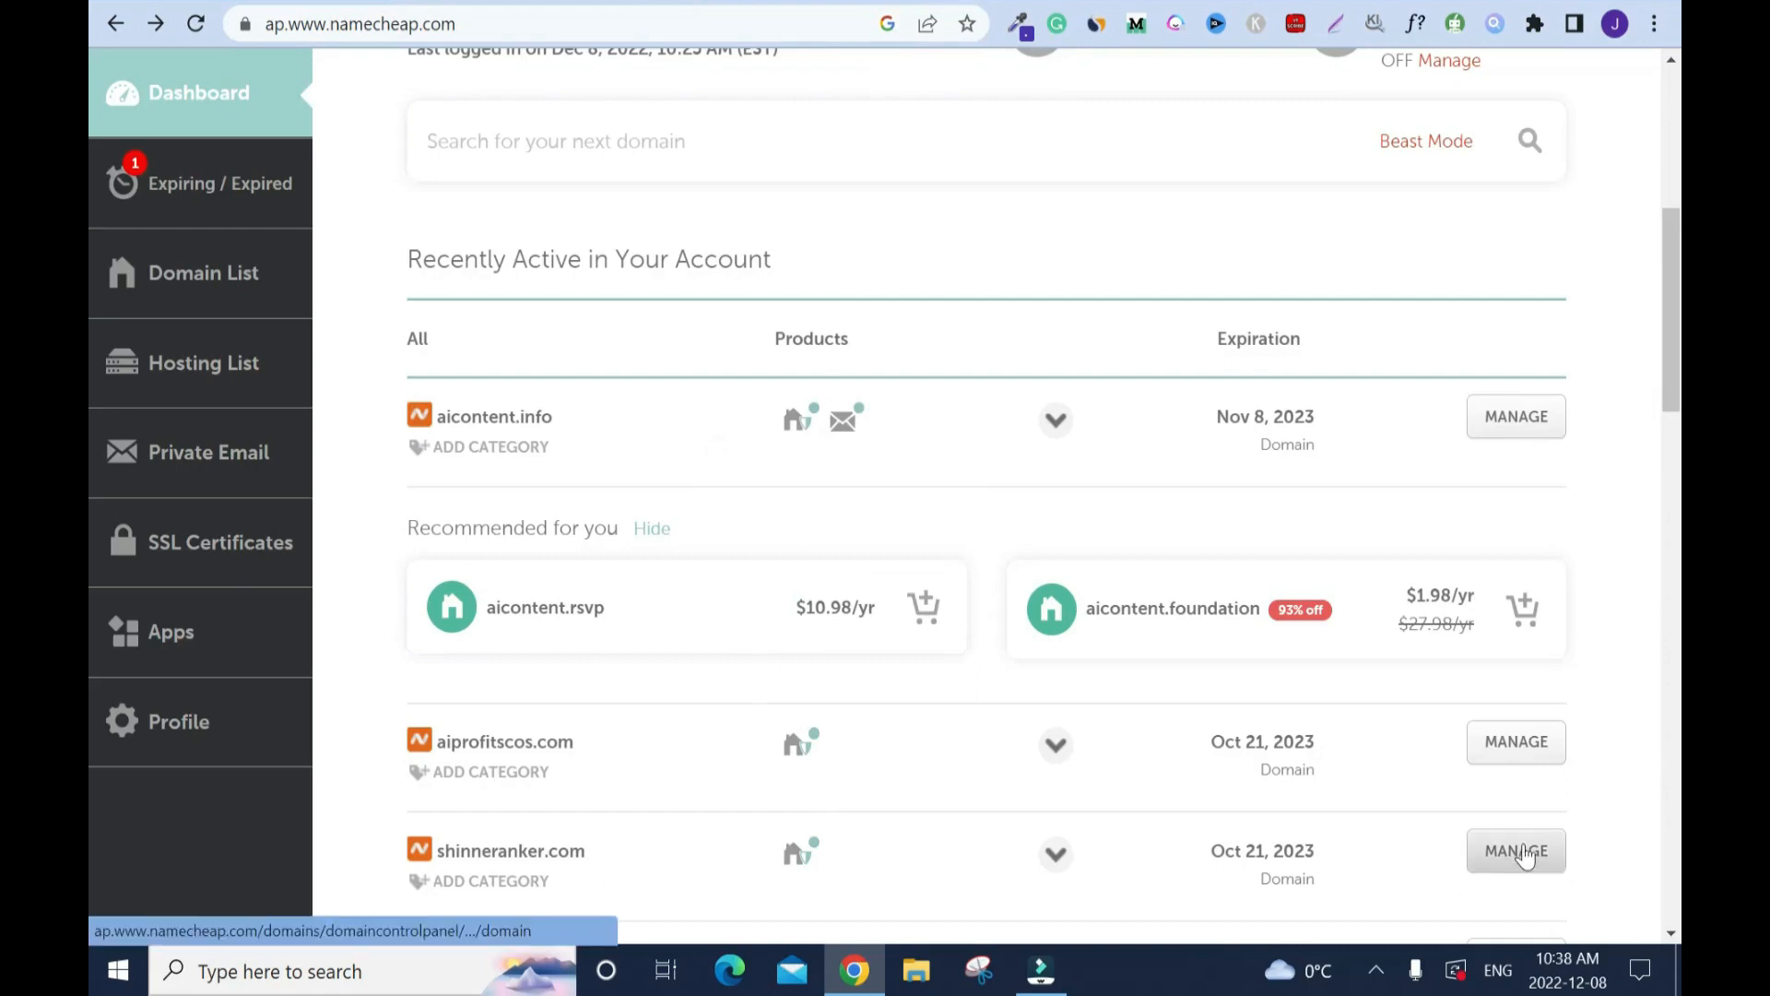
- Go to the management page for the shinneranker.com domain in Namecheap
{"action": "left_click", "coordinate": [1516, 850]}
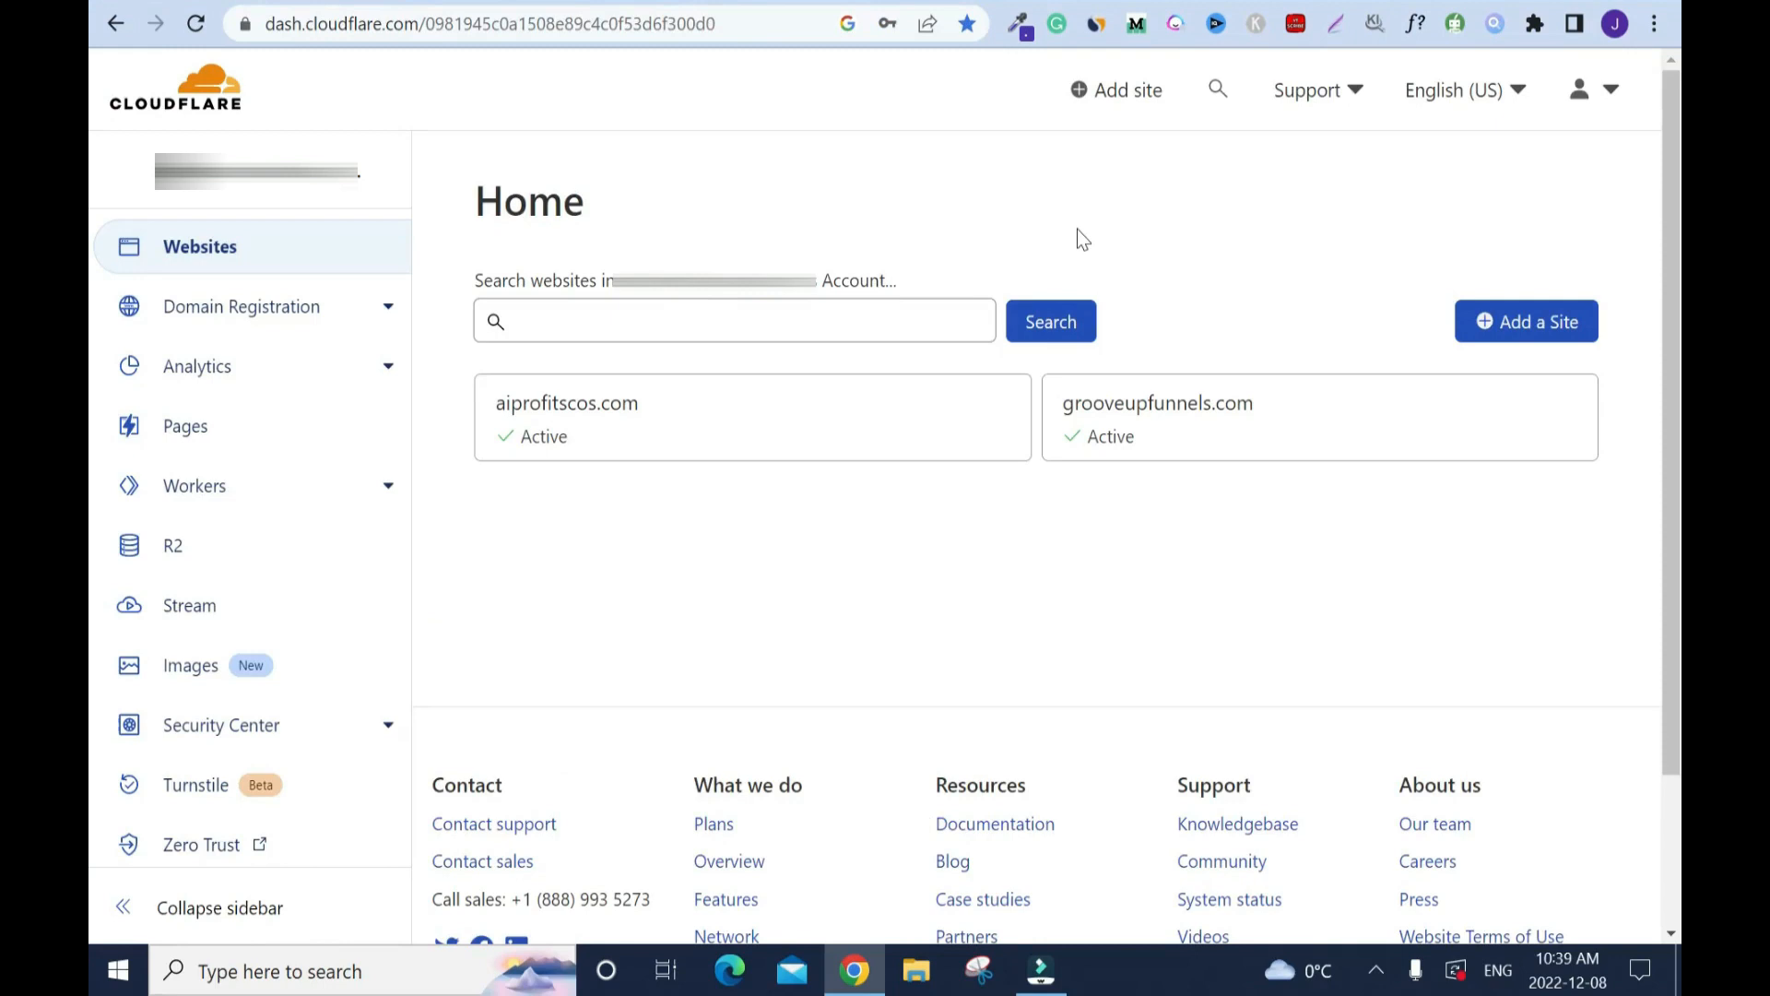
{"action": "mouse_move", "coordinate": [1656, 518]}
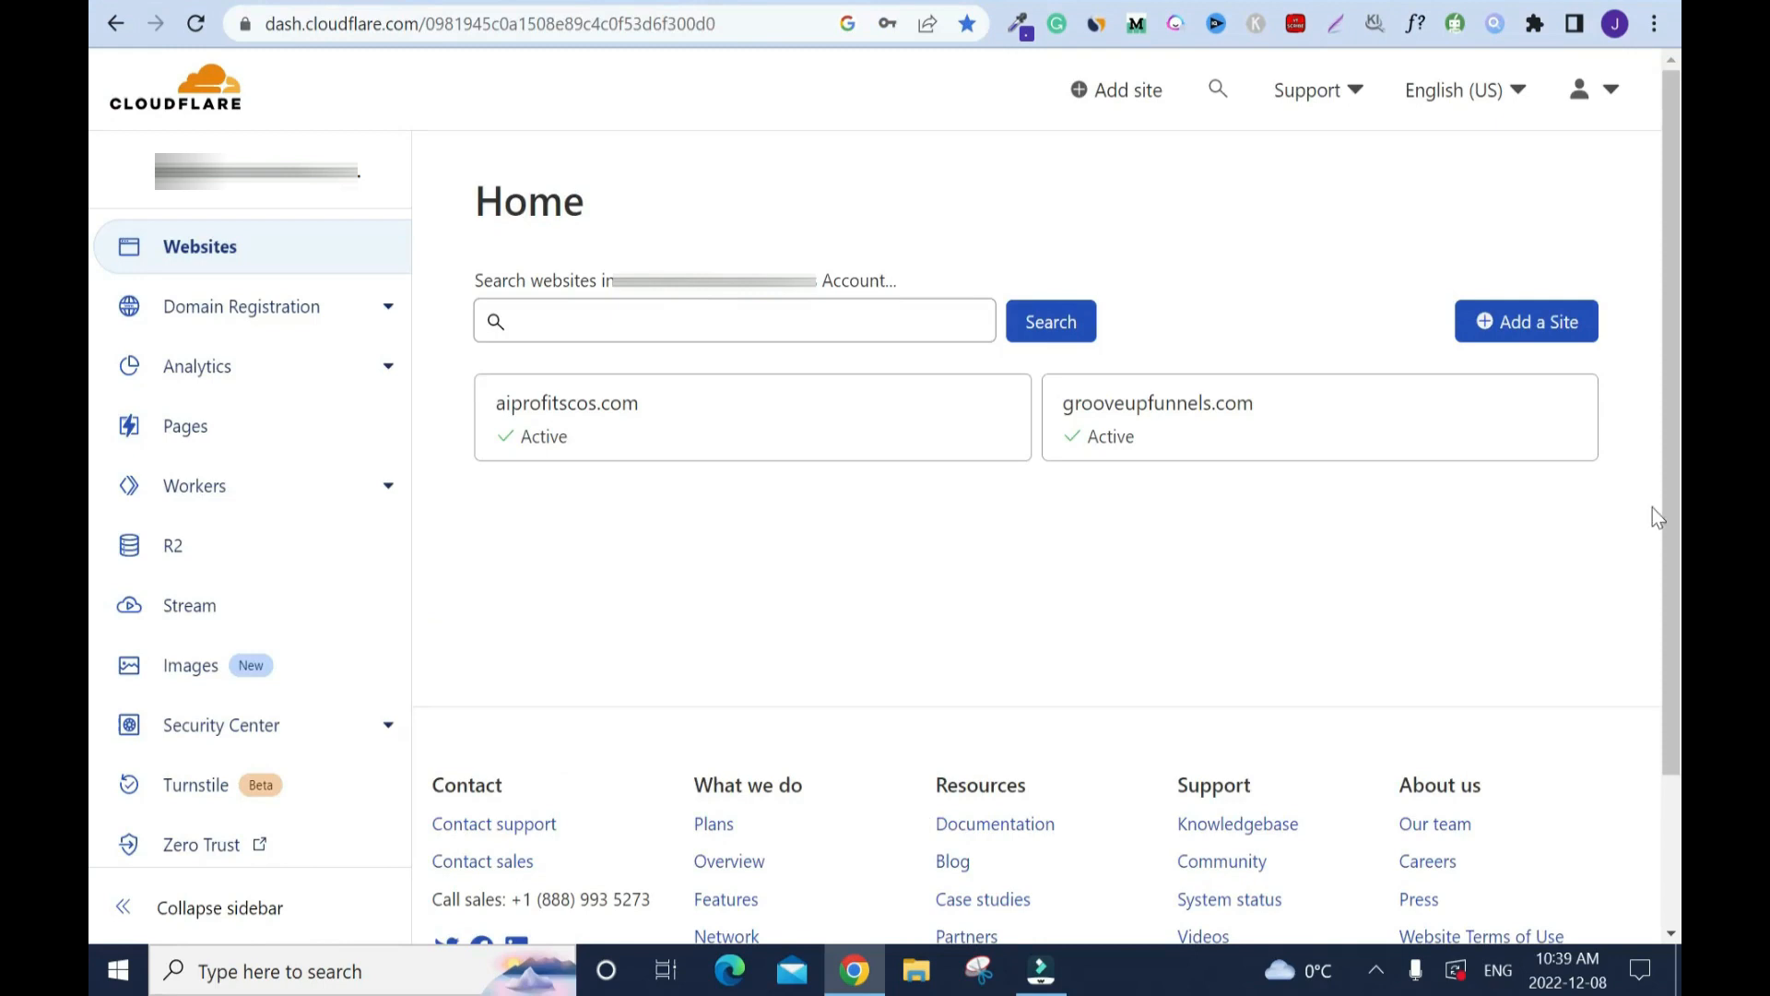
{"action": "mouse_move", "coordinate": [1405, 536]}
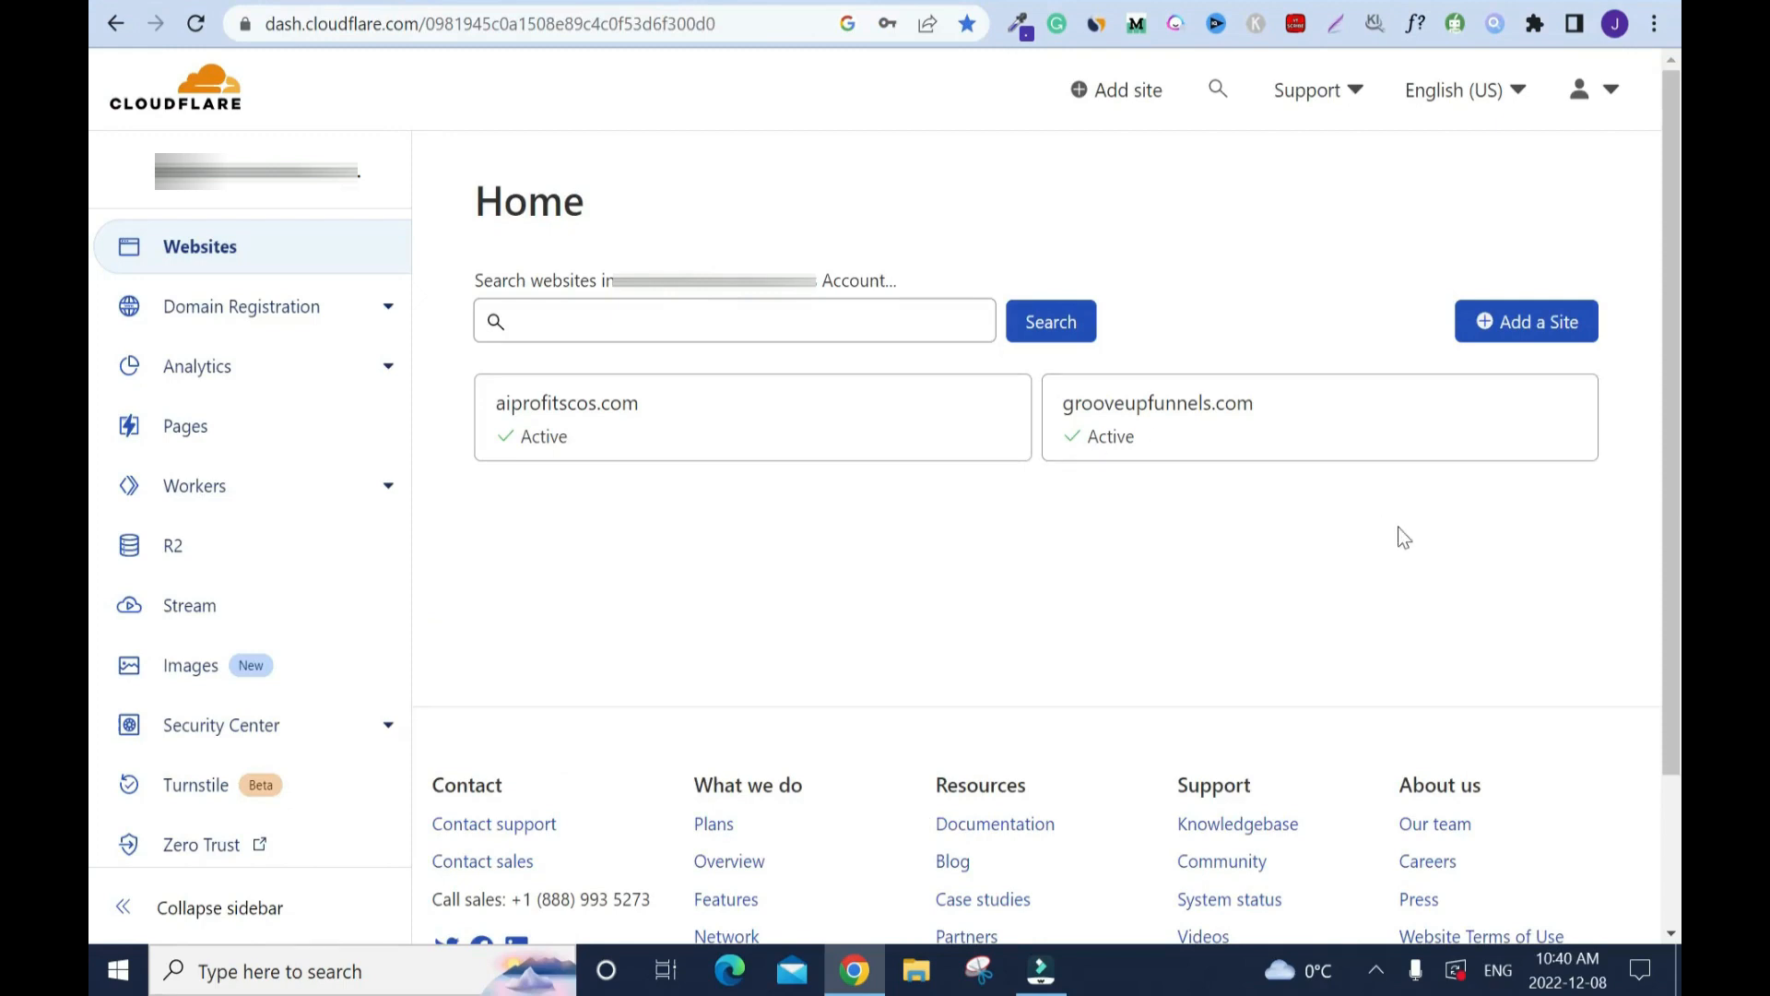
{"action": "mouse_move", "coordinate": [1134, 660]}
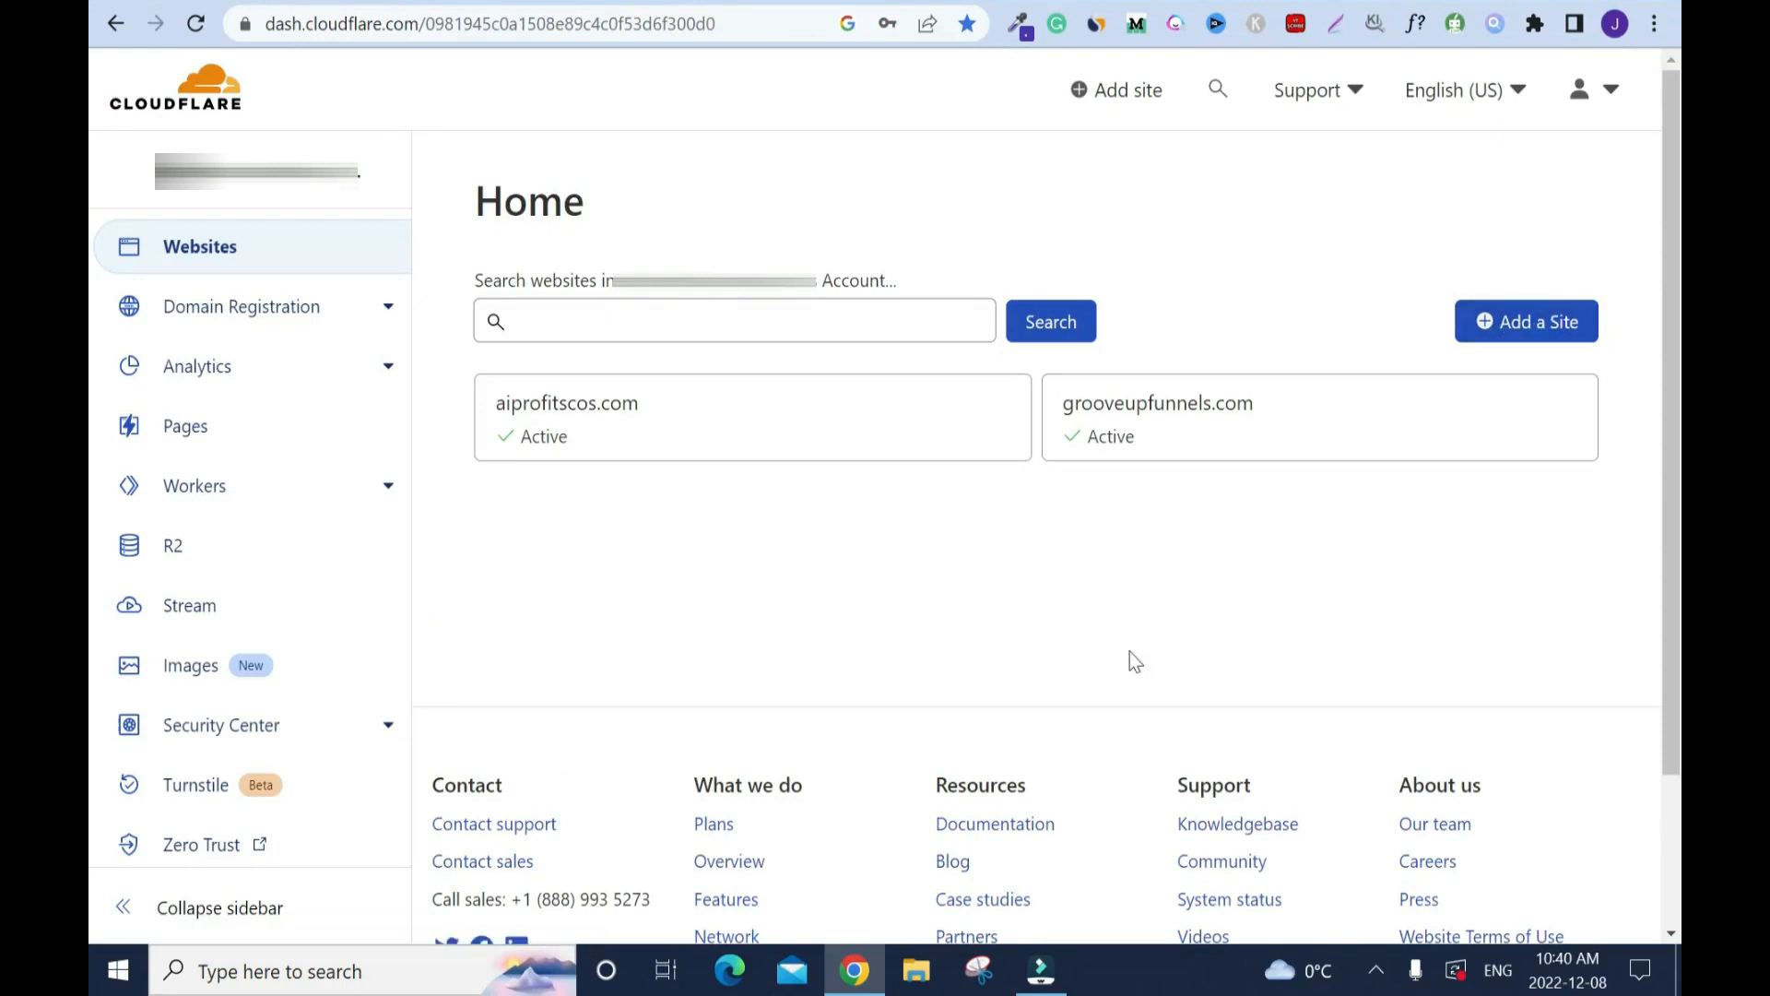
- Add shinneranker.com as a new Cloudflare site and reach the Free plan option
{"action": "left_click", "coordinate": [1527, 321]}
{"action": "type", "text": "shinneranker.com"}
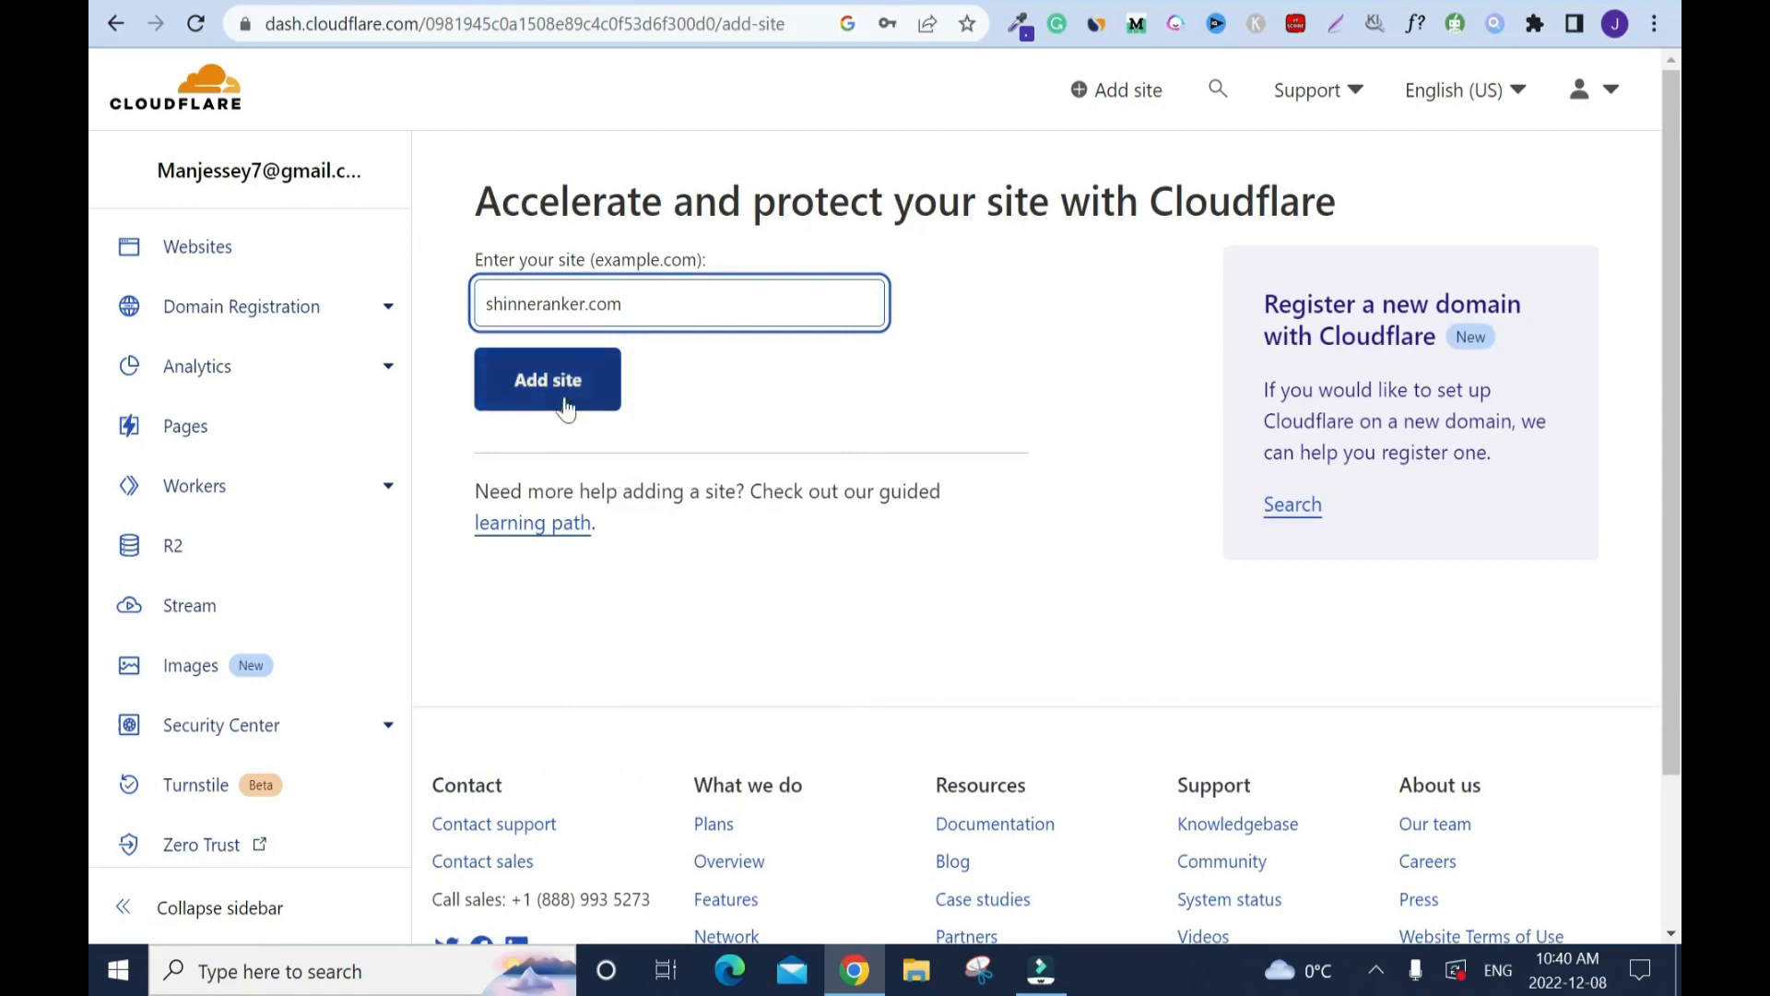
{"action": "left_click", "coordinate": [548, 379]}
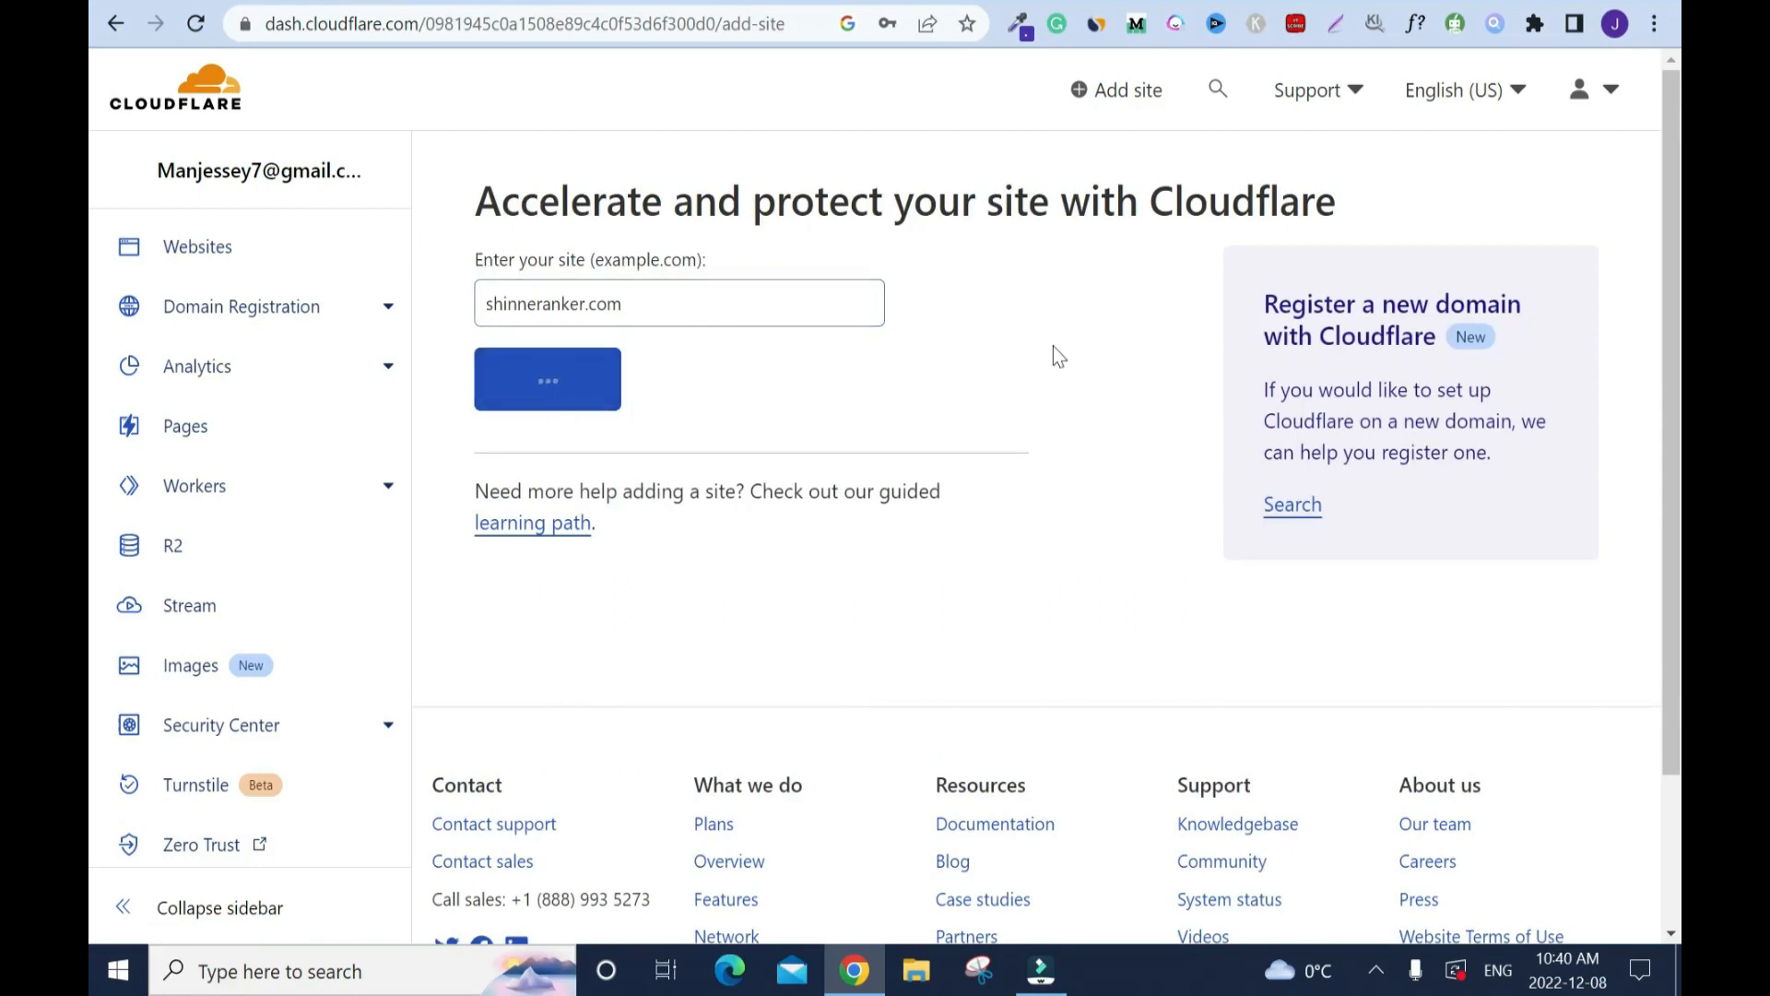
{"action": "left_click", "coordinate": [546, 378]}
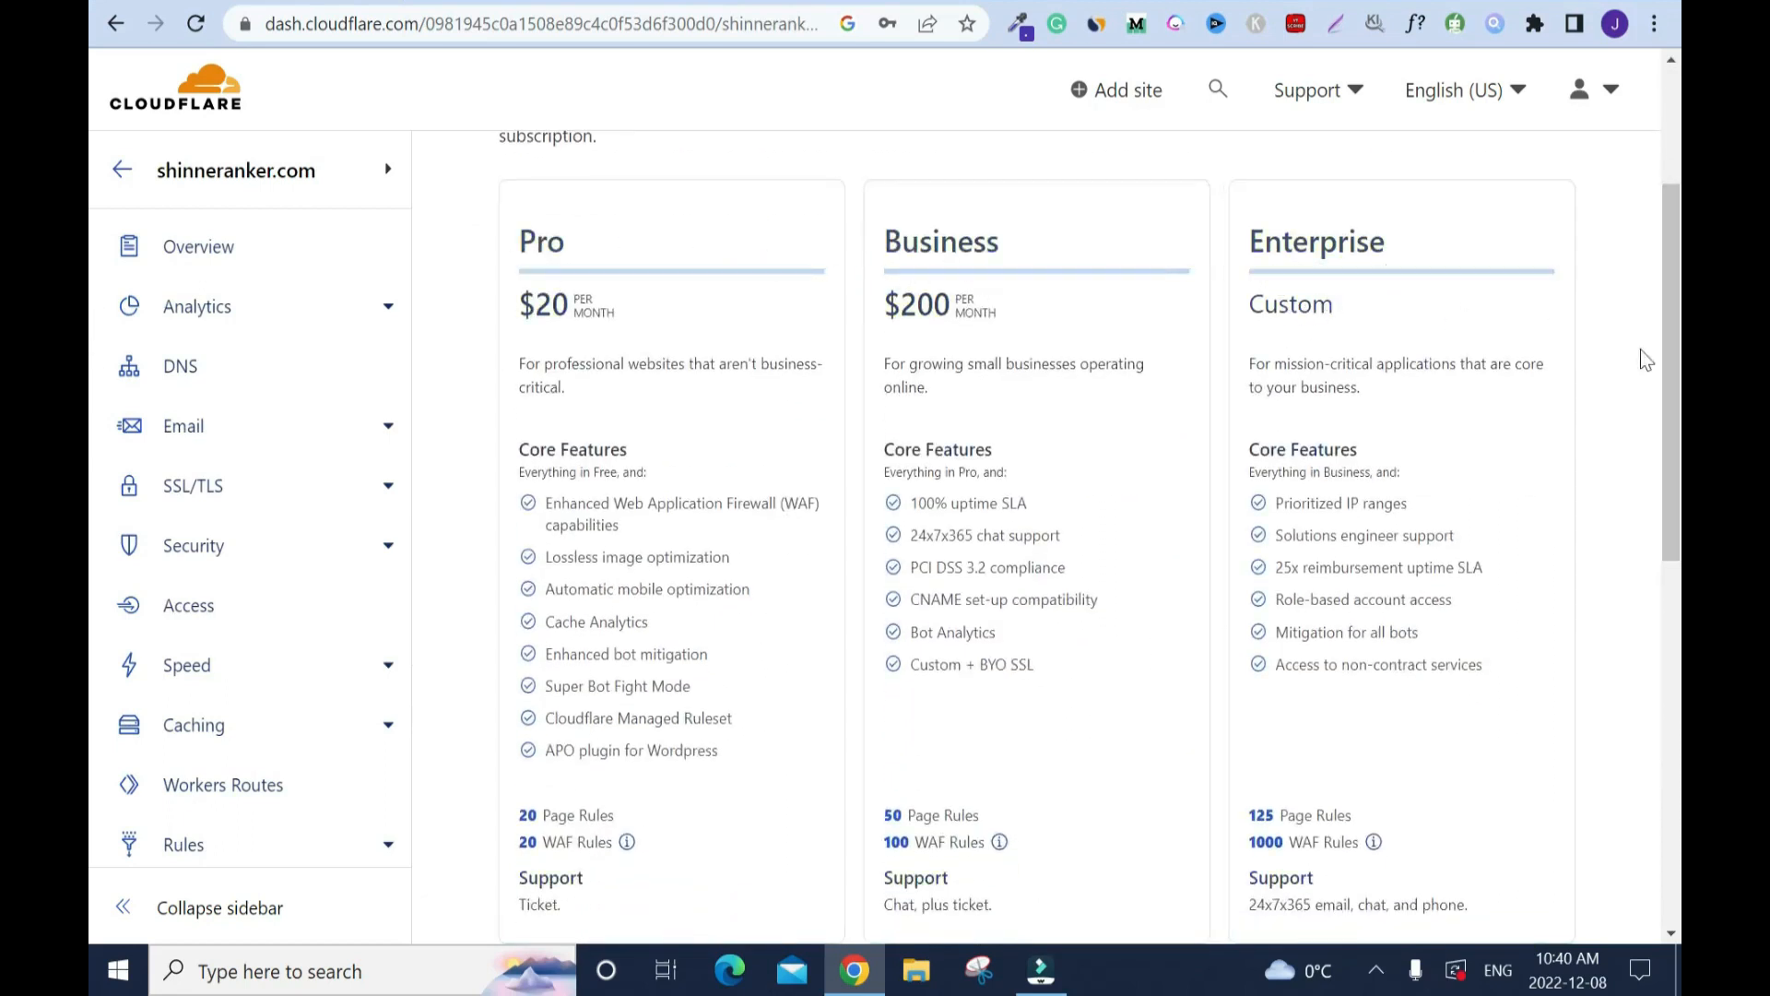
{"action": "scroll", "scroll_direction": "down", "scroll_amount": 3}
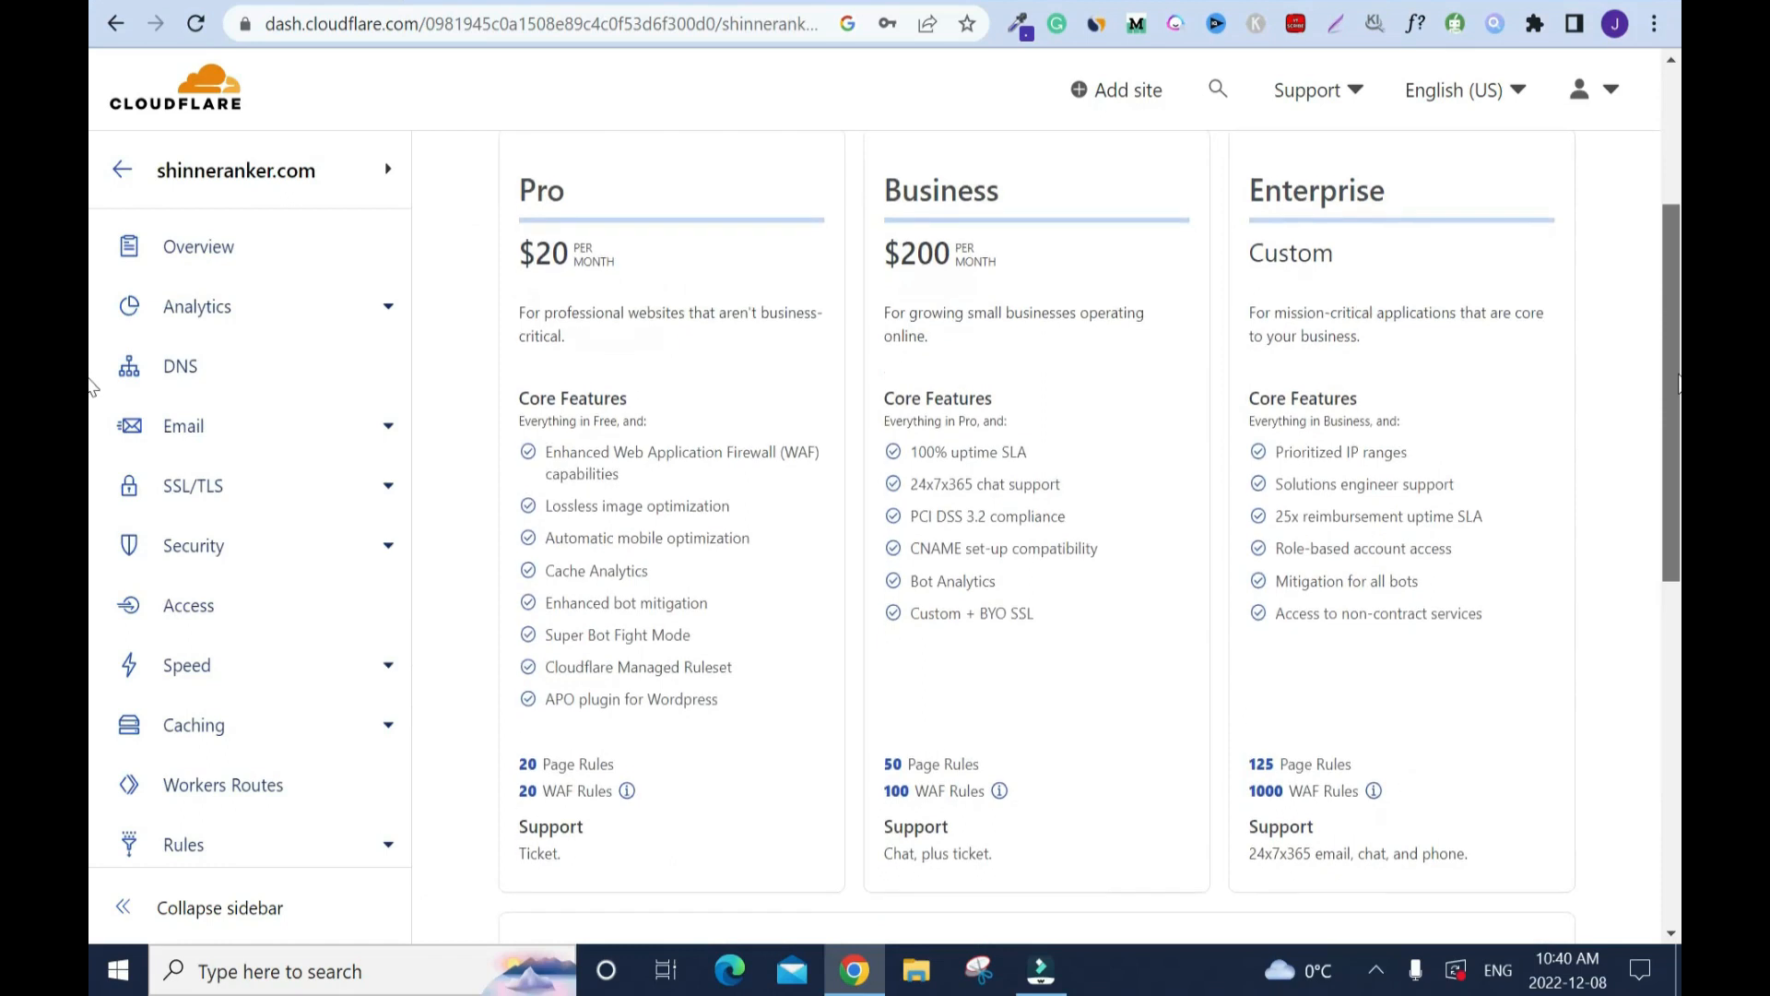
{"action": "scroll", "scroll_direction": "down", "scroll_amount": 3}
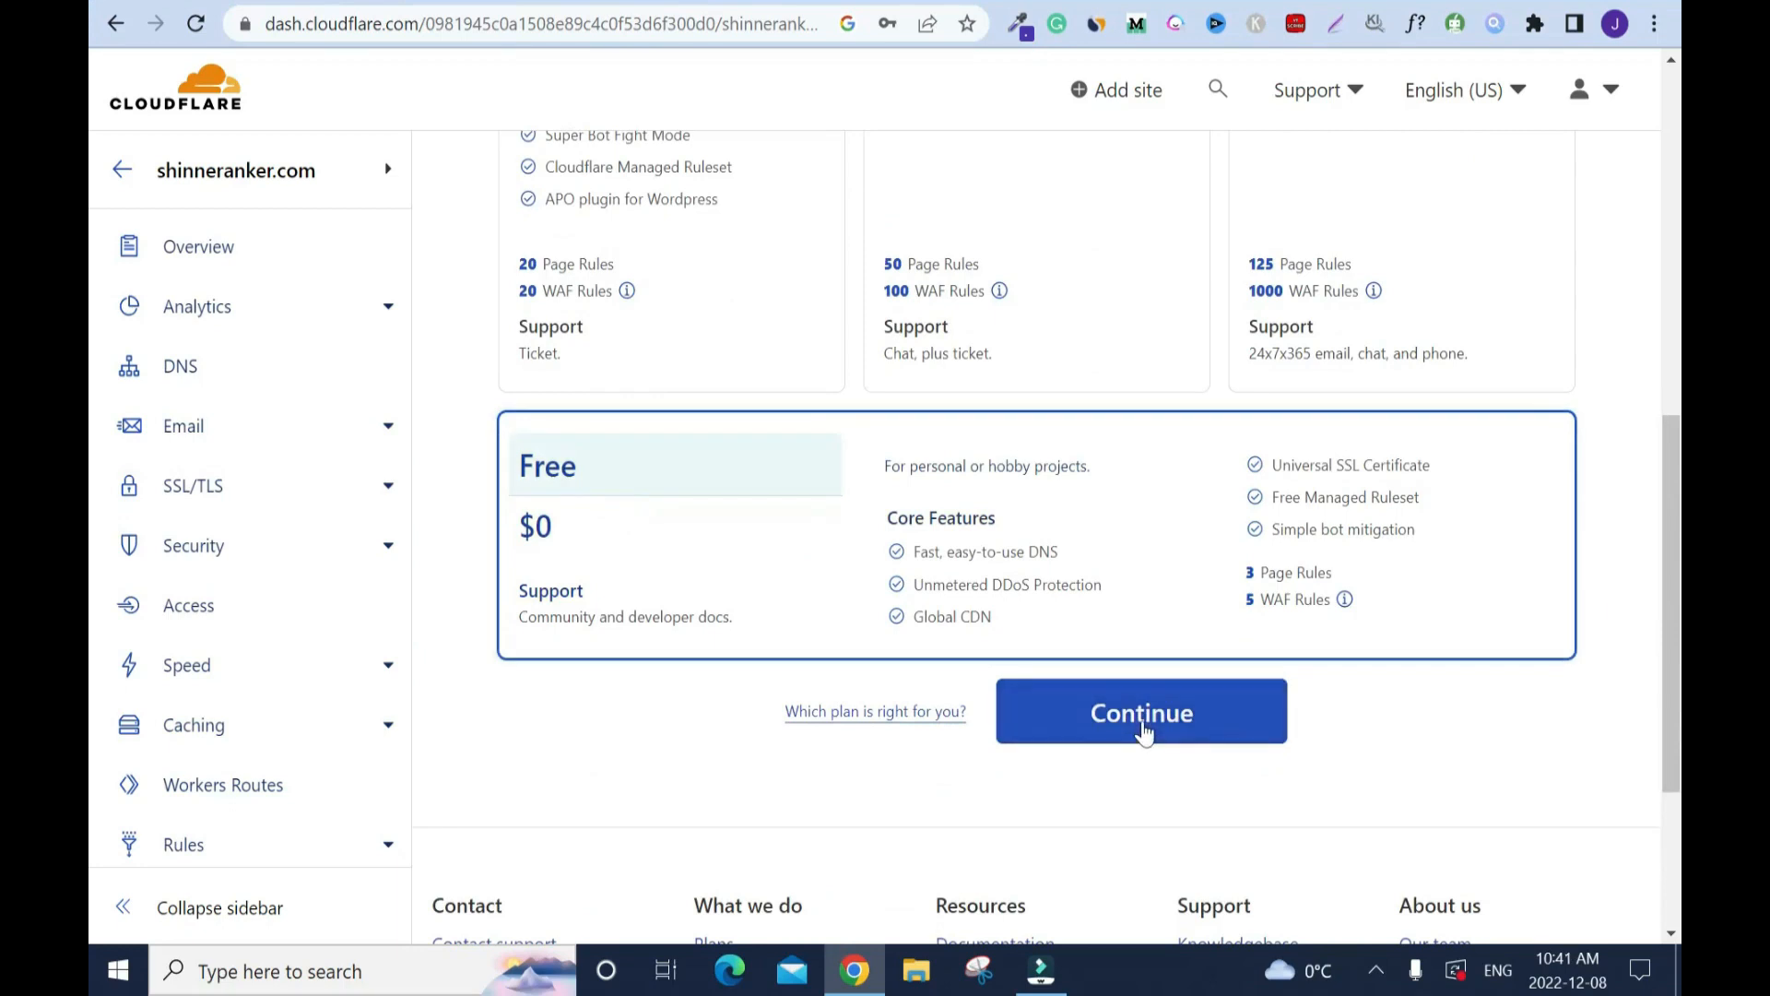
- Continue with the Free plan and accept the imported DNS records for shinneranker.com
{"action": "left_click", "coordinate": [1141, 712]}
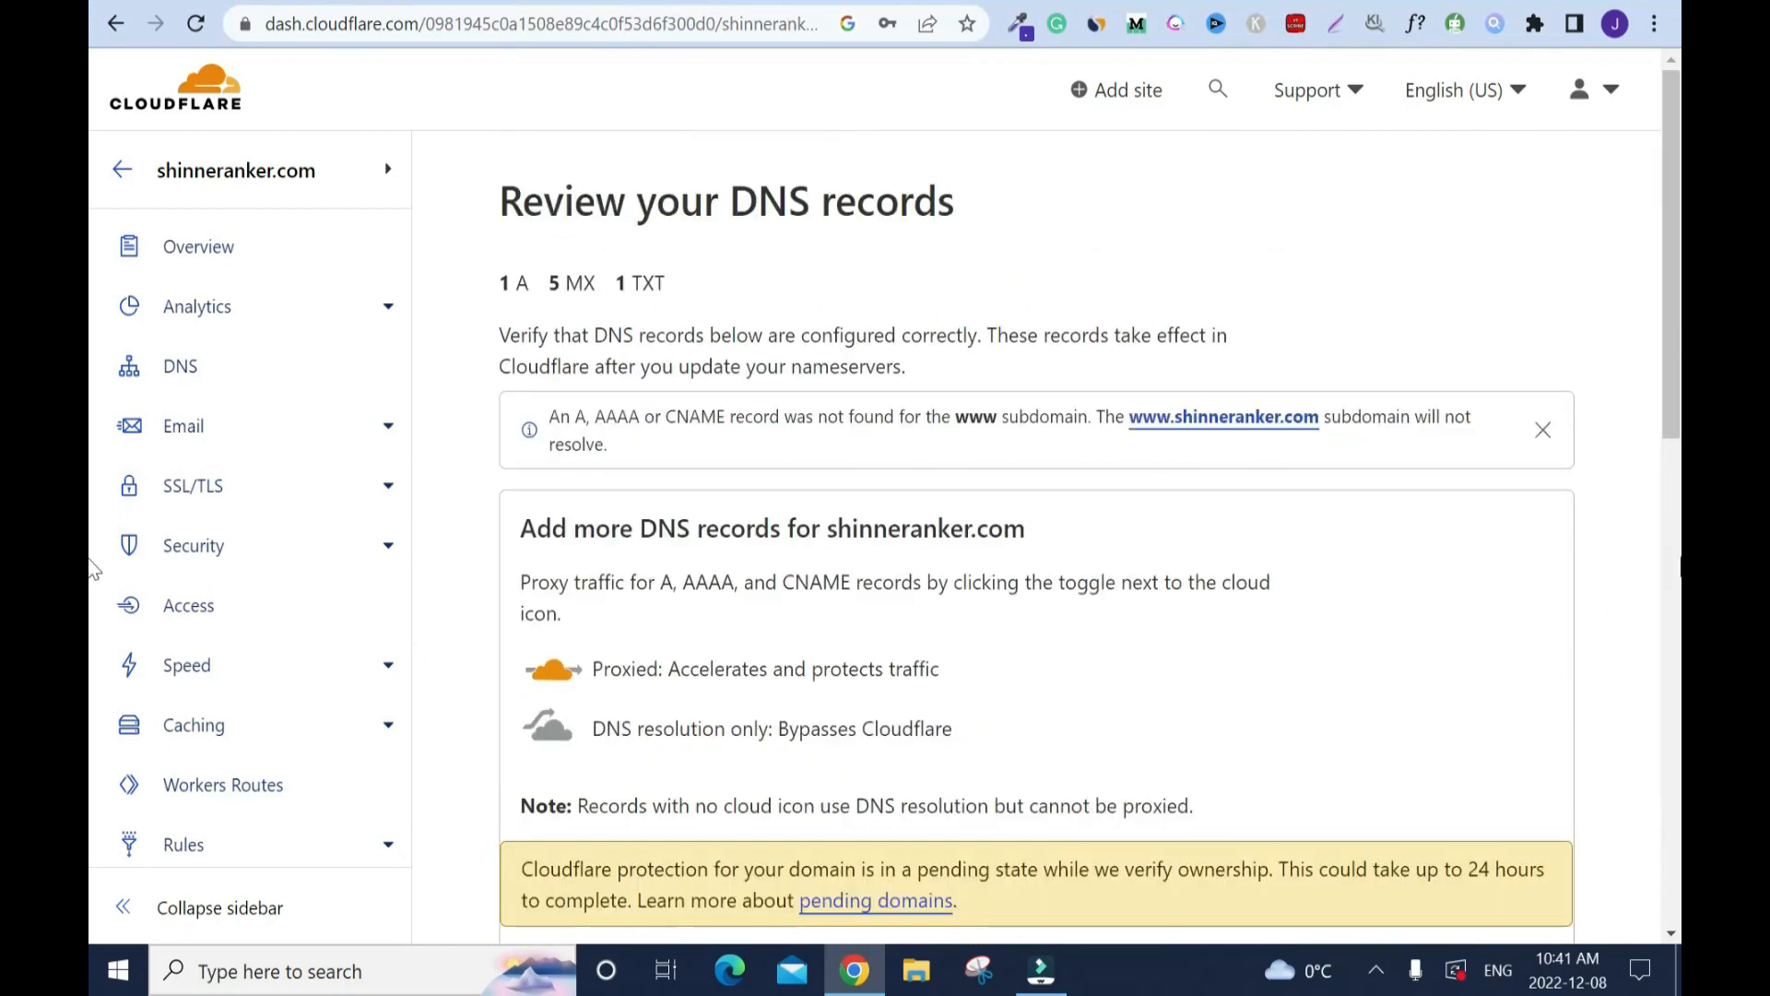
{"action": "scroll", "scroll_direction": "down", "scroll_amount": 3}
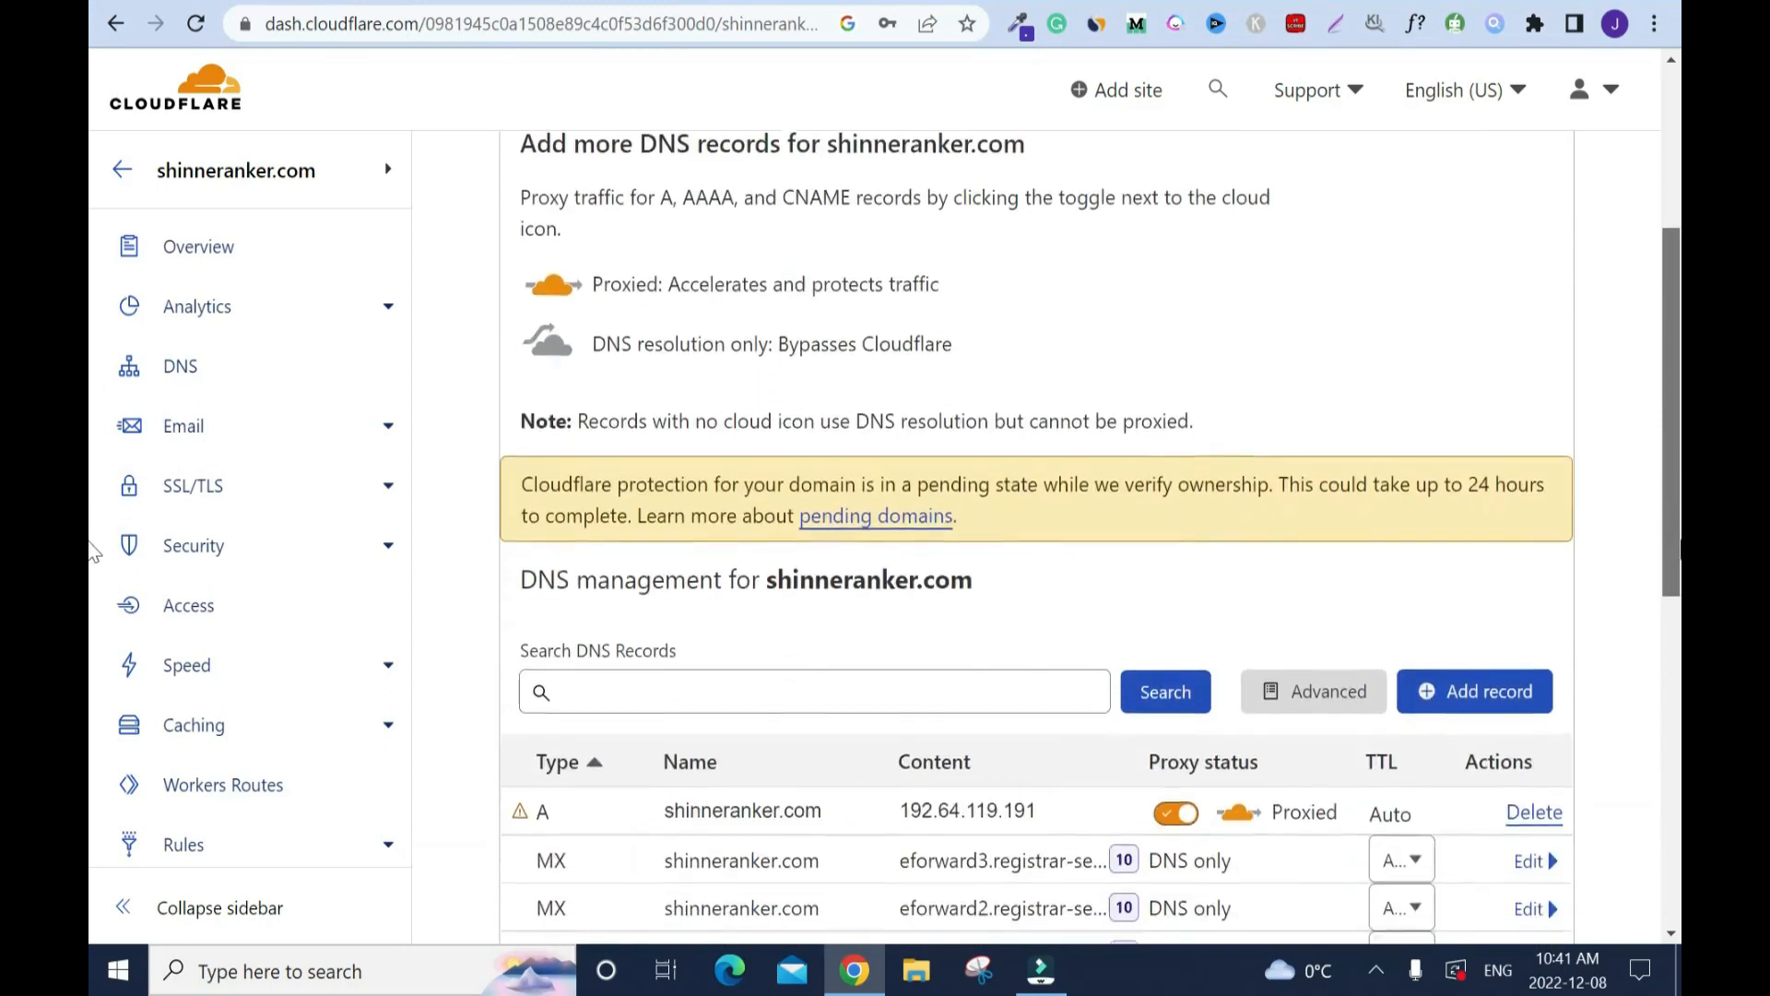
{"action": "scroll", "scroll_direction": "down", "scroll_amount": 3}
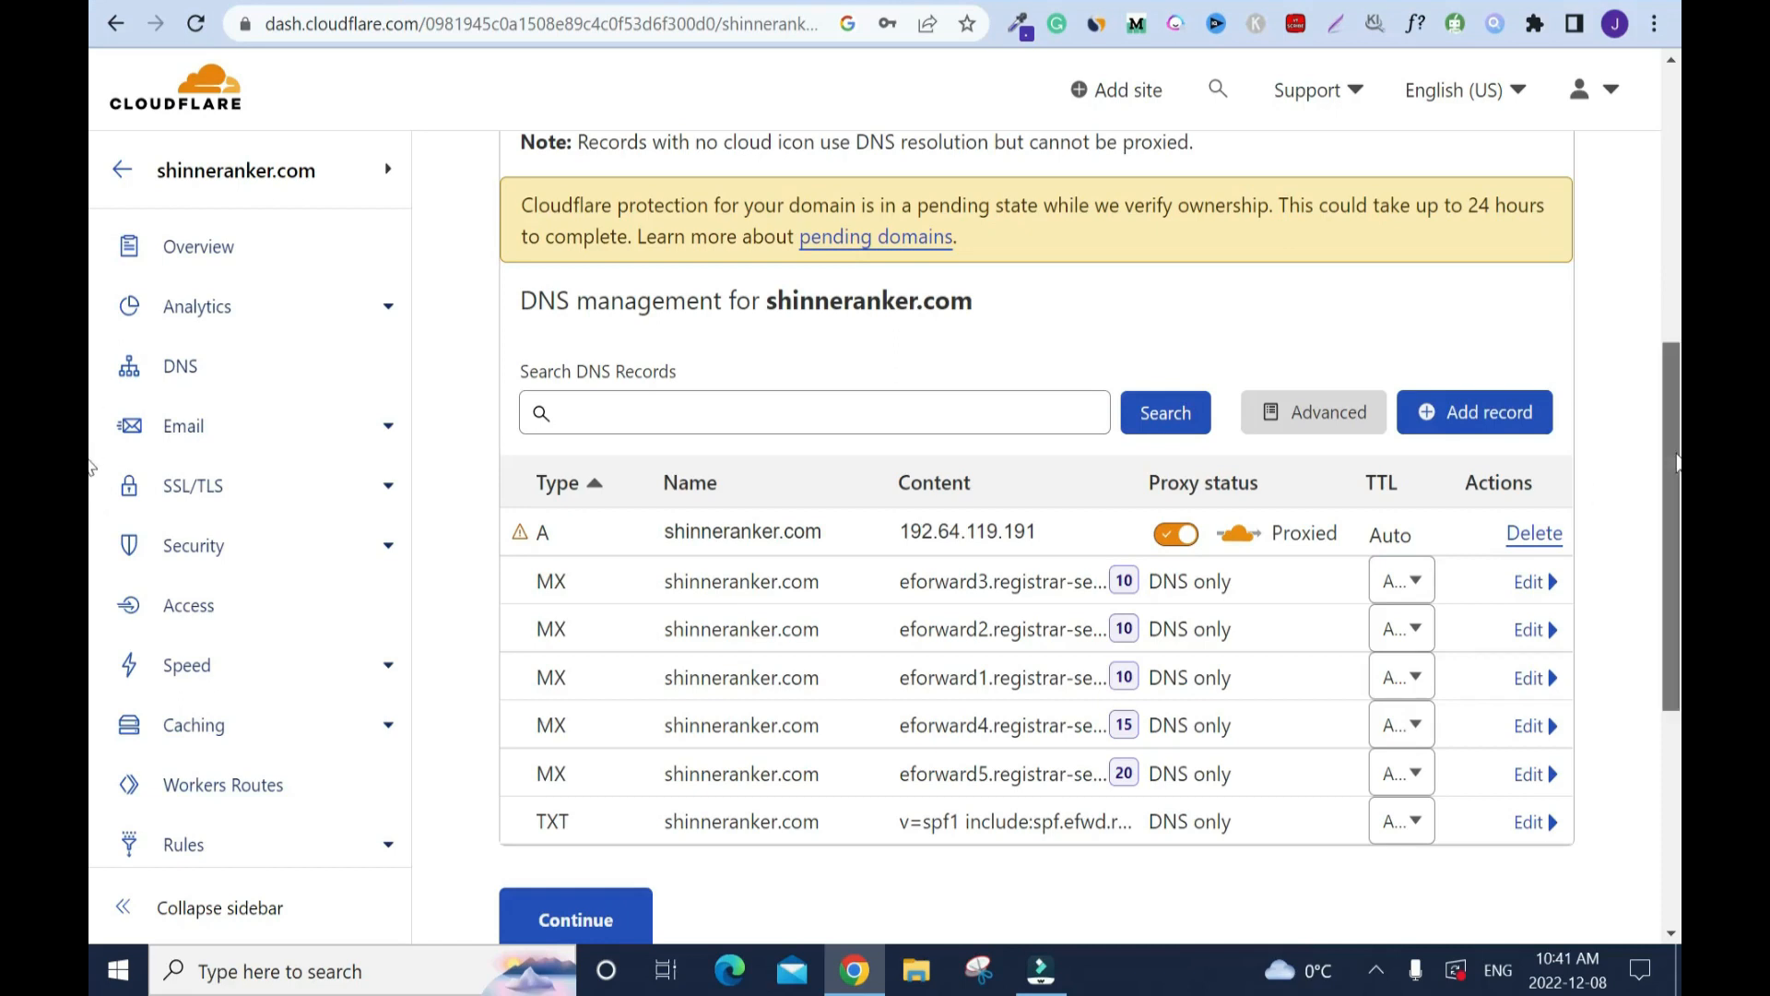
{"action": "scroll", "scroll_direction": "down", "scroll_amount": 3}
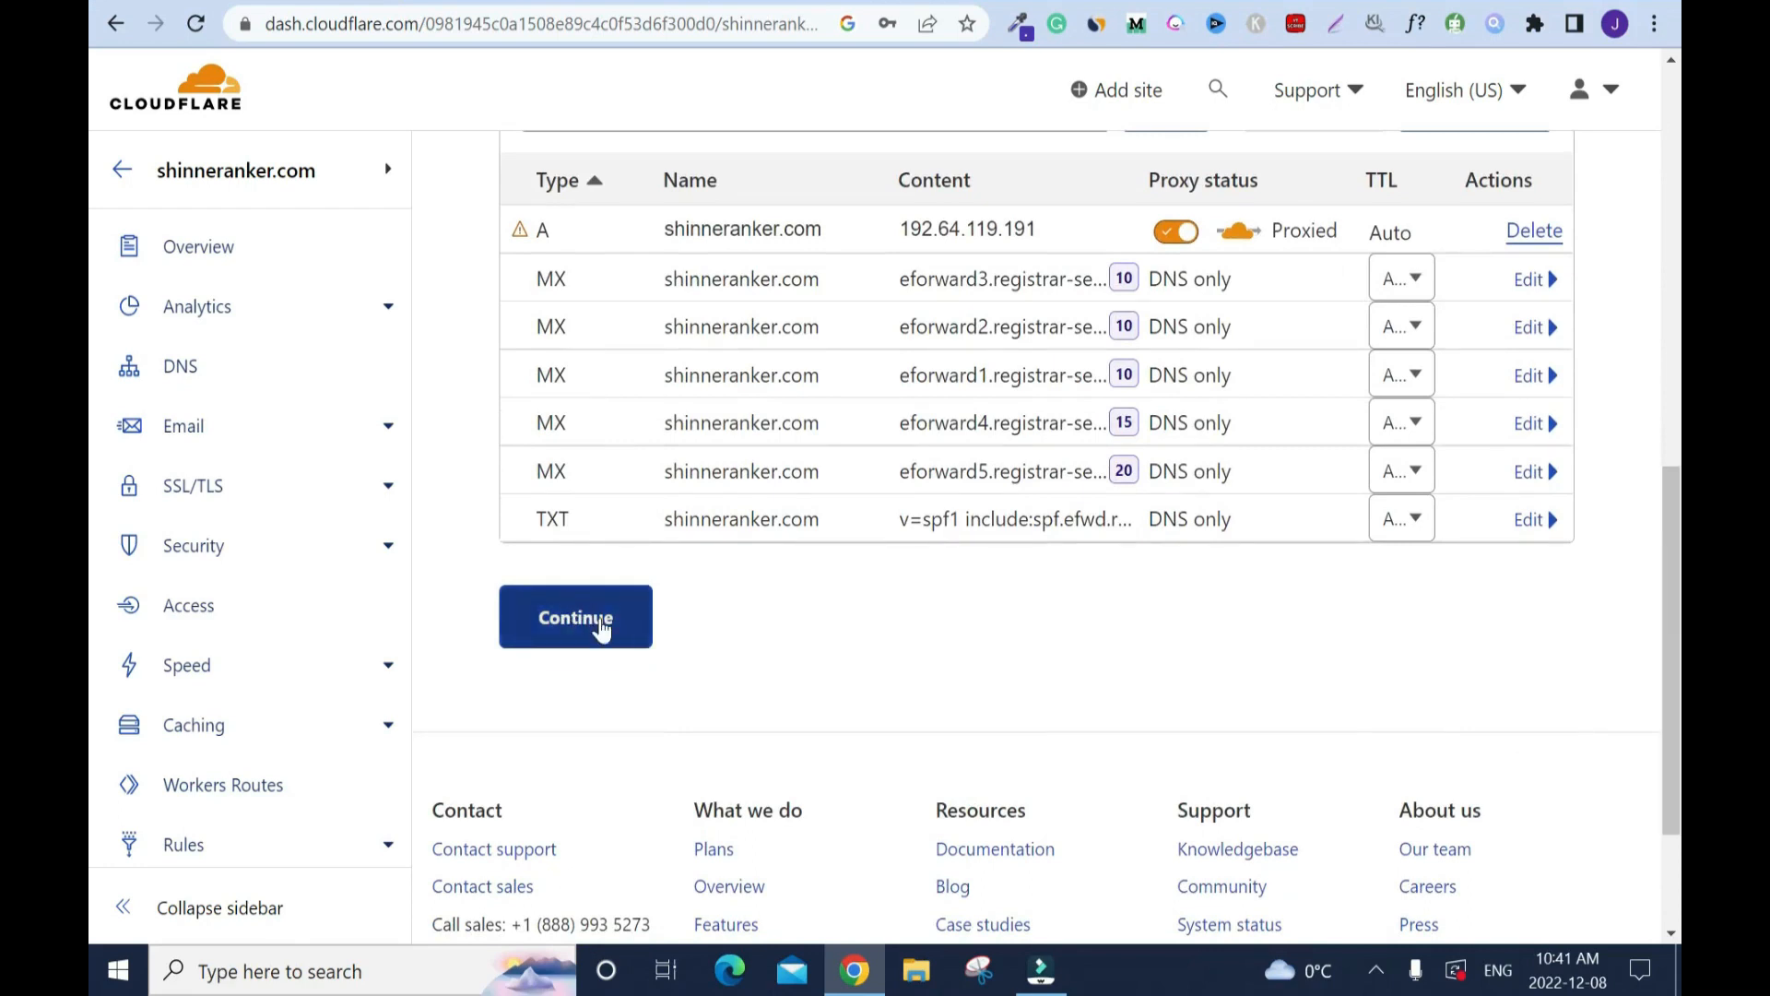
{"action": "left_click", "coordinate": [575, 616]}
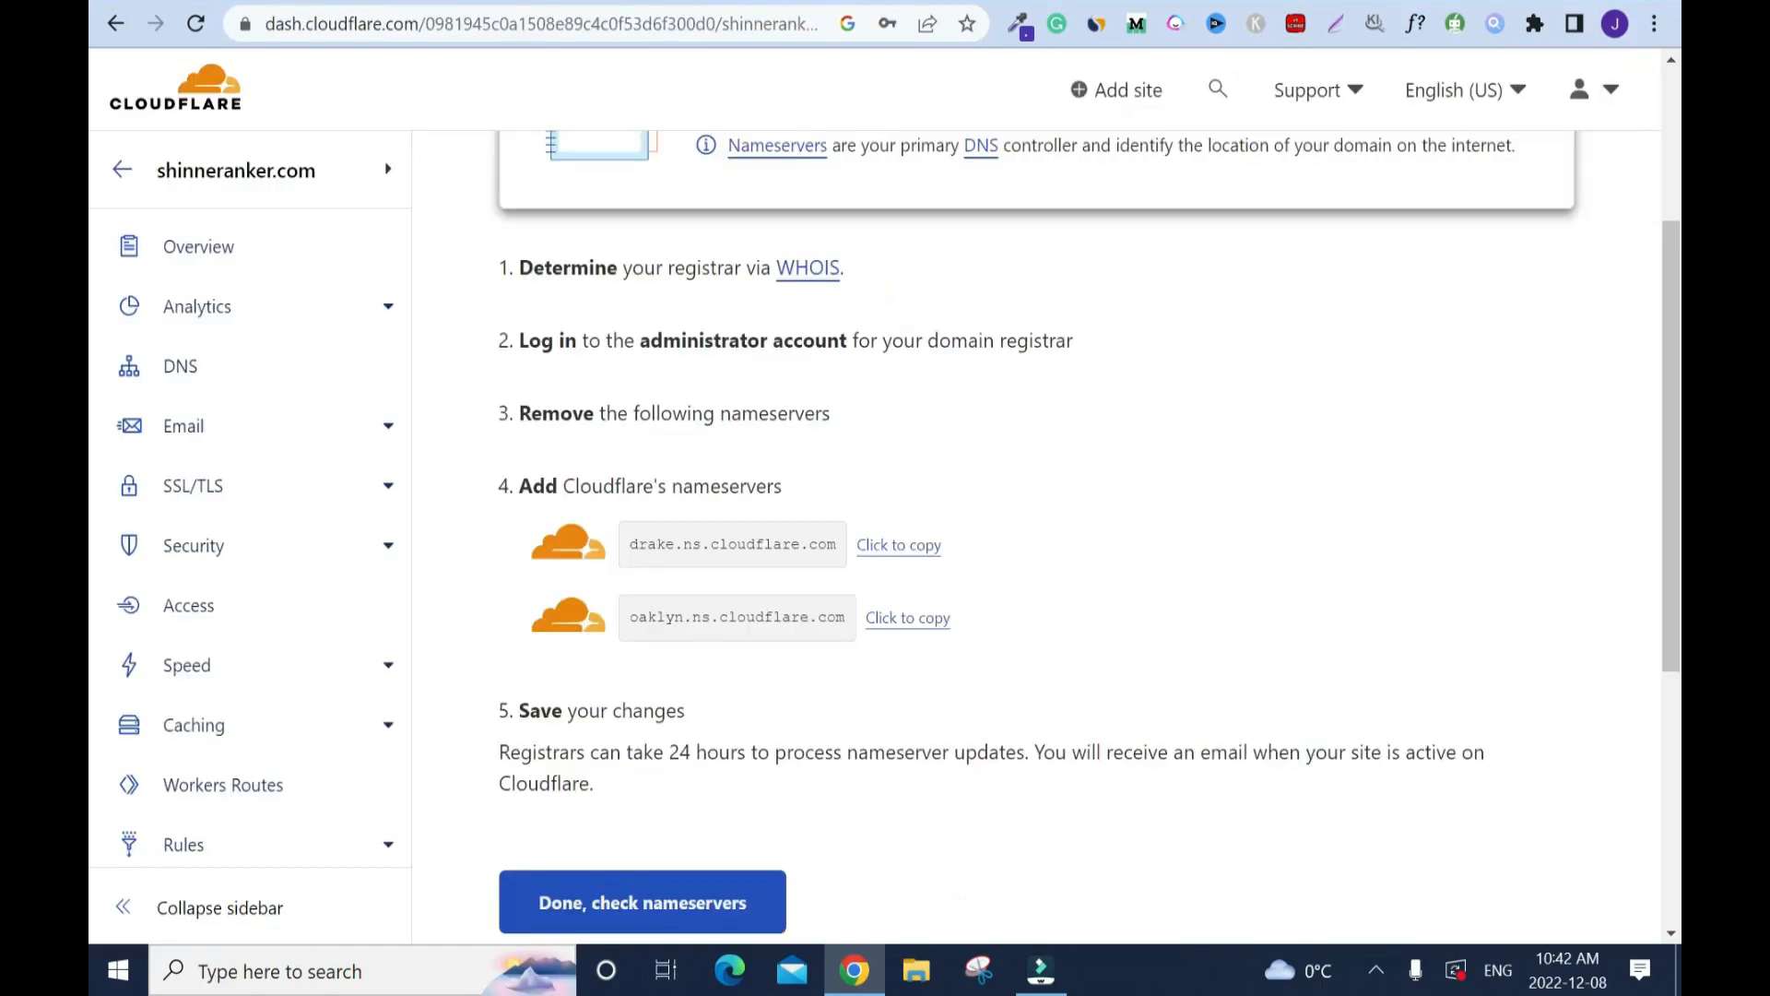
- Switch the domain to Custom DNS in Namecheap with drake.ns.cloudflare.com as first nameserver
{"action": "left_click", "coordinate": [898, 544]}
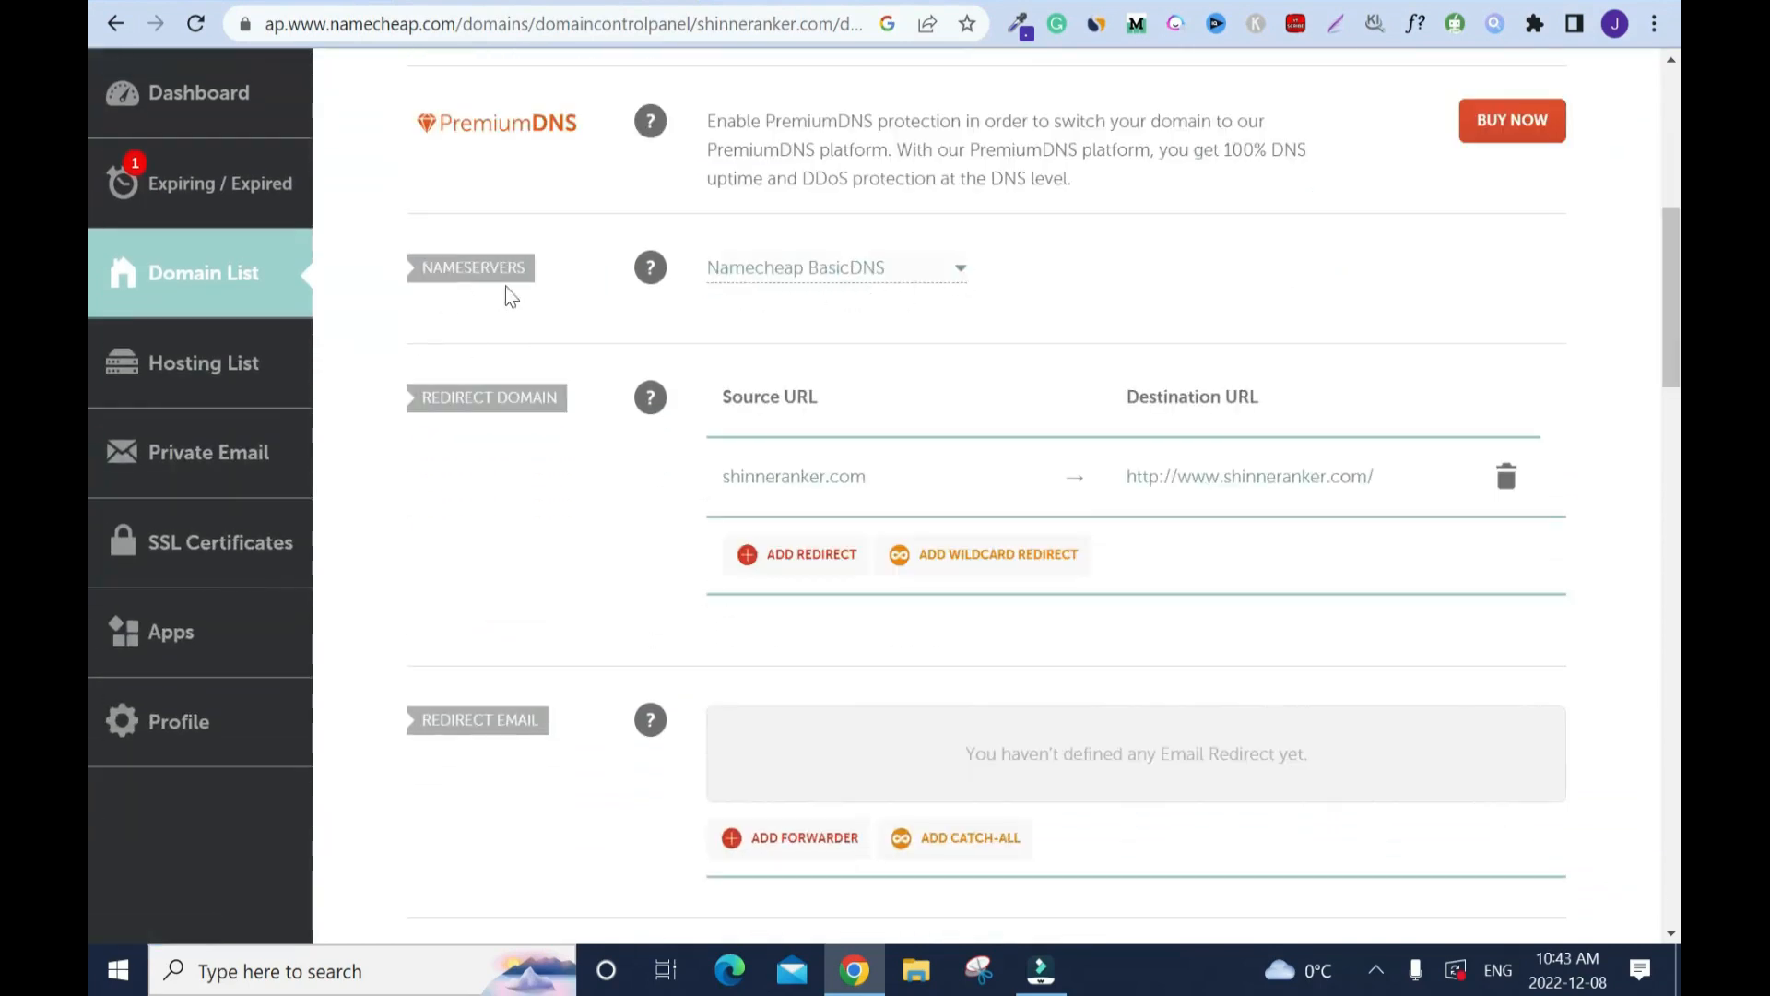
{"action": "left_click", "coordinate": [835, 267]}
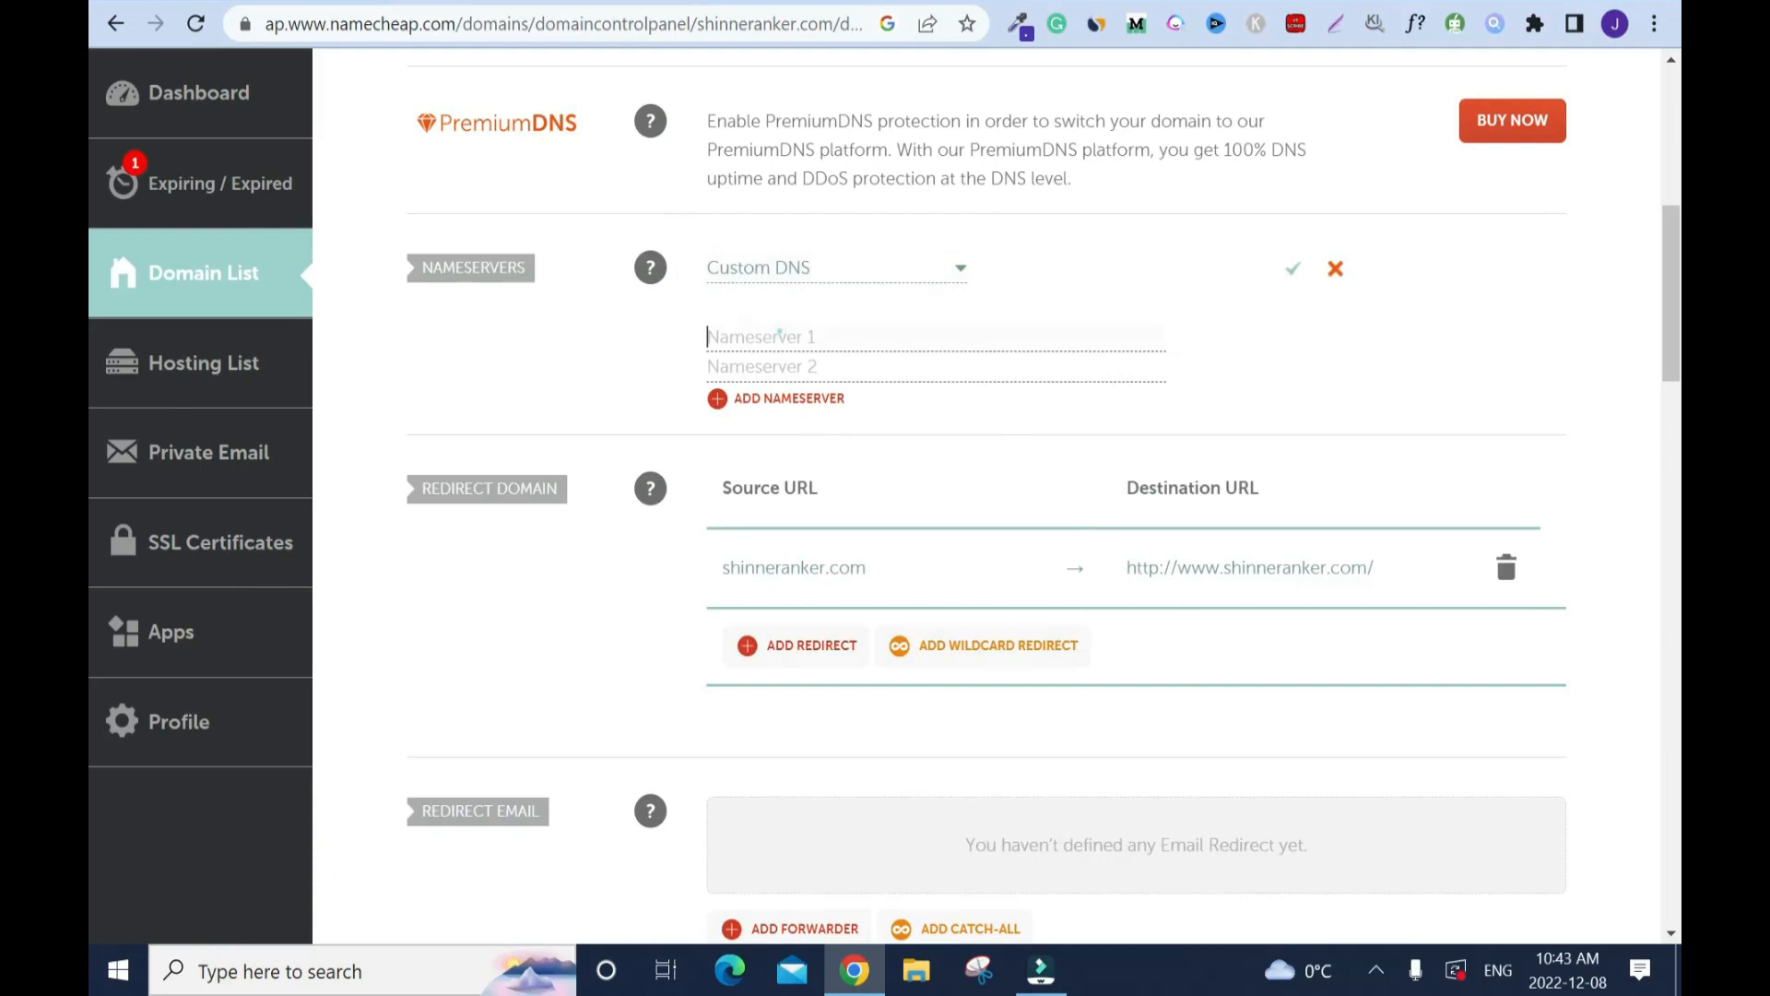
{"action": "type", "text": "drake.ns.cloudflare.com"}
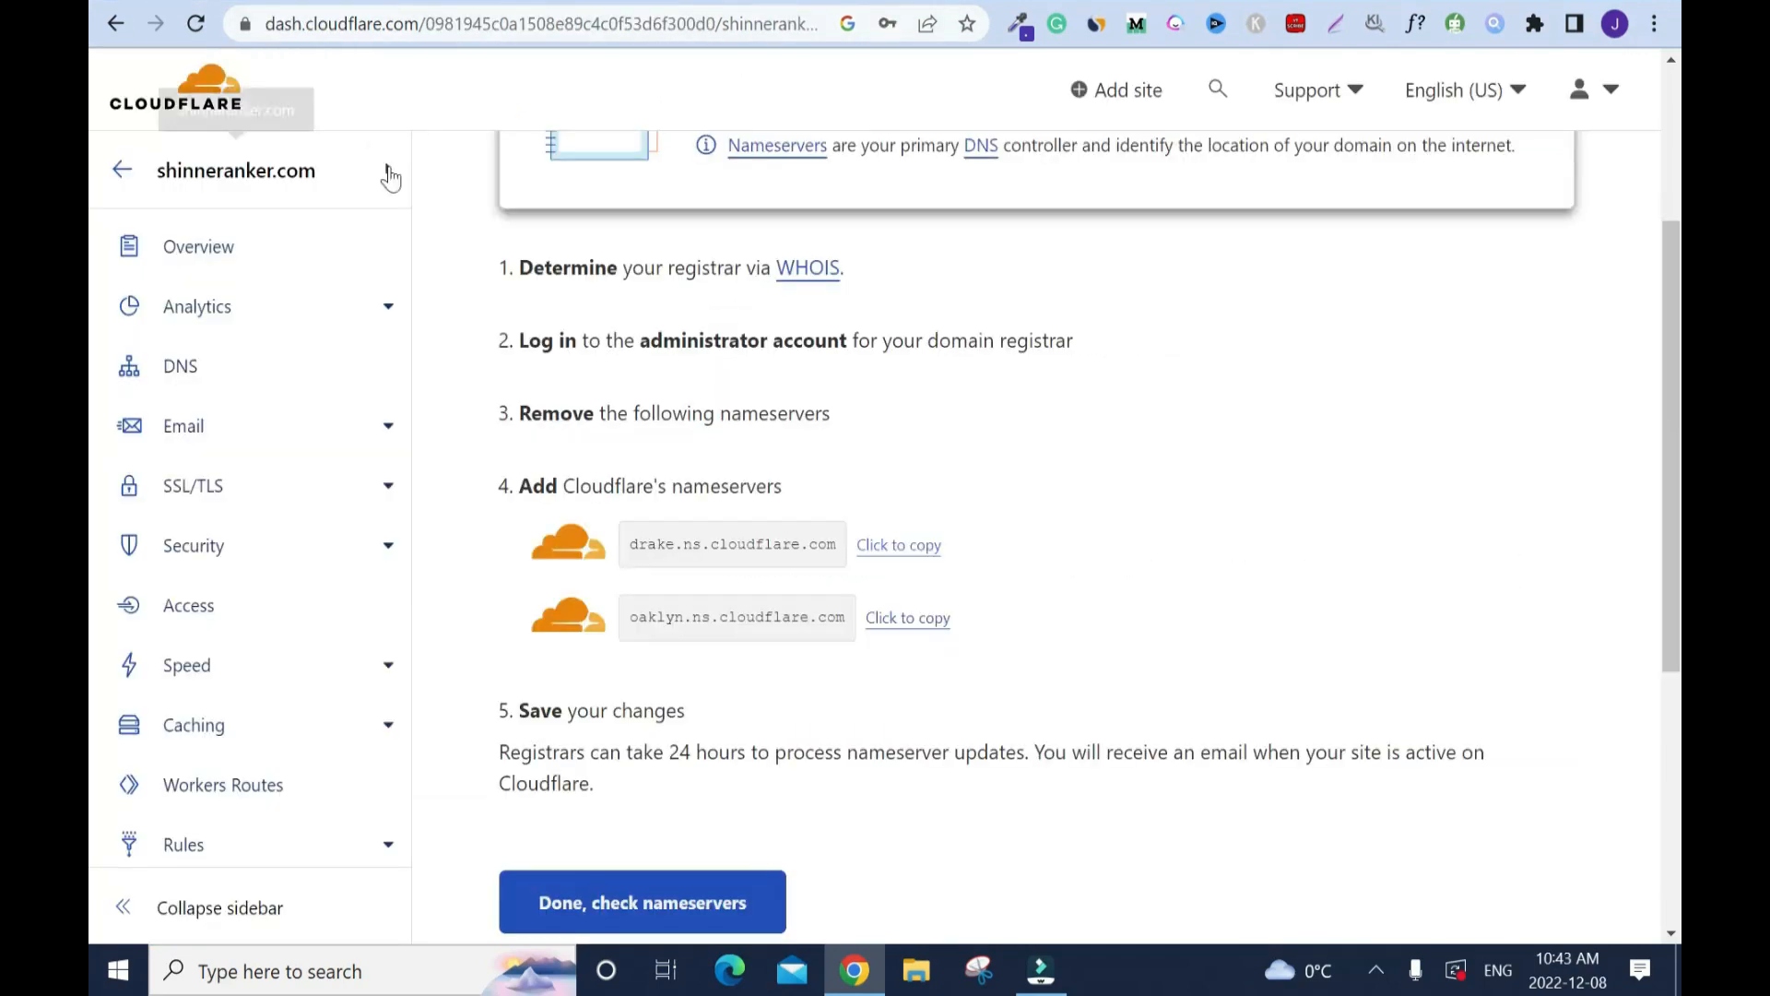
{"action": "mouse_move", "coordinate": [902, 624]}
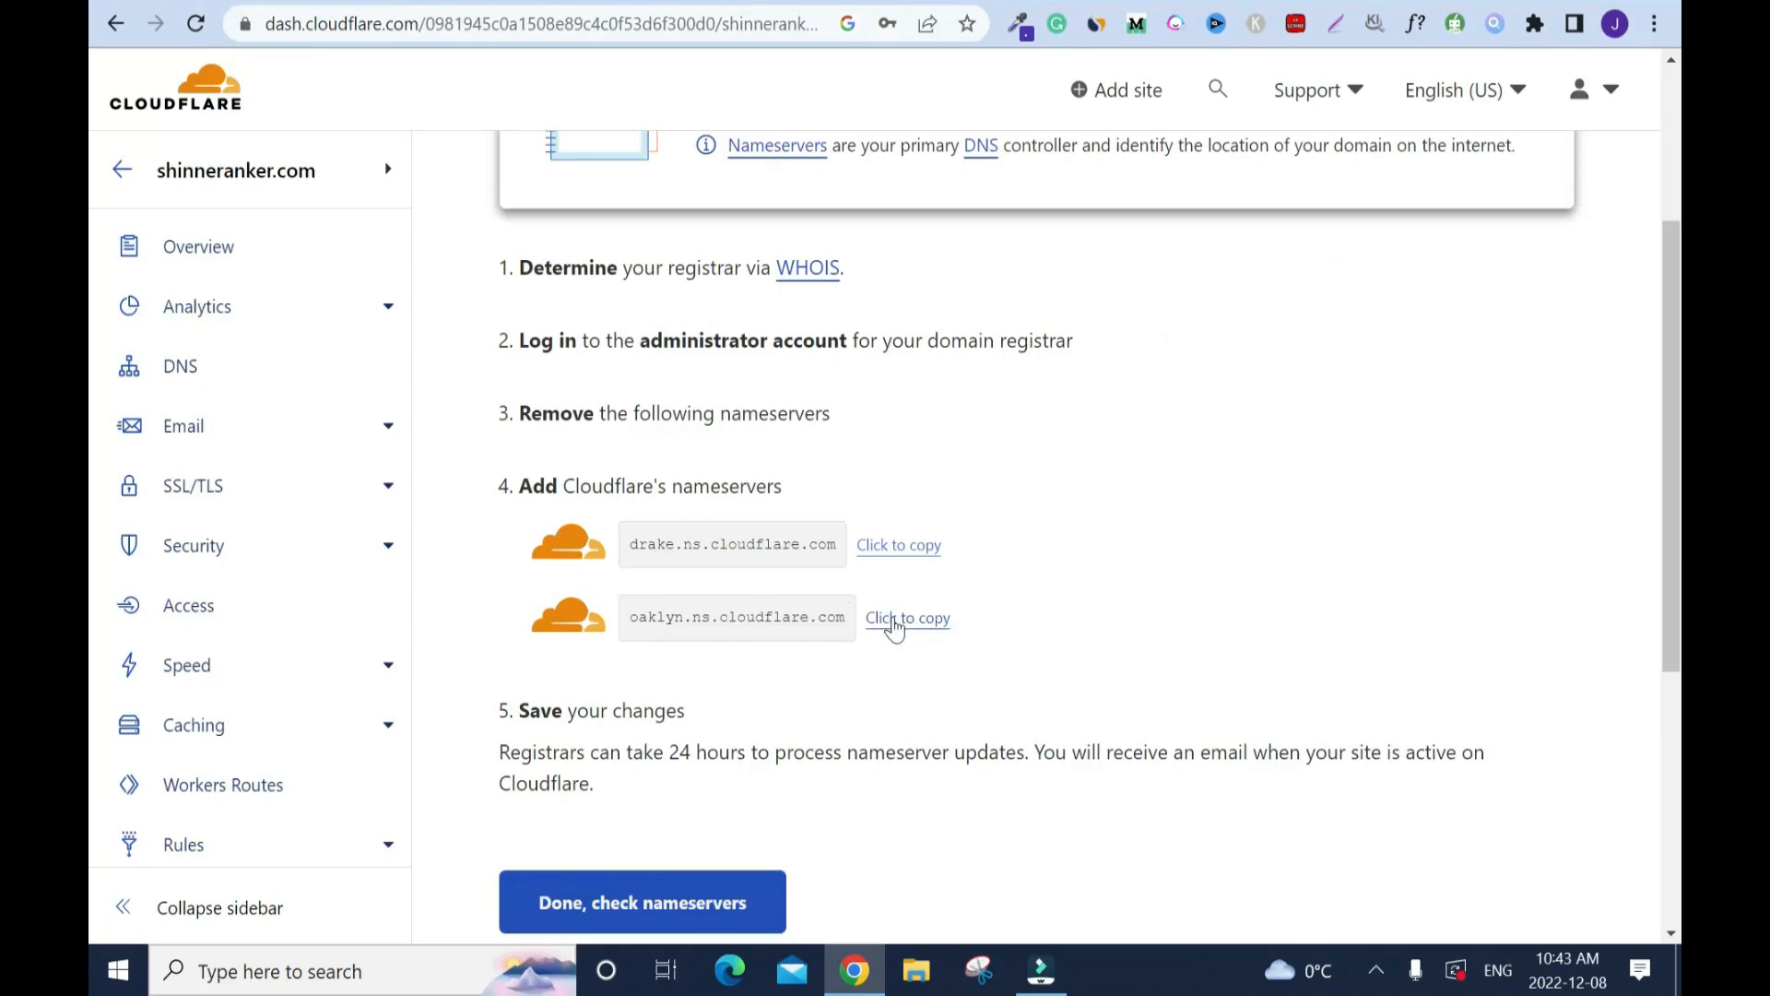
{"action": "mouse_move", "coordinate": [719, 568]}
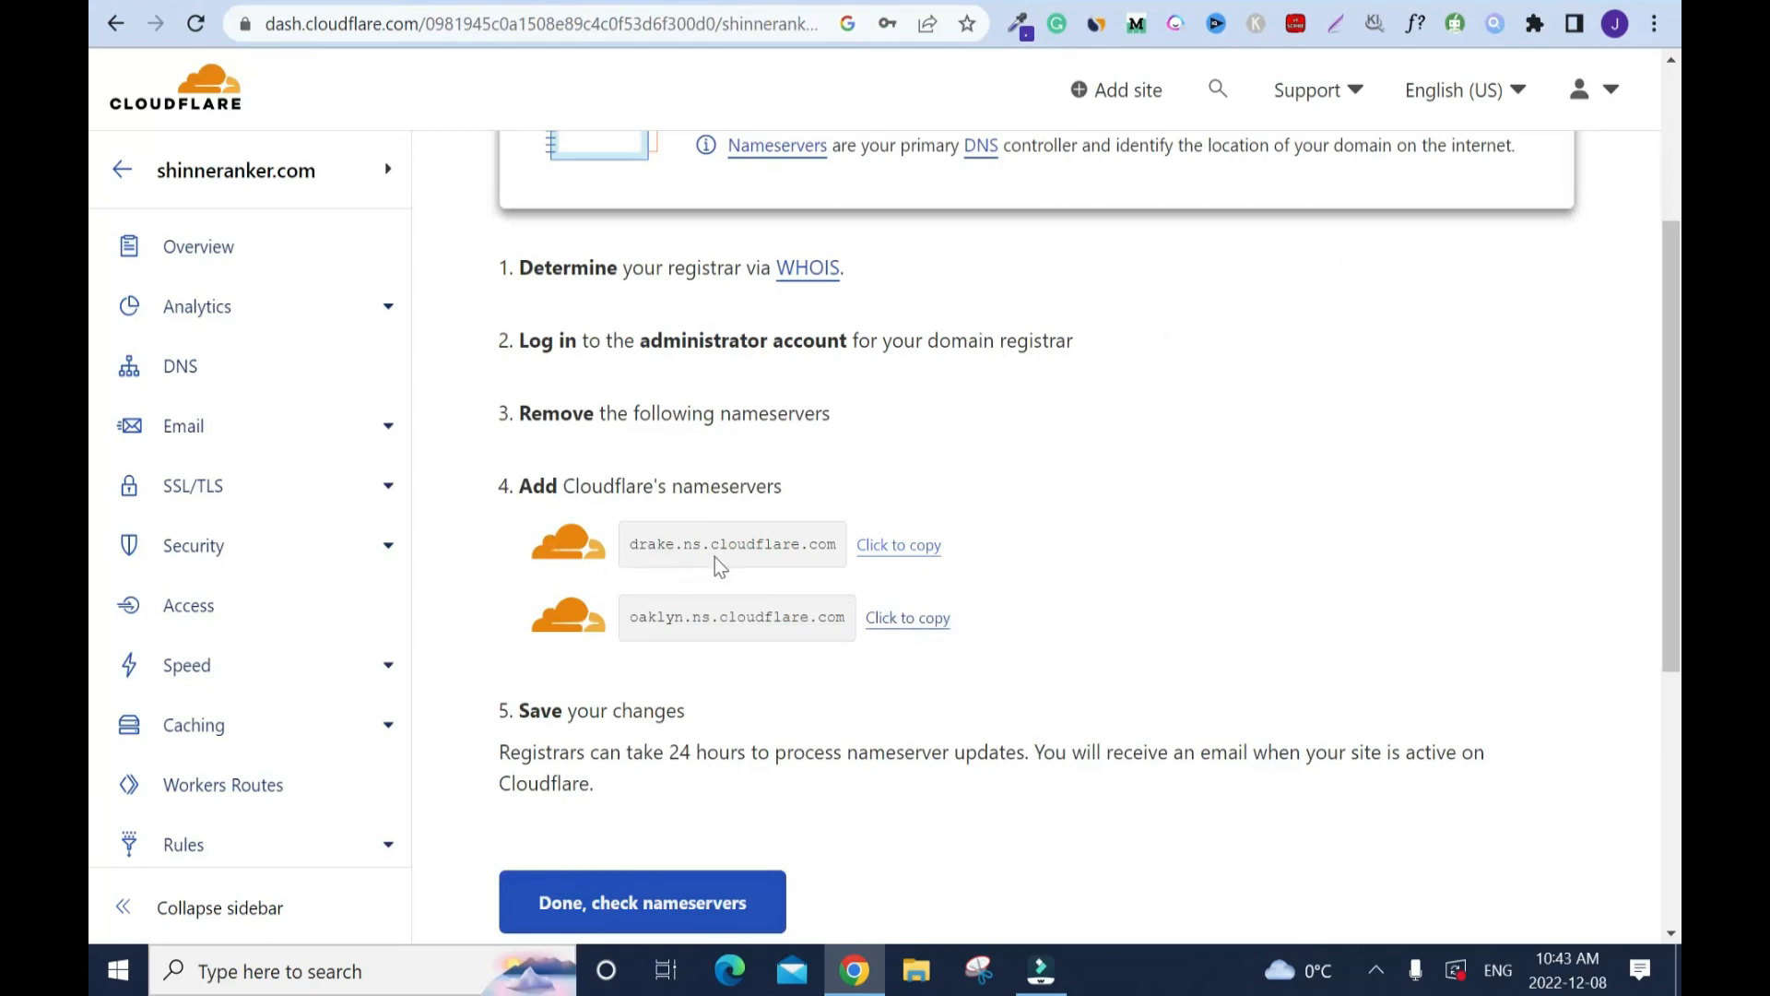
{"action": "mouse_move", "coordinate": [832, 569]}
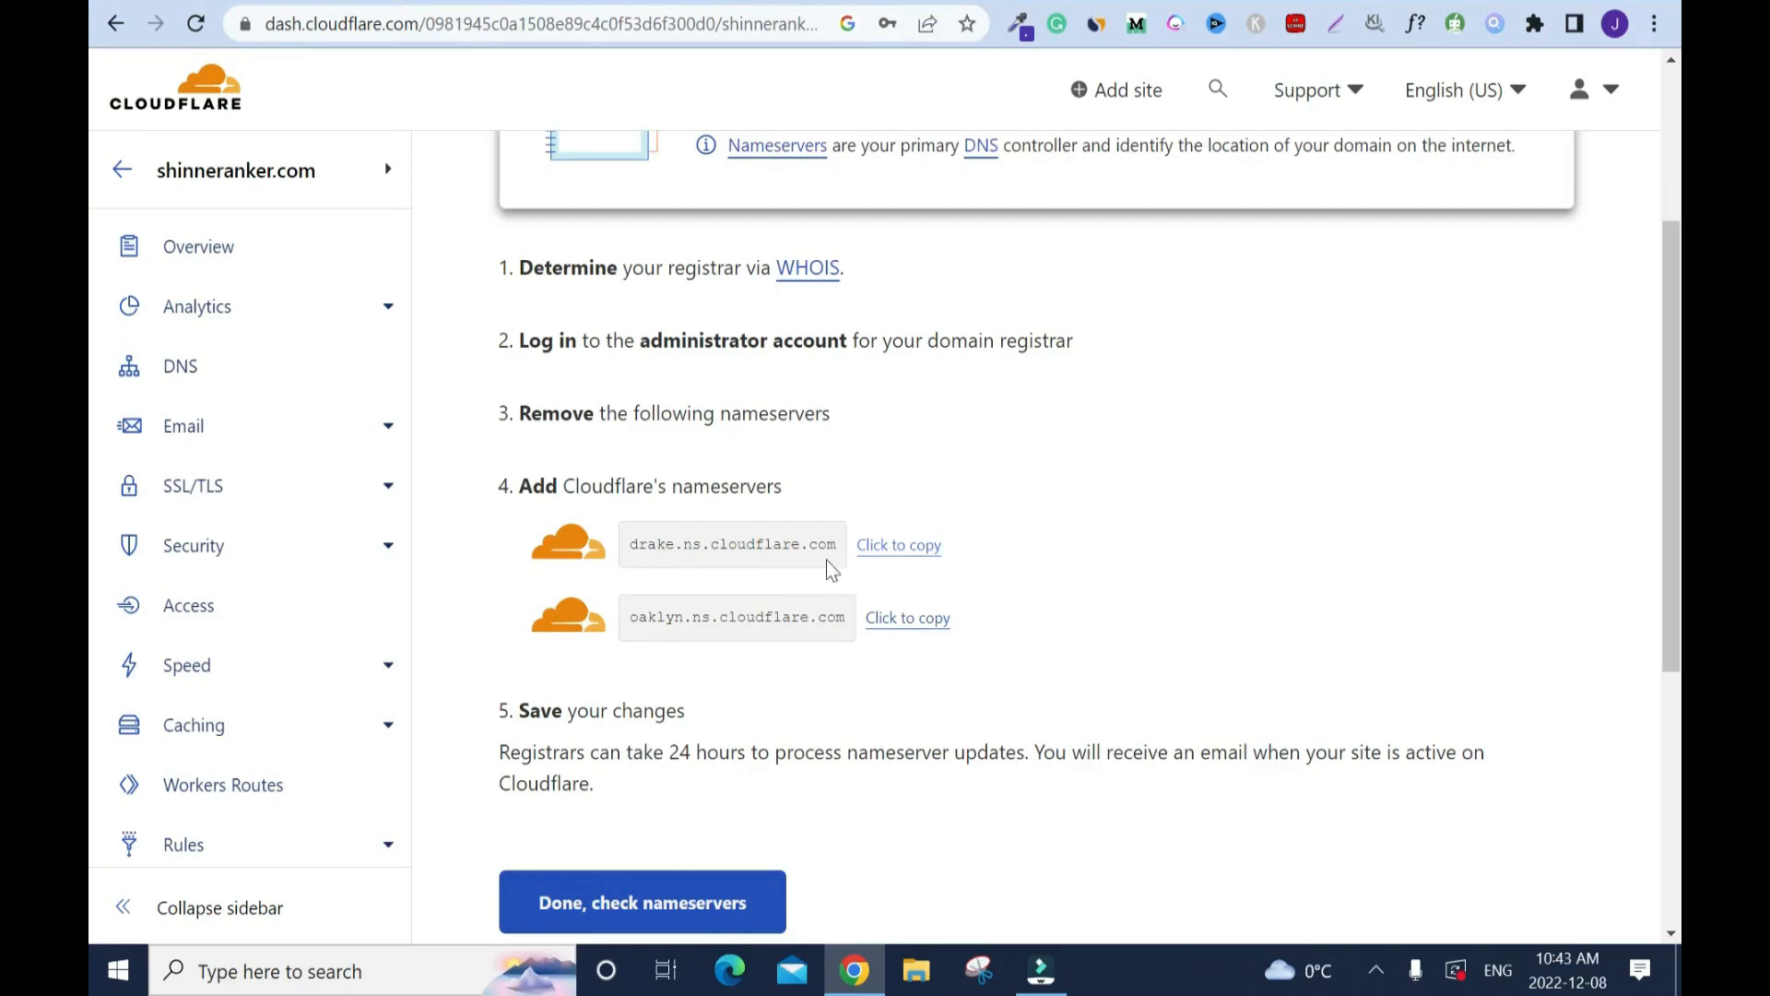
{"action": "mouse_move", "coordinate": [732, 635]}
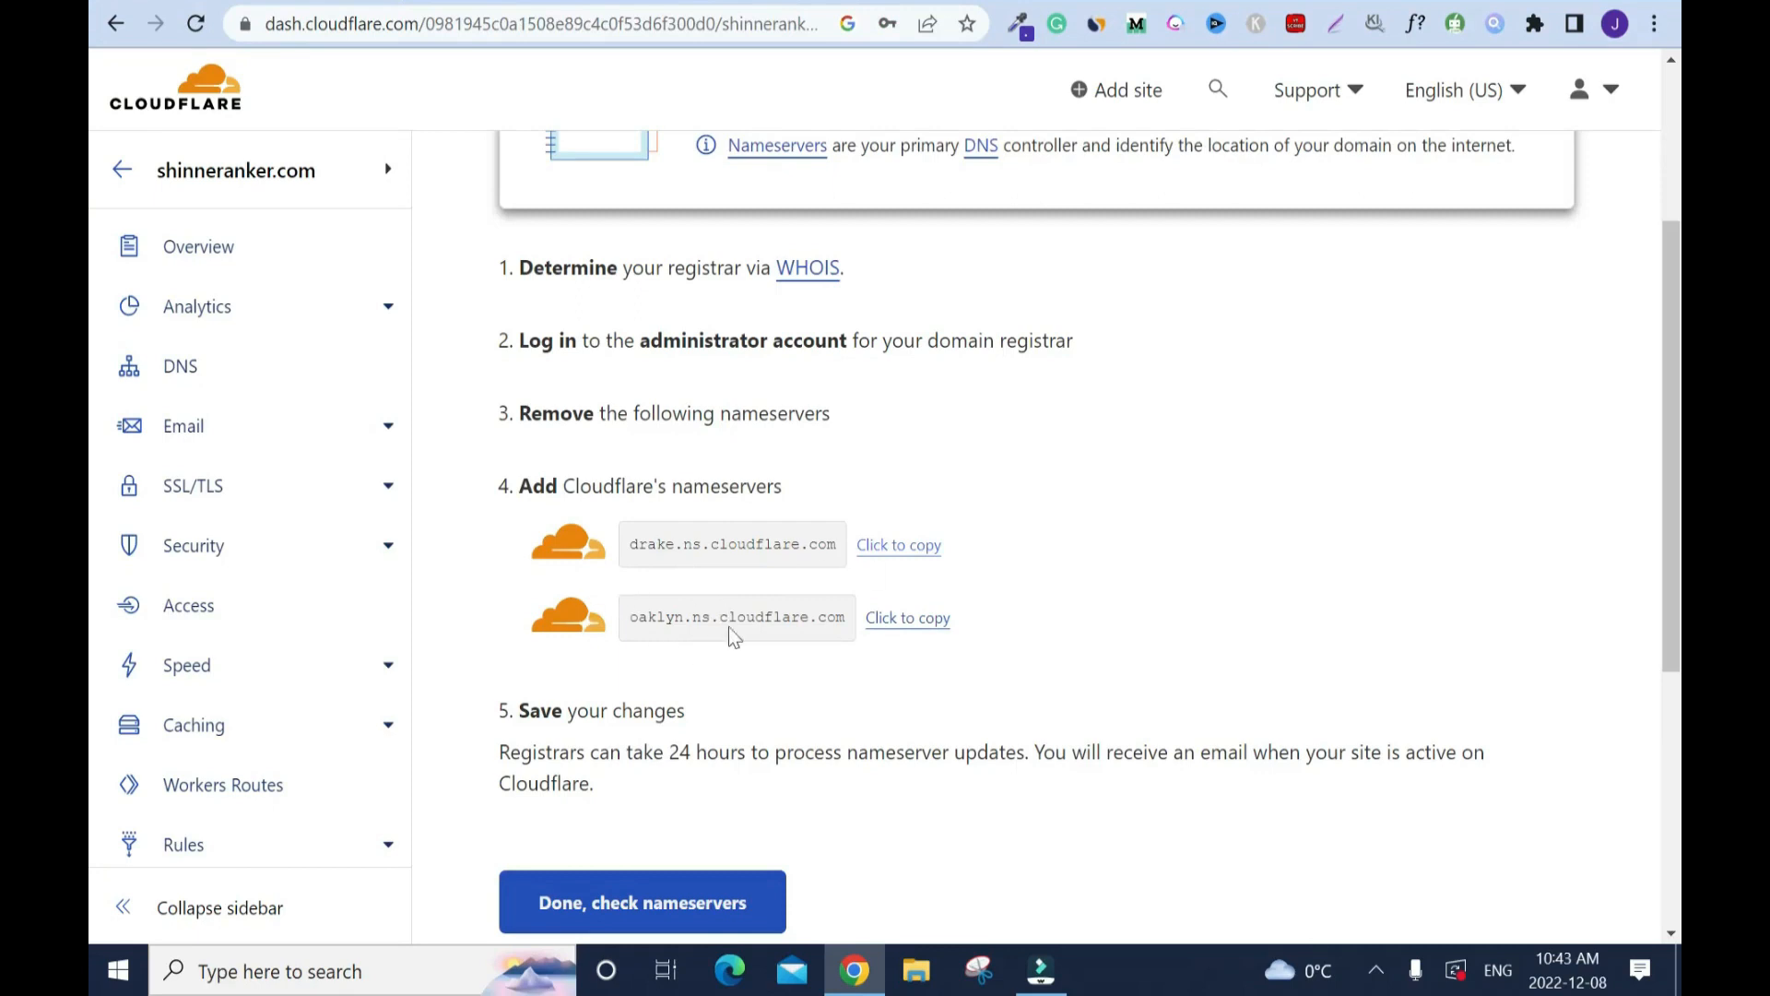
{"action": "mouse_move", "coordinate": [912, 627]}
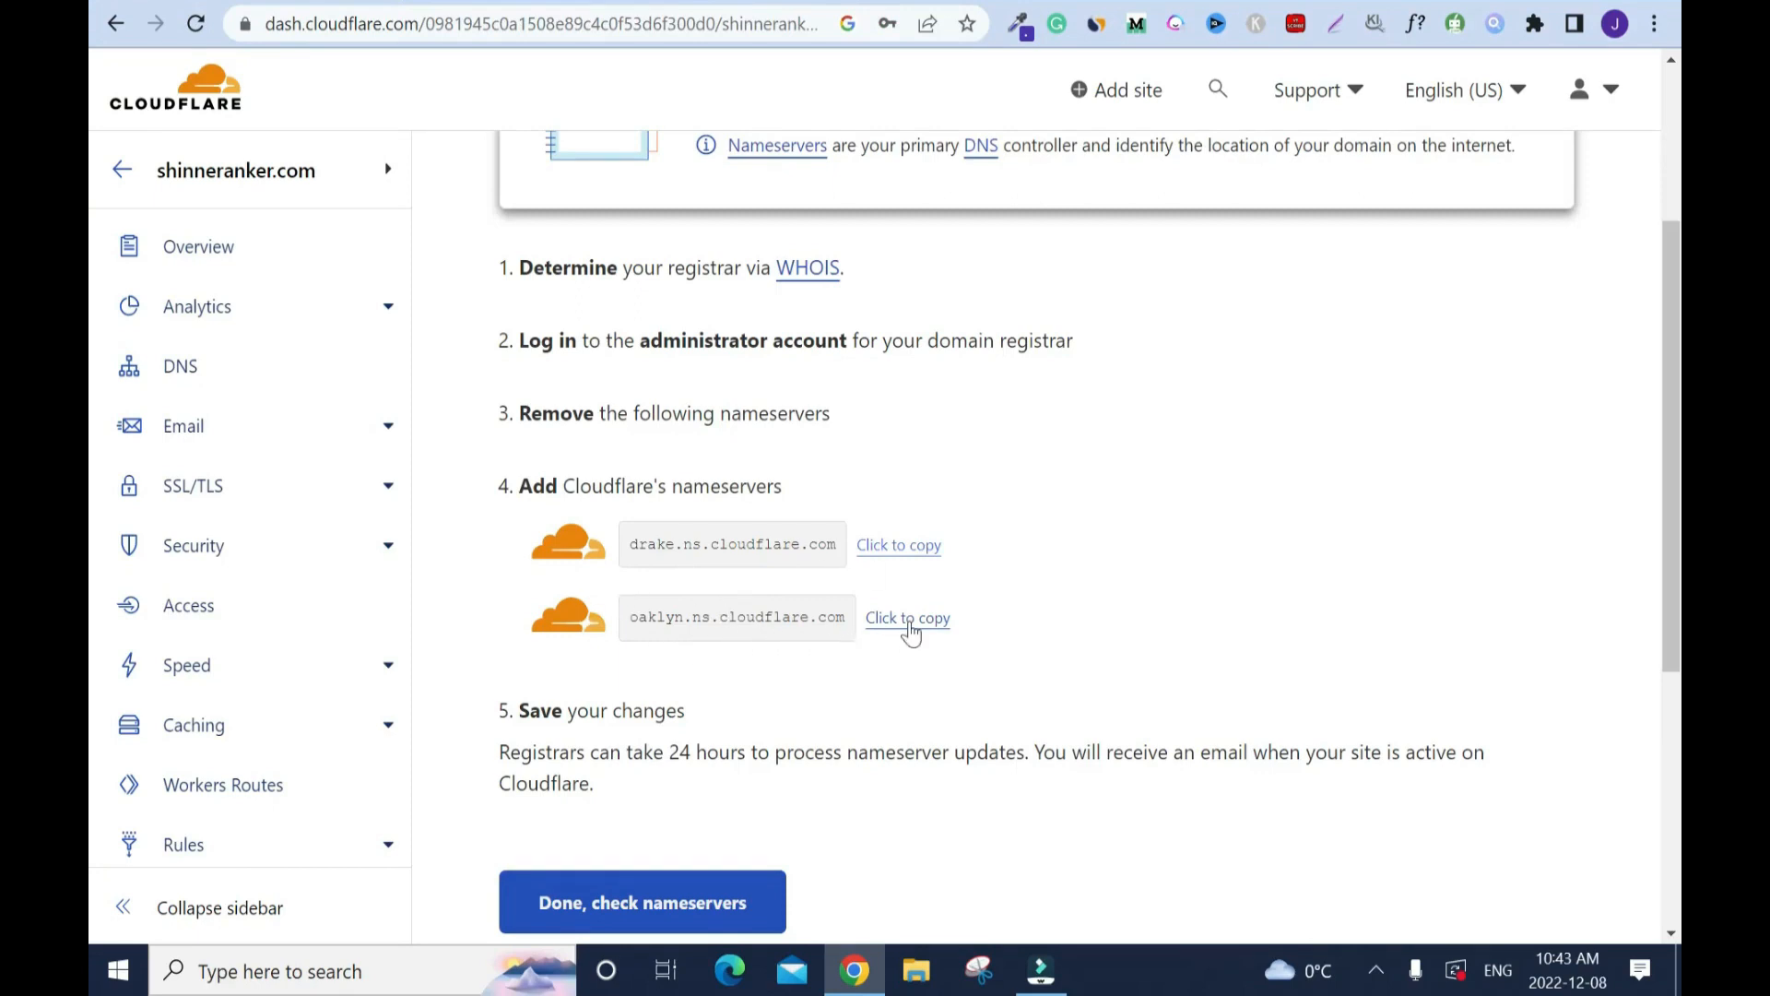
- Add oaklyn.ns.cloudflare.com as the second nameserver and save the custom DNS
{"action": "left_click", "coordinate": [908, 618]}
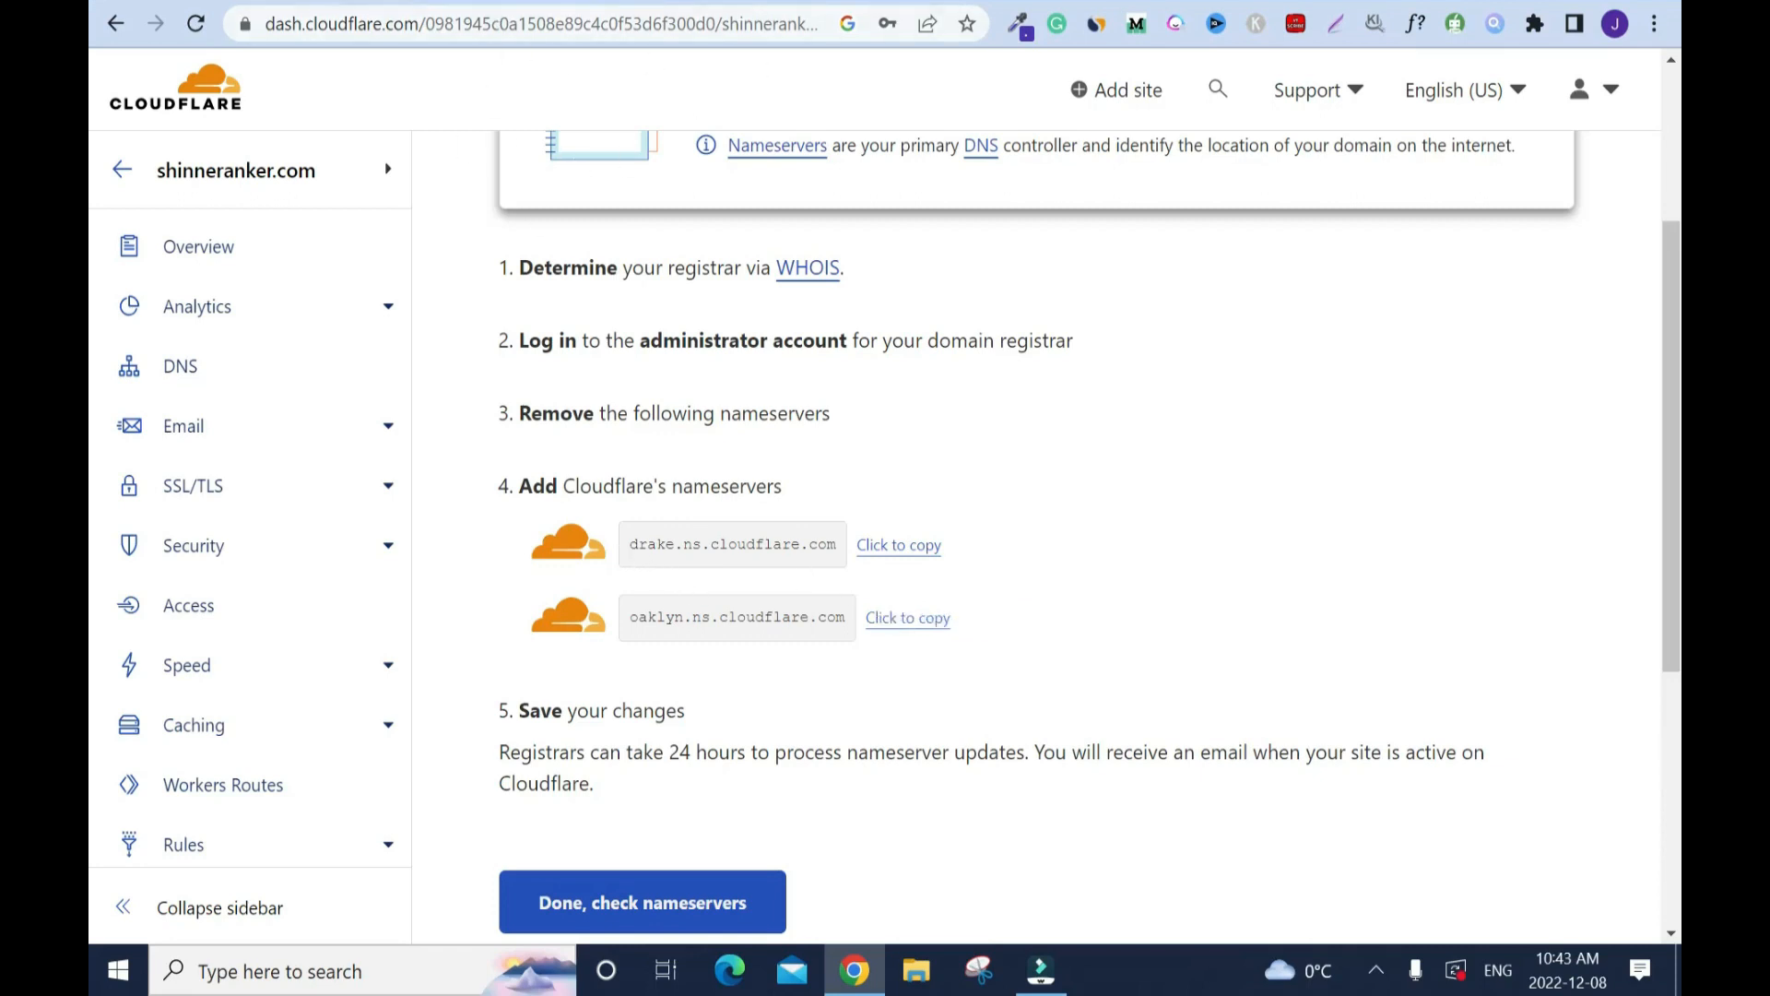
{"action": "mouse_move", "coordinate": [858, 602]}
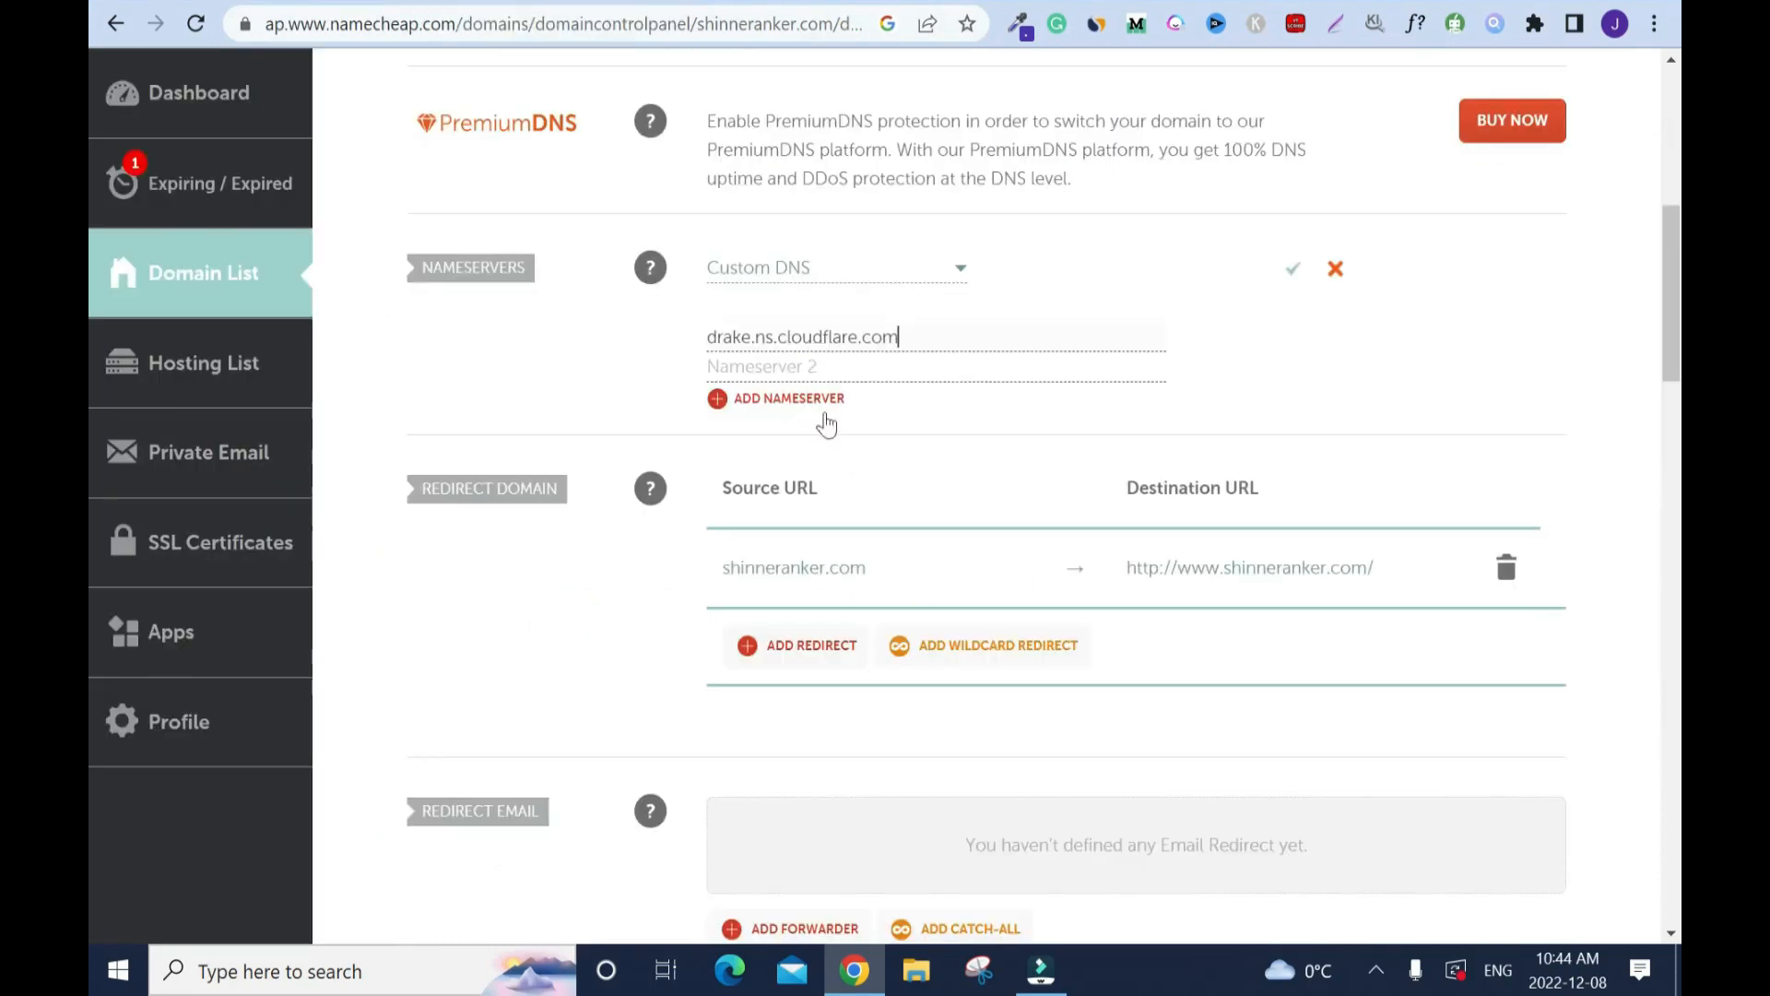
{"action": "type", "text": "oaklyn.ns.cloudflare.com"}
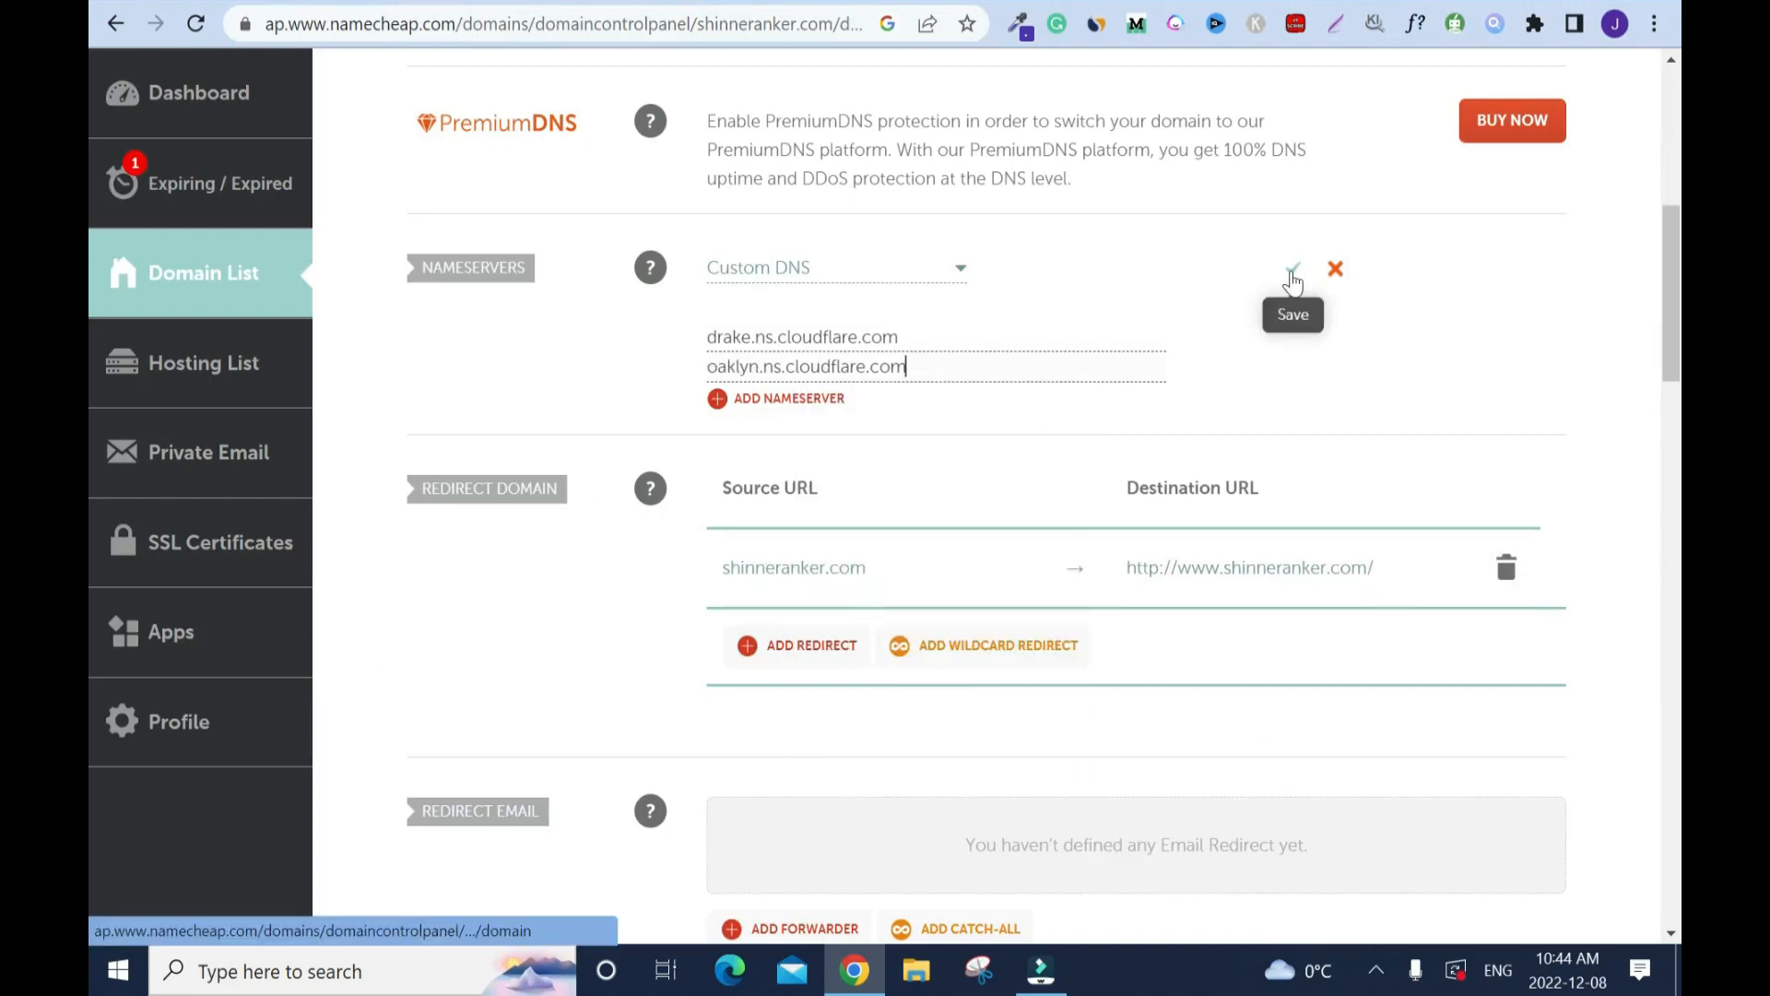
{"action": "left_click", "coordinate": [1293, 269]}
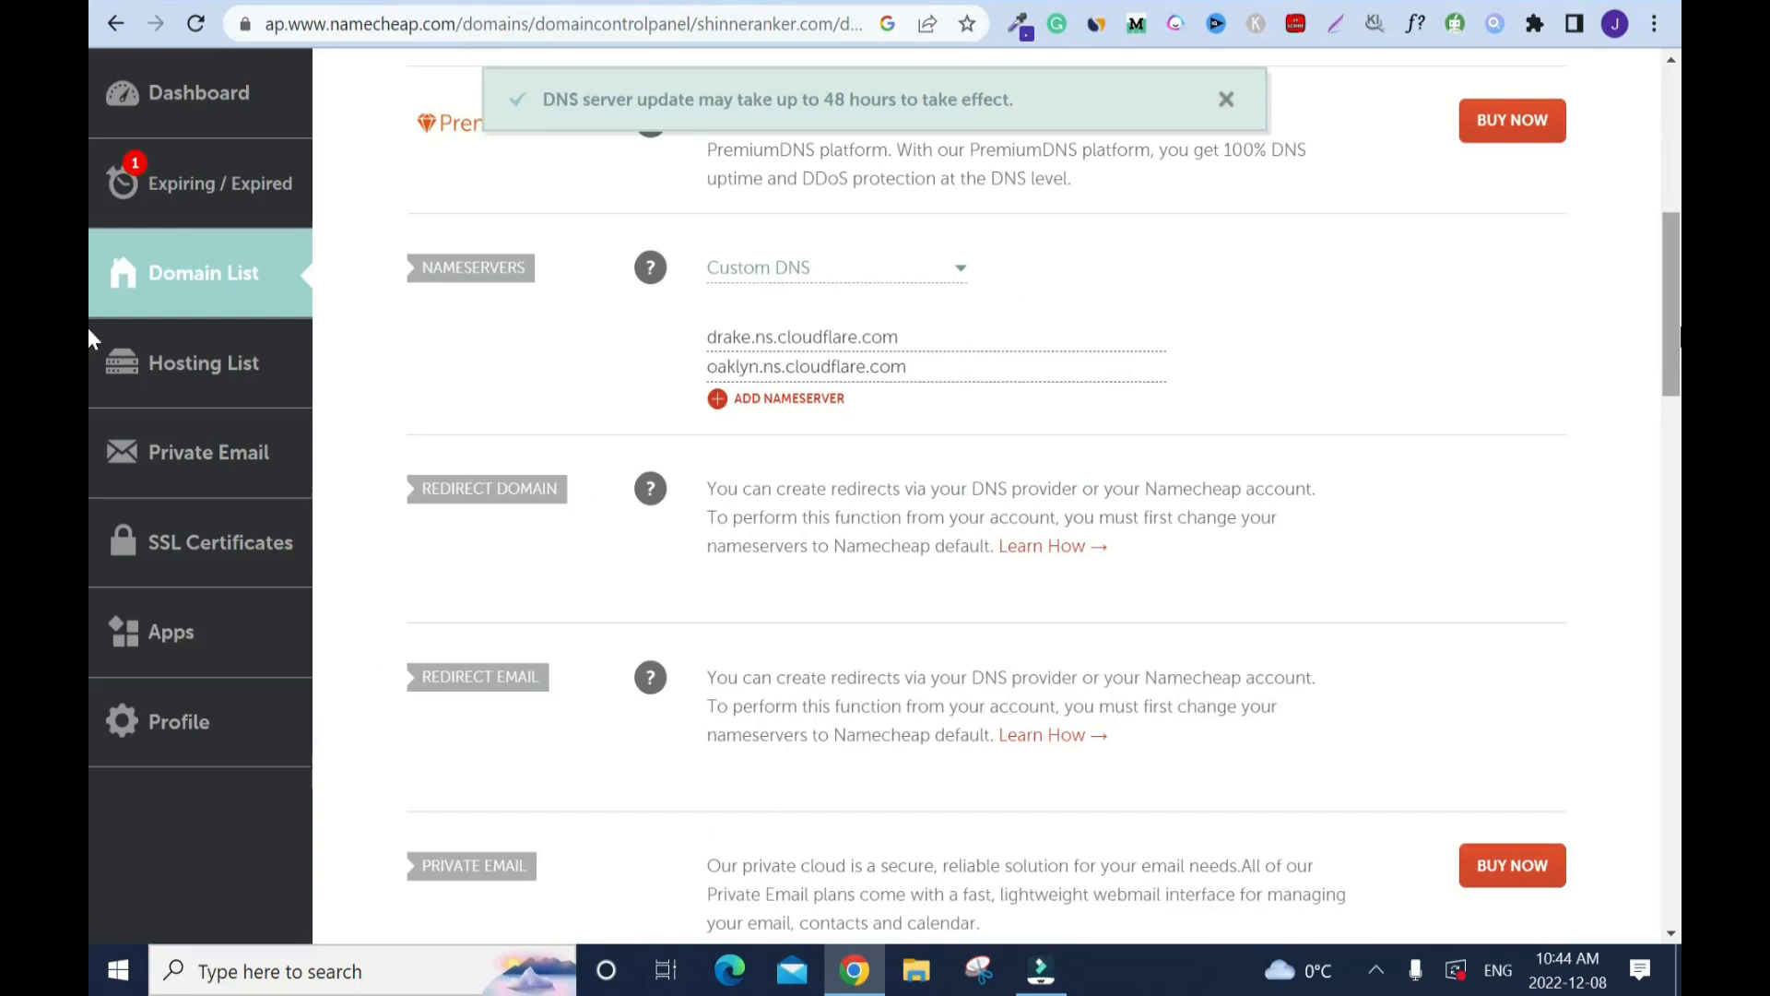
- Tell Cloudflare the nameservers are changed to reach the Quick Start Guide
{"action": "left_click", "coordinate": [1228, 98]}
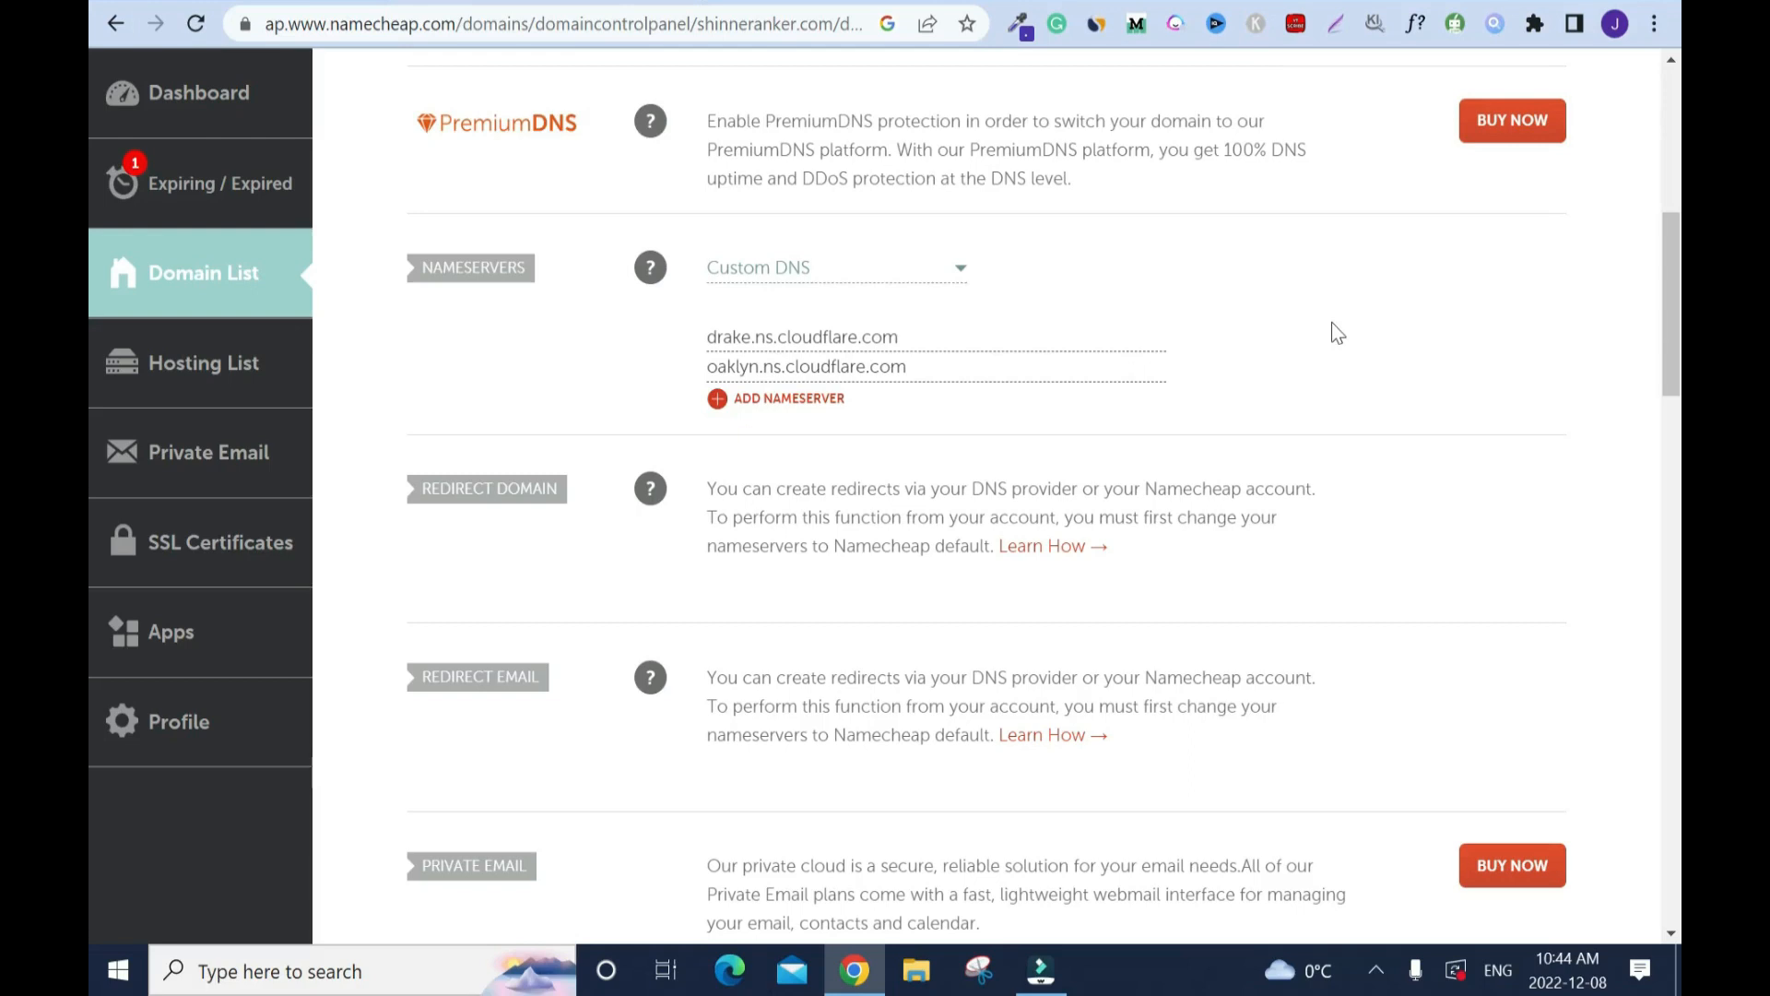
{"action": "mouse_move", "coordinate": [1412, 317]}
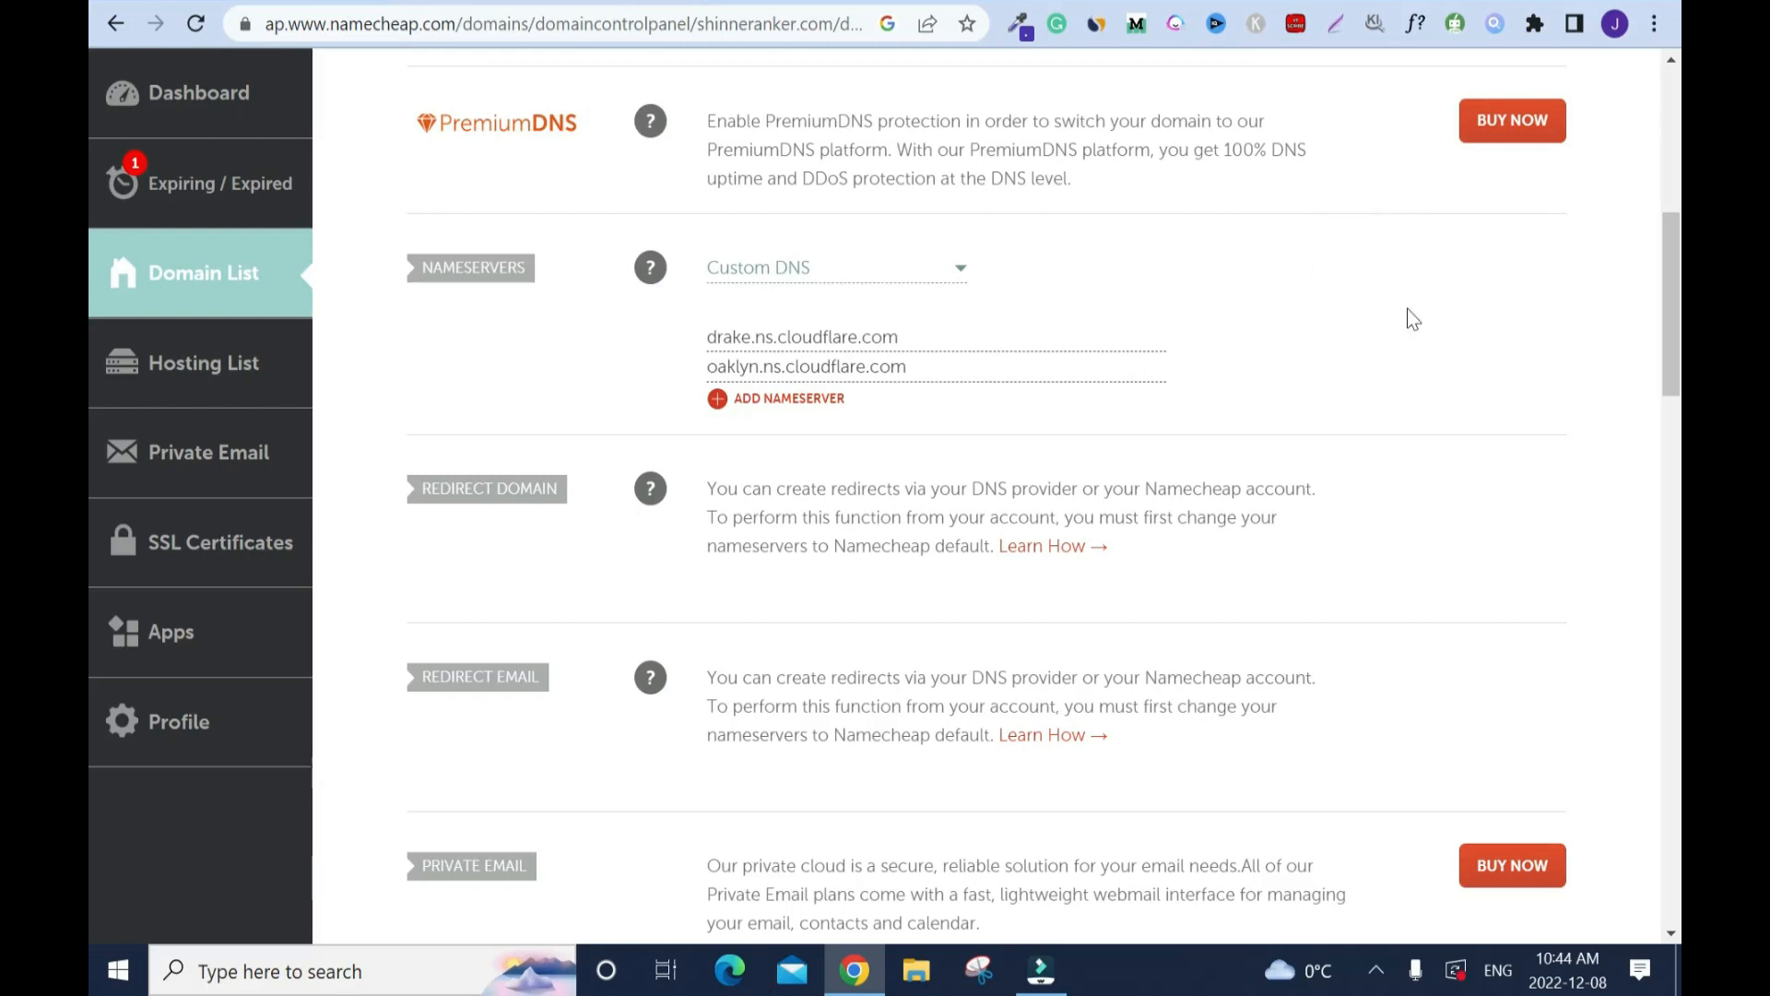
{"action": "mouse_move", "coordinate": [1421, 229]}
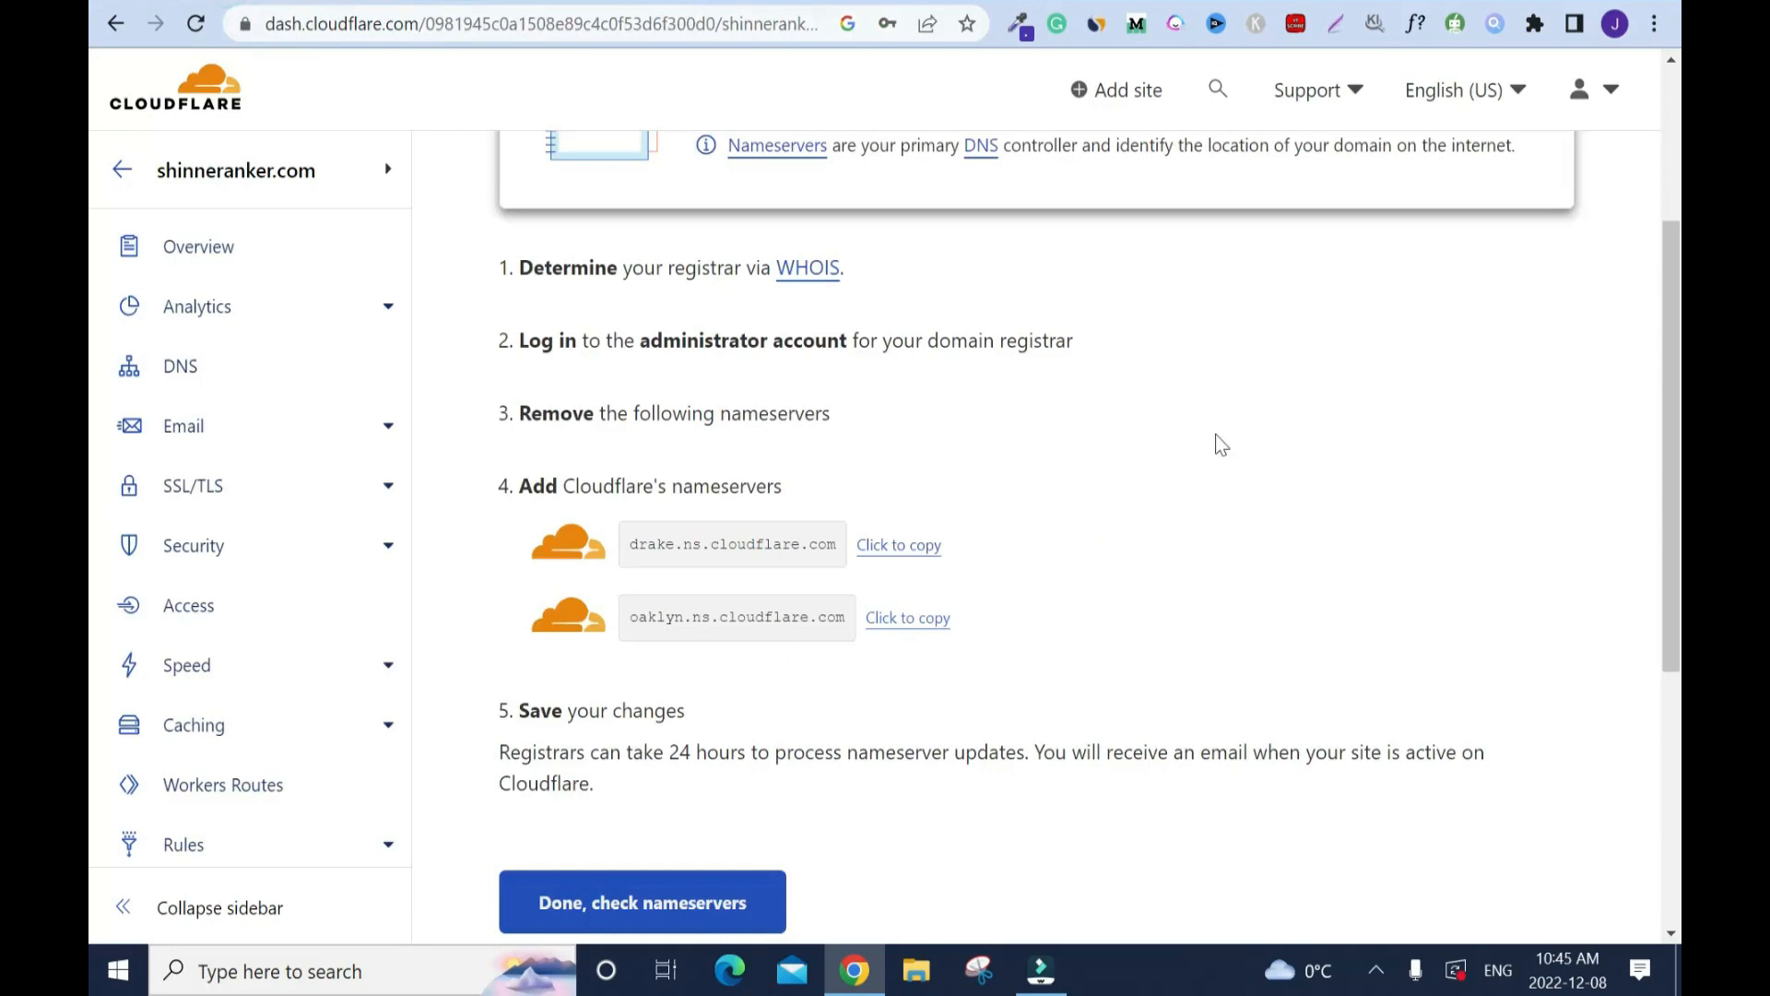
{"action": "scroll", "scroll_direction": "down", "scroll_amount": 3}
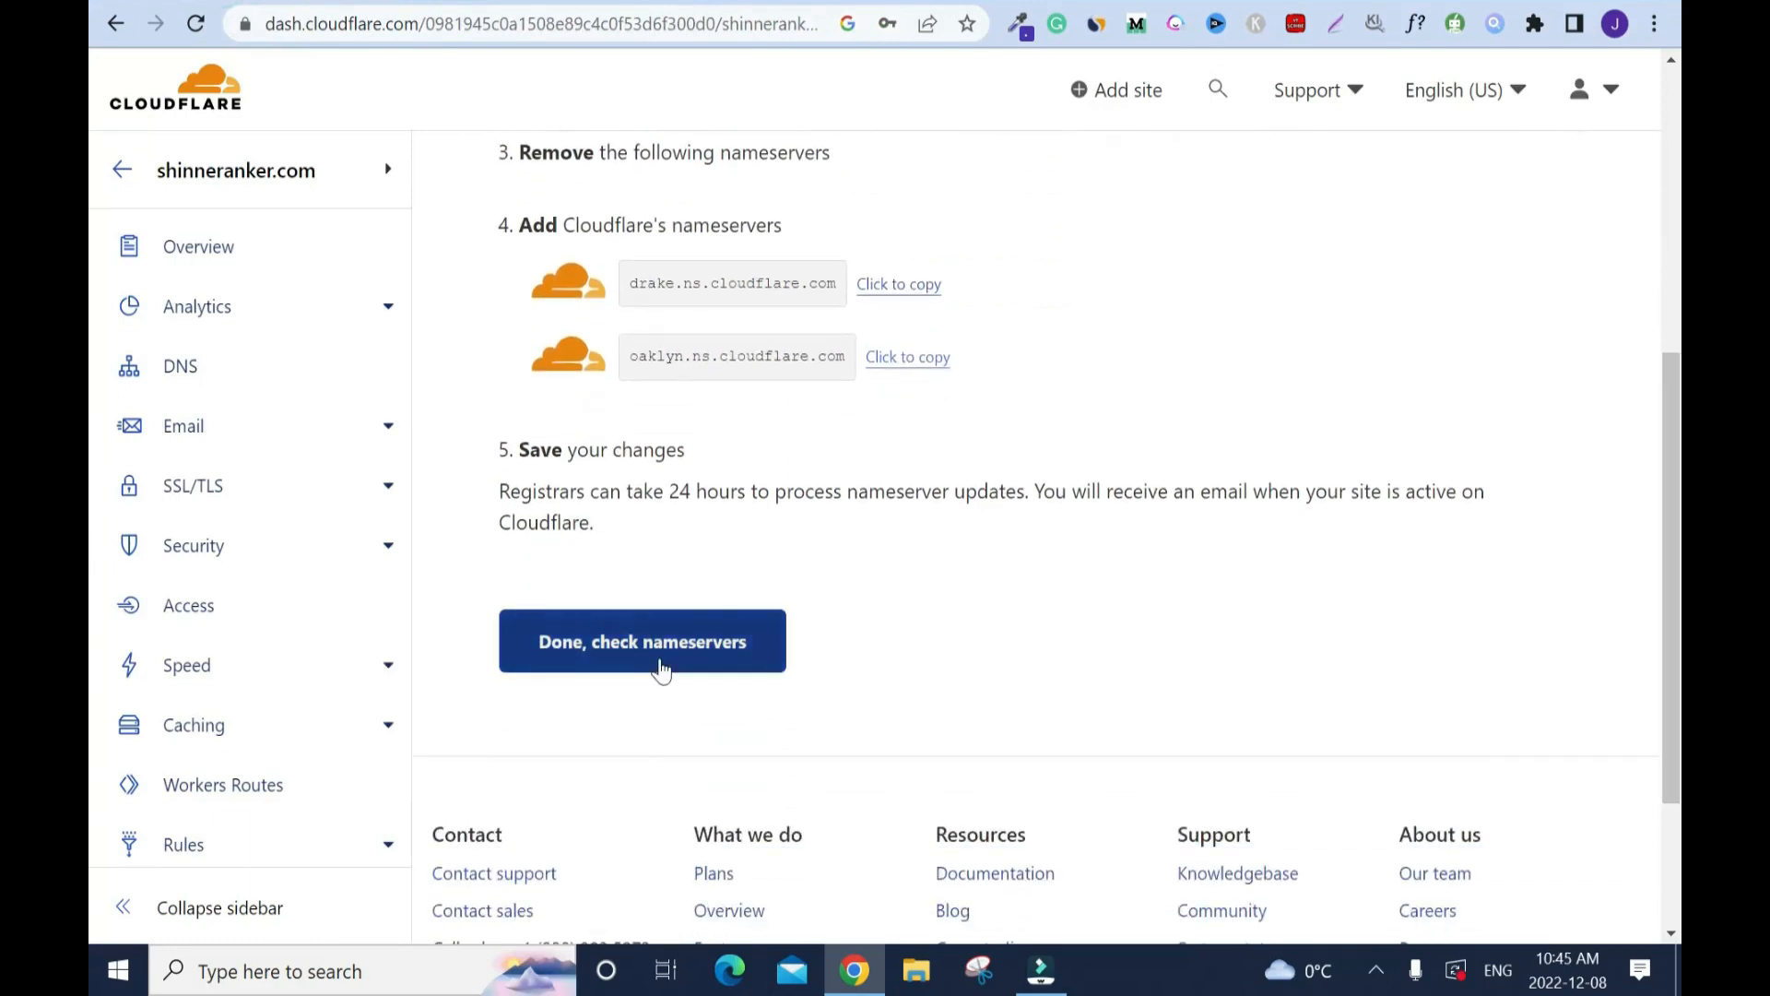
{"action": "left_click", "coordinate": [642, 642]}
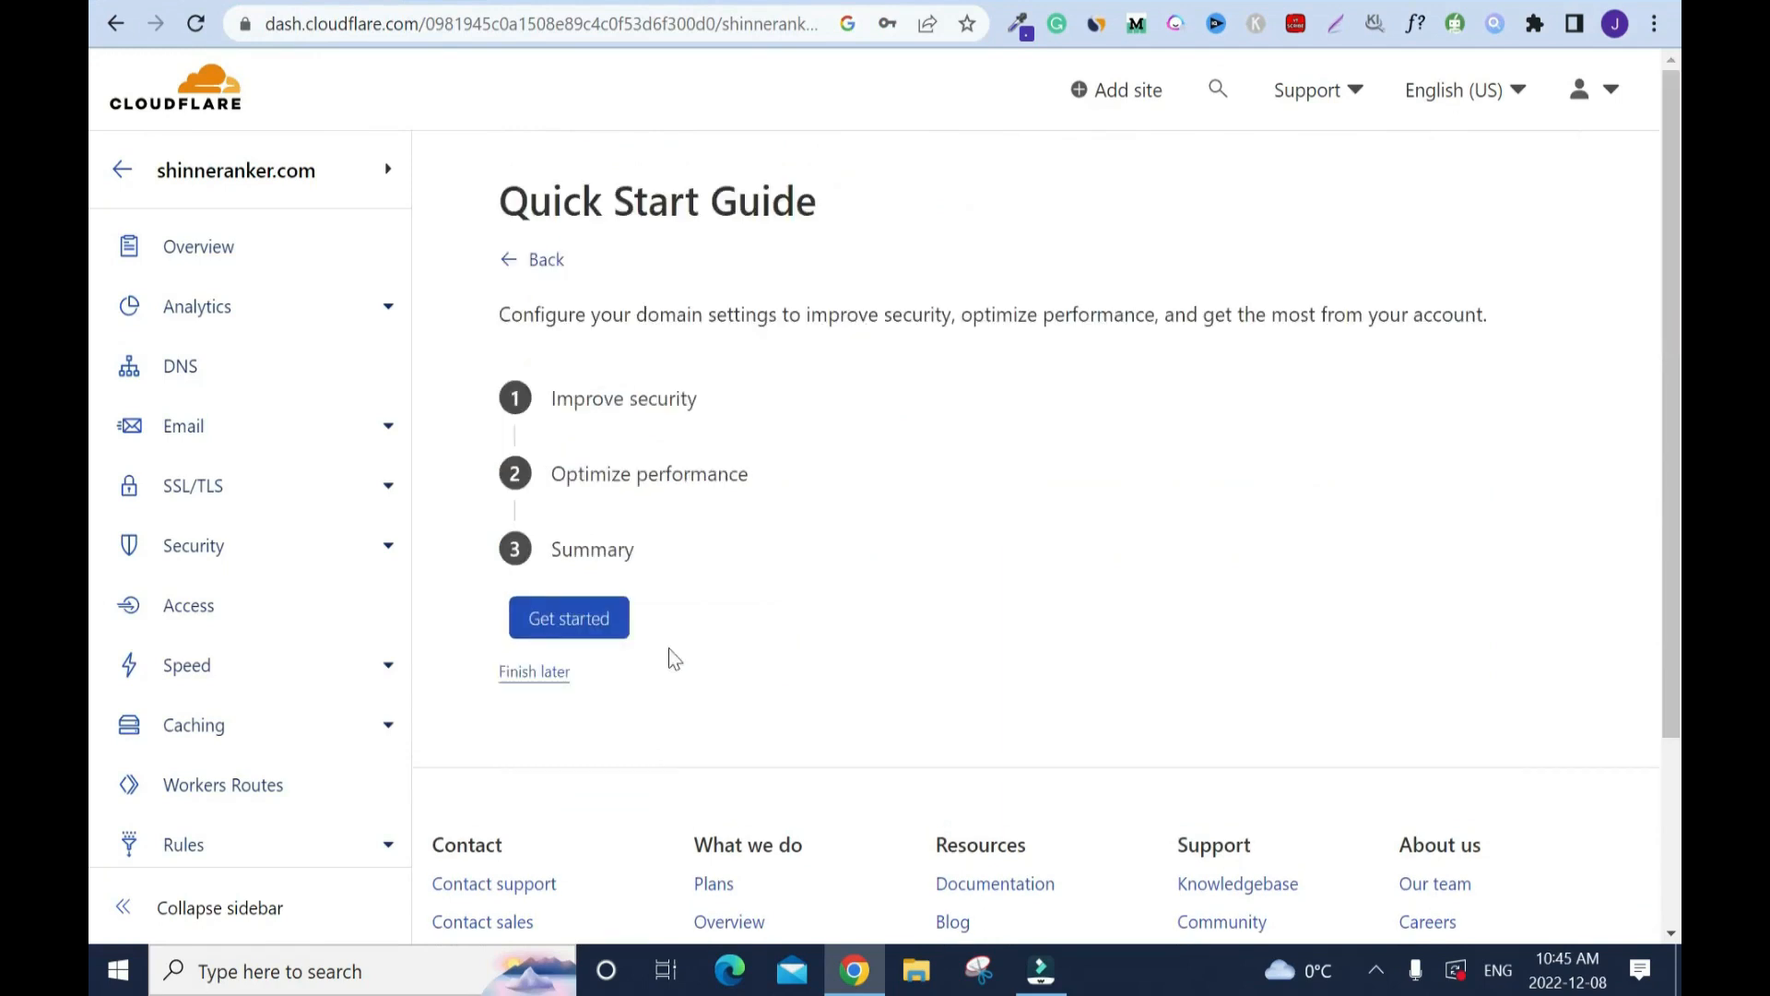
{"action": "mouse_move", "coordinate": [799, 374]}
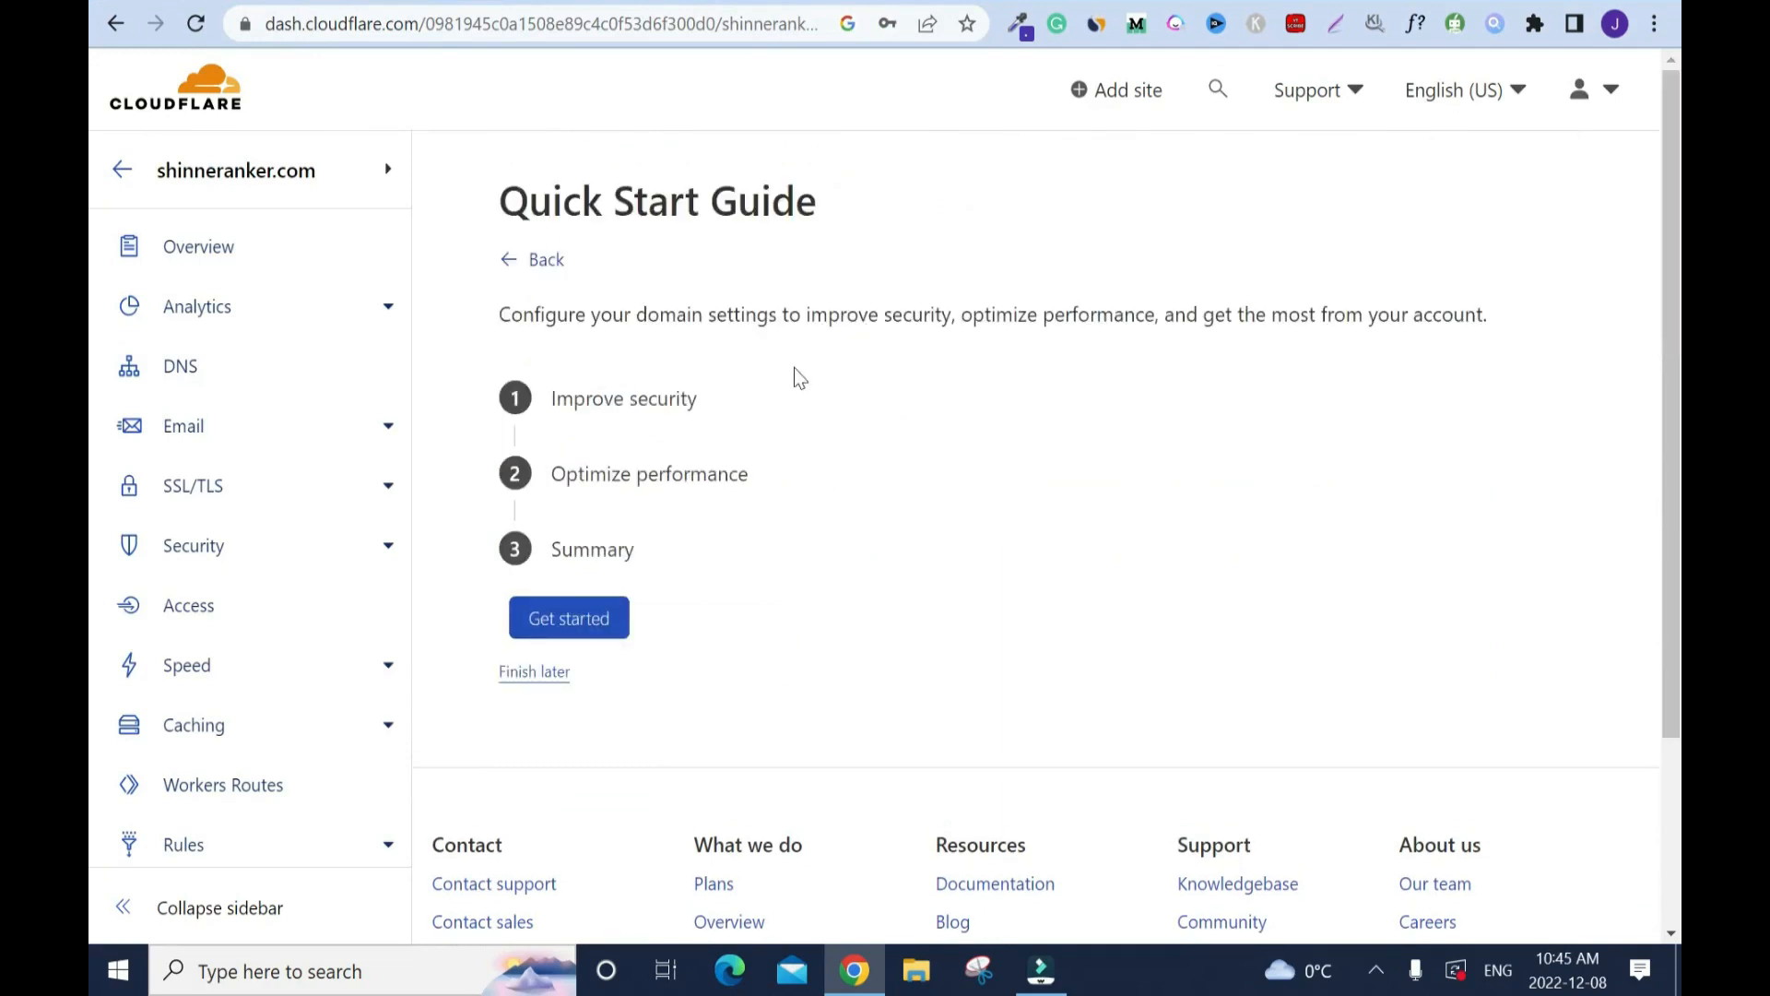
{"action": "mouse_move", "coordinate": [907, 371]}
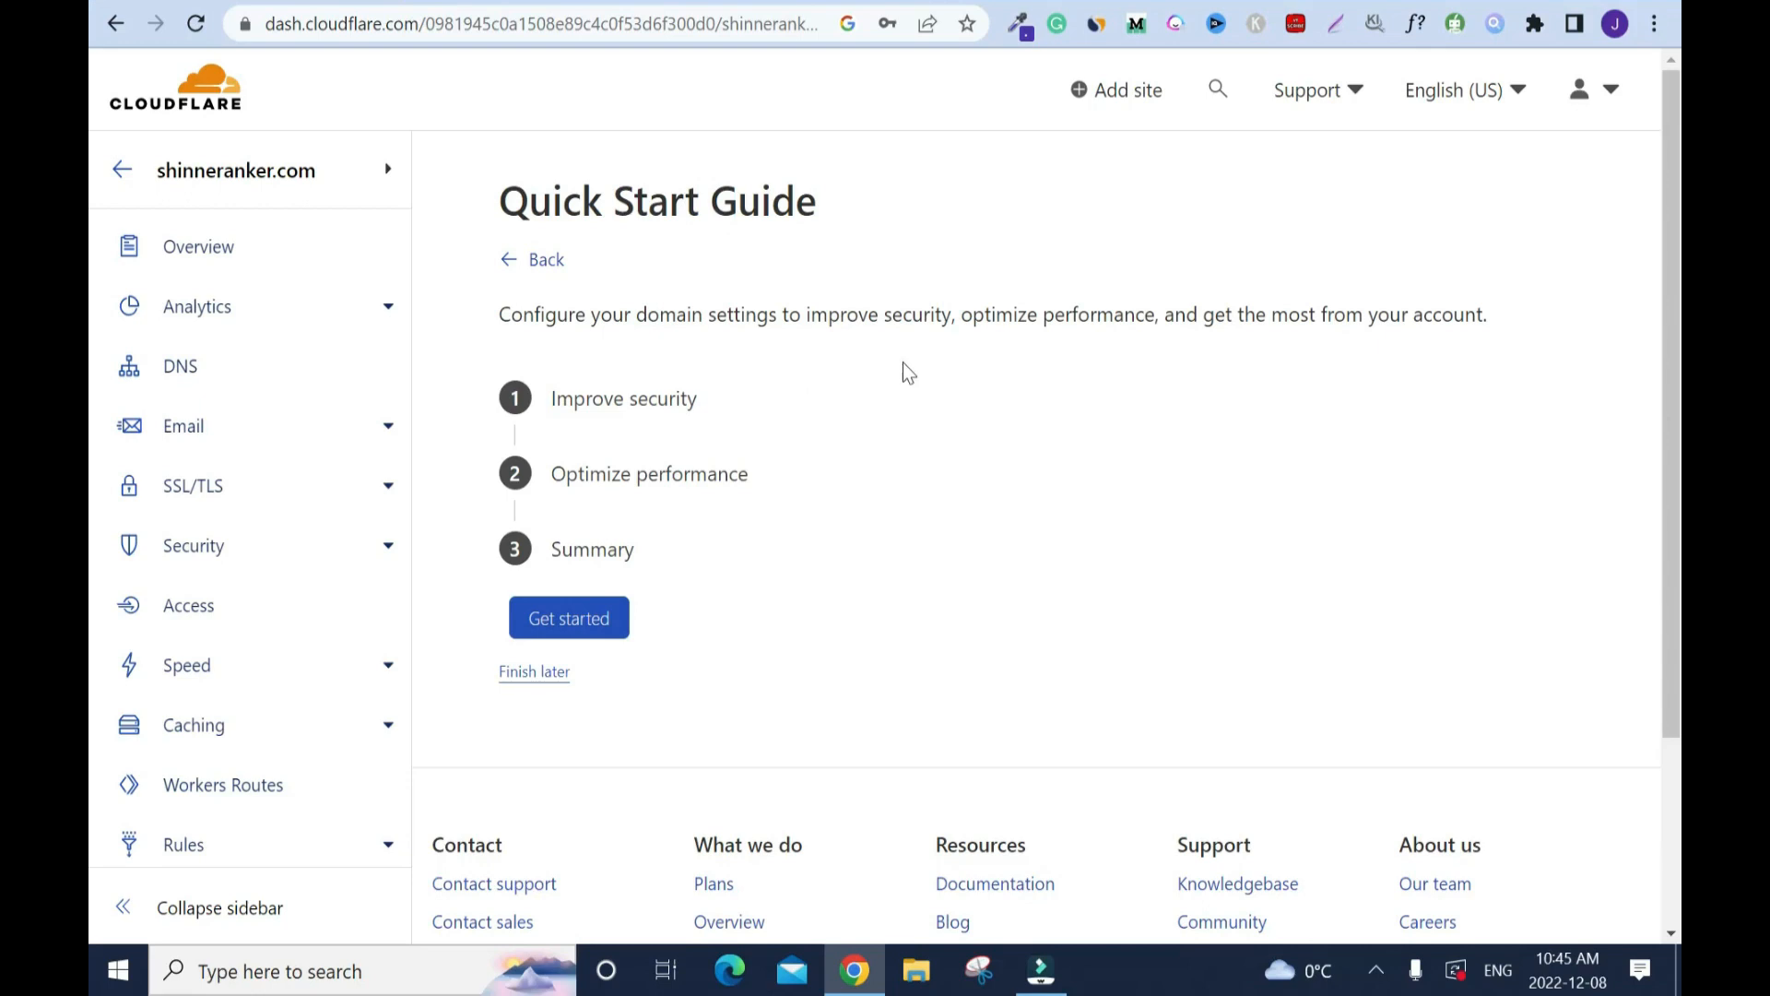
{"action": "mouse_move", "coordinate": [1003, 442]}
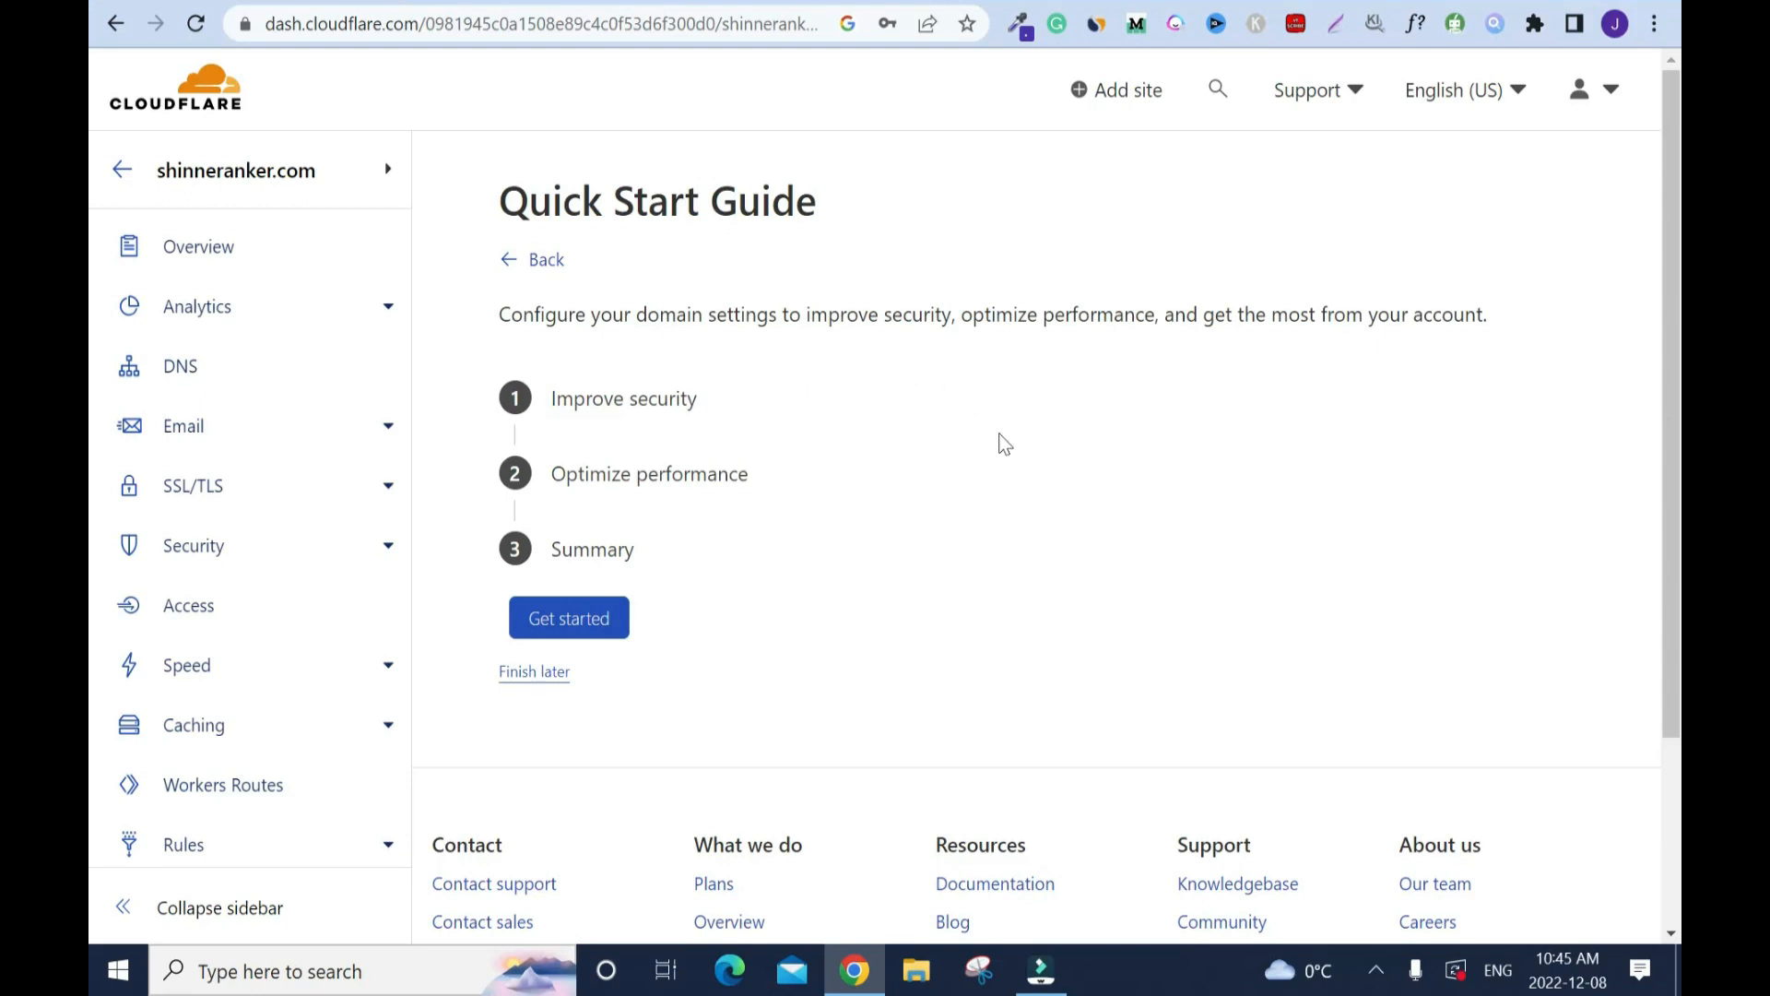
{"action": "mouse_move", "coordinate": [621, 520]}
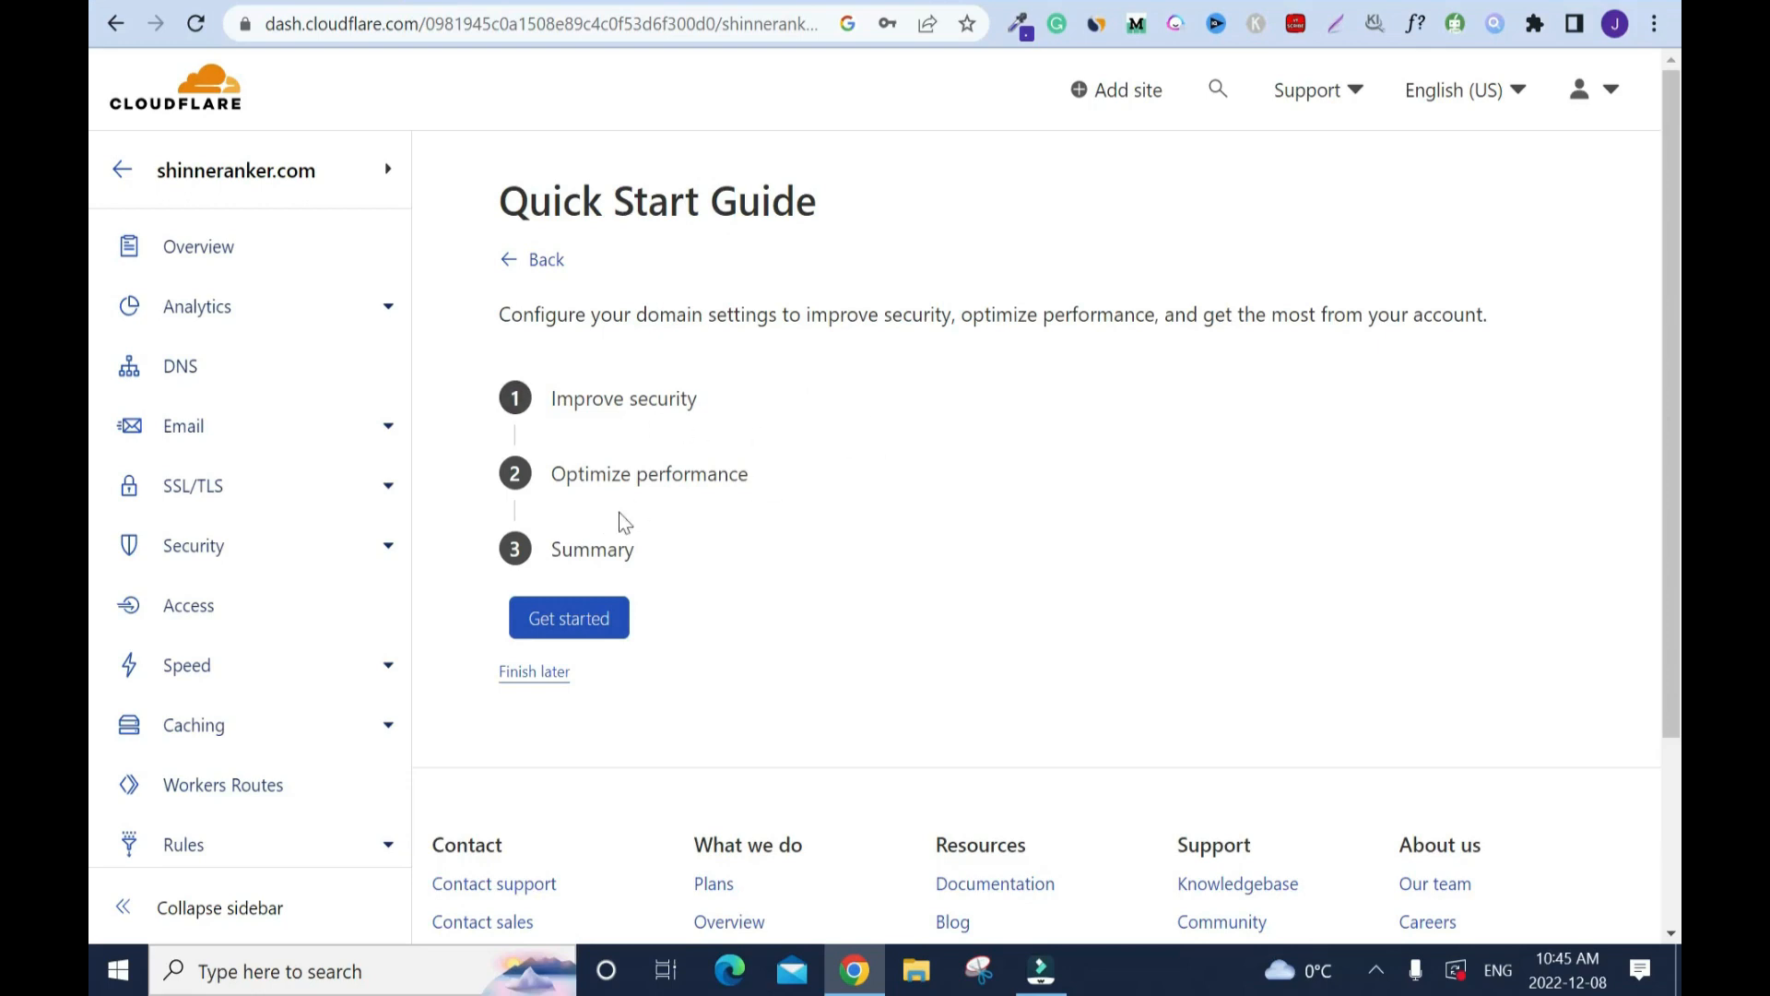
{"action": "mouse_move", "coordinate": [572, 717]}
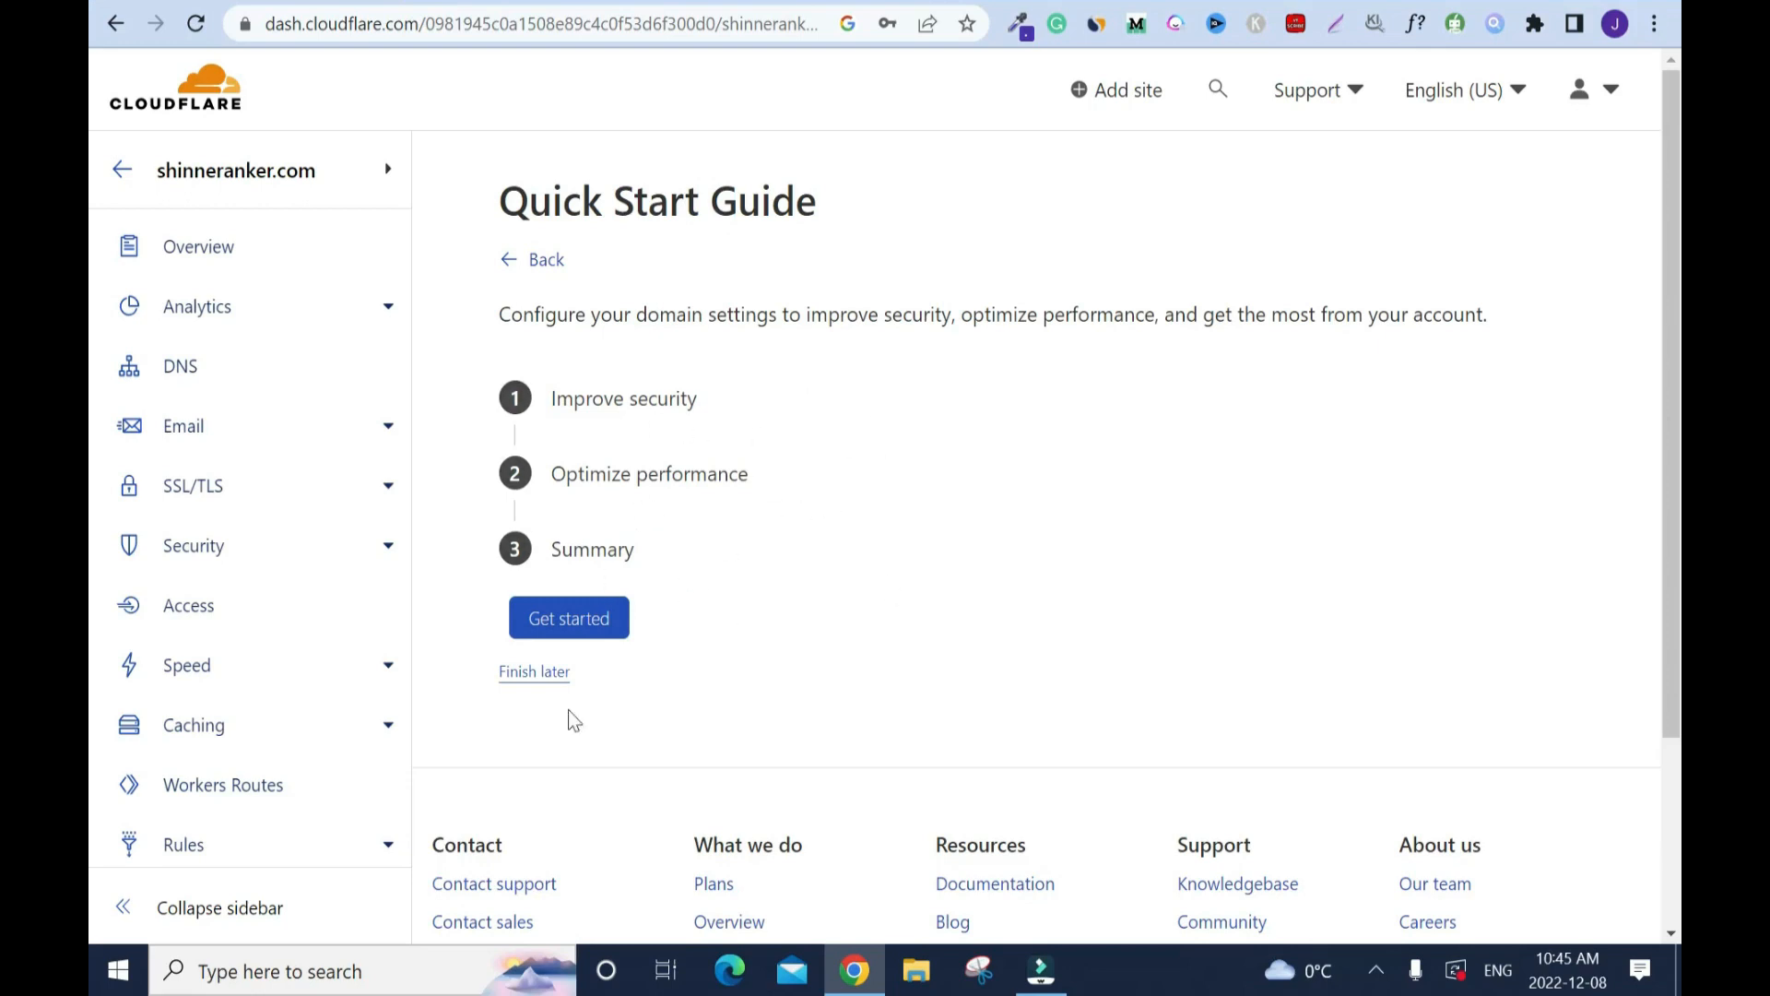
{"action": "mouse_move", "coordinate": [592, 627]}
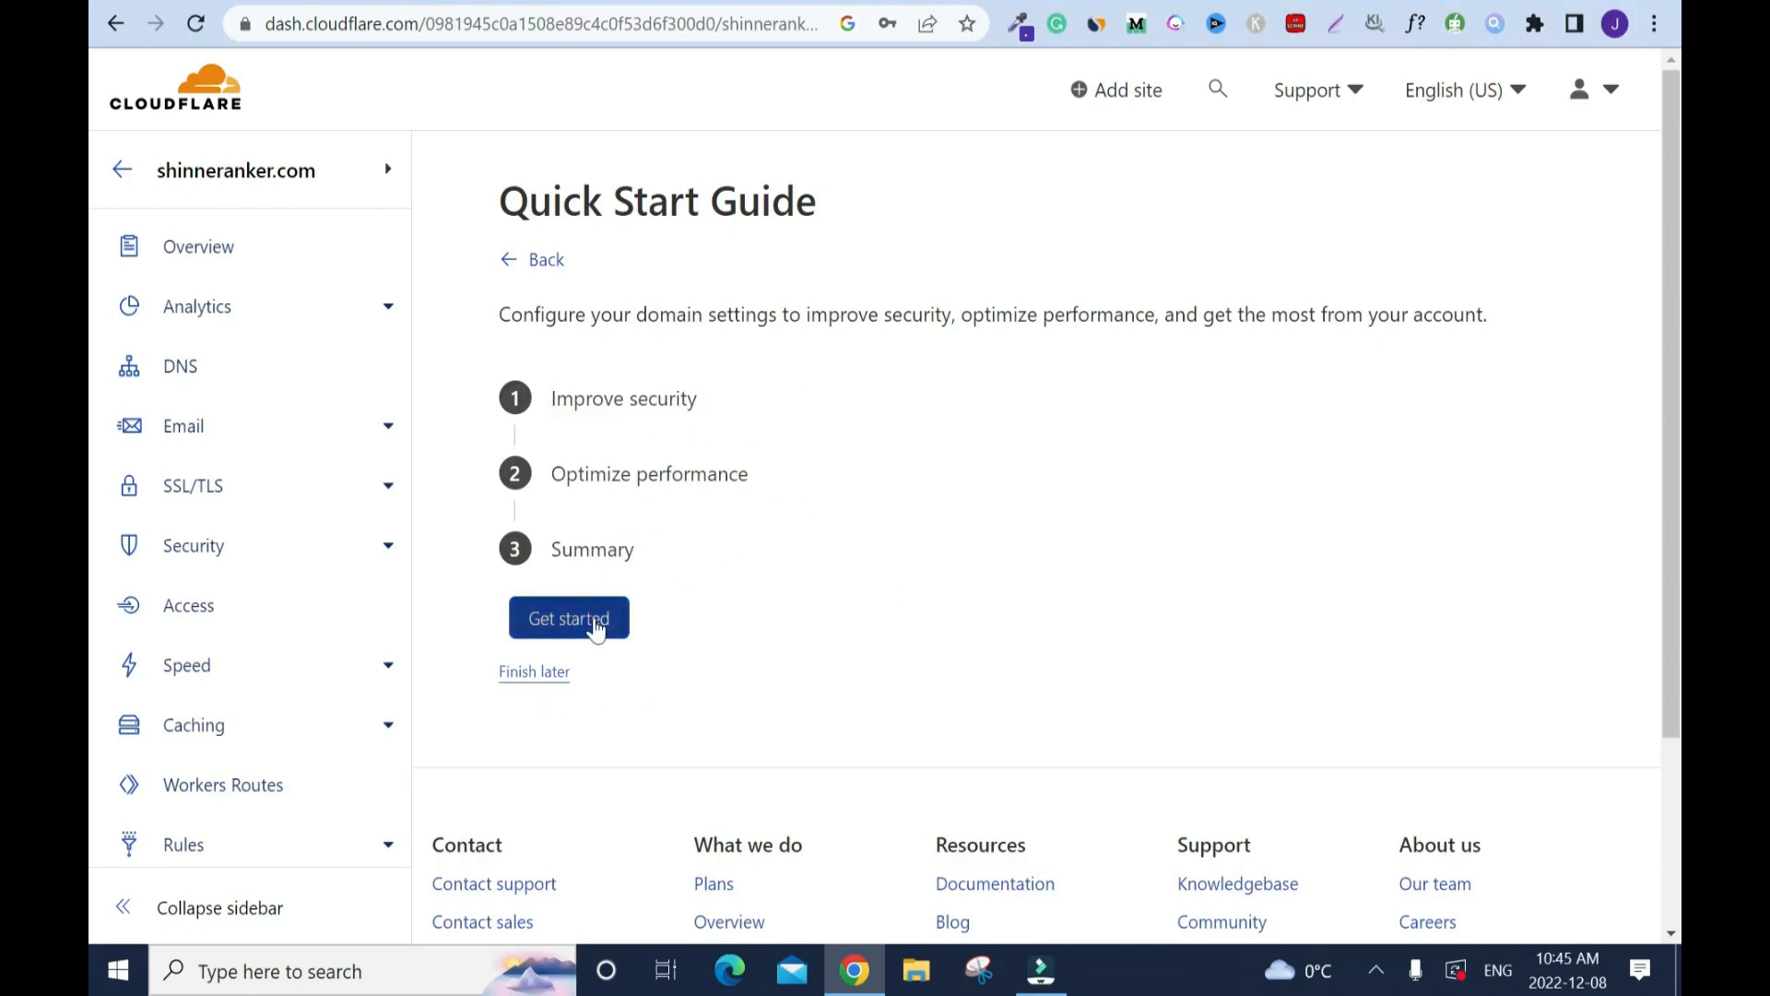
- Start the guide keeping HTTPS rewrites on and Always Use HTTPS off
{"action": "left_click", "coordinate": [568, 618]}
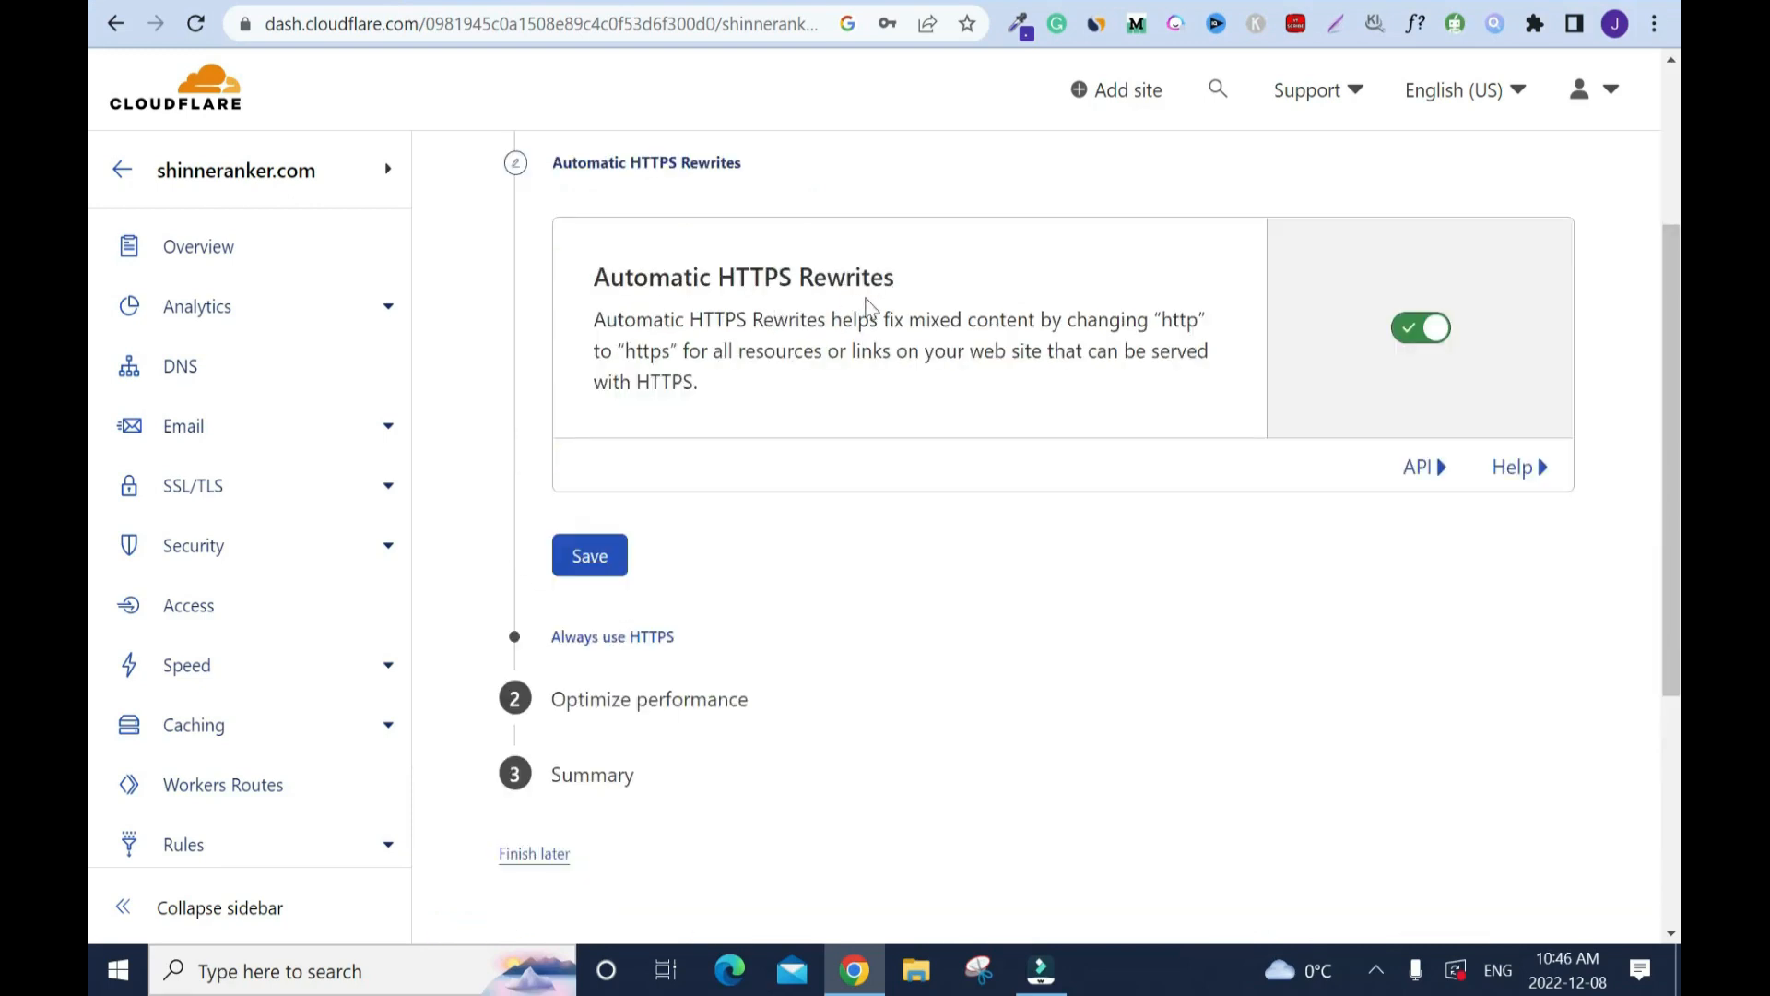
{"action": "mouse_move", "coordinate": [966, 567]}
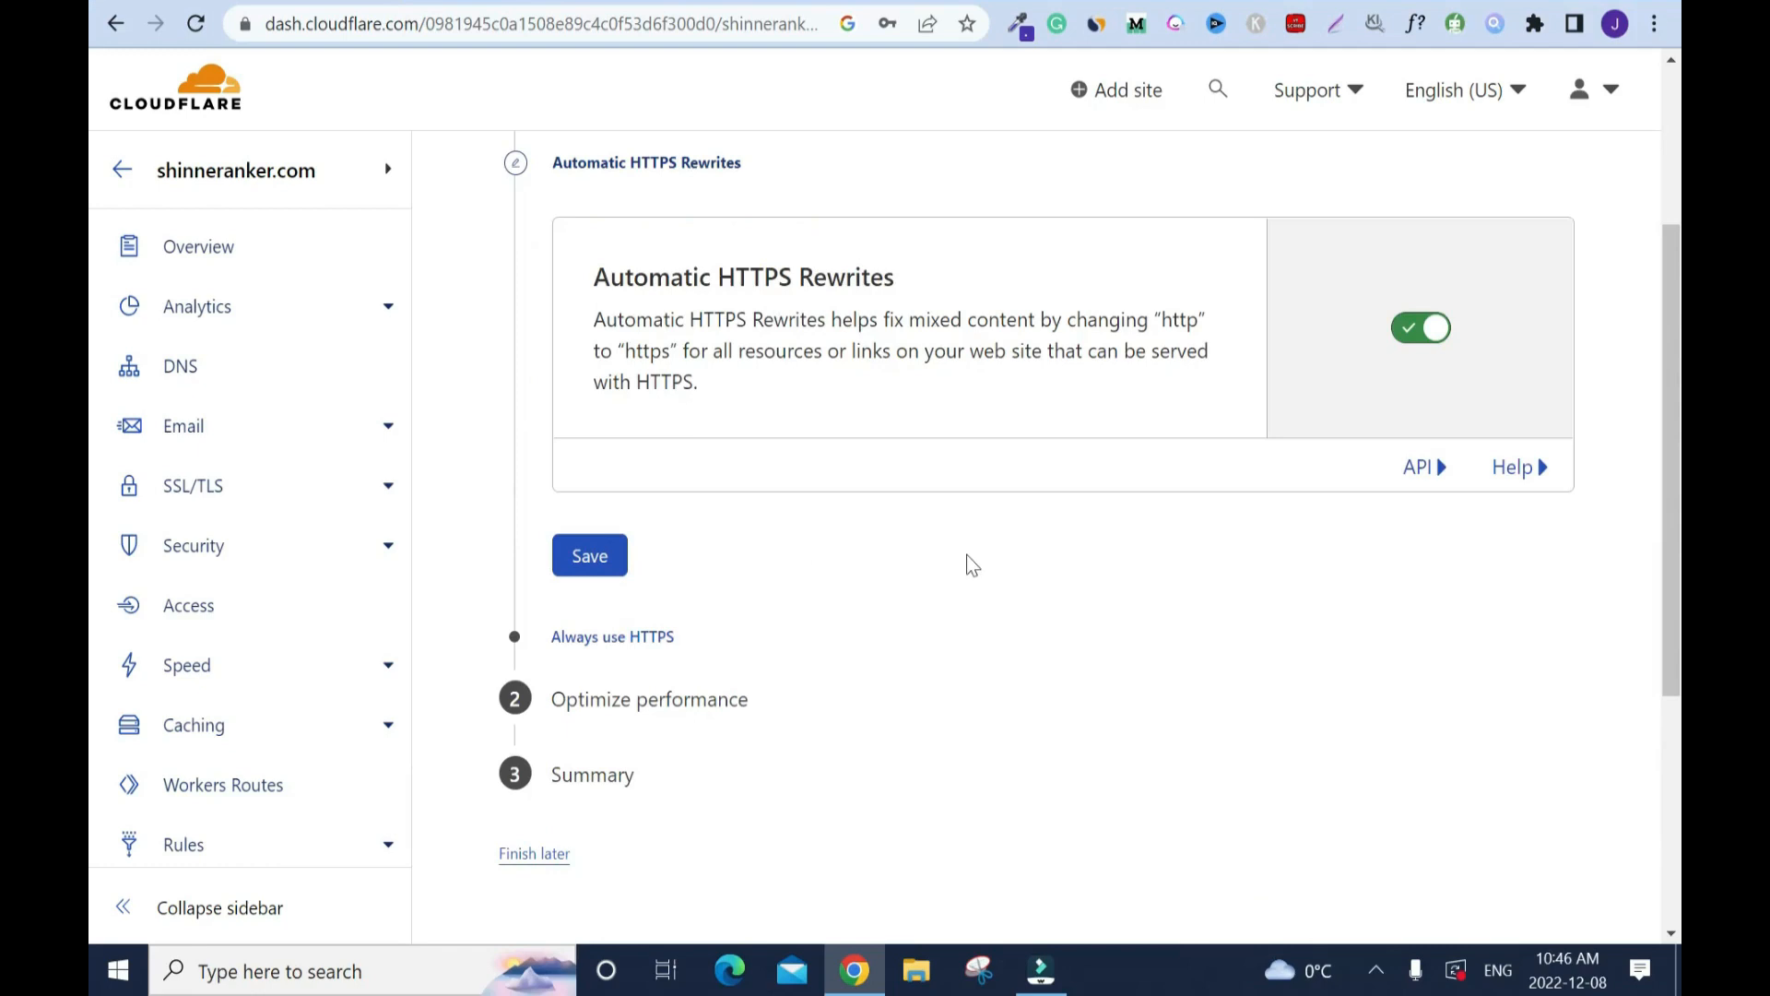
{"action": "left_click", "coordinate": [590, 555]}
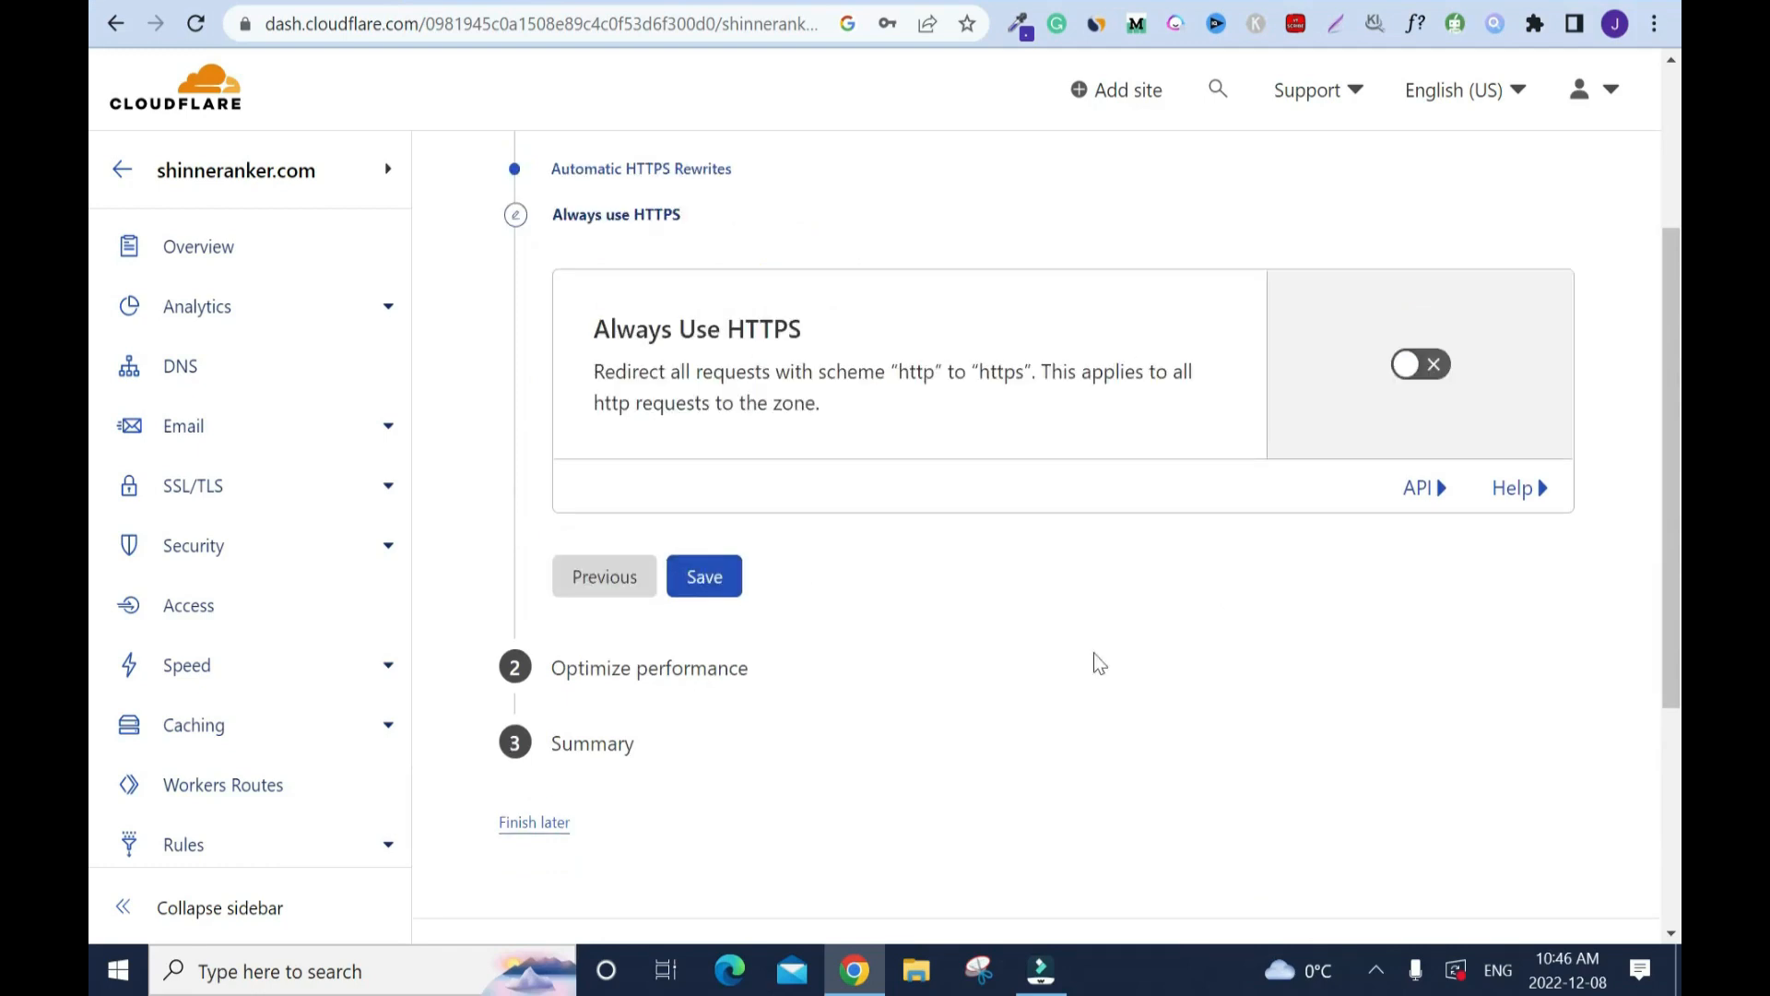
{"action": "left_click", "coordinate": [705, 575]}
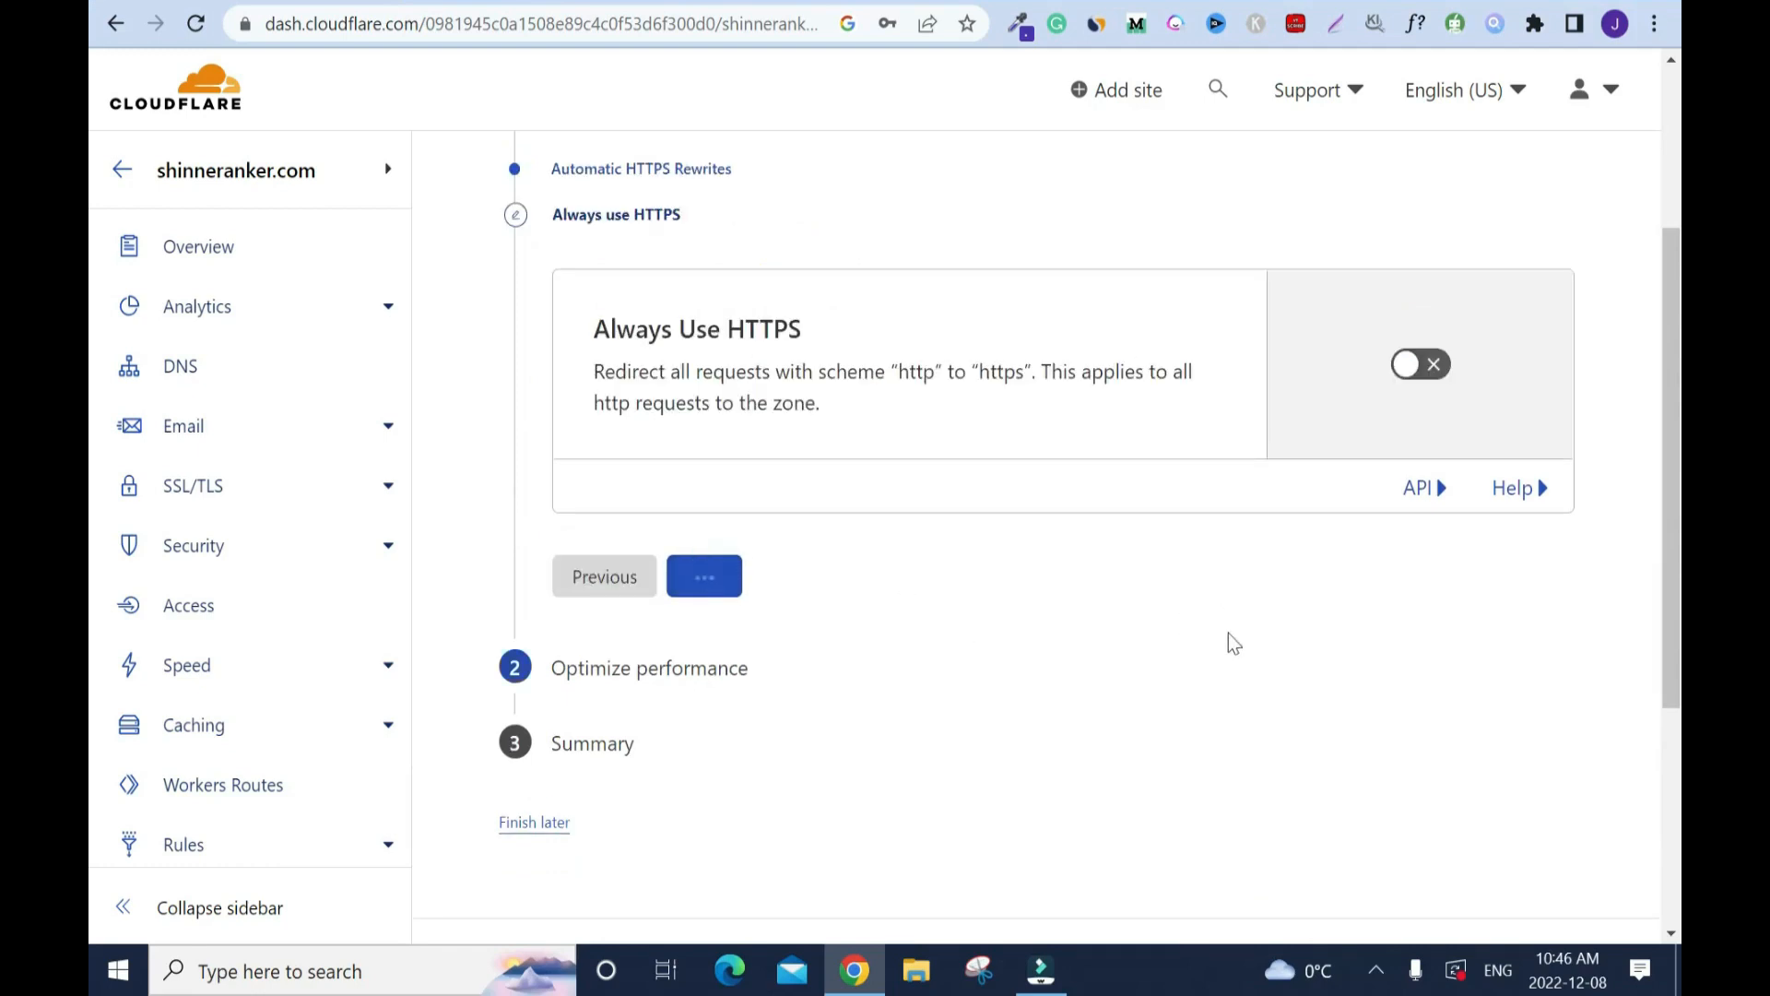
{"action": "left_click", "coordinate": [704, 575]}
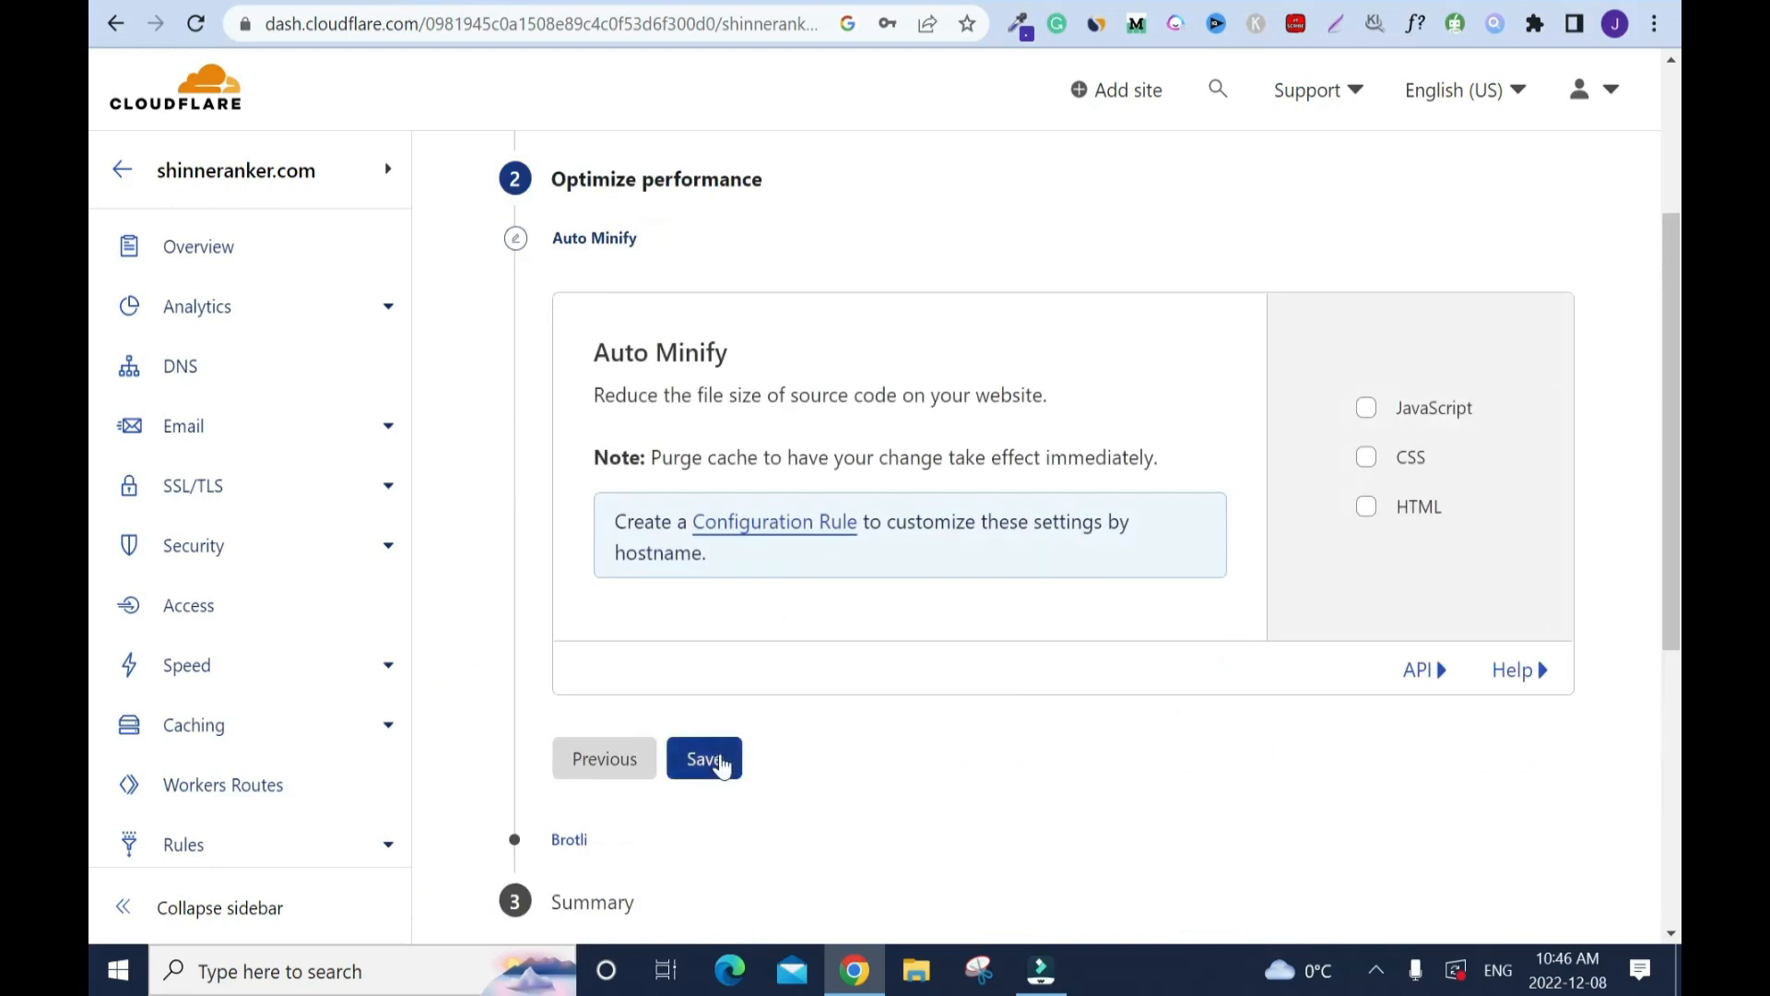
- Keep Auto Minify disabled and Brotli on, then finish the quick start guide
{"action": "left_click", "coordinate": [704, 760]}
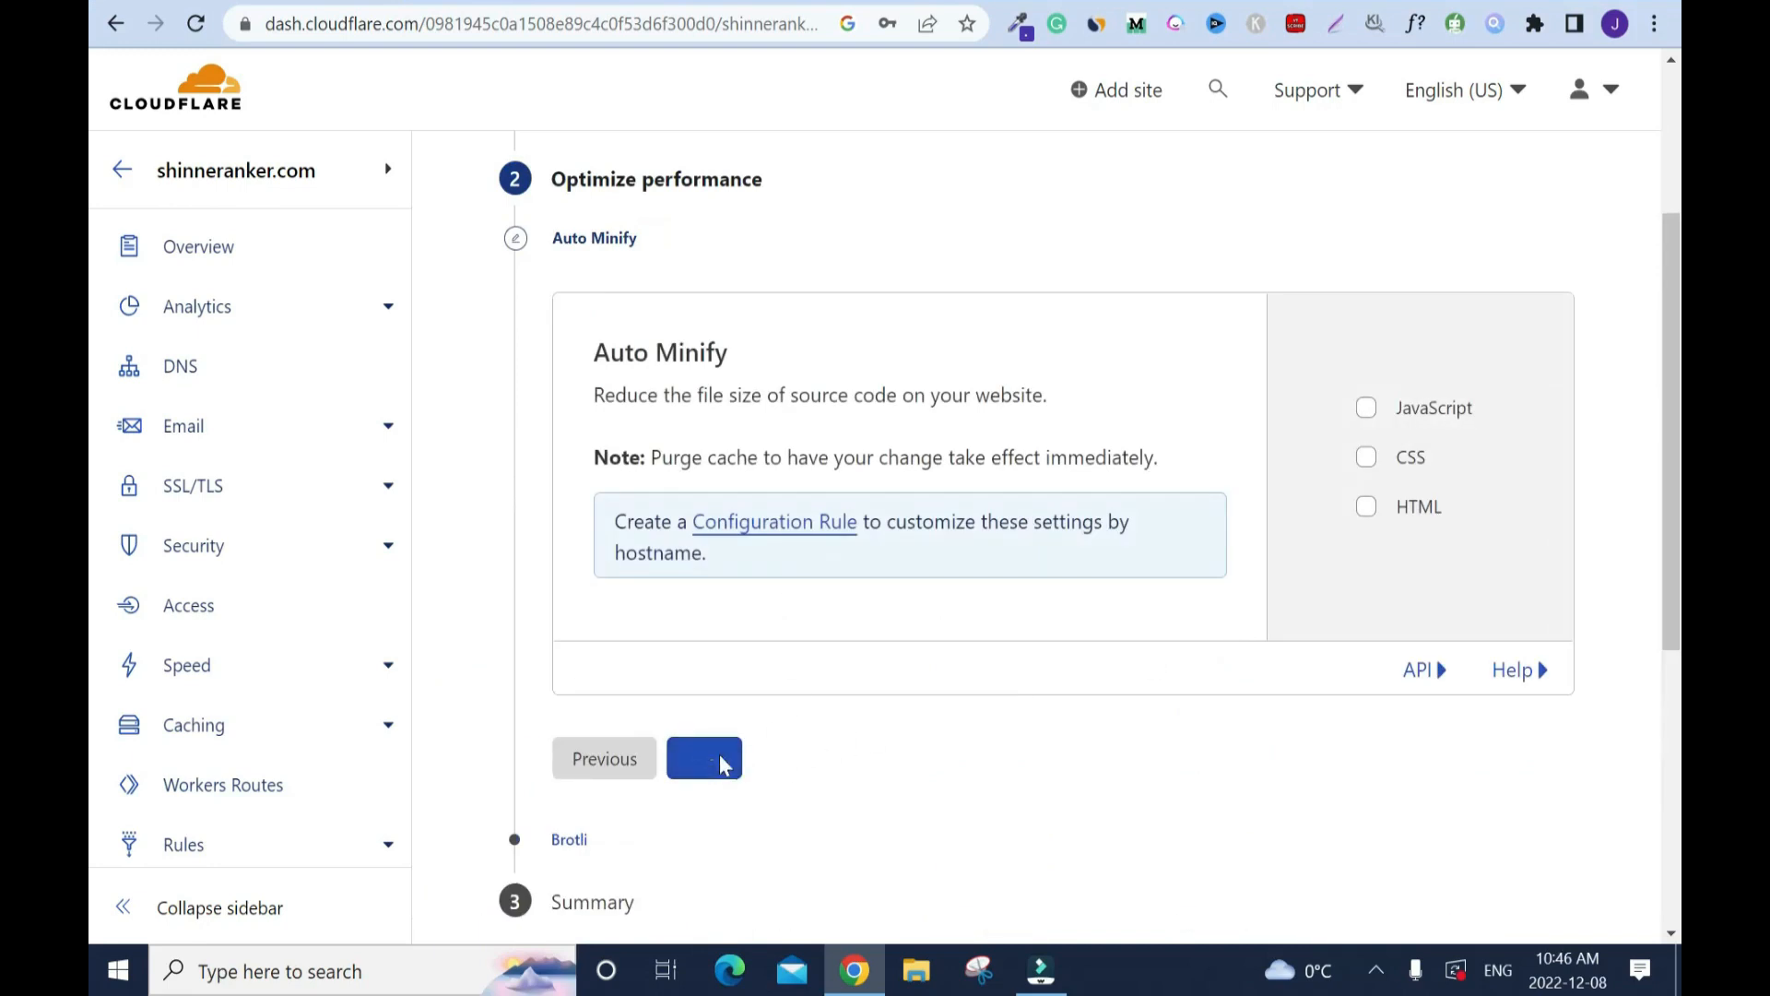
{"action": "left_click", "coordinate": [704, 757]}
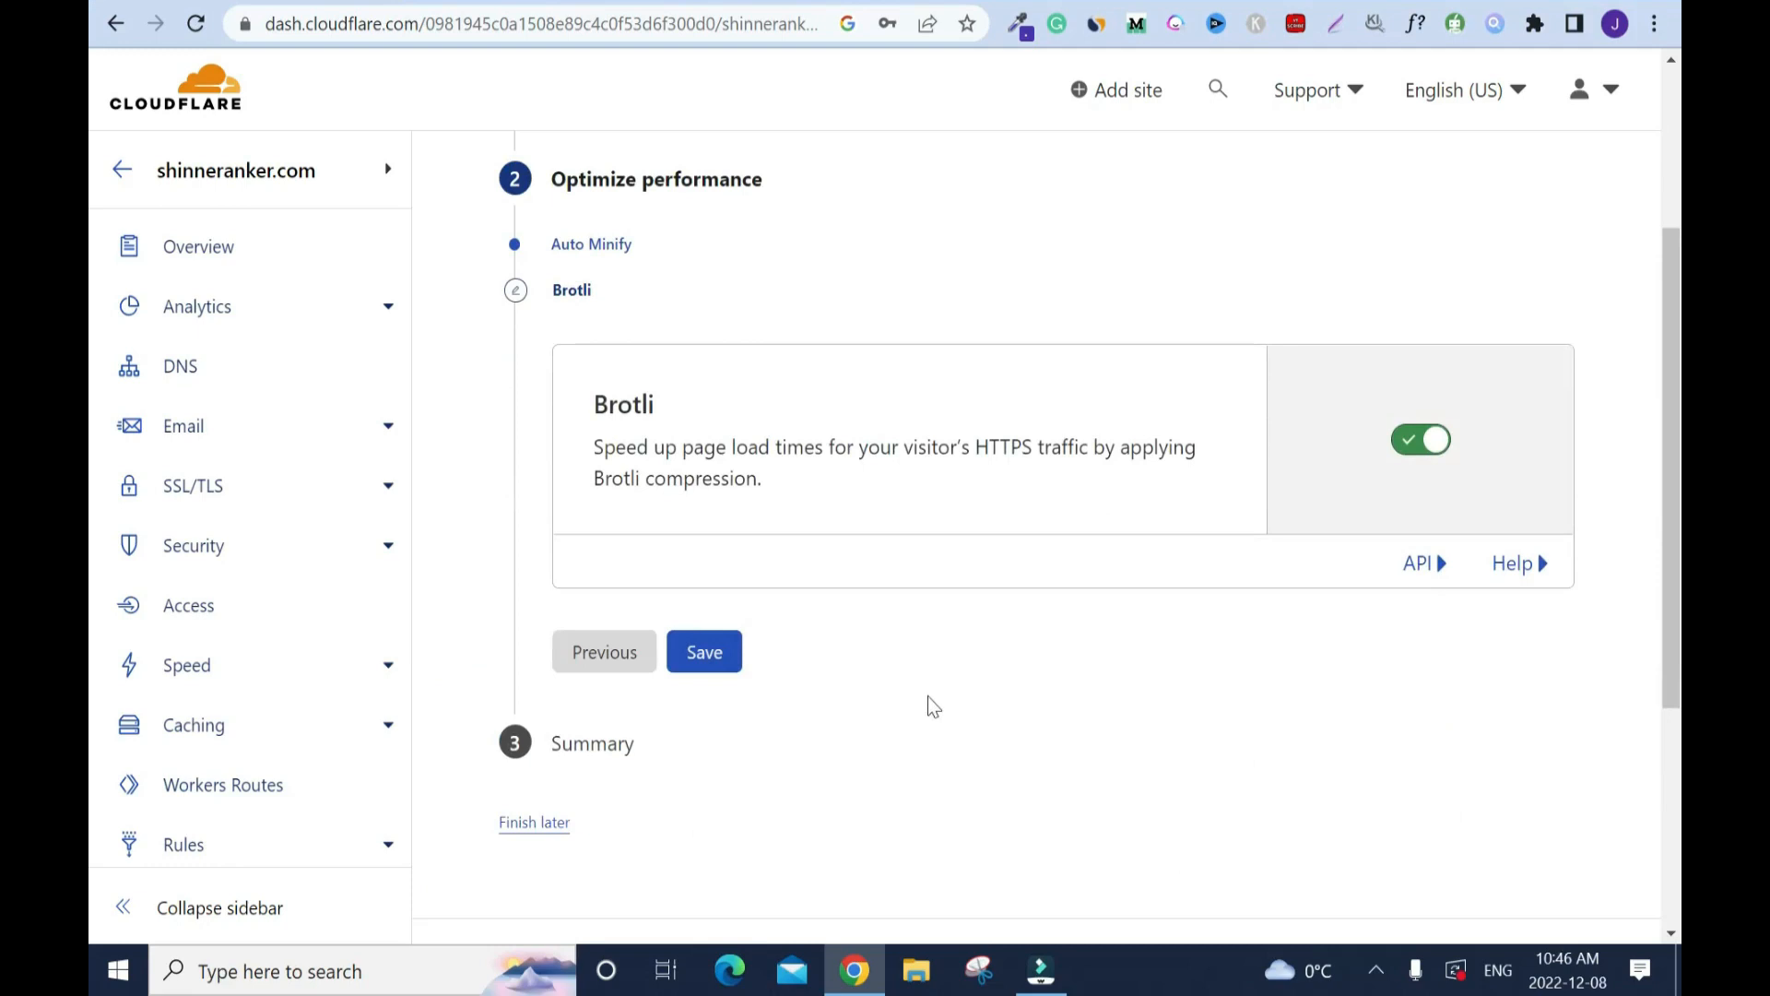
{"action": "left_click", "coordinate": [704, 651]}
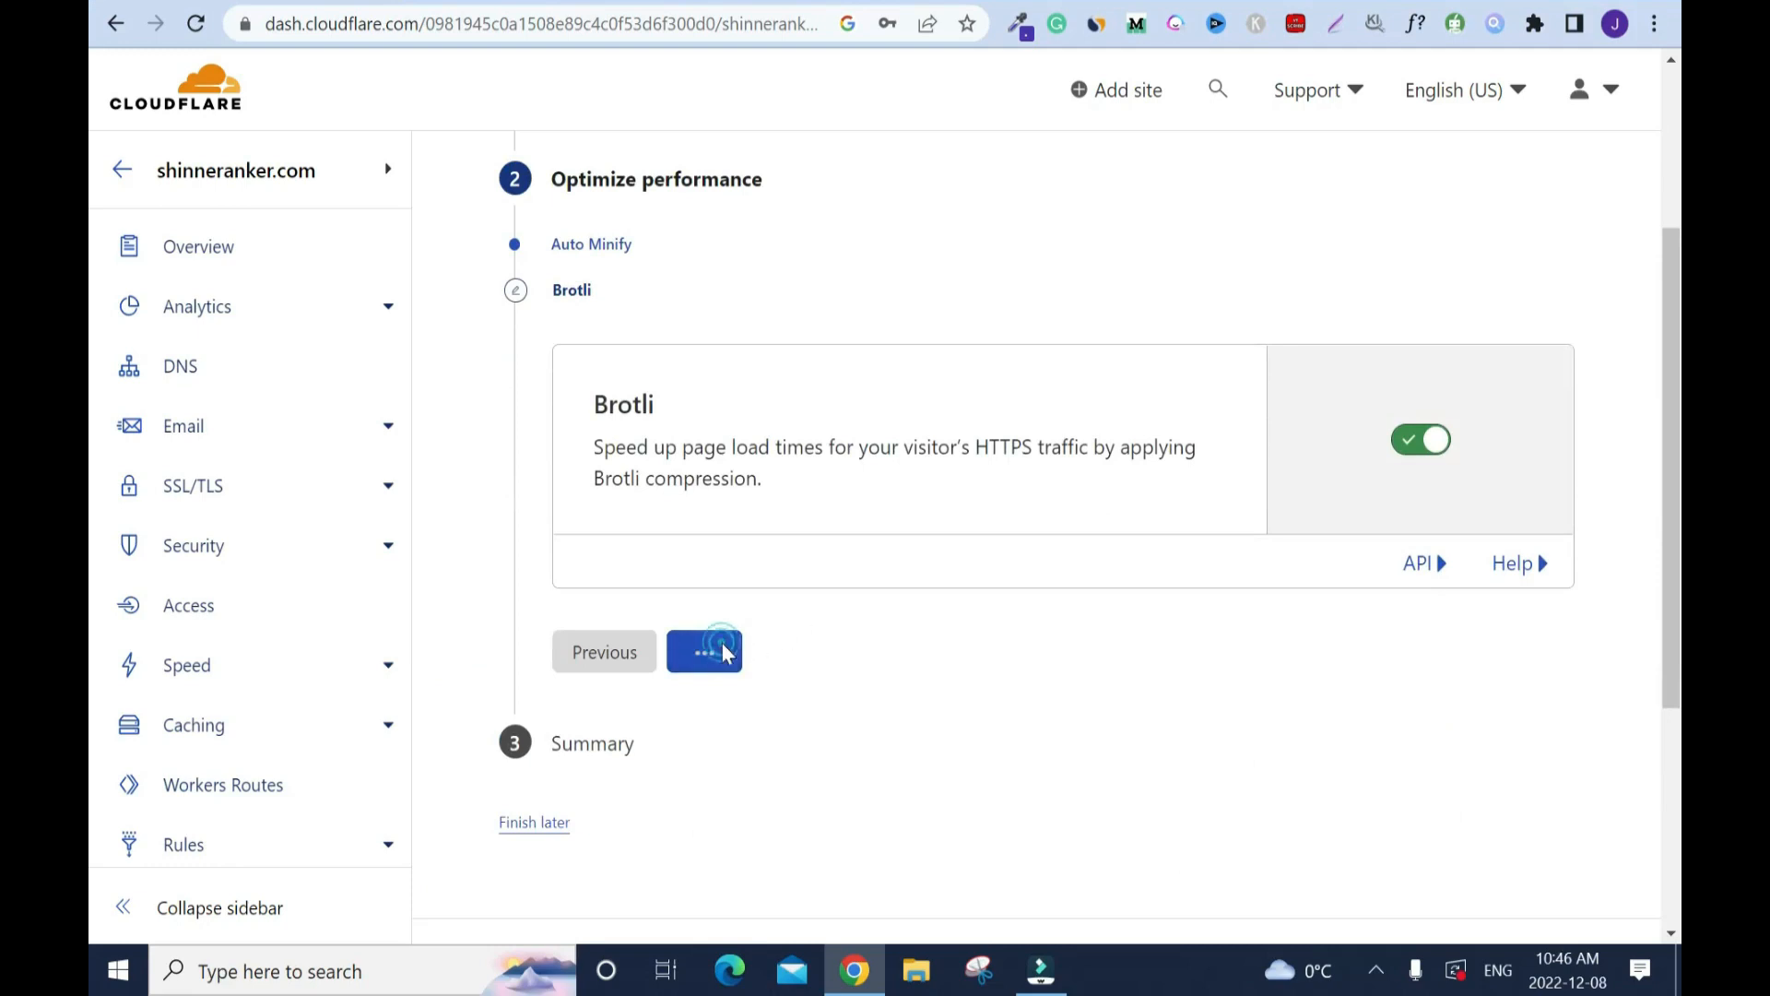
{"action": "left_click", "coordinate": [705, 649]}
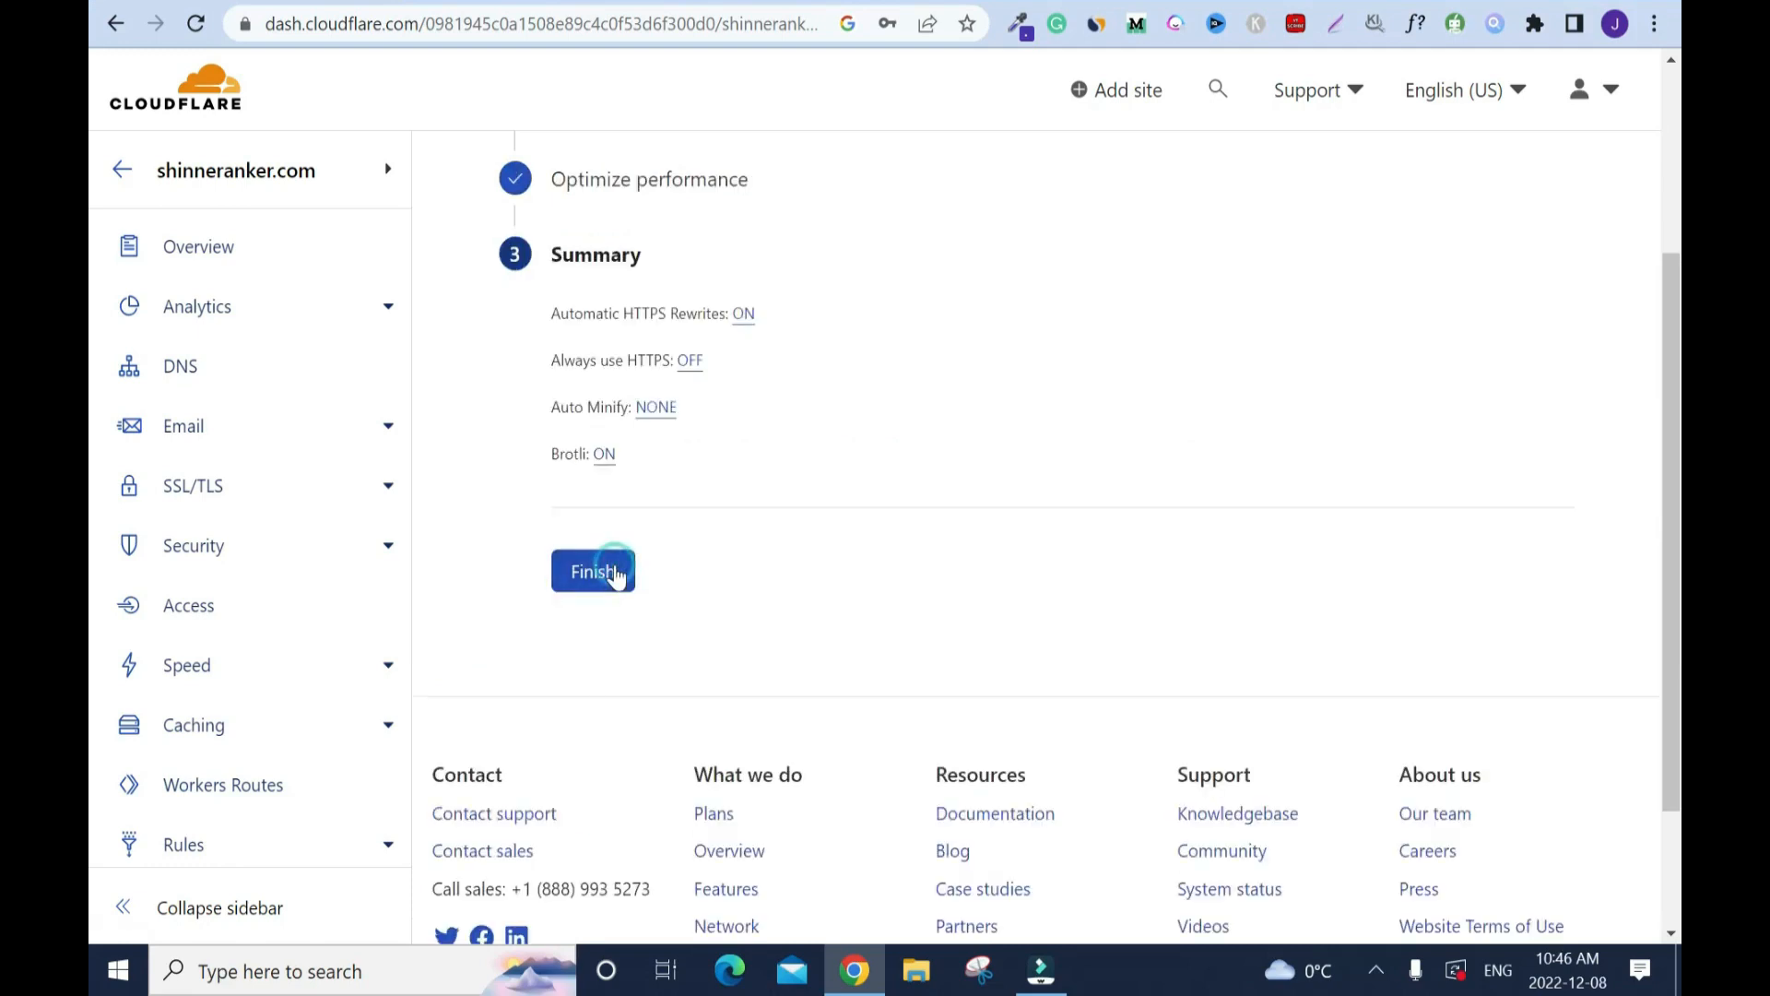
{"action": "left_click", "coordinate": [594, 572]}
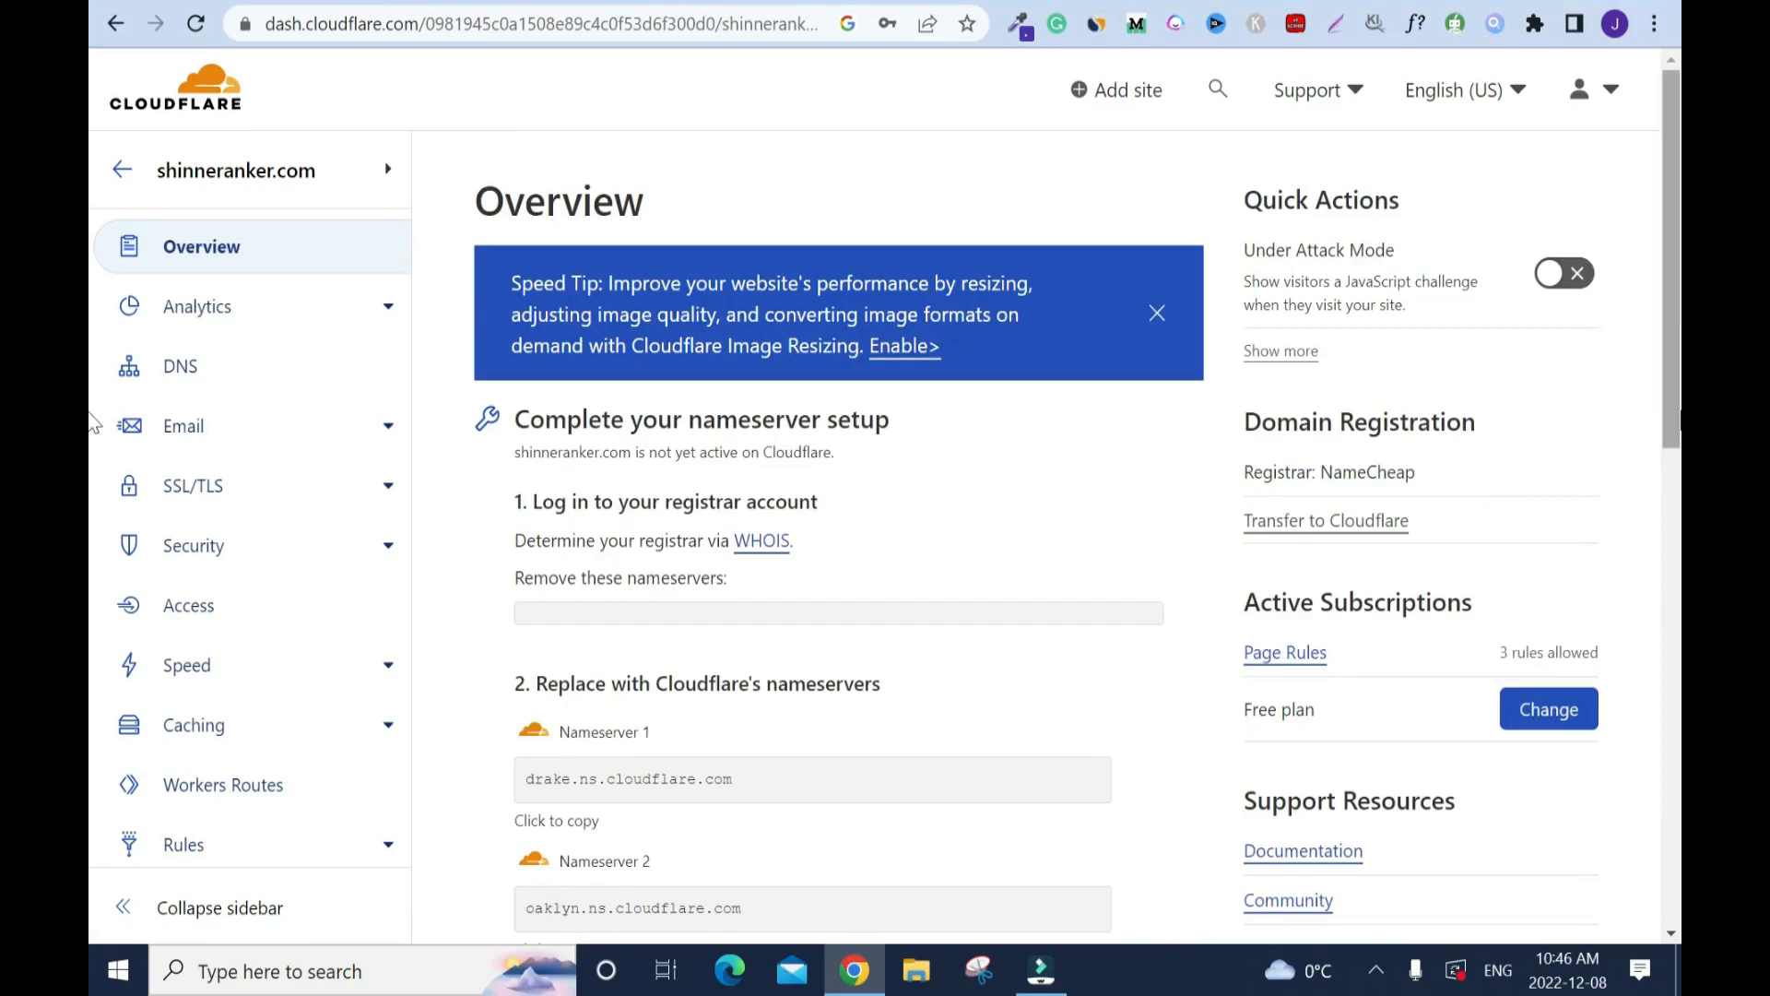
{"action": "mouse_move", "coordinate": [92, 401]}
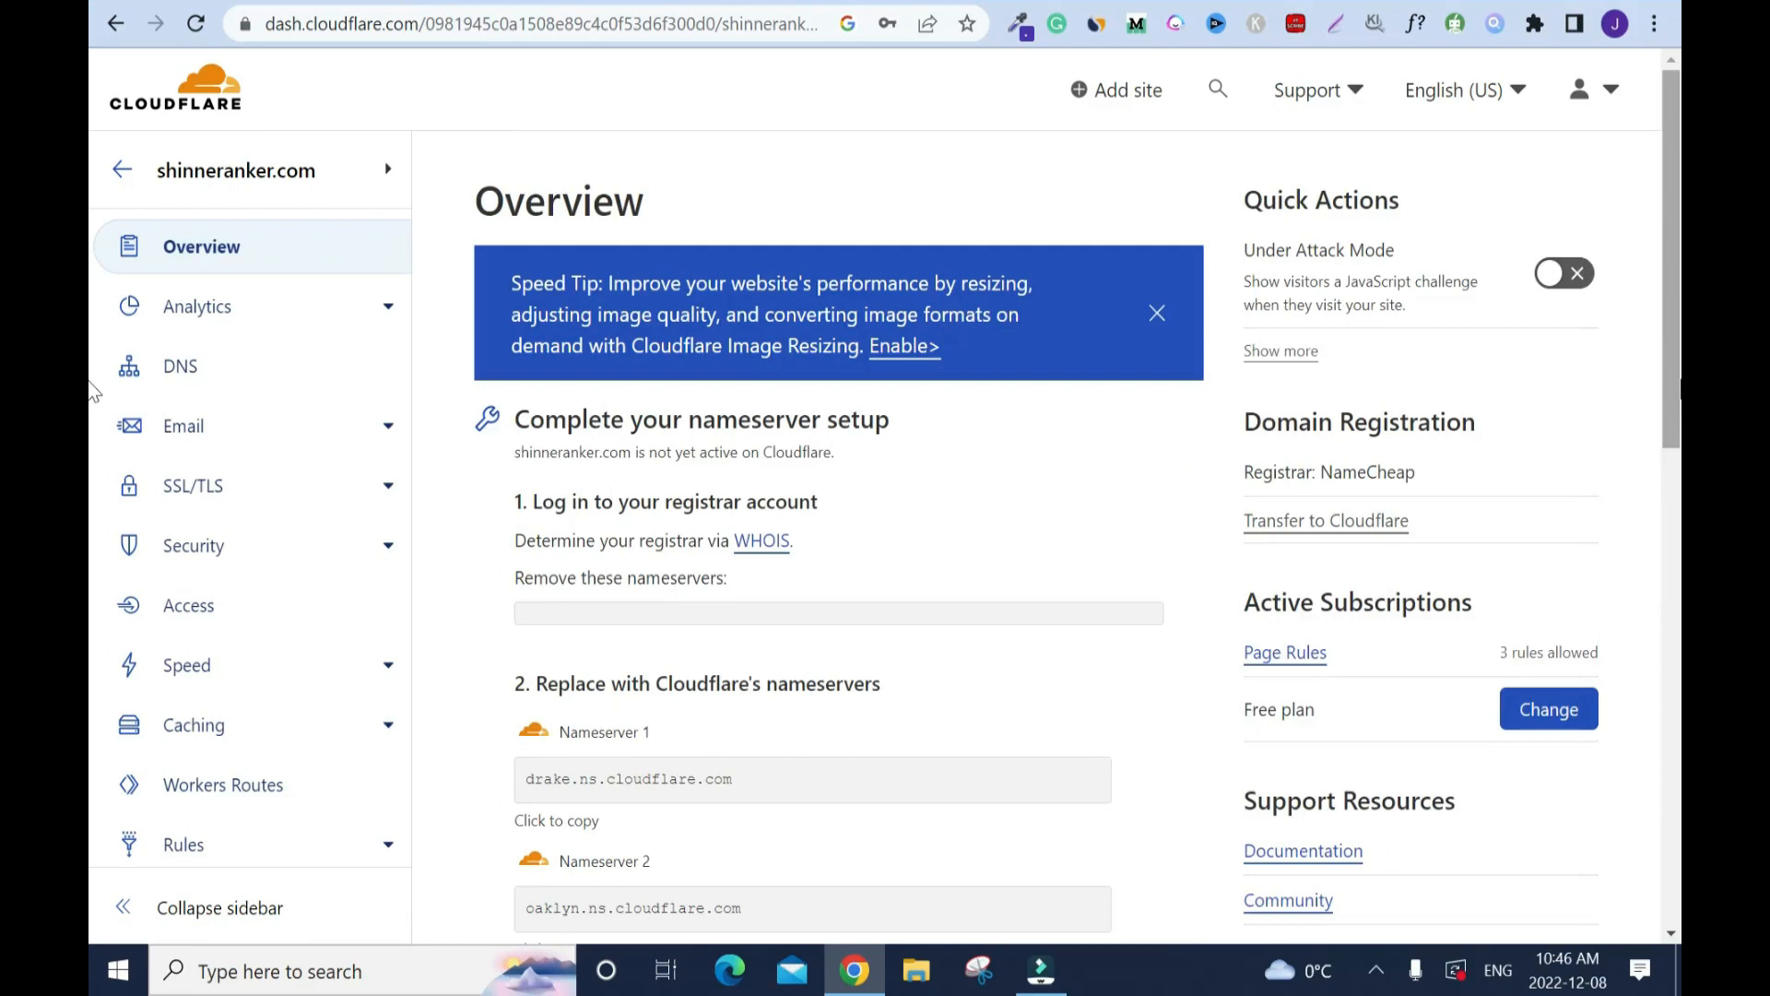
- Create a new page rule with shinneranker.com as the matching URL
{"action": "scroll", "scroll_direction": "down", "scroll_amount": 3}
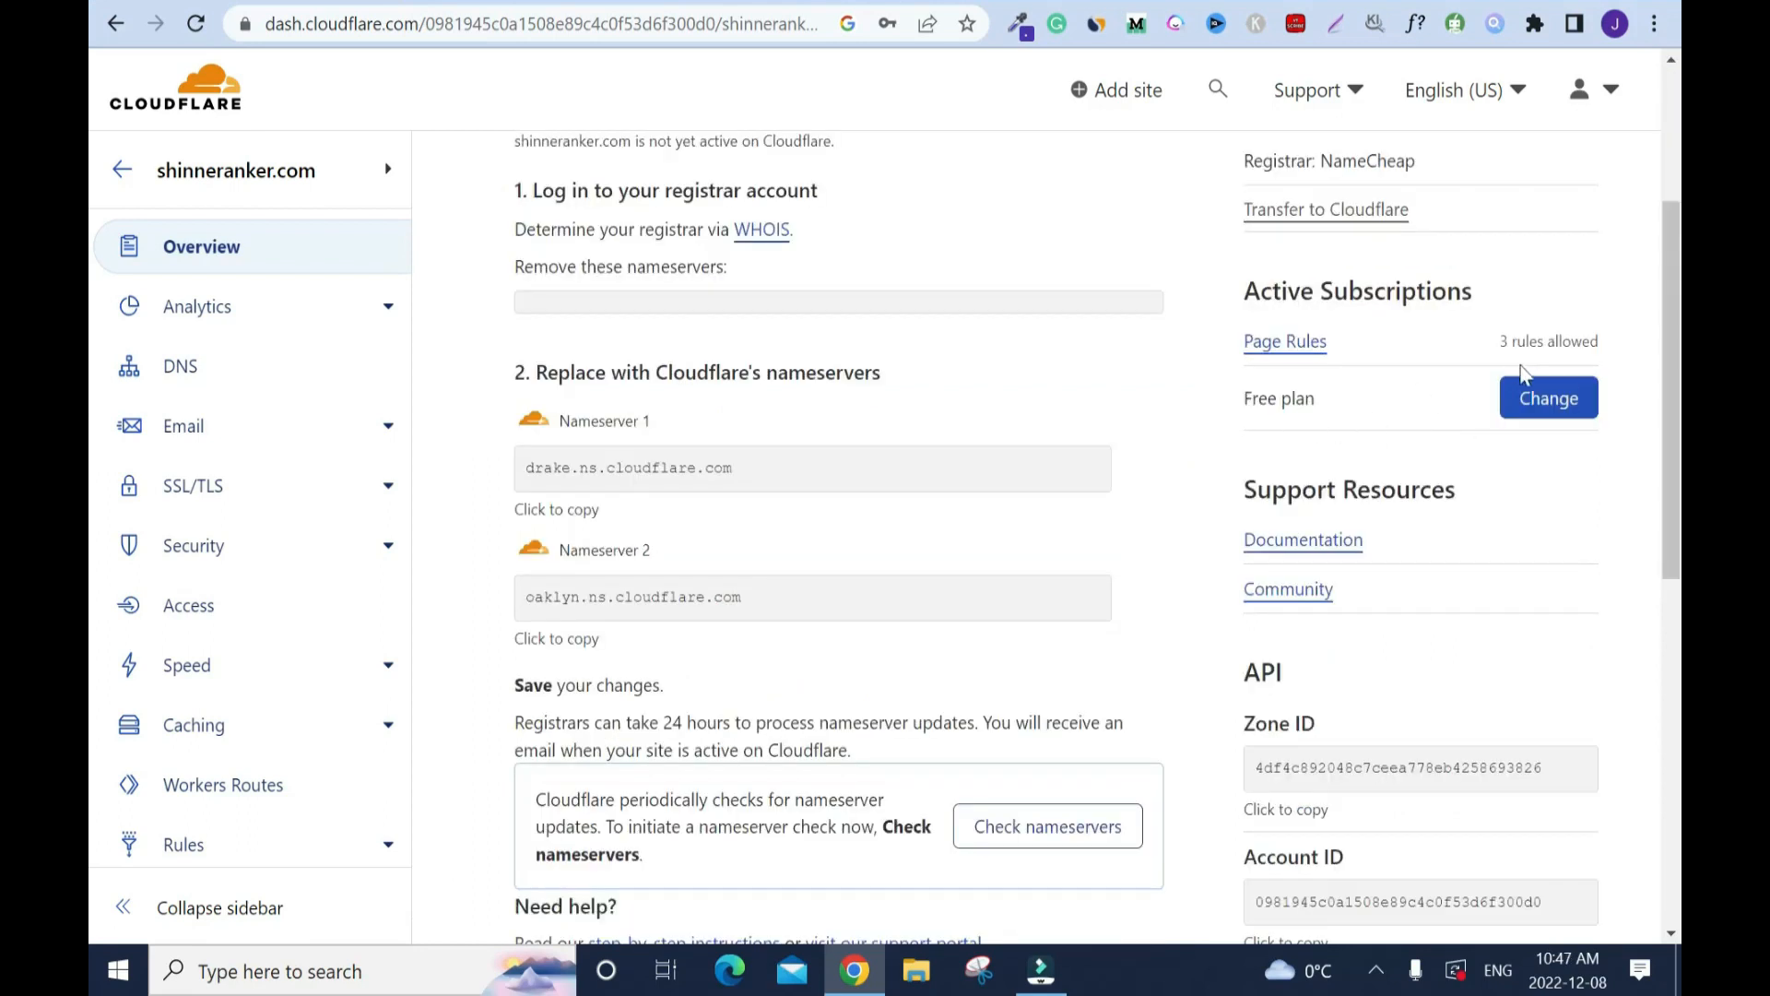
{"action": "mouse_move", "coordinate": [1282, 346]}
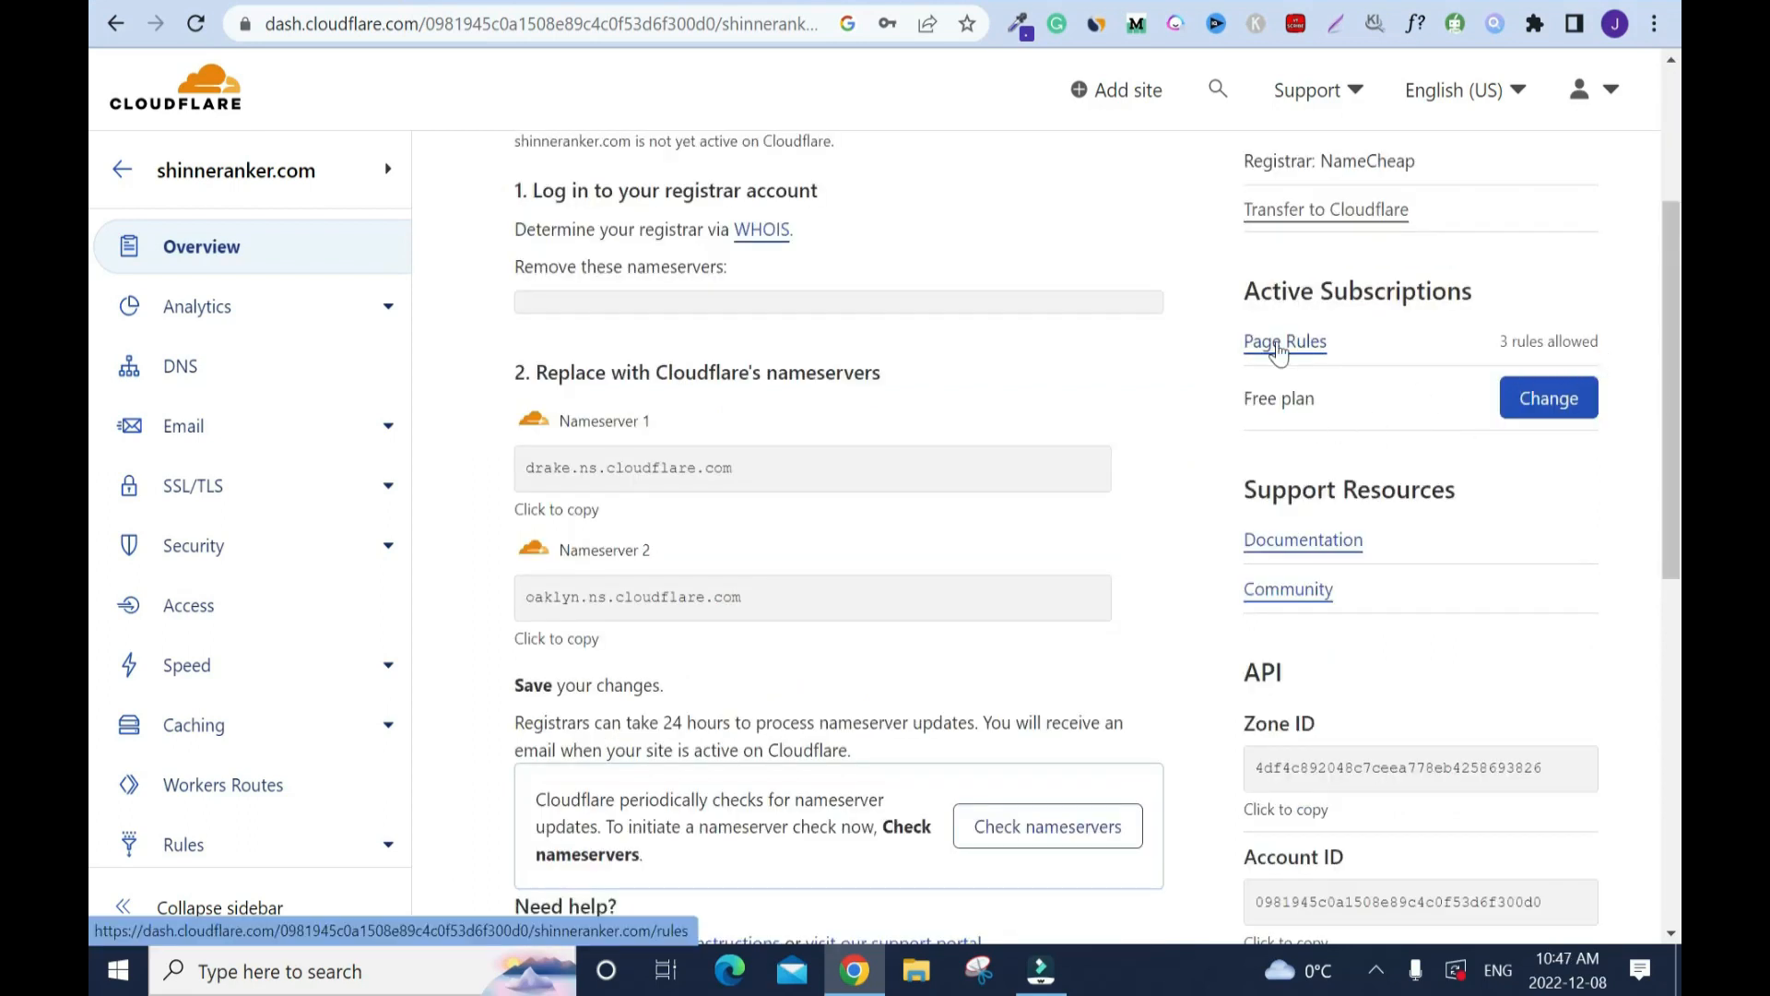
{"action": "left_click", "coordinate": [1283, 341]}
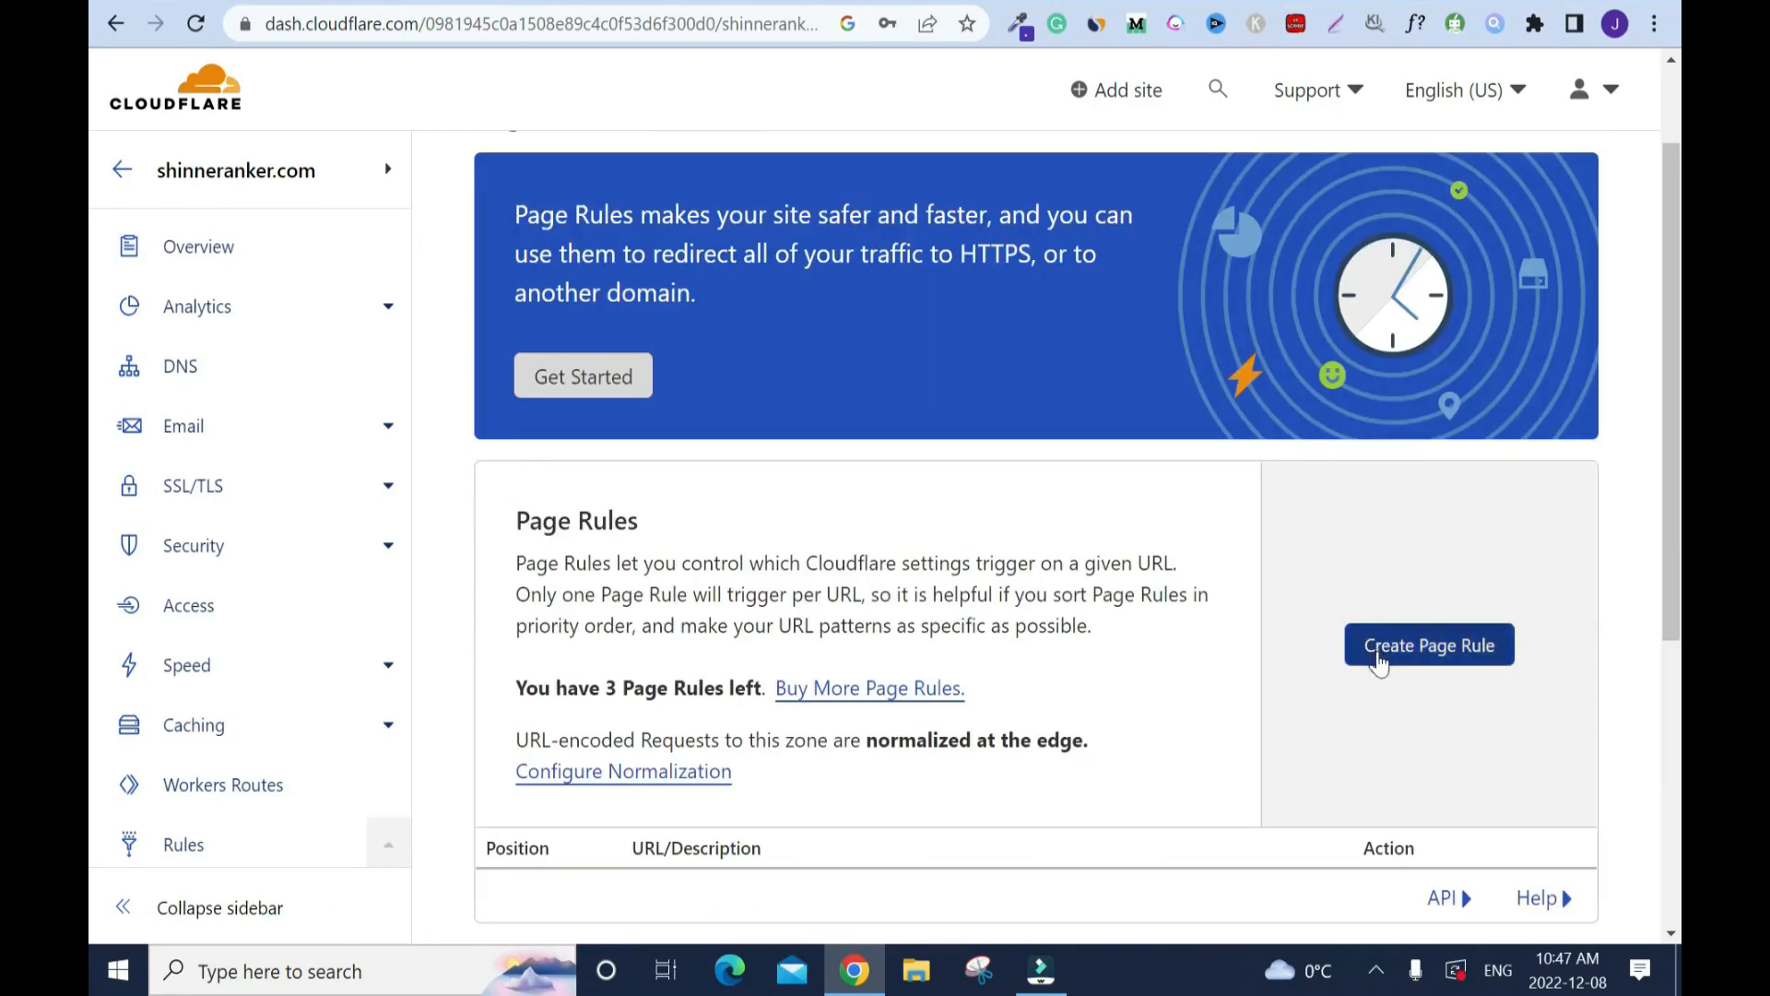
{"action": "left_click", "coordinate": [1429, 646]}
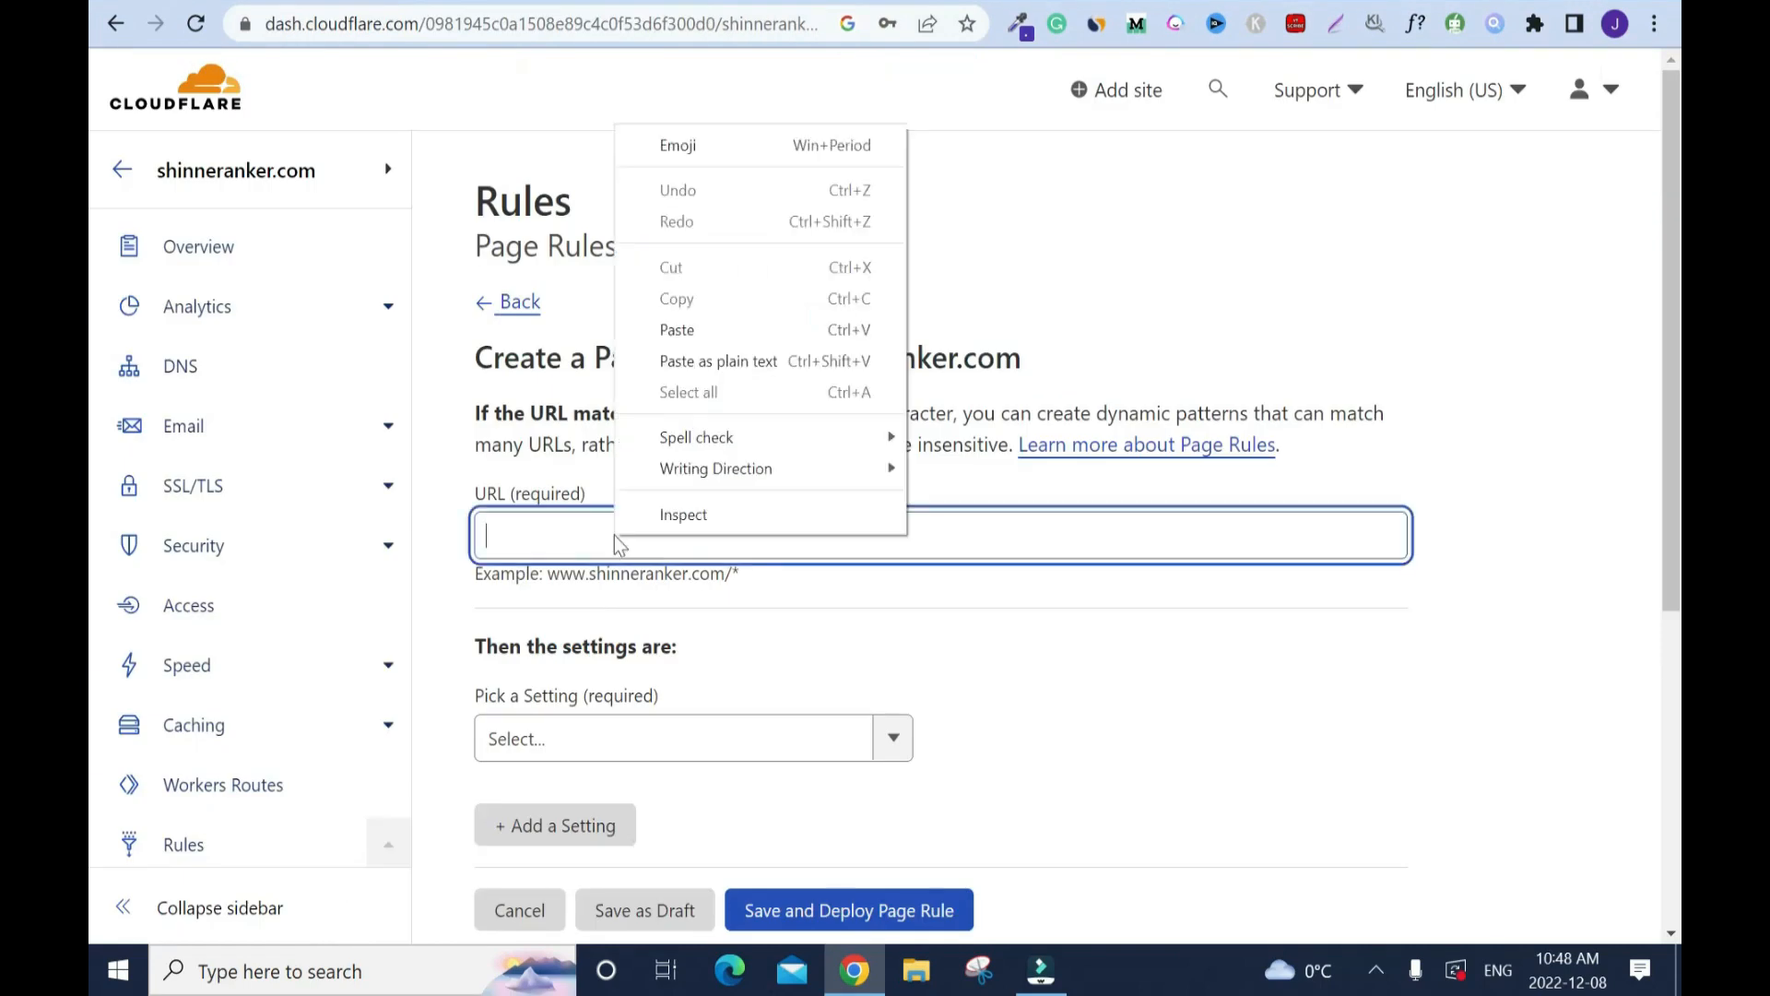
{"action": "left_click", "coordinate": [693, 328]}
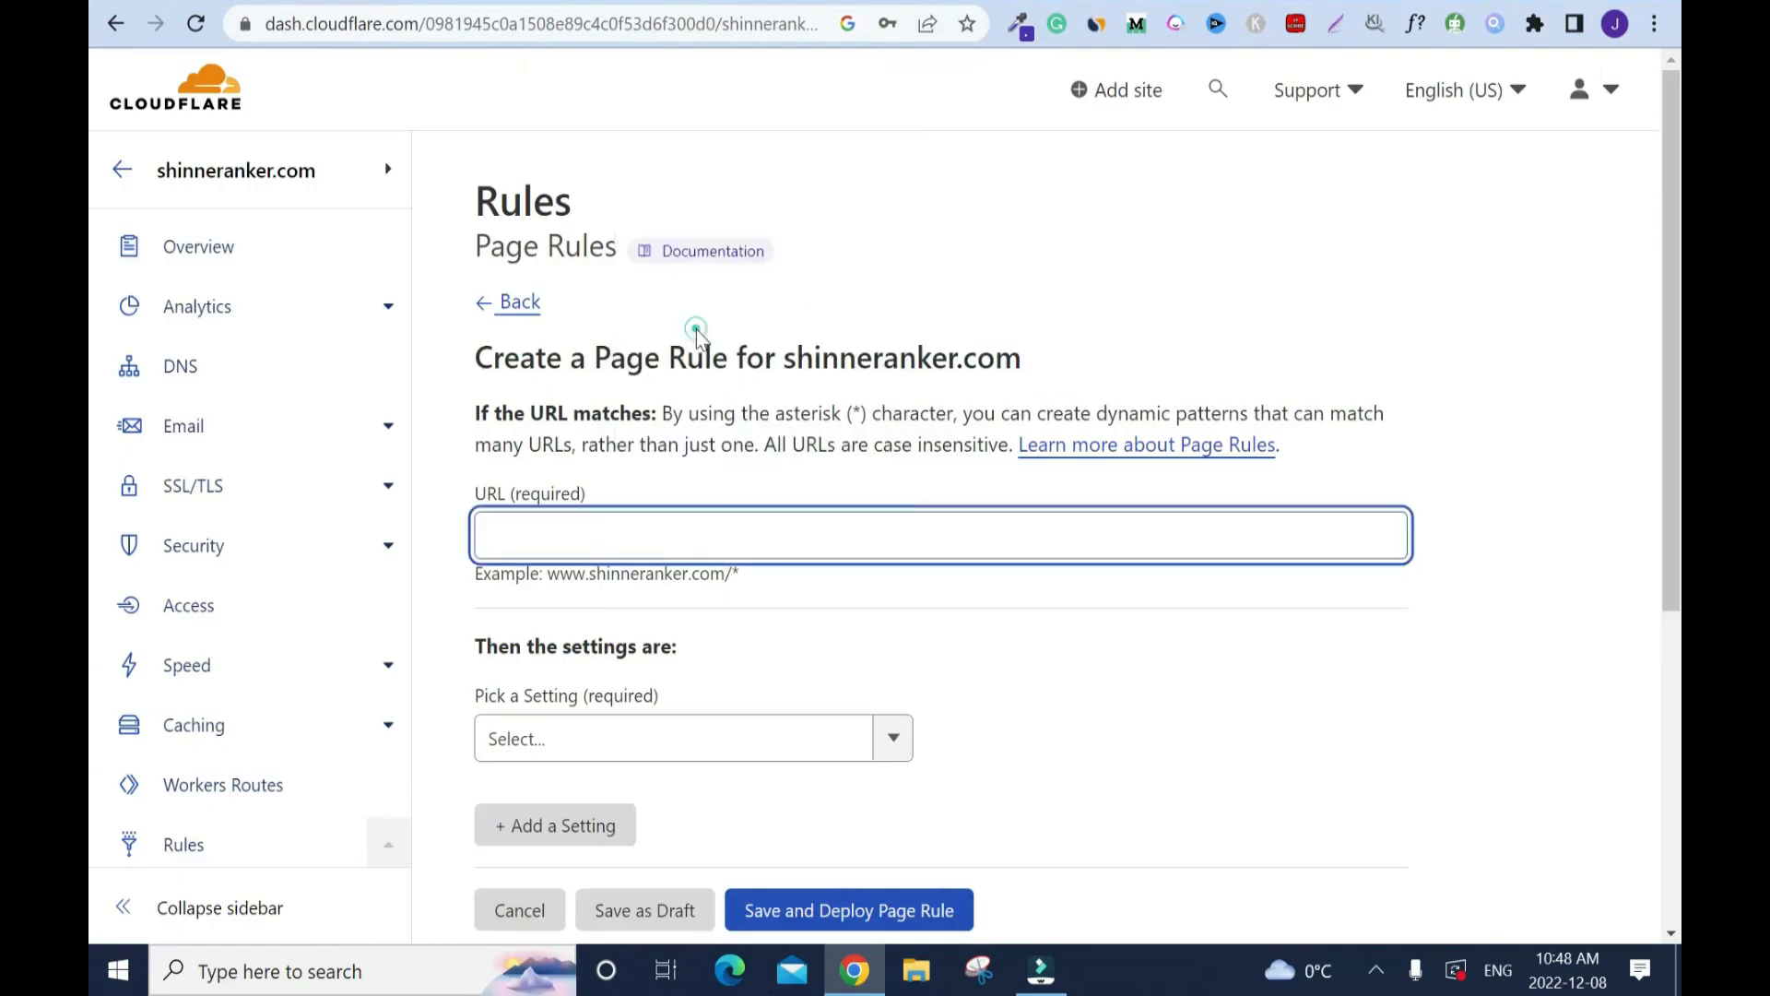
{"action": "type", "text": "shinneranker.com"}
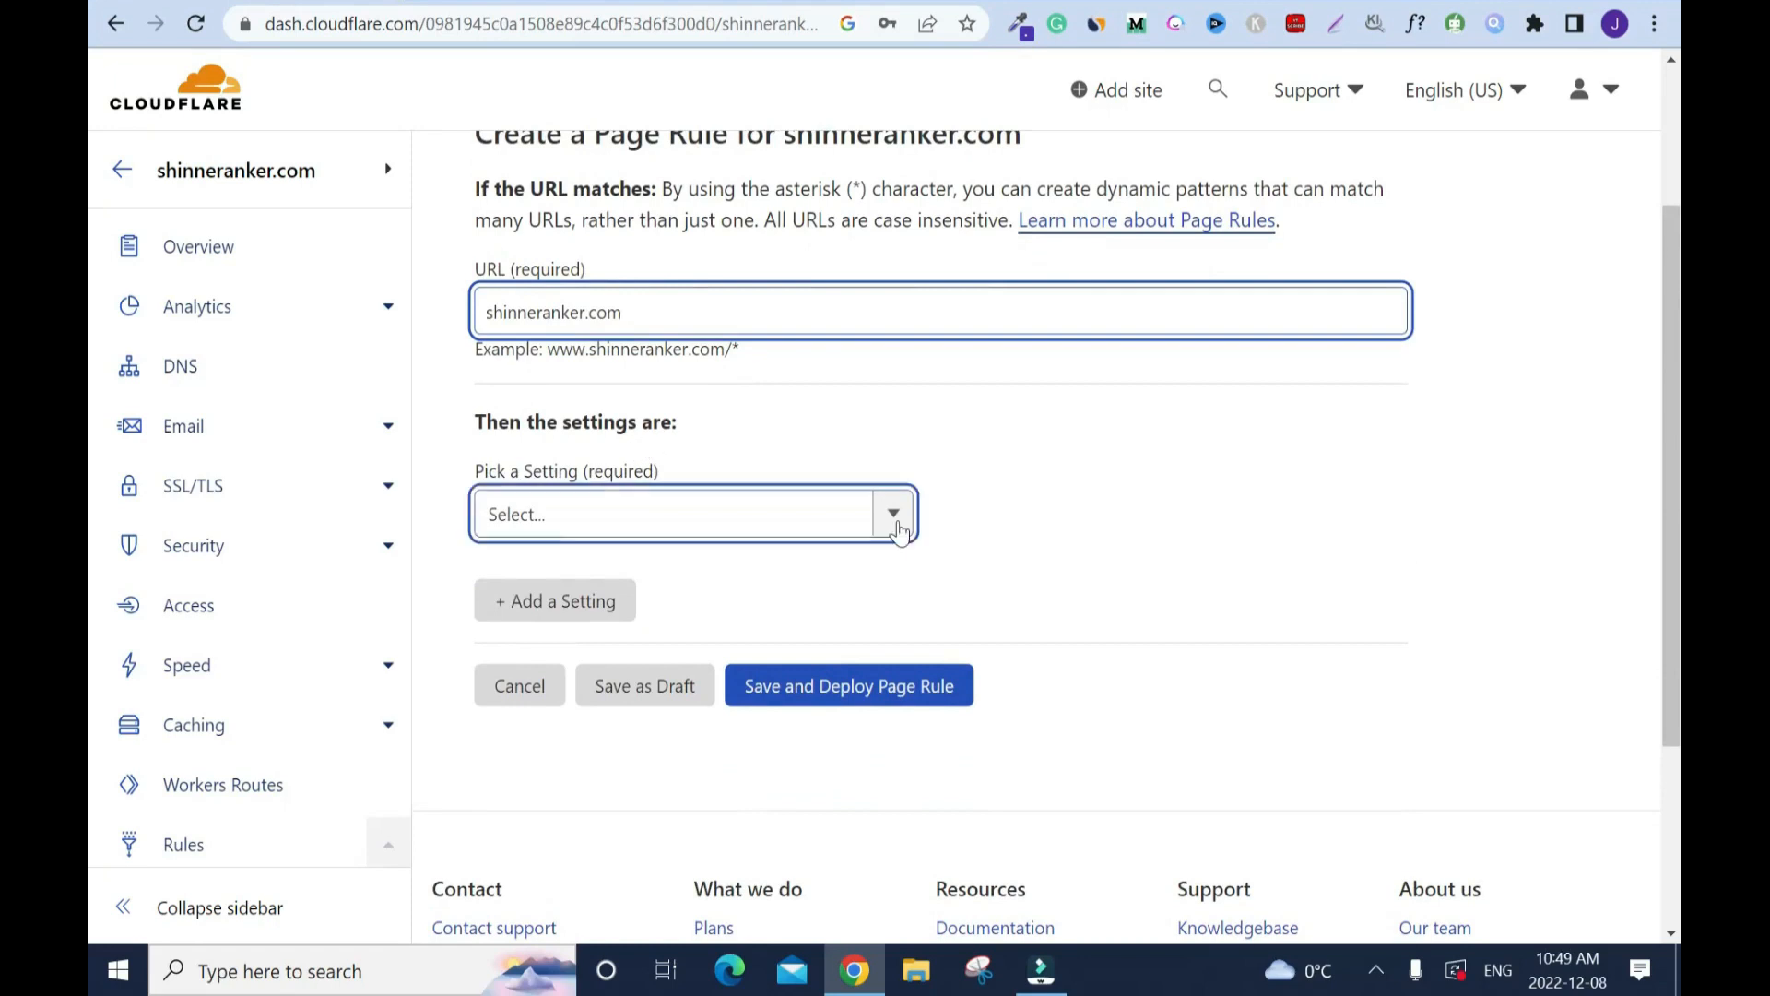
- Set the rule to Forwarding URL with the ThriveCart link as destination
{"action": "left_click", "coordinate": [892, 513]}
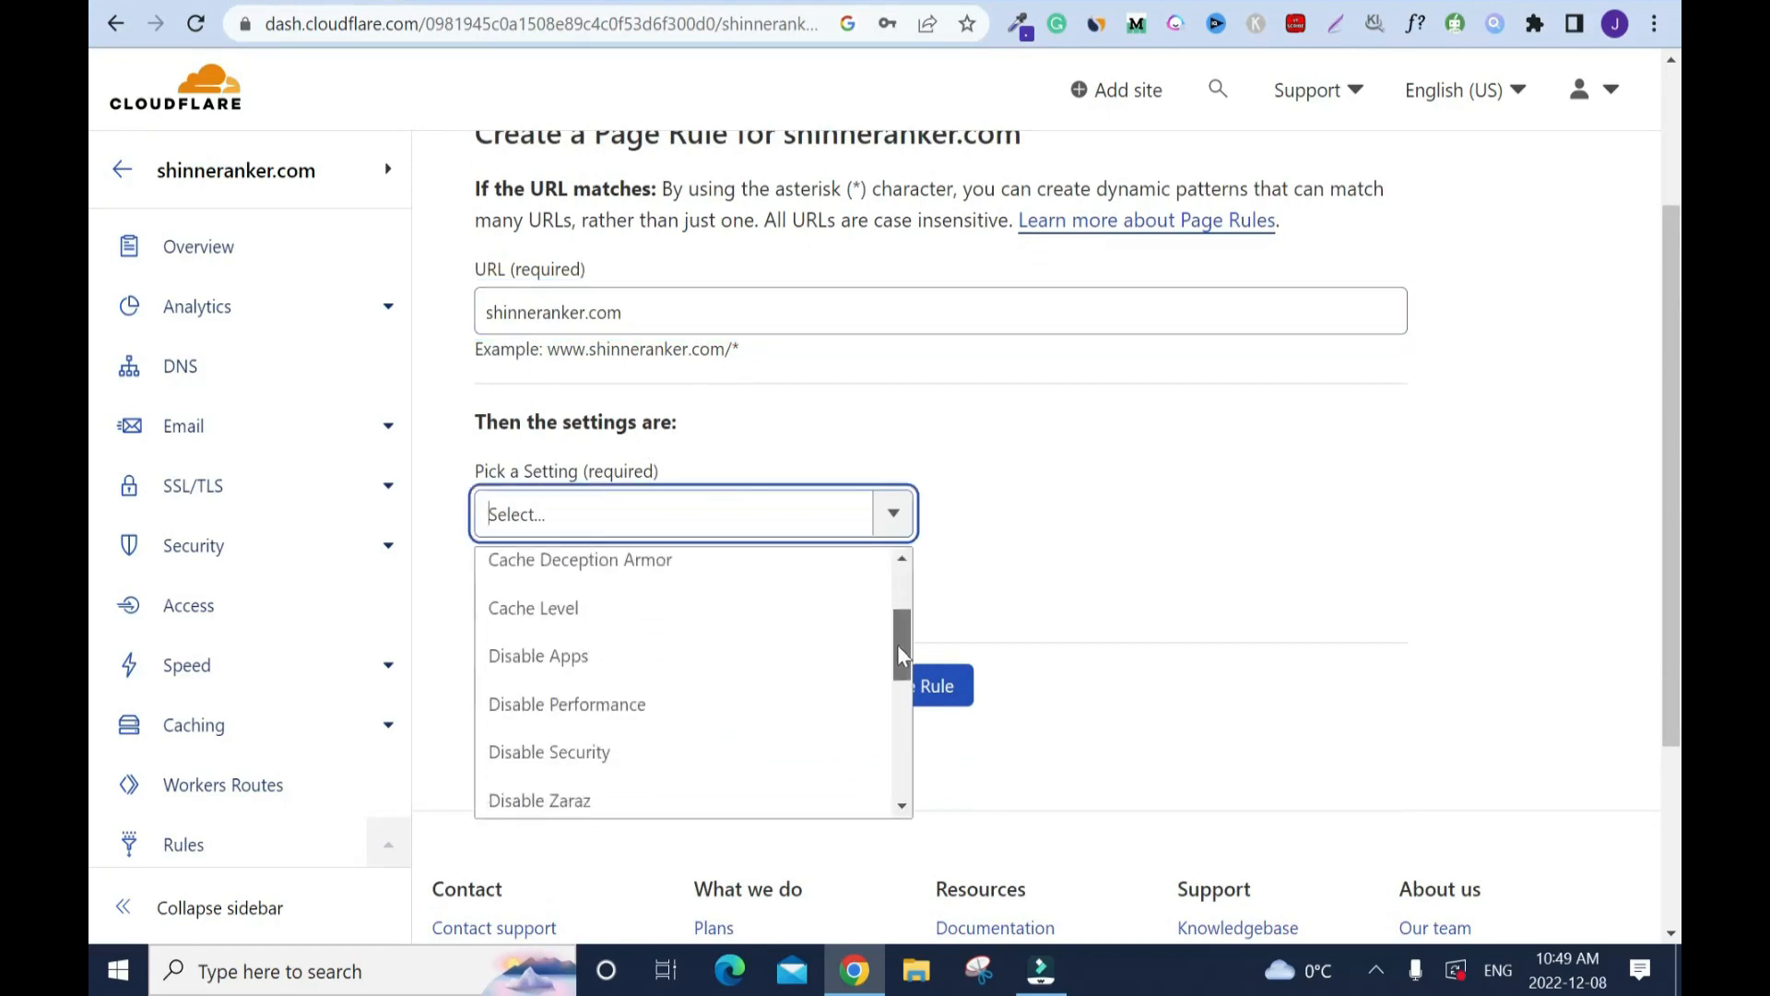
{"action": "scroll", "scroll_direction": "down", "scroll_amount": 3}
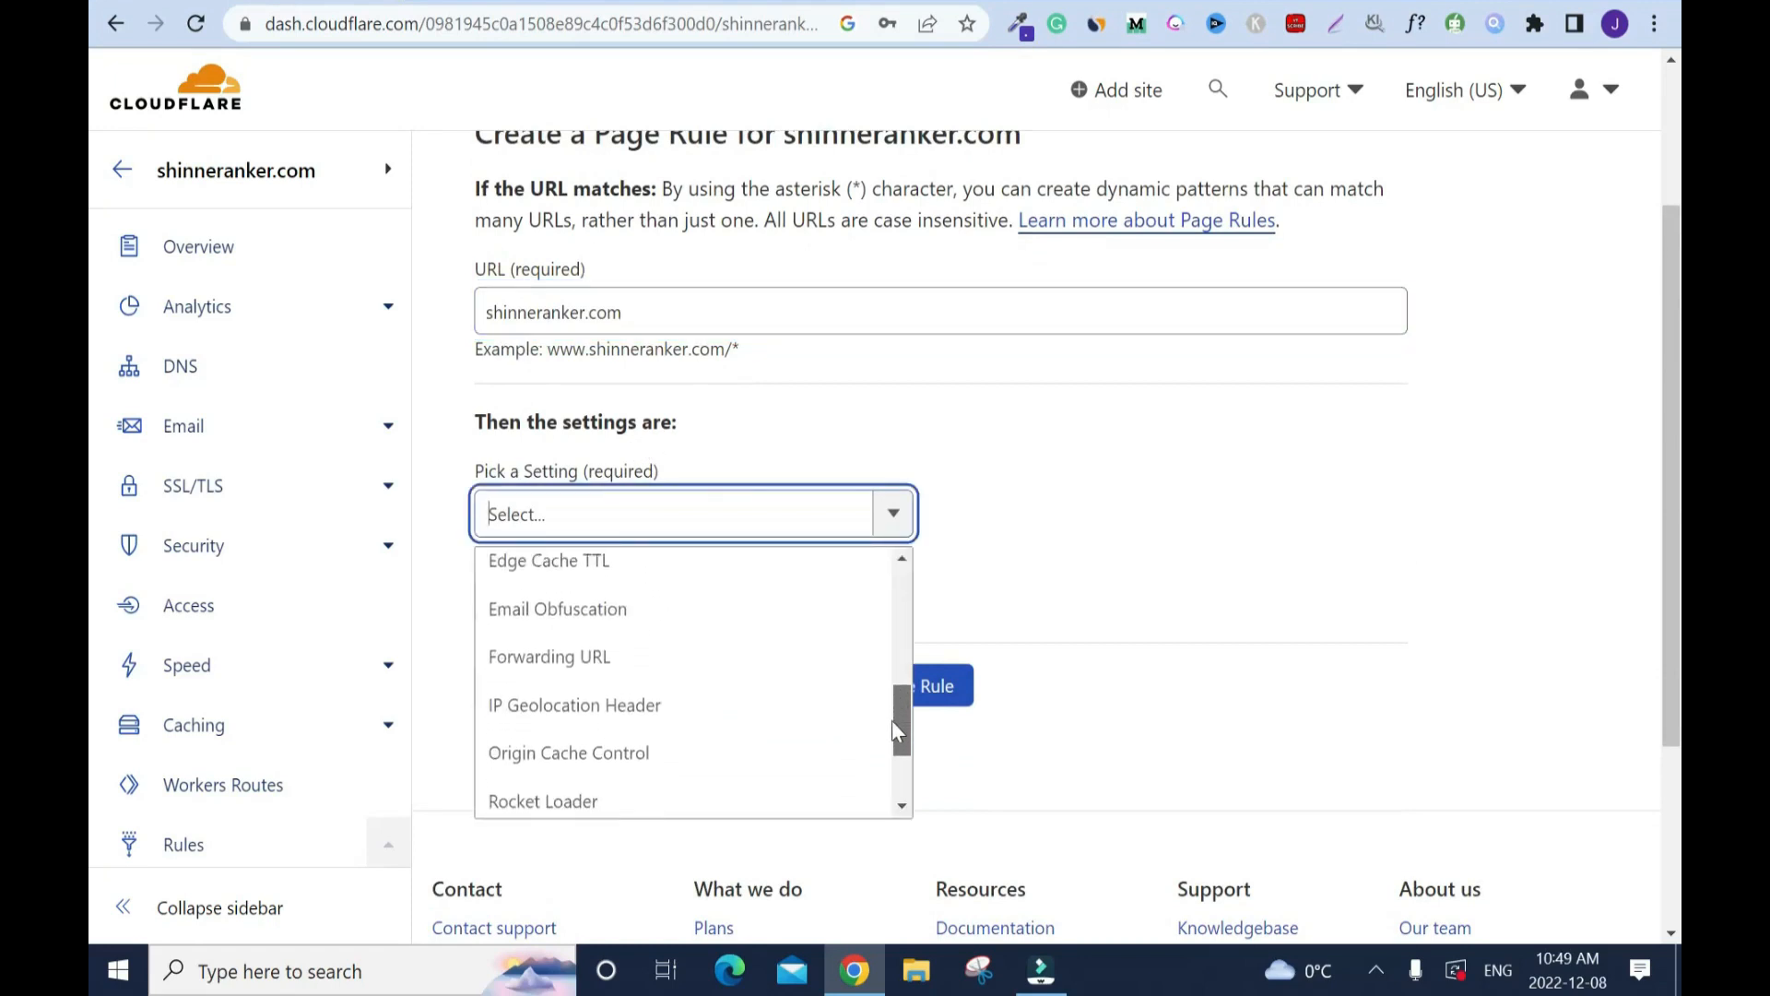
{"action": "left_click", "coordinate": [550, 657]}
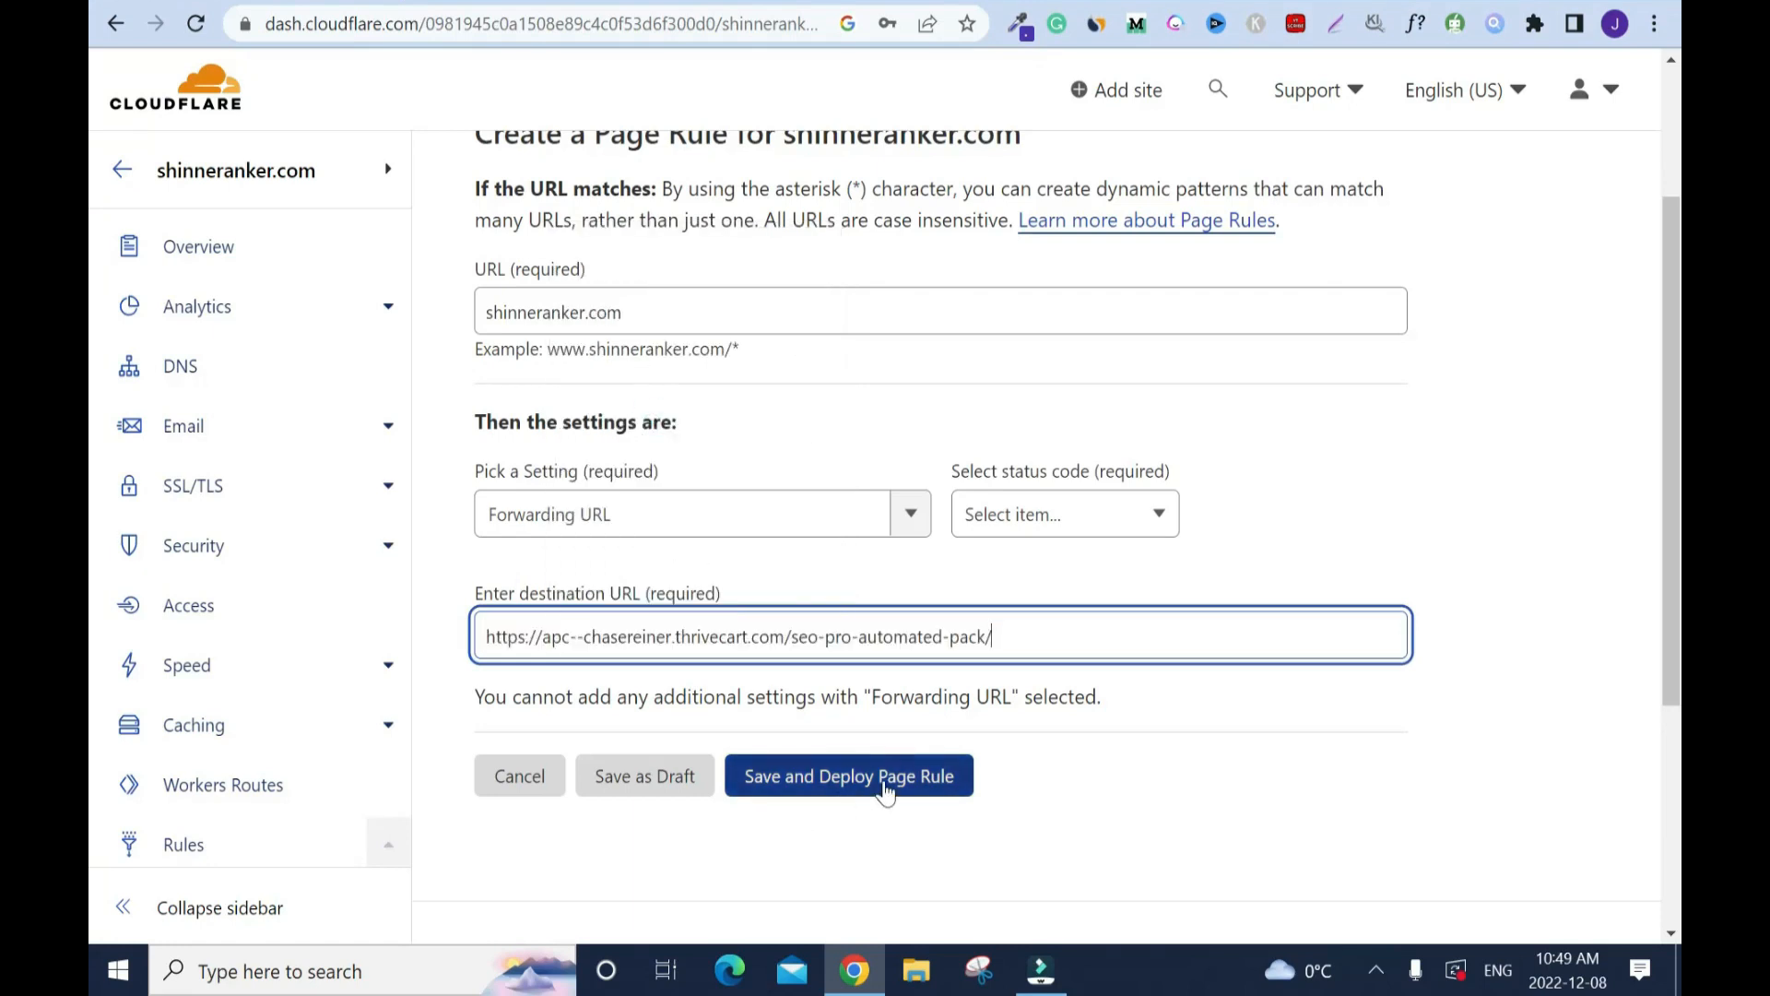
{"action": "left_click", "coordinate": [848, 775]}
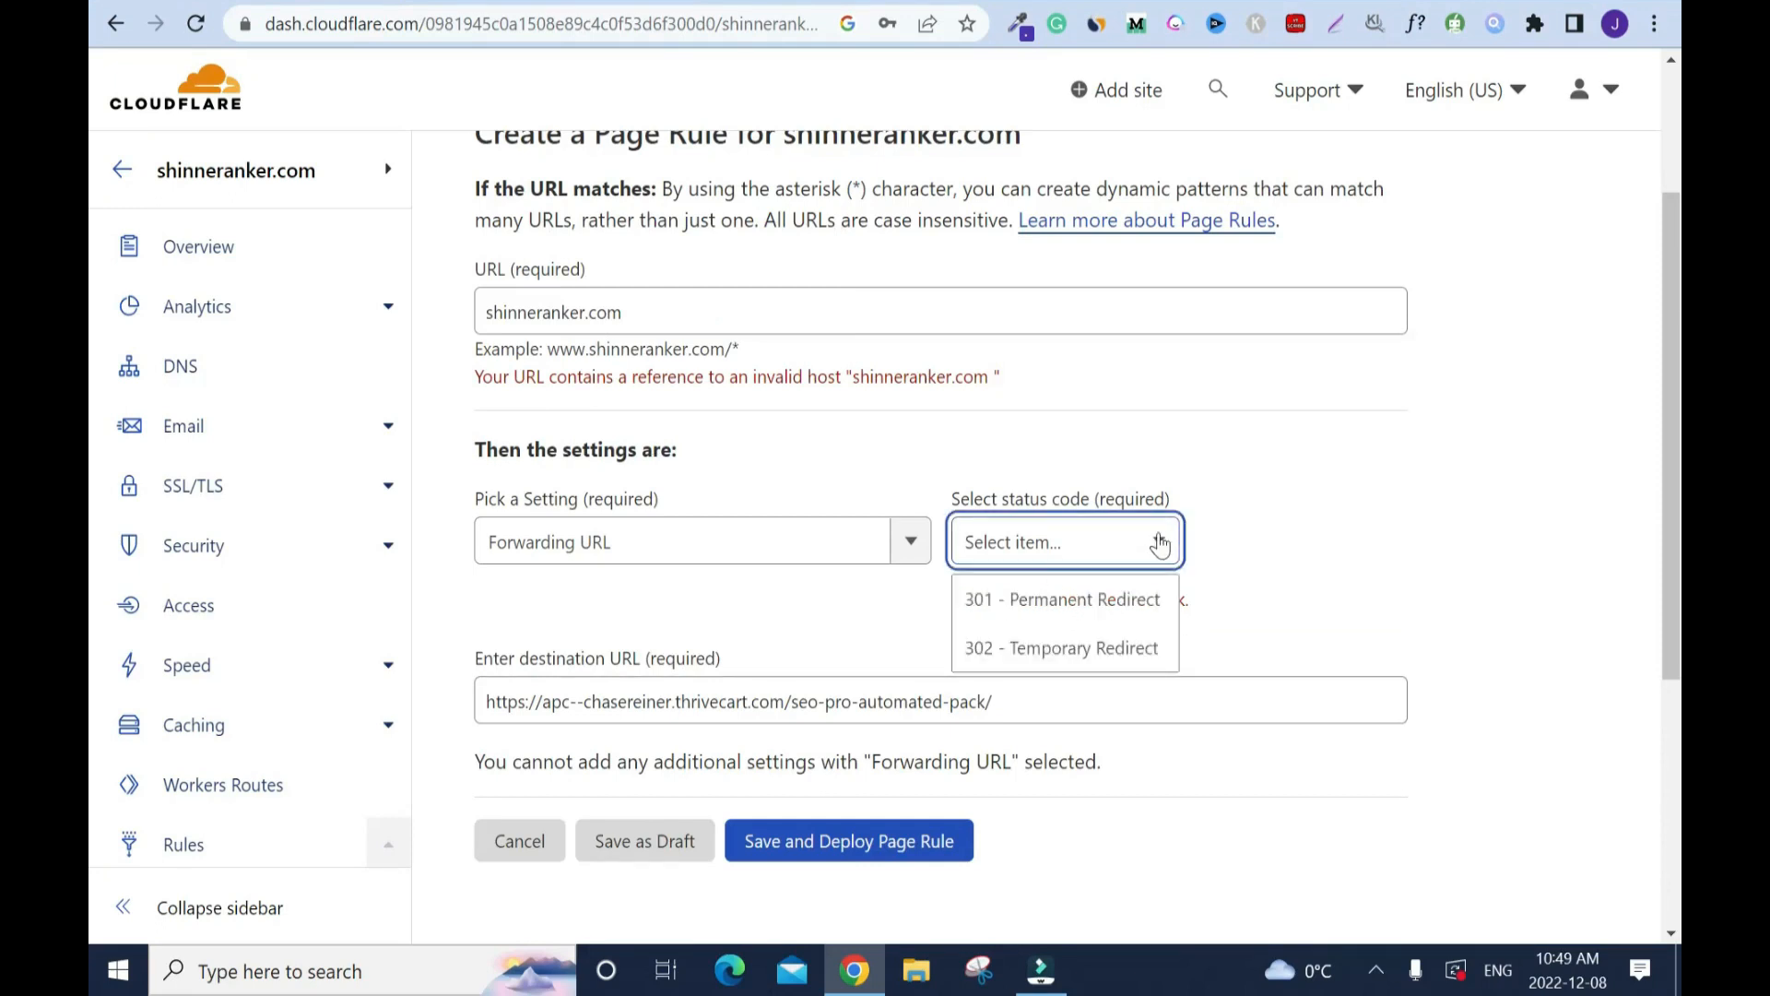
{"action": "mouse_move", "coordinate": [1047, 623]}
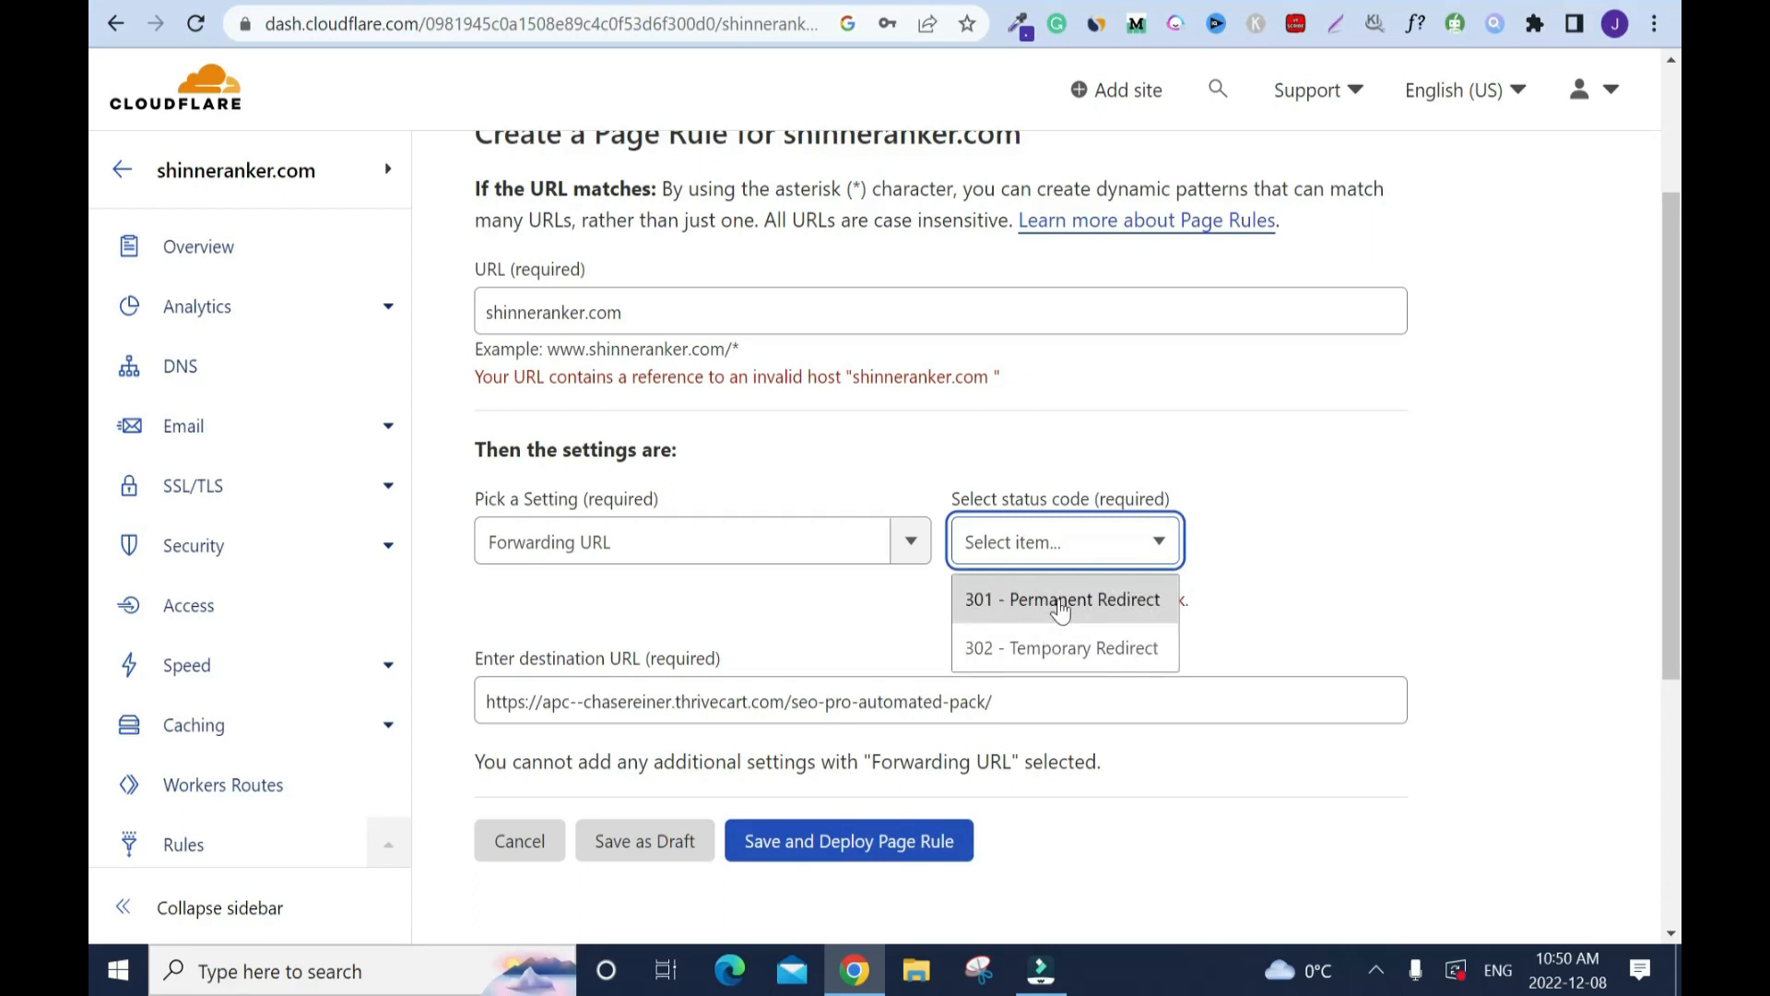
{"action": "left_click", "coordinate": [1062, 599]}
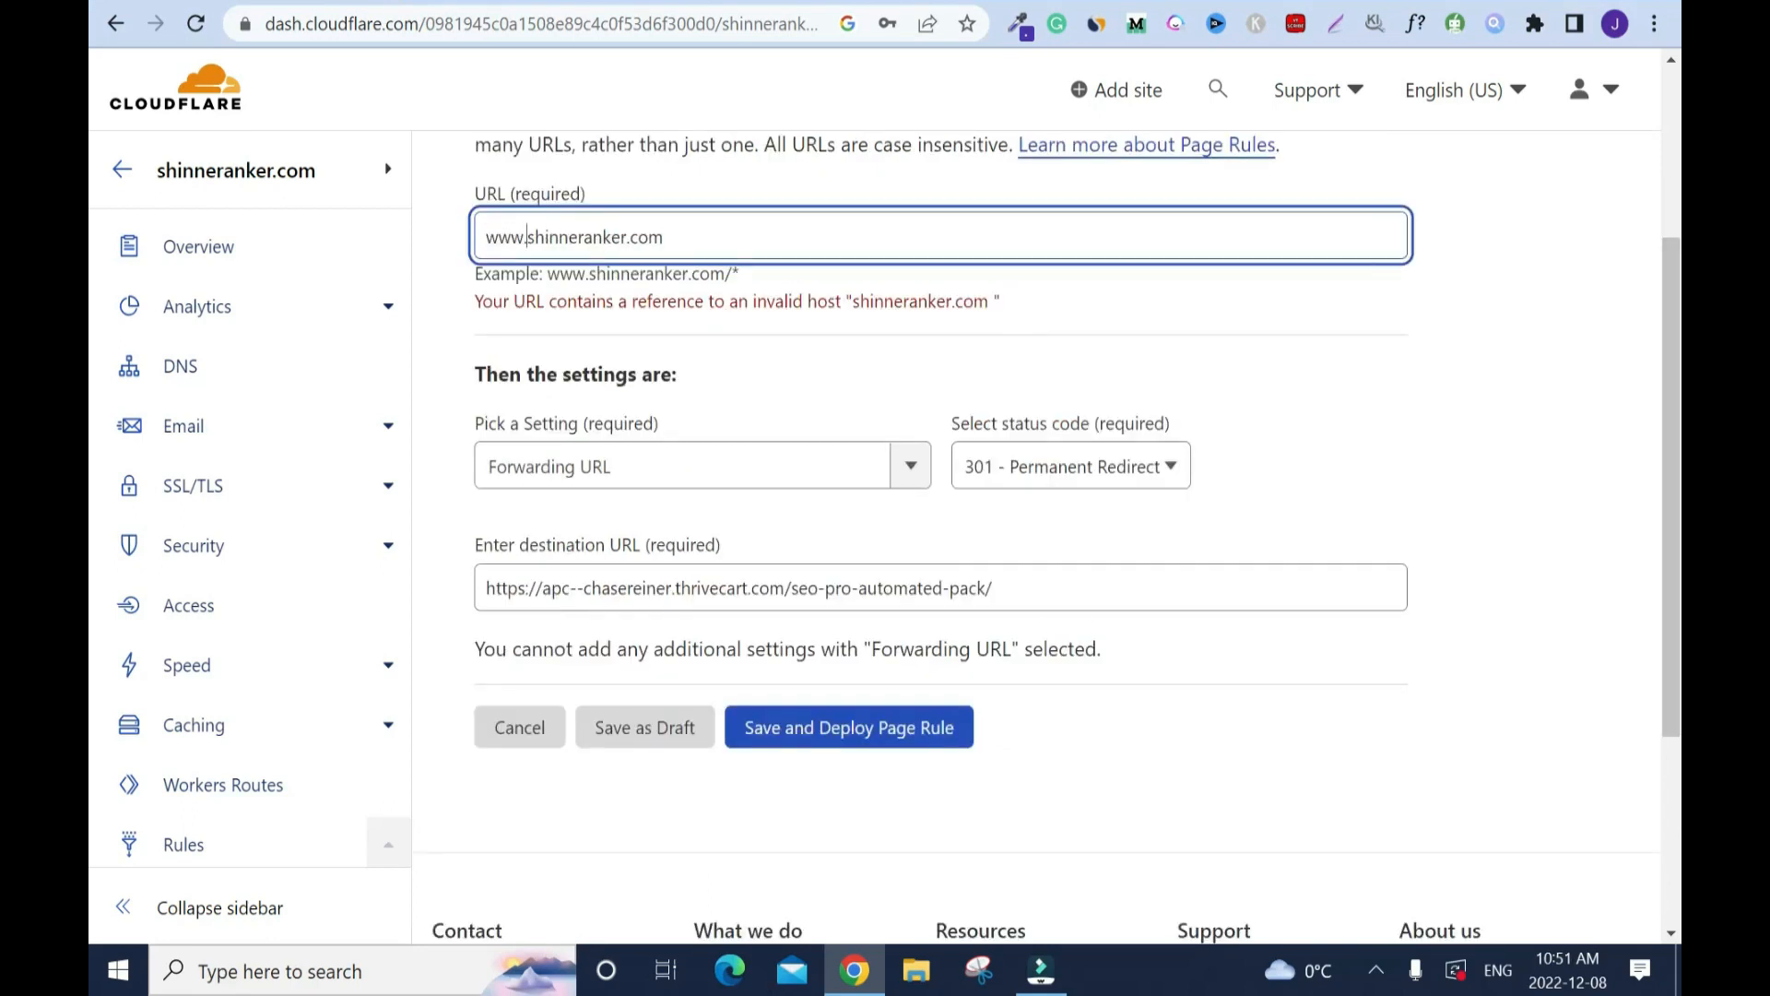
{"action": "type", "text": "."}
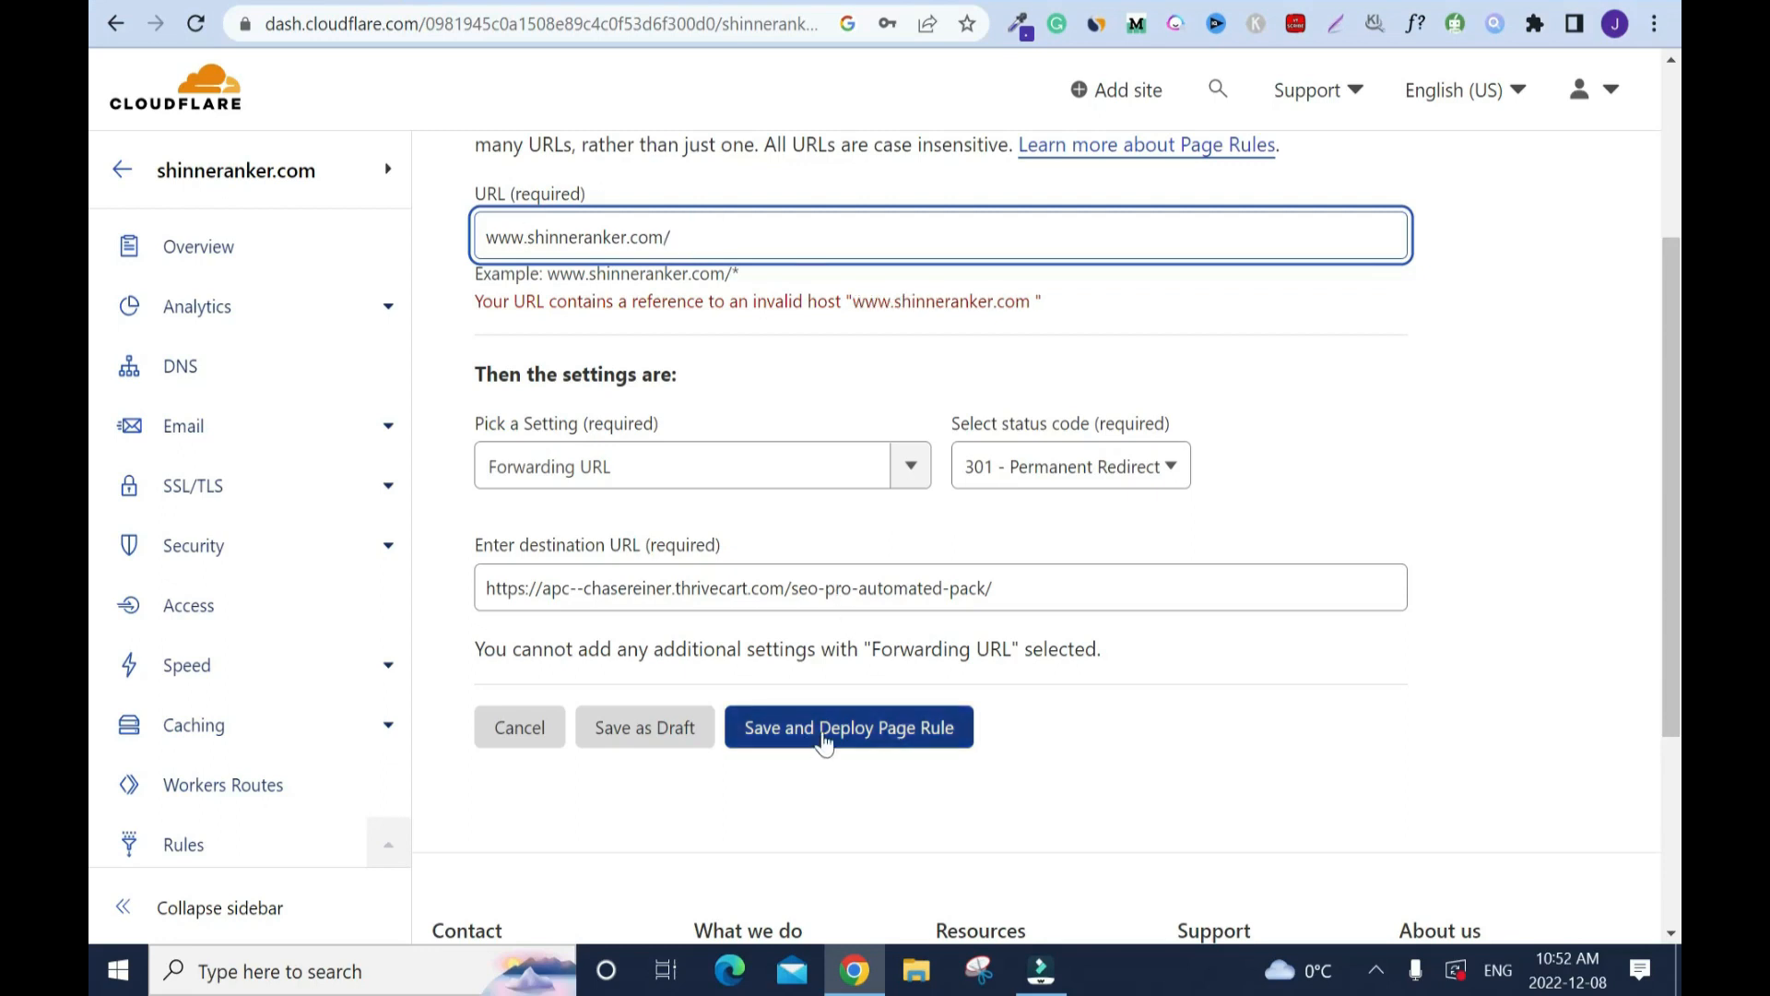
{"action": "left_click", "coordinate": [849, 729]}
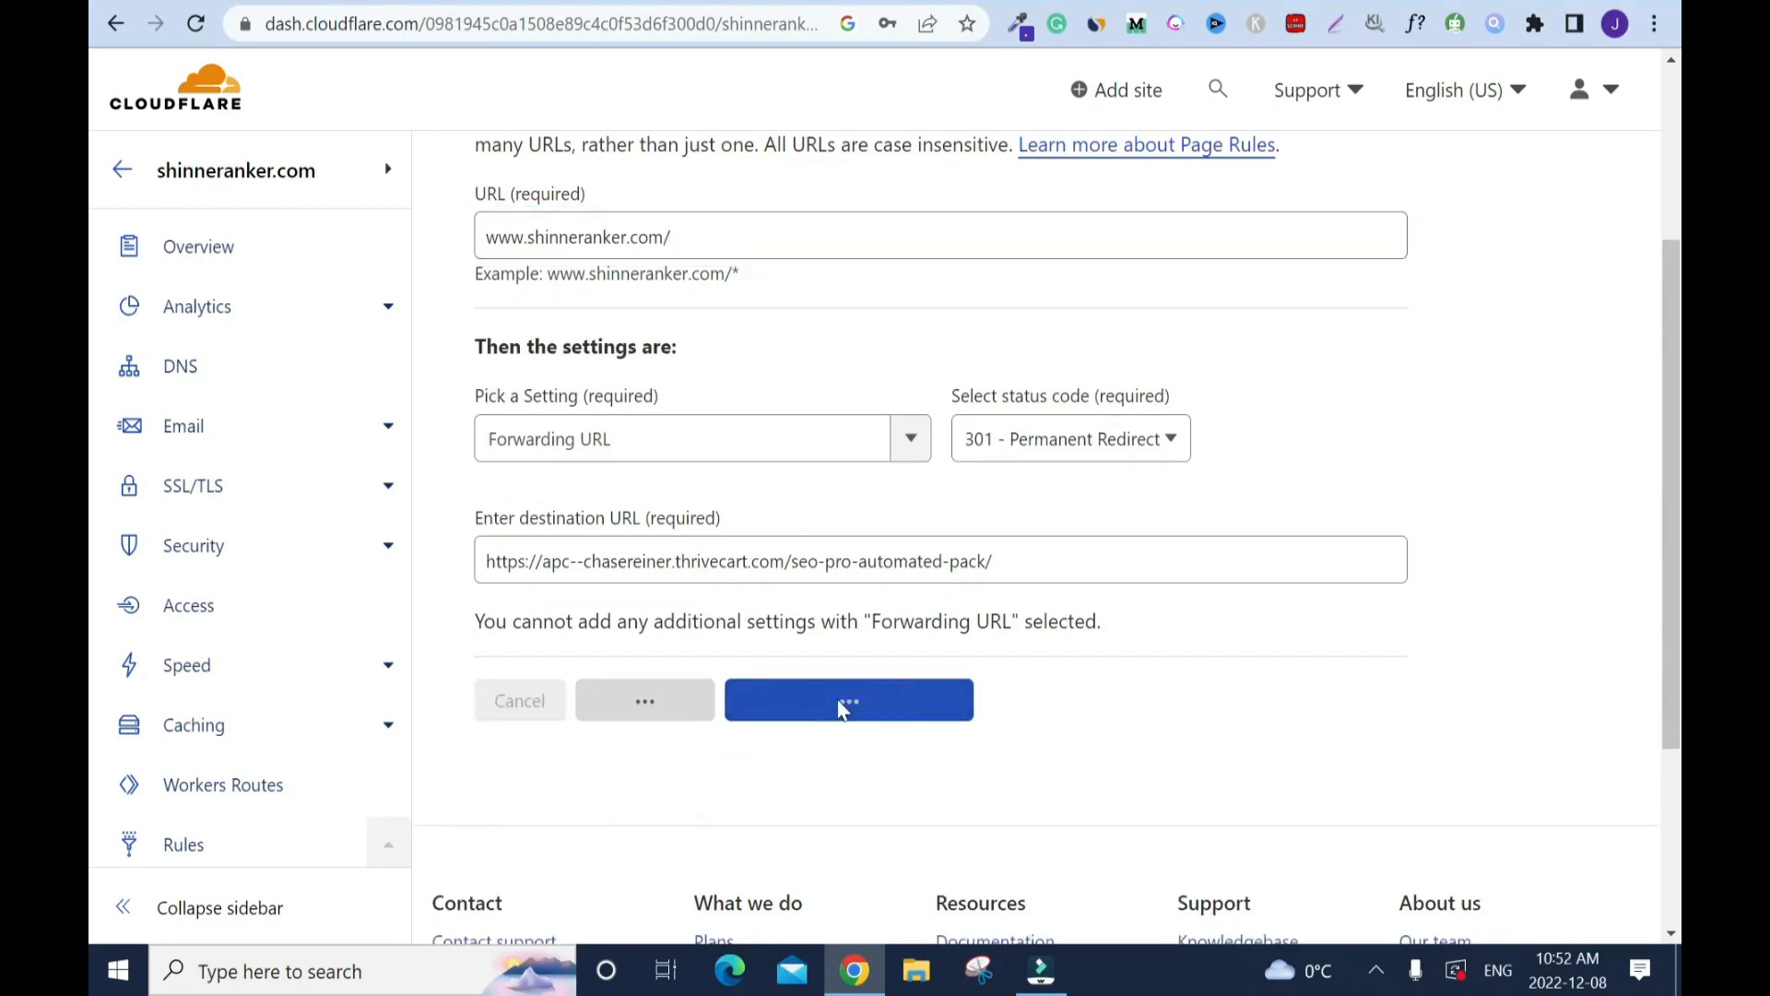
{"action": "left_click", "coordinate": [849, 700]}
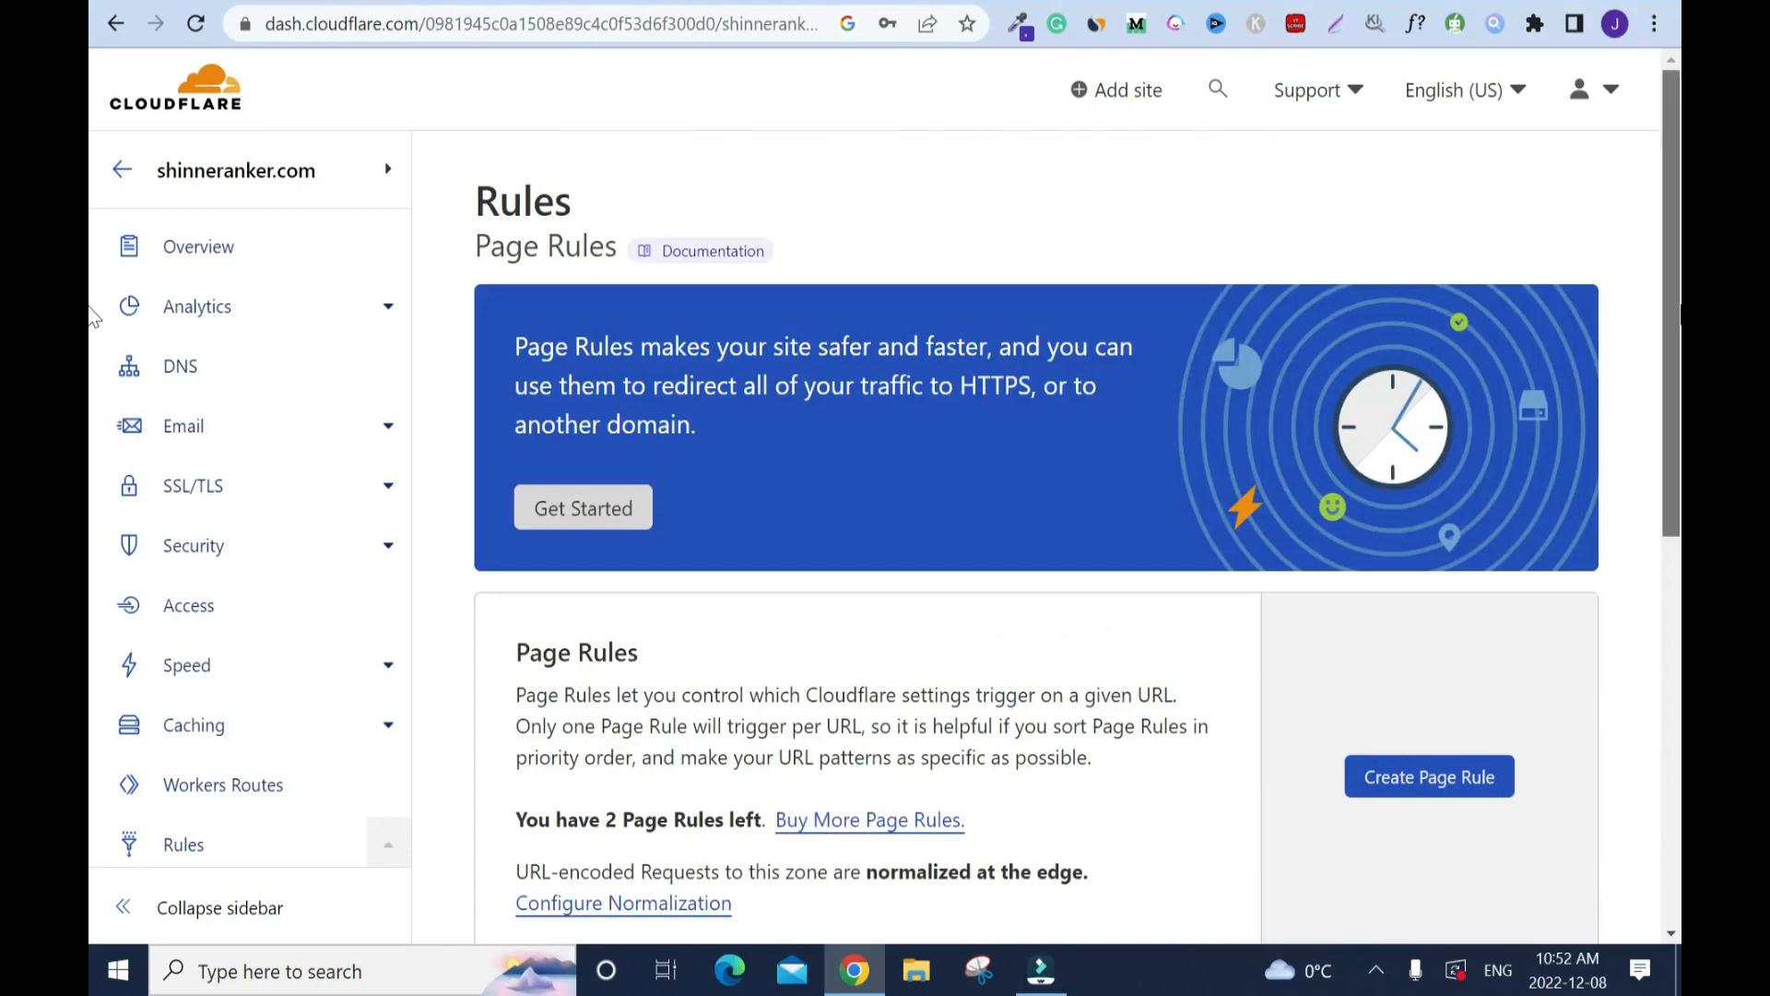
{"action": "scroll", "scroll_direction": "down", "scroll_amount": 3}
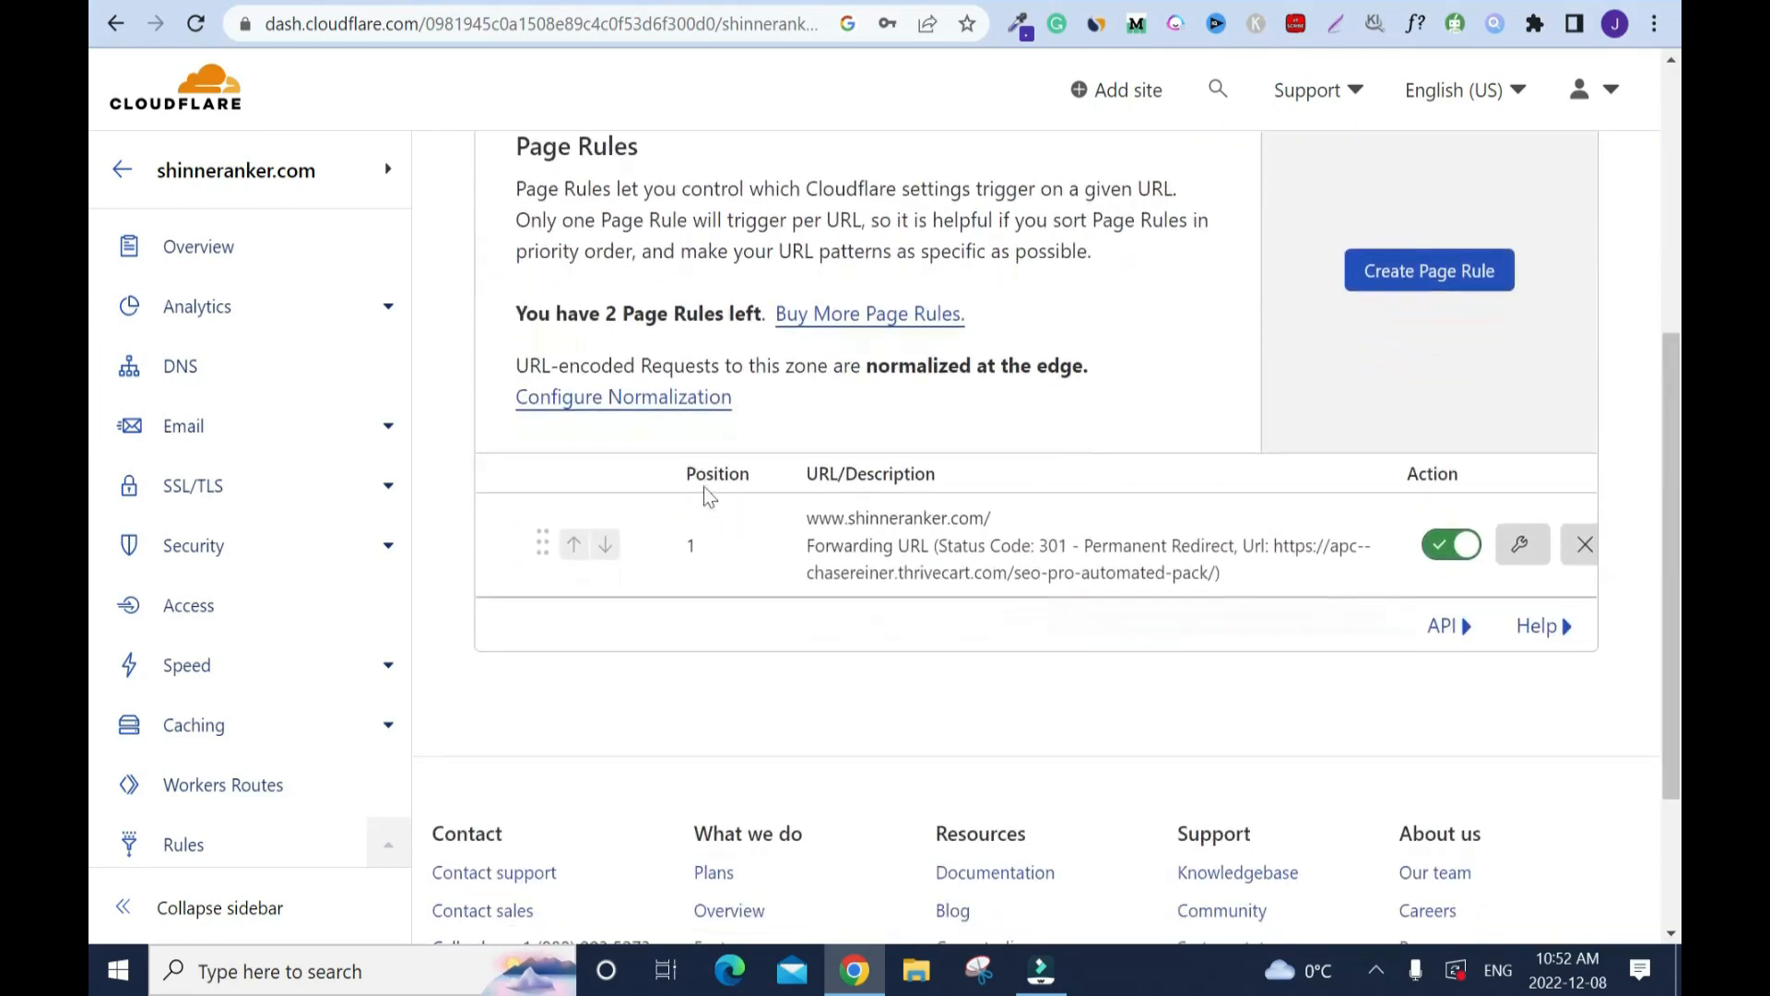
{"action": "mouse_move", "coordinate": [1435, 291]}
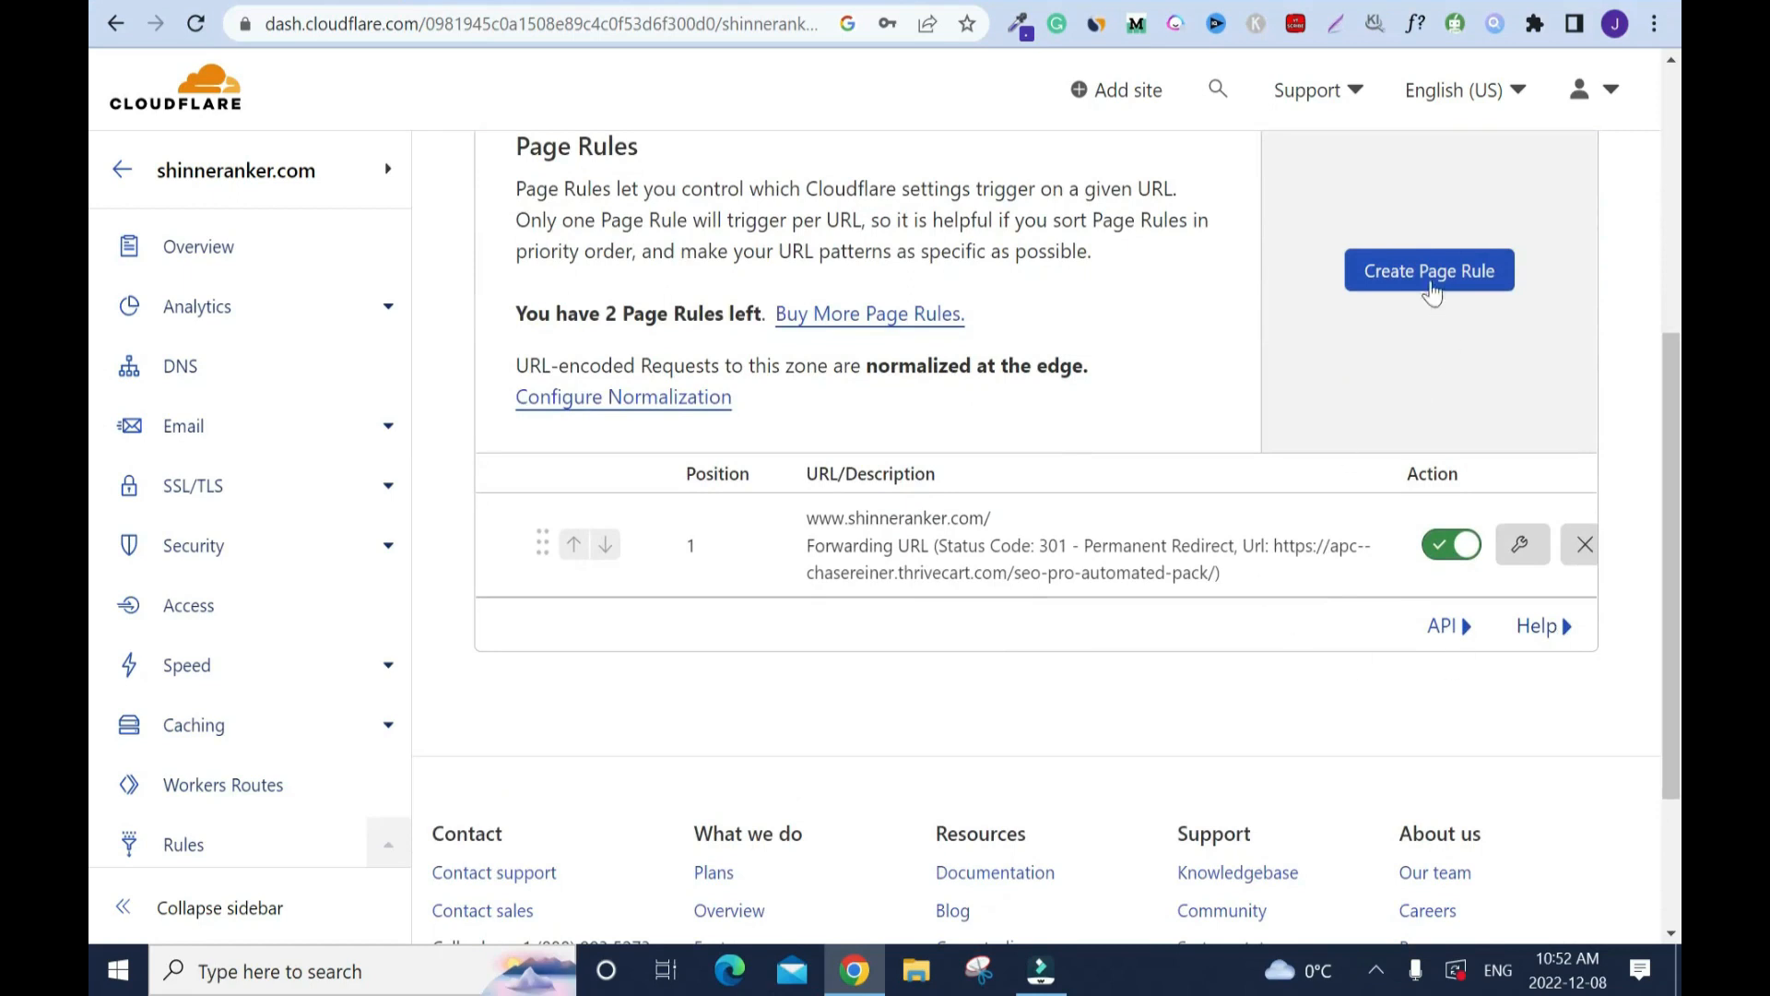
{"action": "left_click", "coordinate": [1429, 270]}
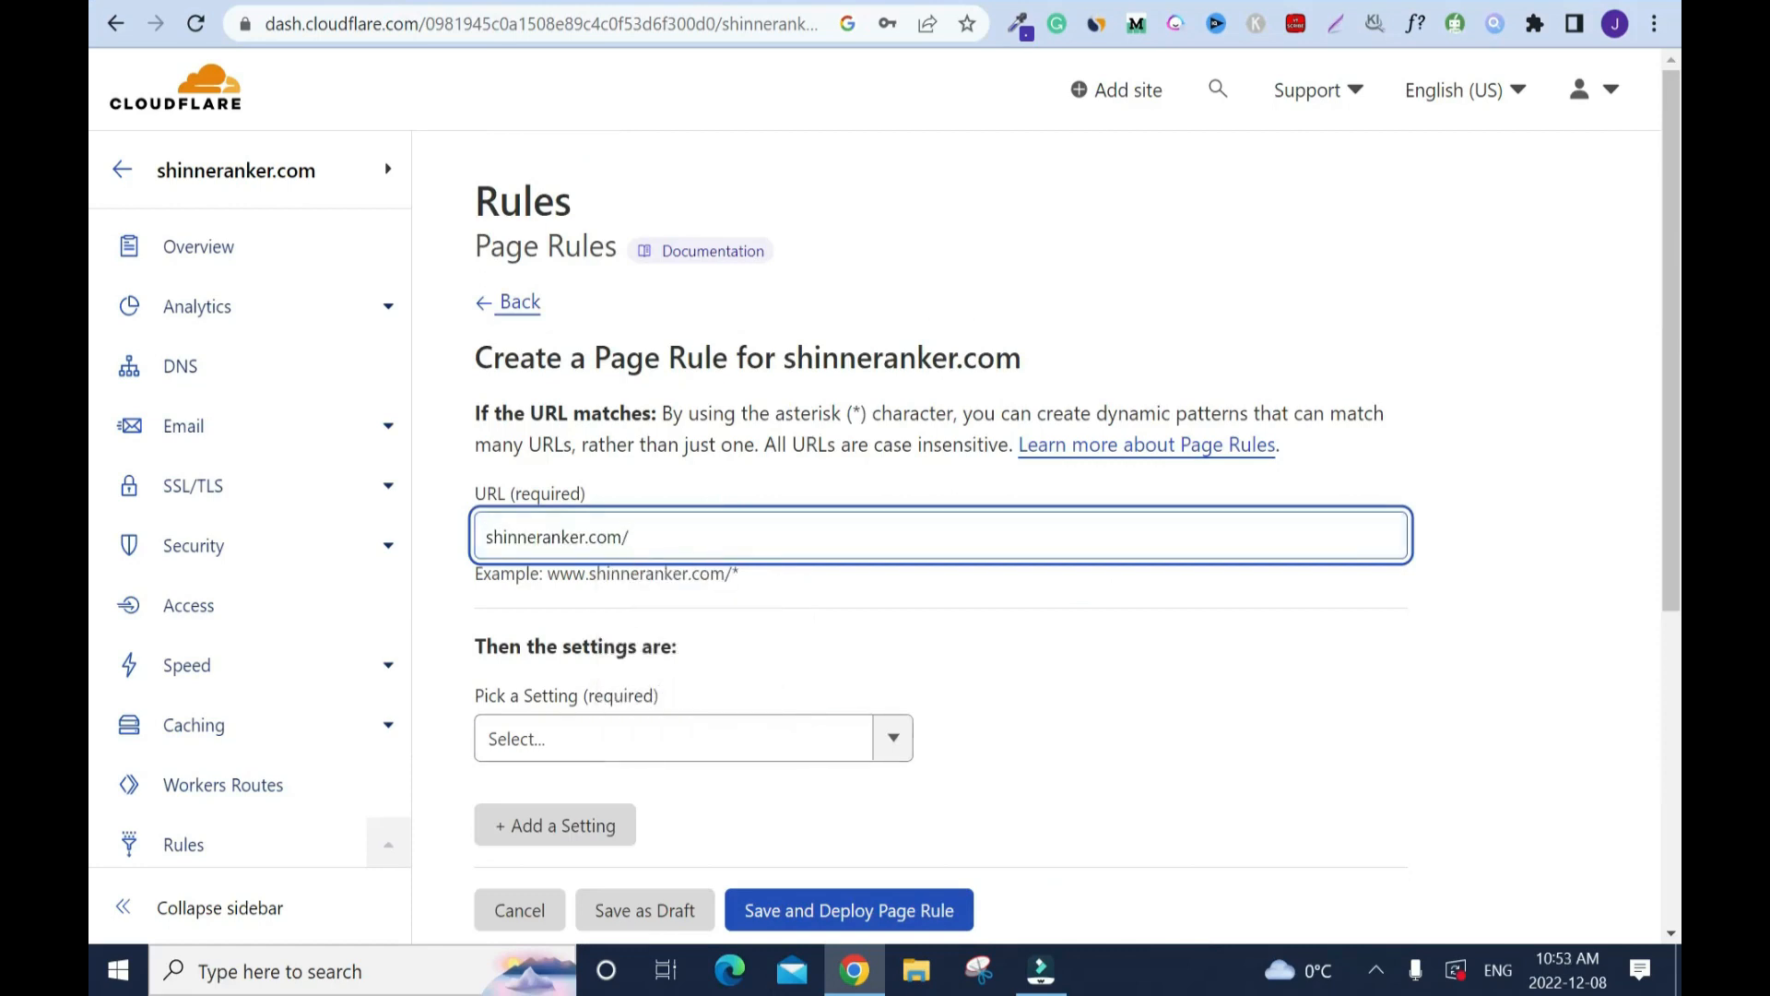
{"action": "mouse_move", "coordinate": [821, 597]}
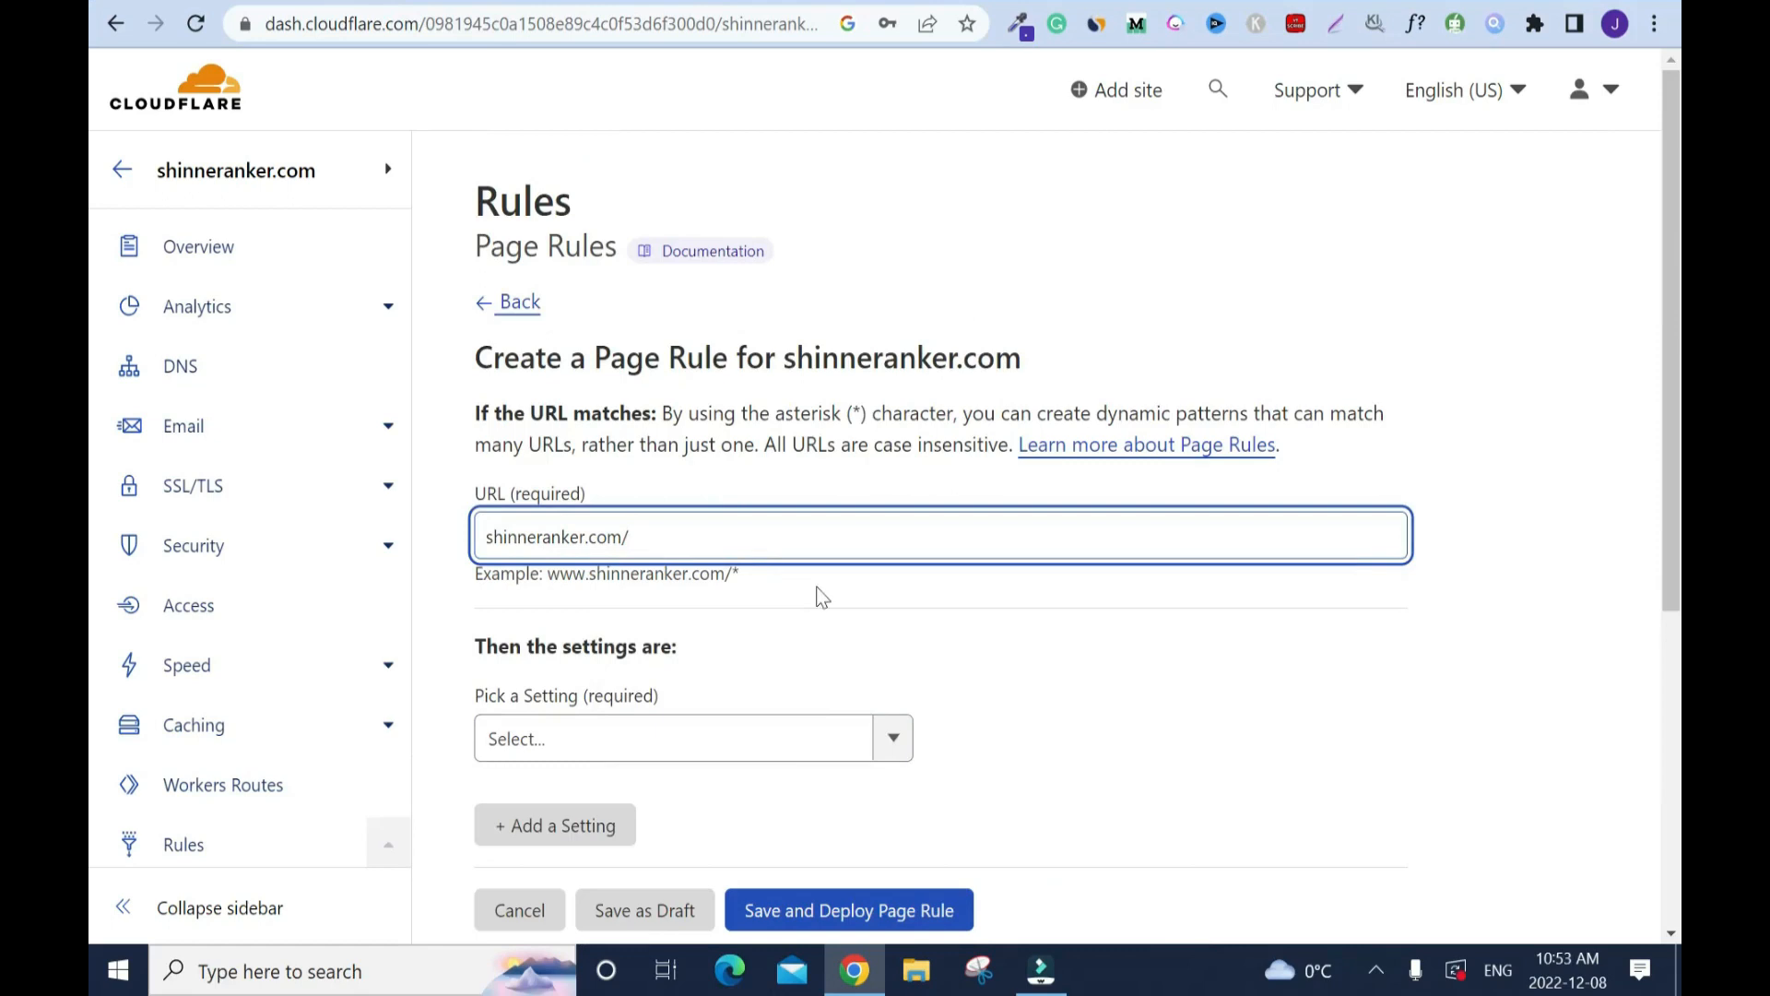
{"action": "mouse_move", "coordinate": [808, 603]}
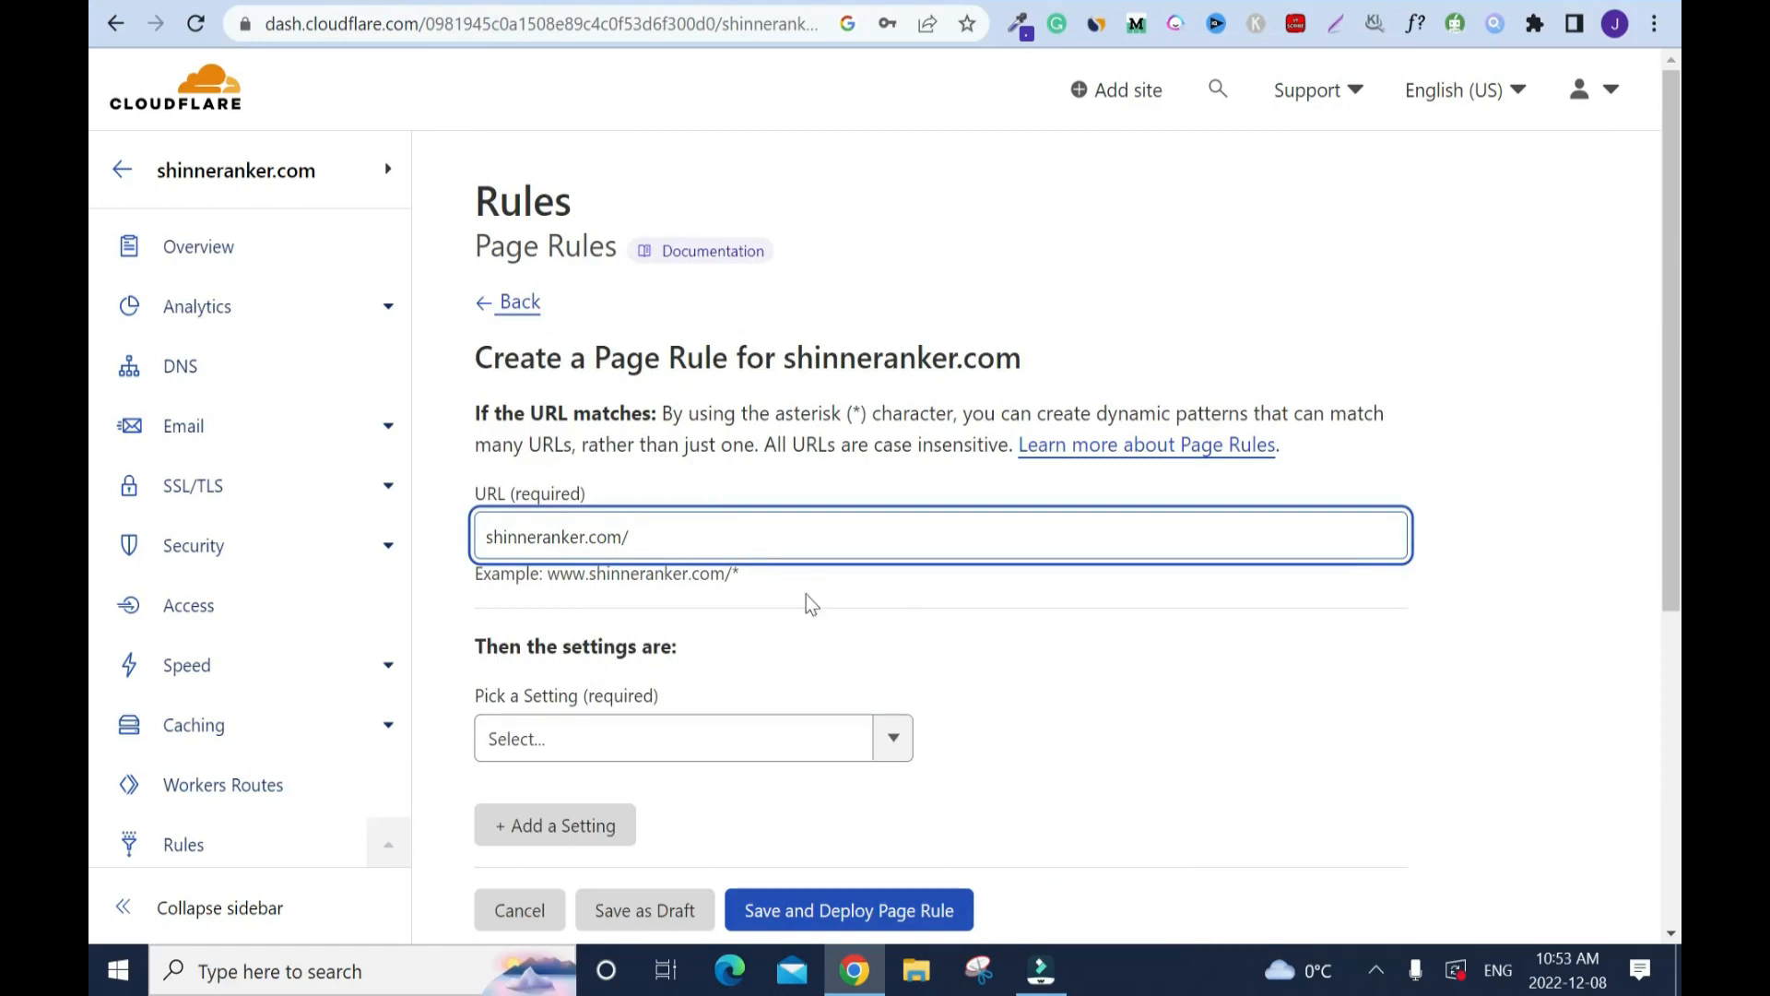
{"action": "mouse_move", "coordinate": [768, 597]}
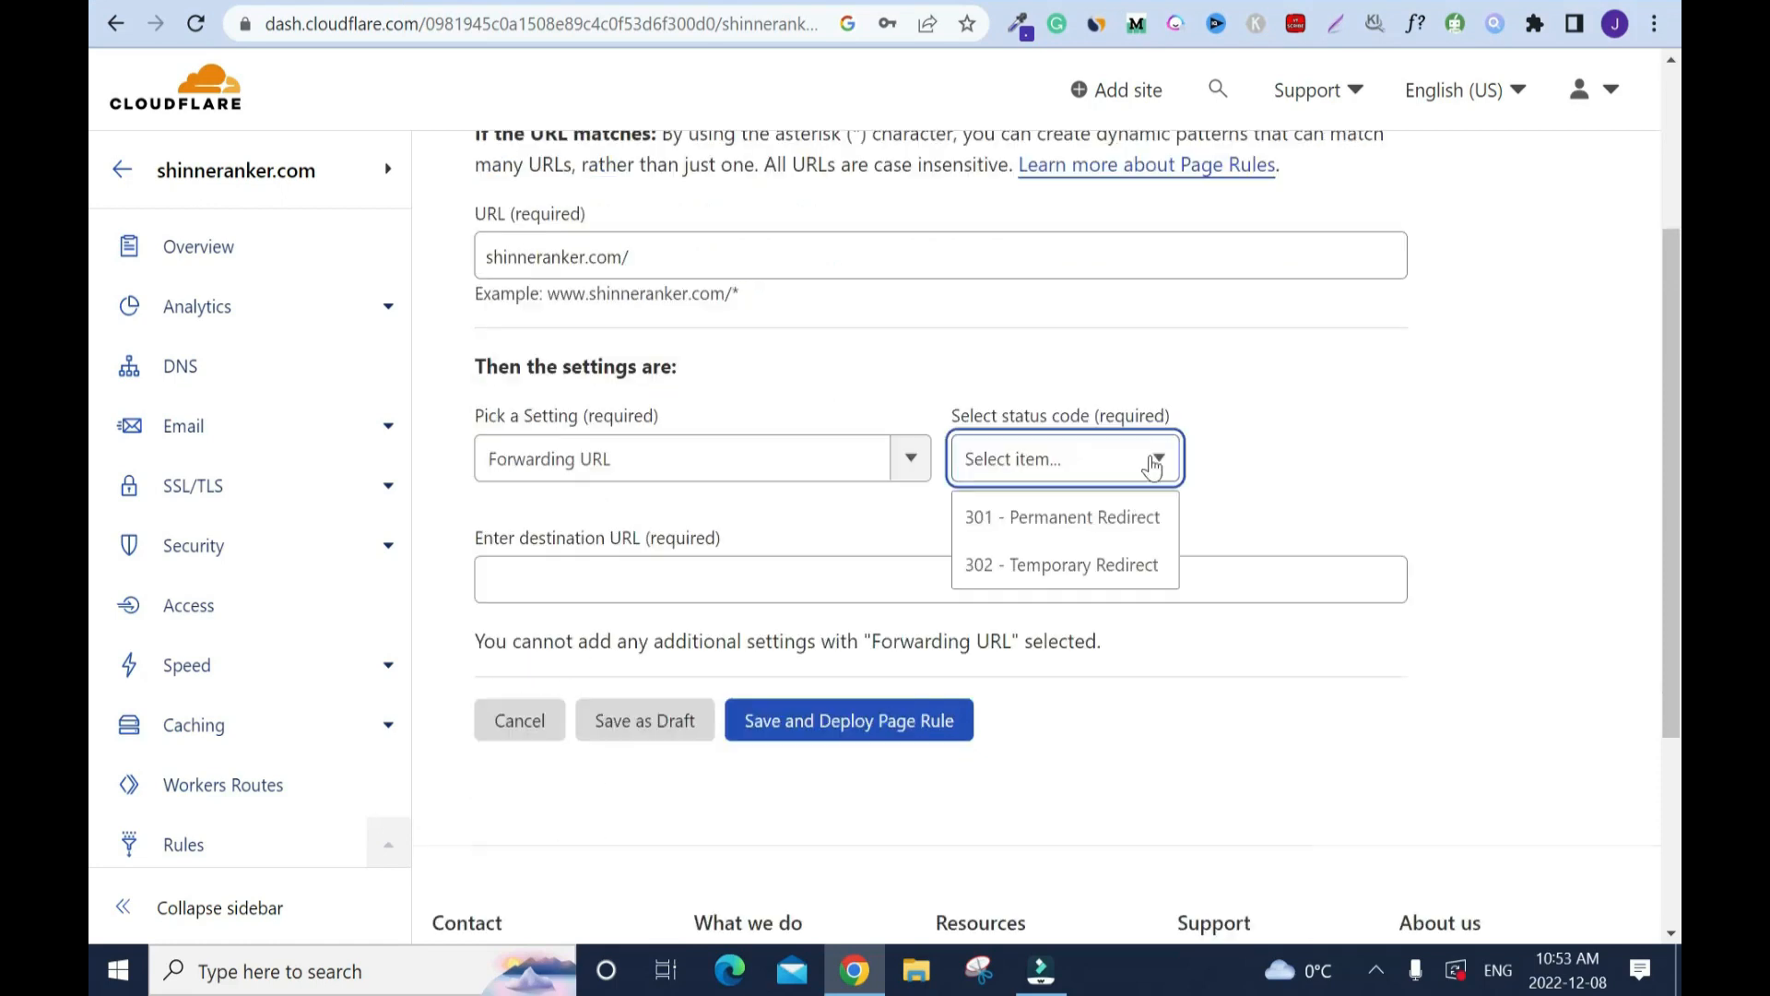
{"action": "left_click", "coordinate": [1062, 517]}
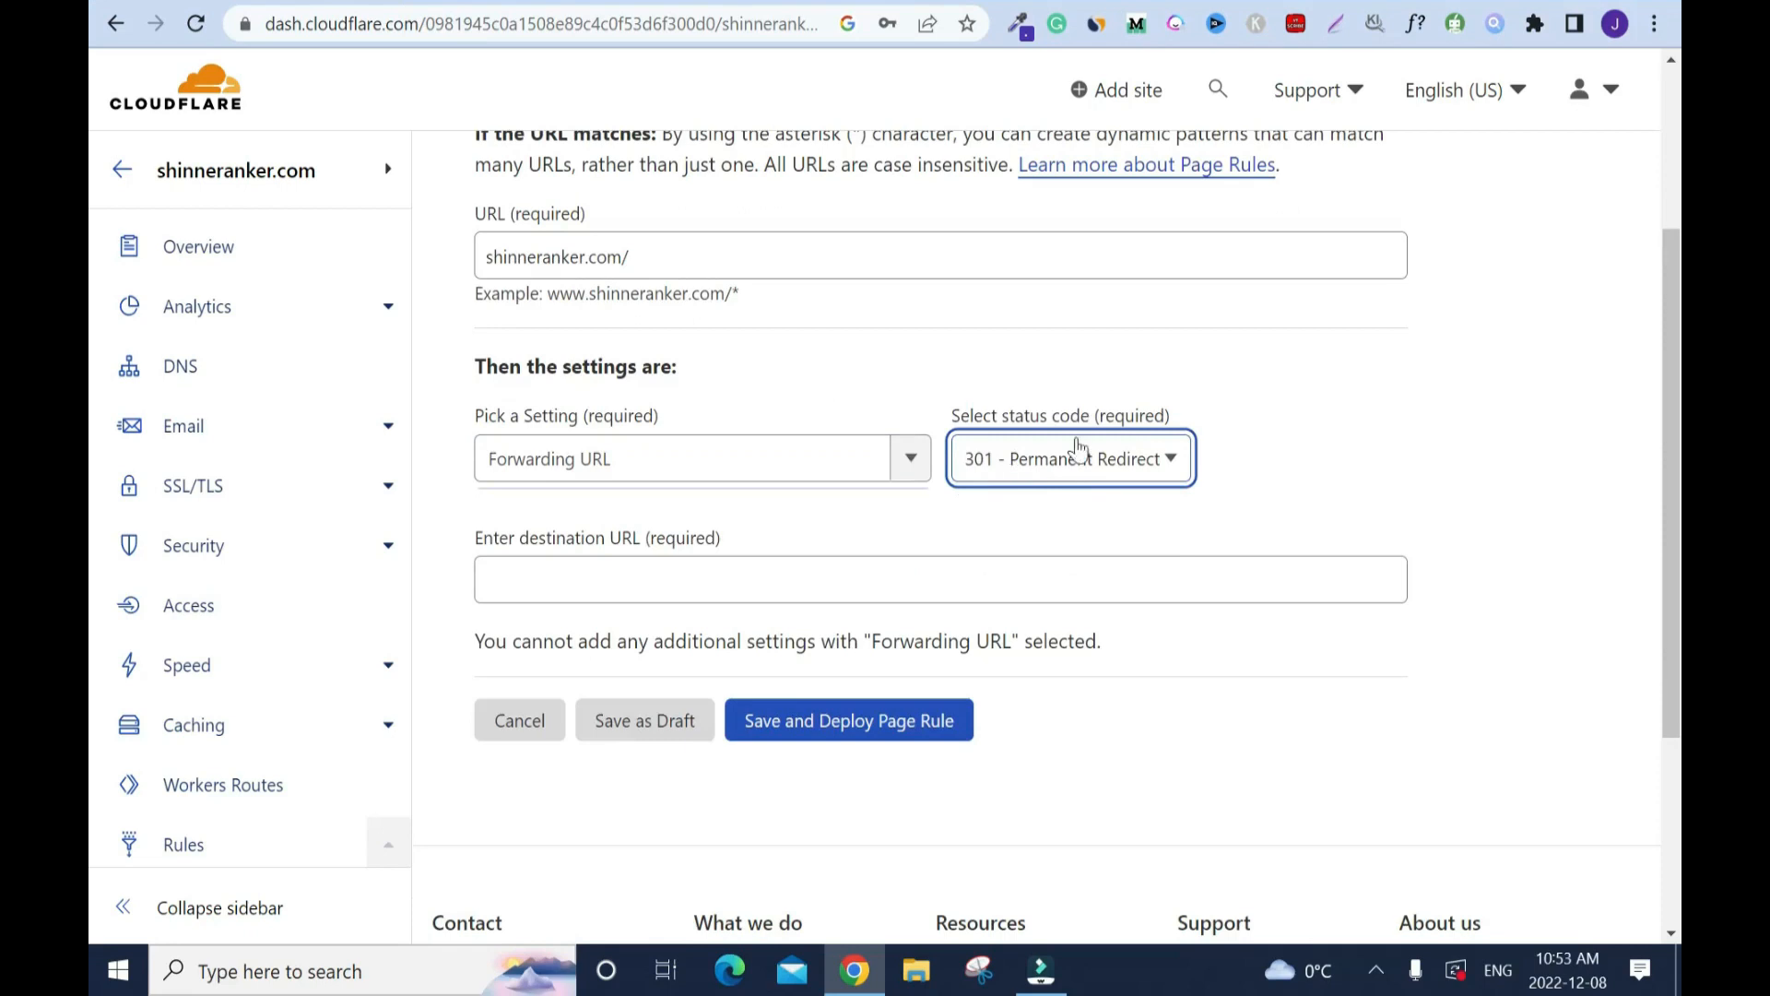
{"action": "mouse_move", "coordinate": [1088, 520]}
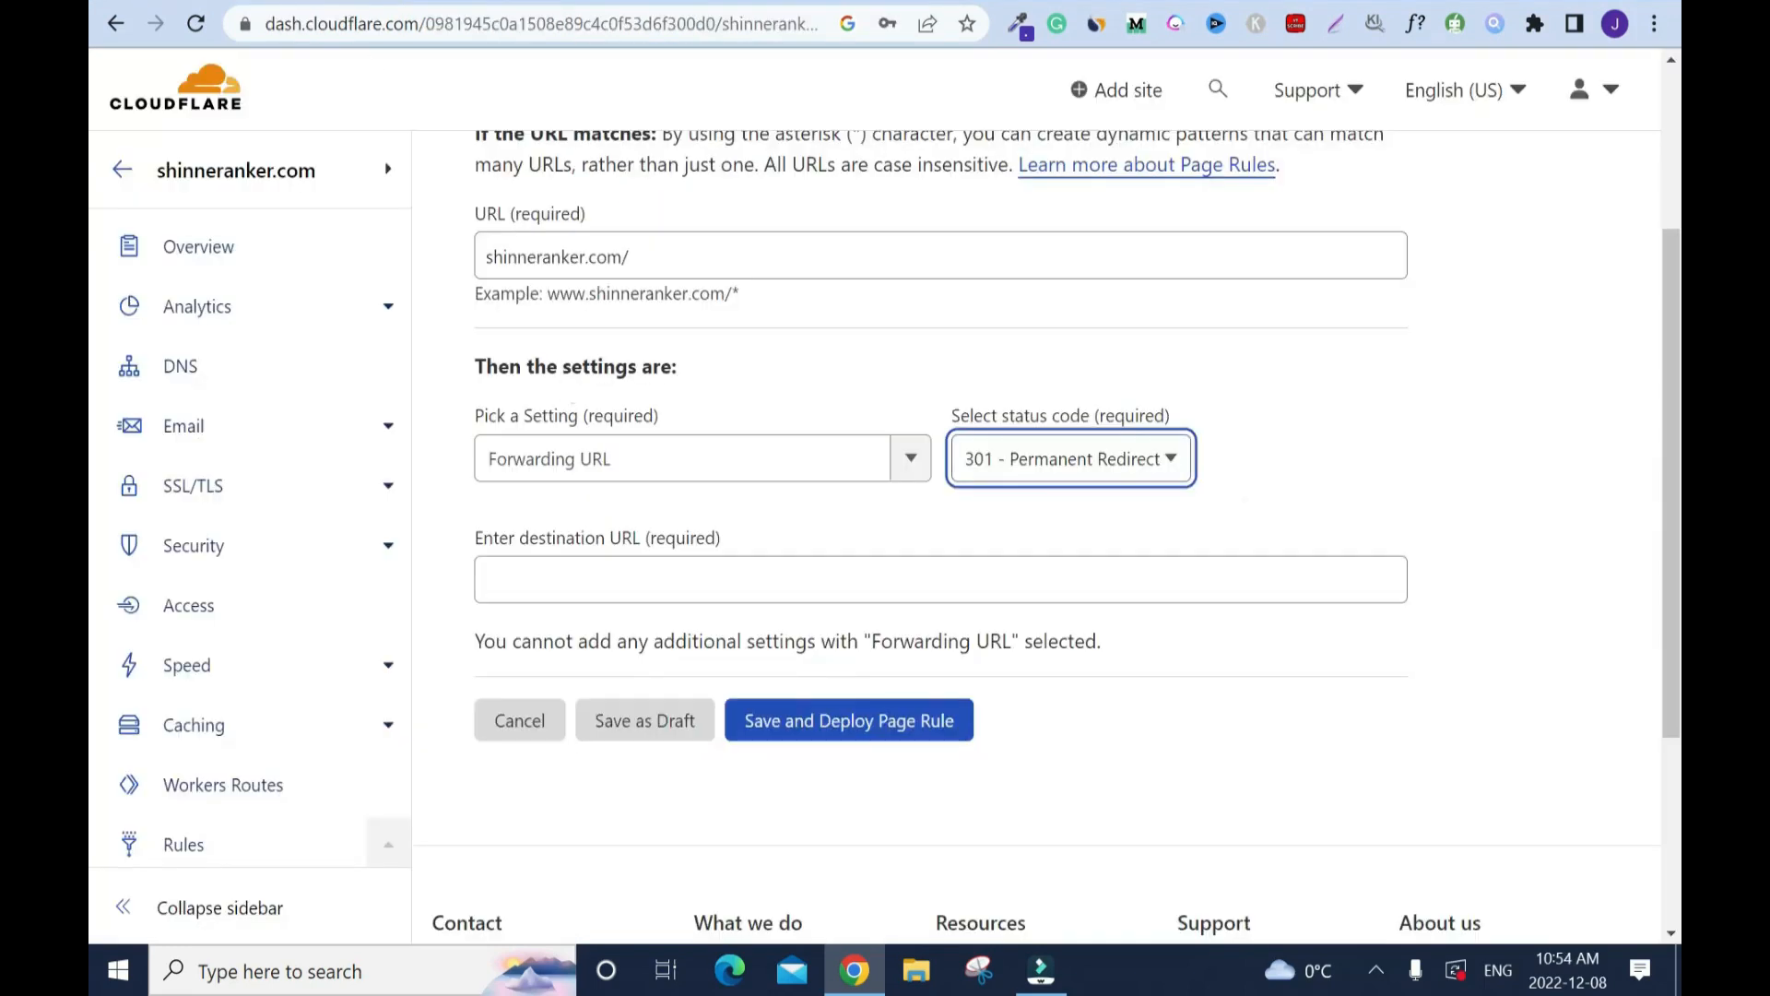
{"action": "type", "text": "https://apc--chasereiner.thrivecart.com/seo-pro-automated-pack/"}
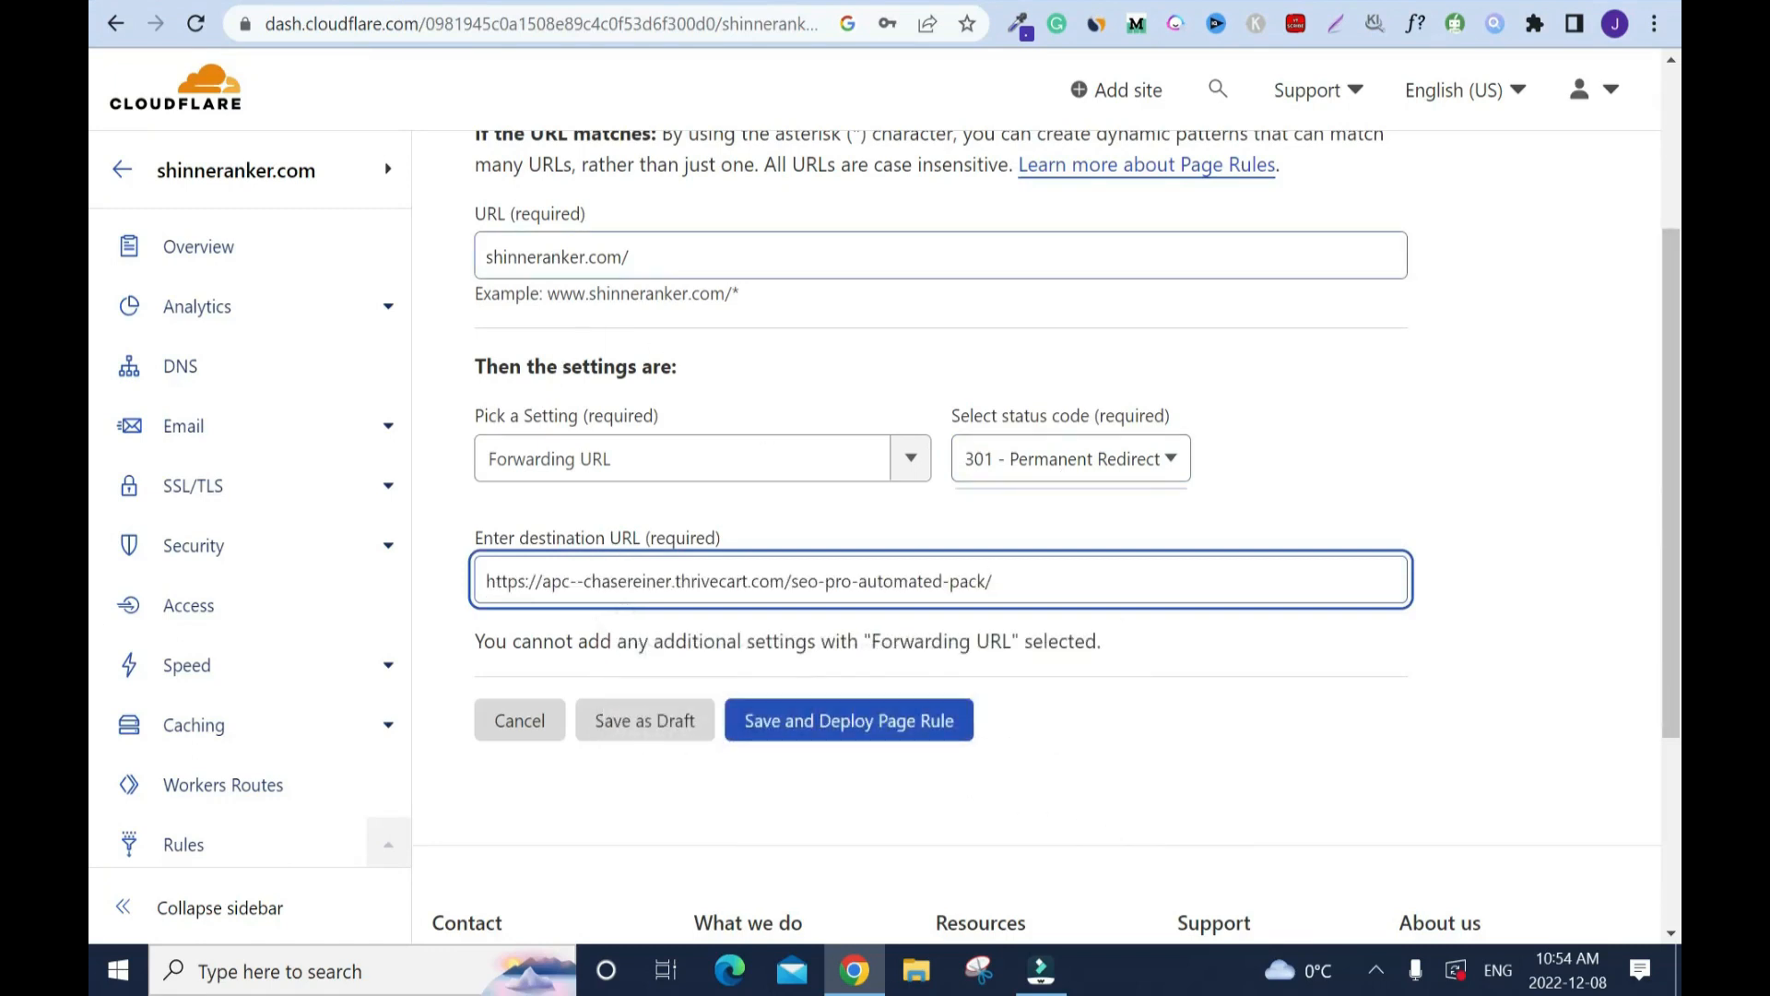
{"action": "left_click", "coordinate": [848, 719]}
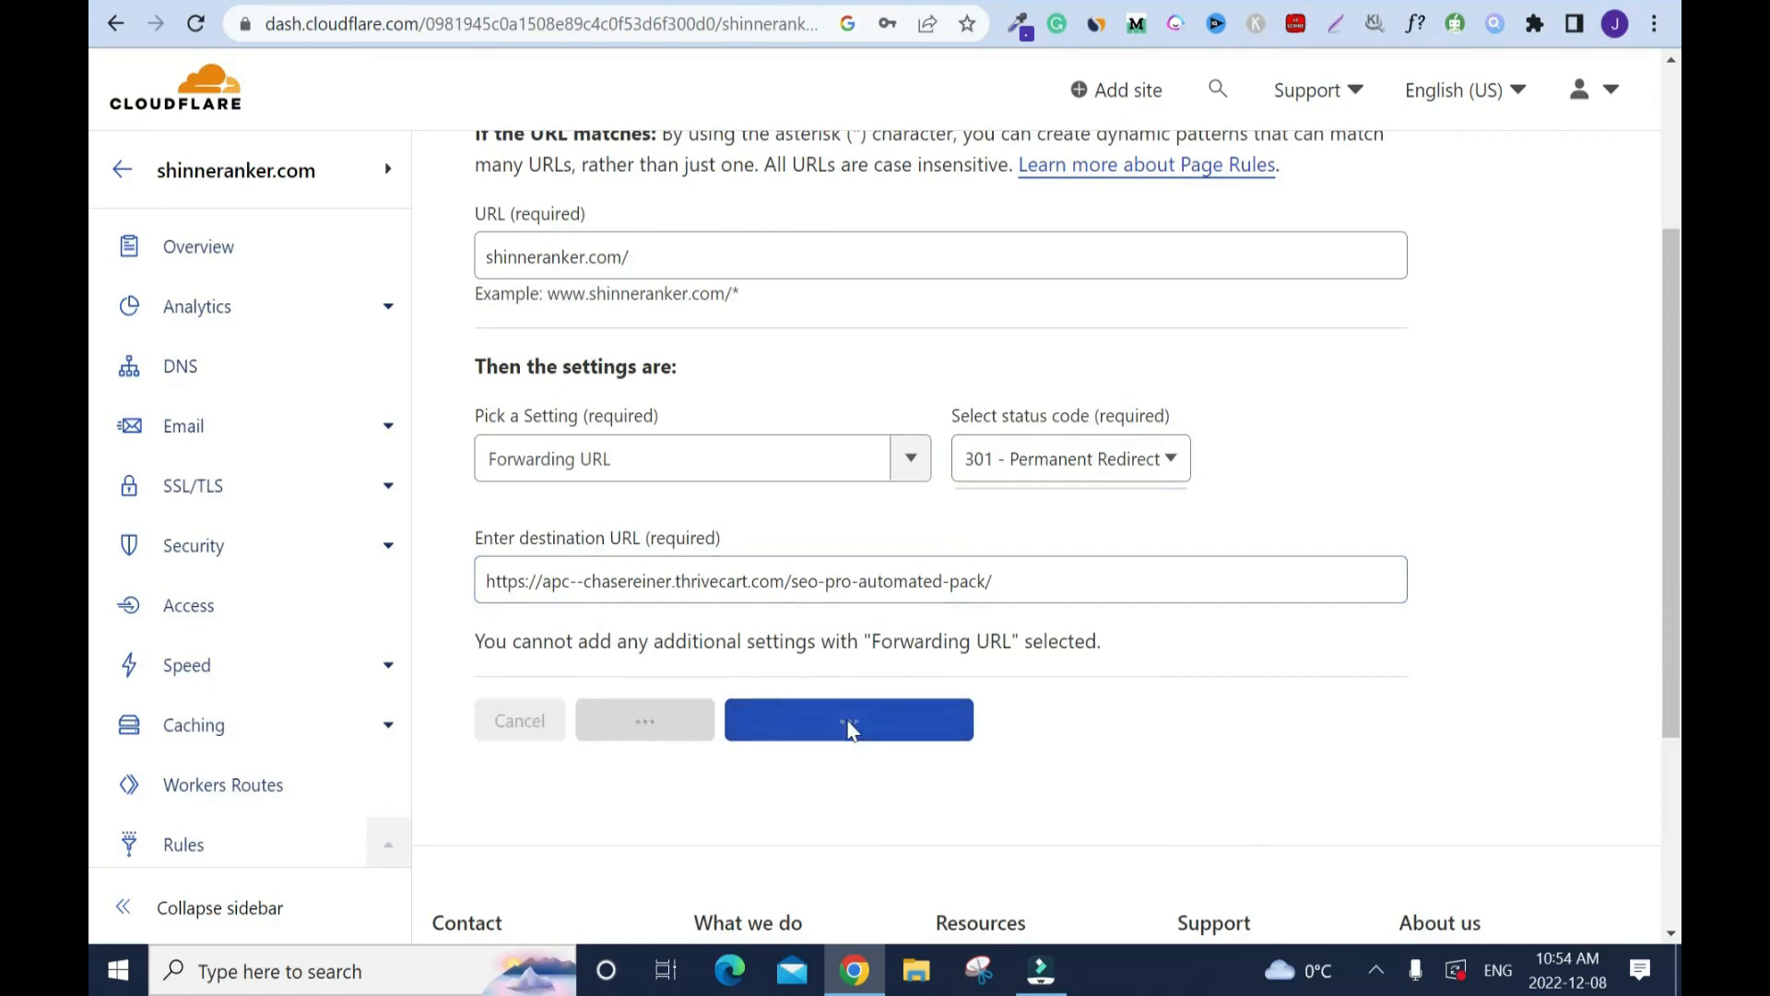
{"action": "left_click", "coordinate": [849, 719]}
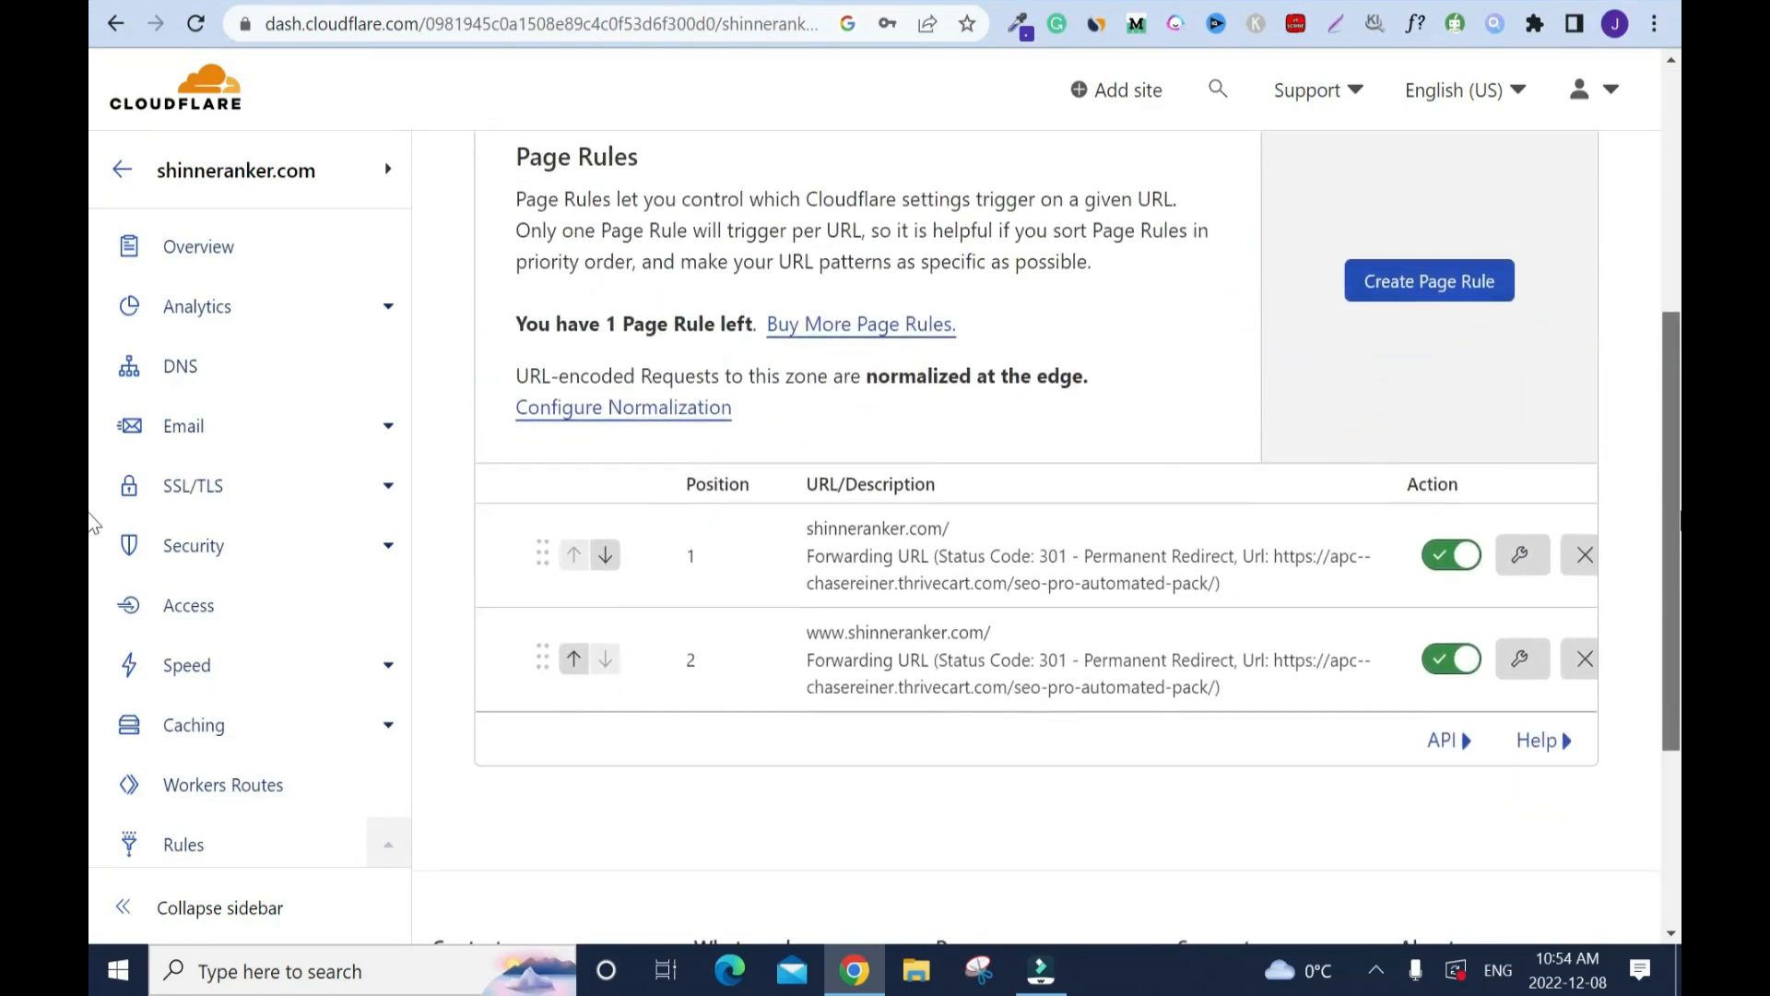
{"action": "mouse_move", "coordinate": [1424, 291]}
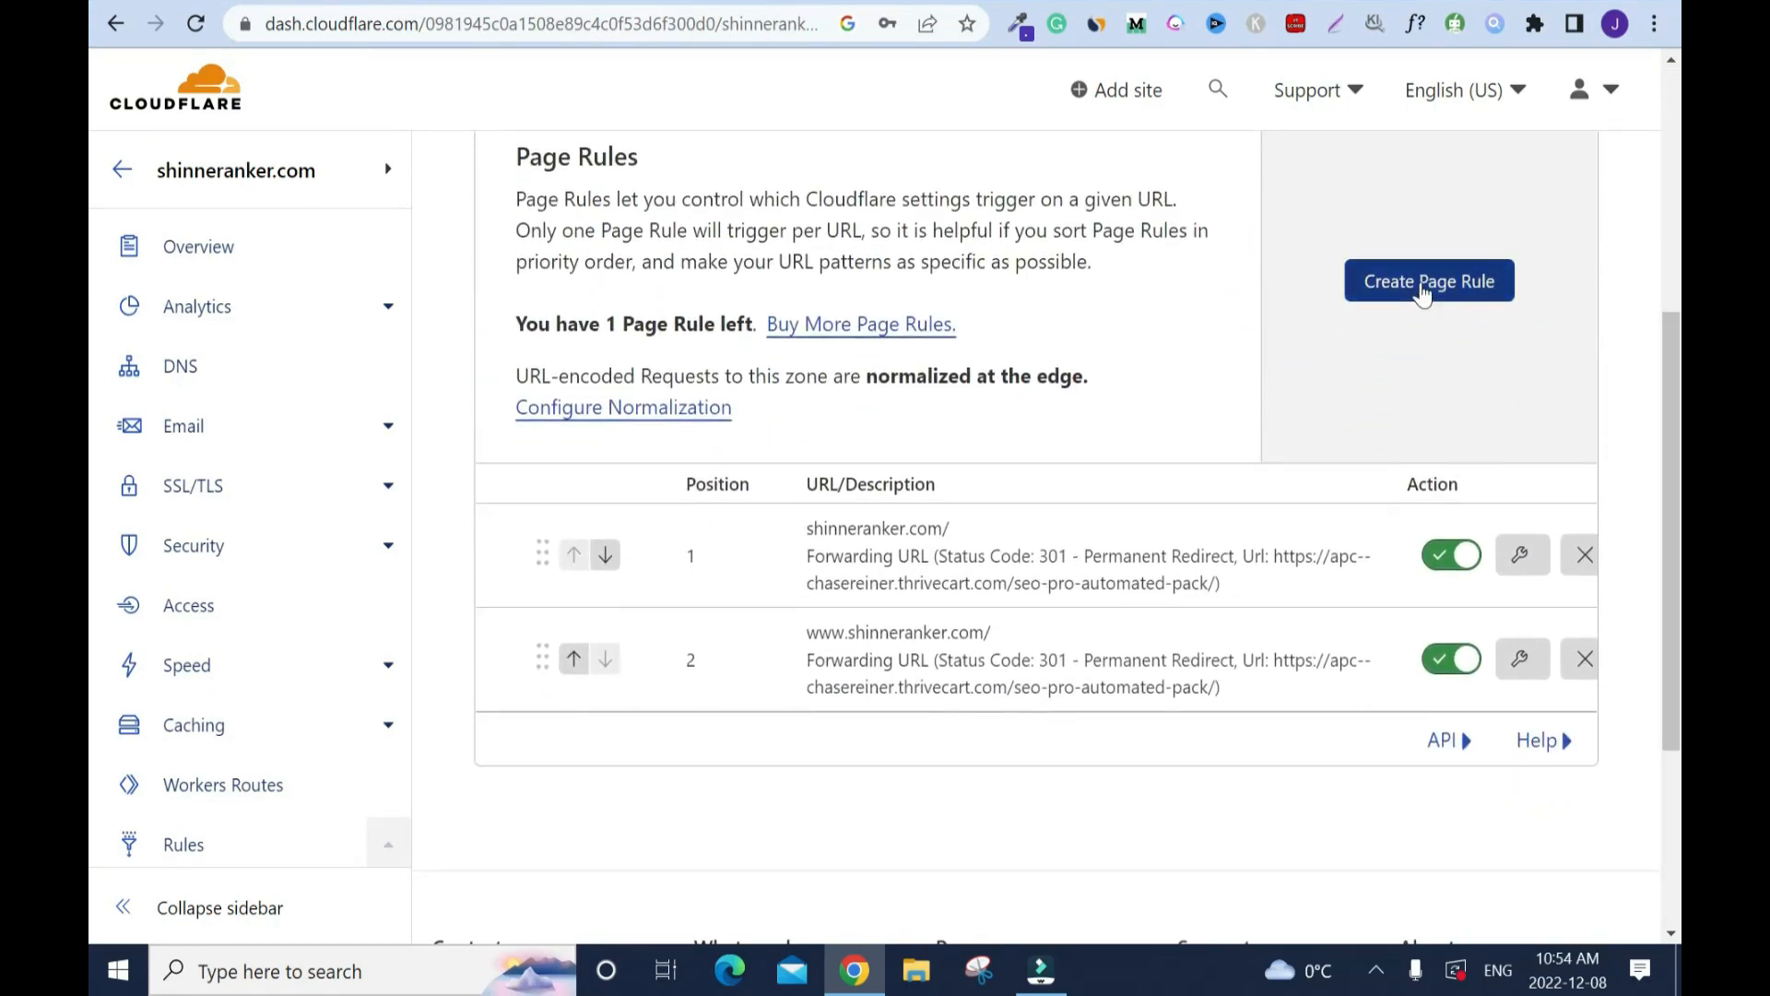
{"action": "left_click", "coordinate": [1429, 280]}
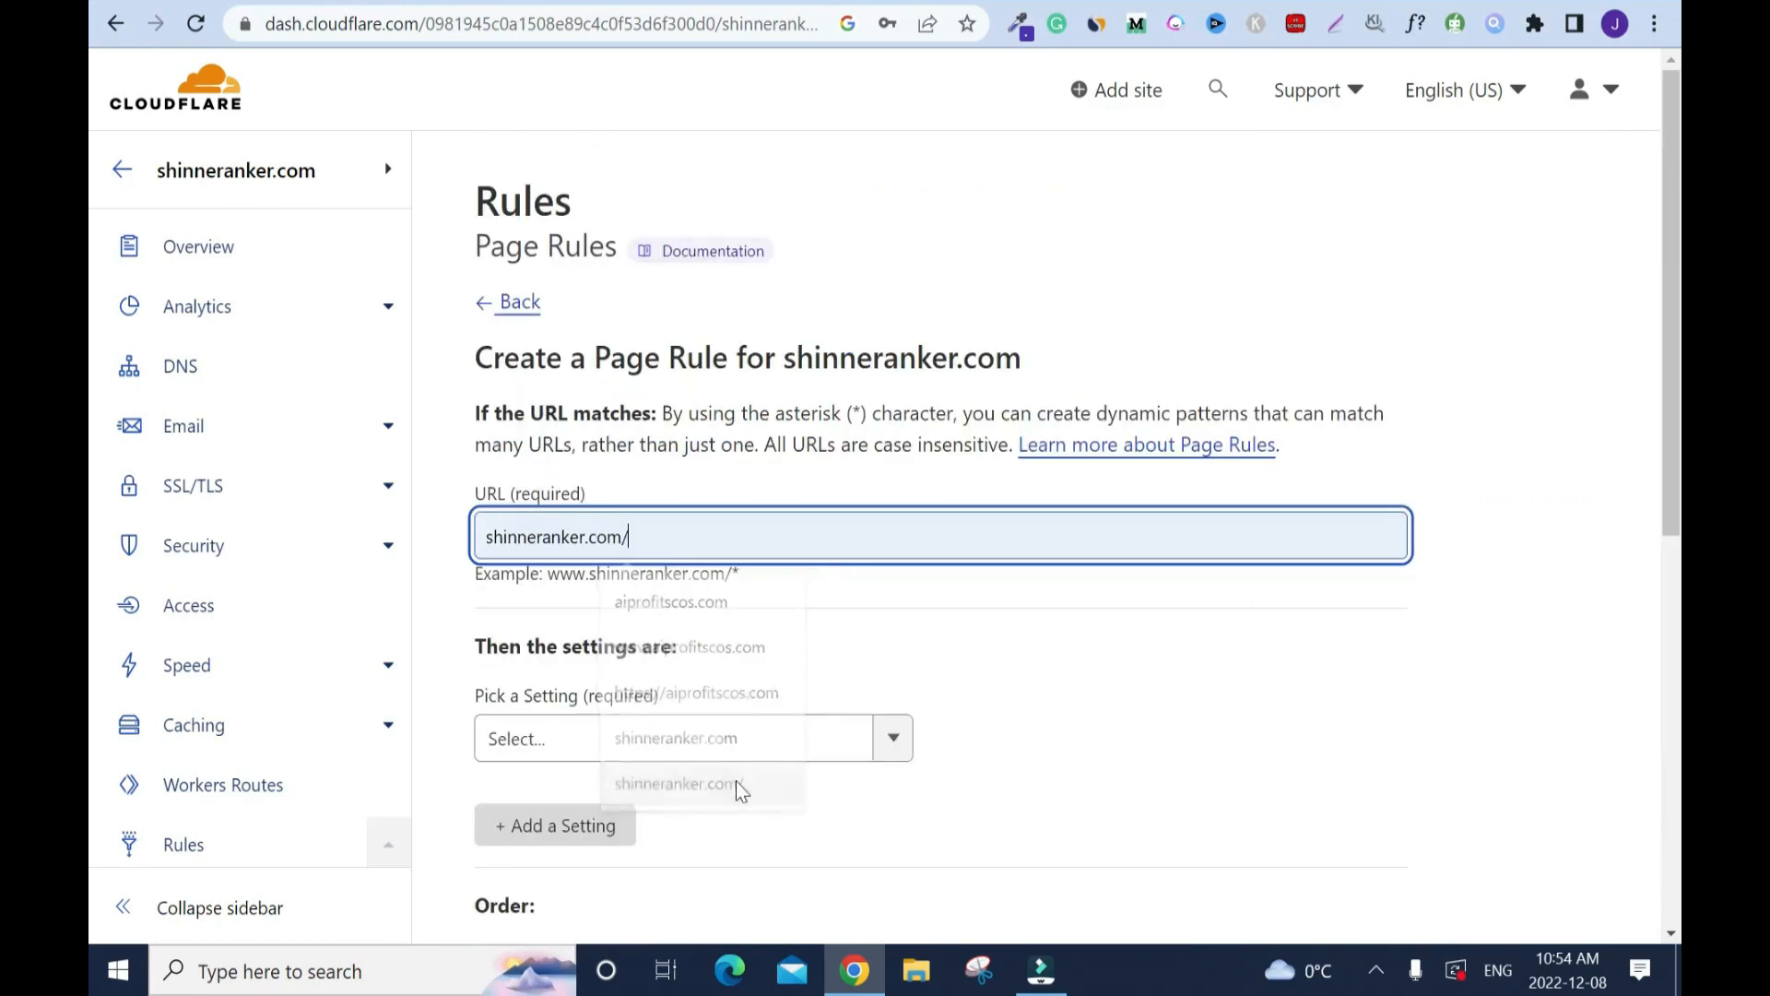
{"action": "type", "text": "https://"}
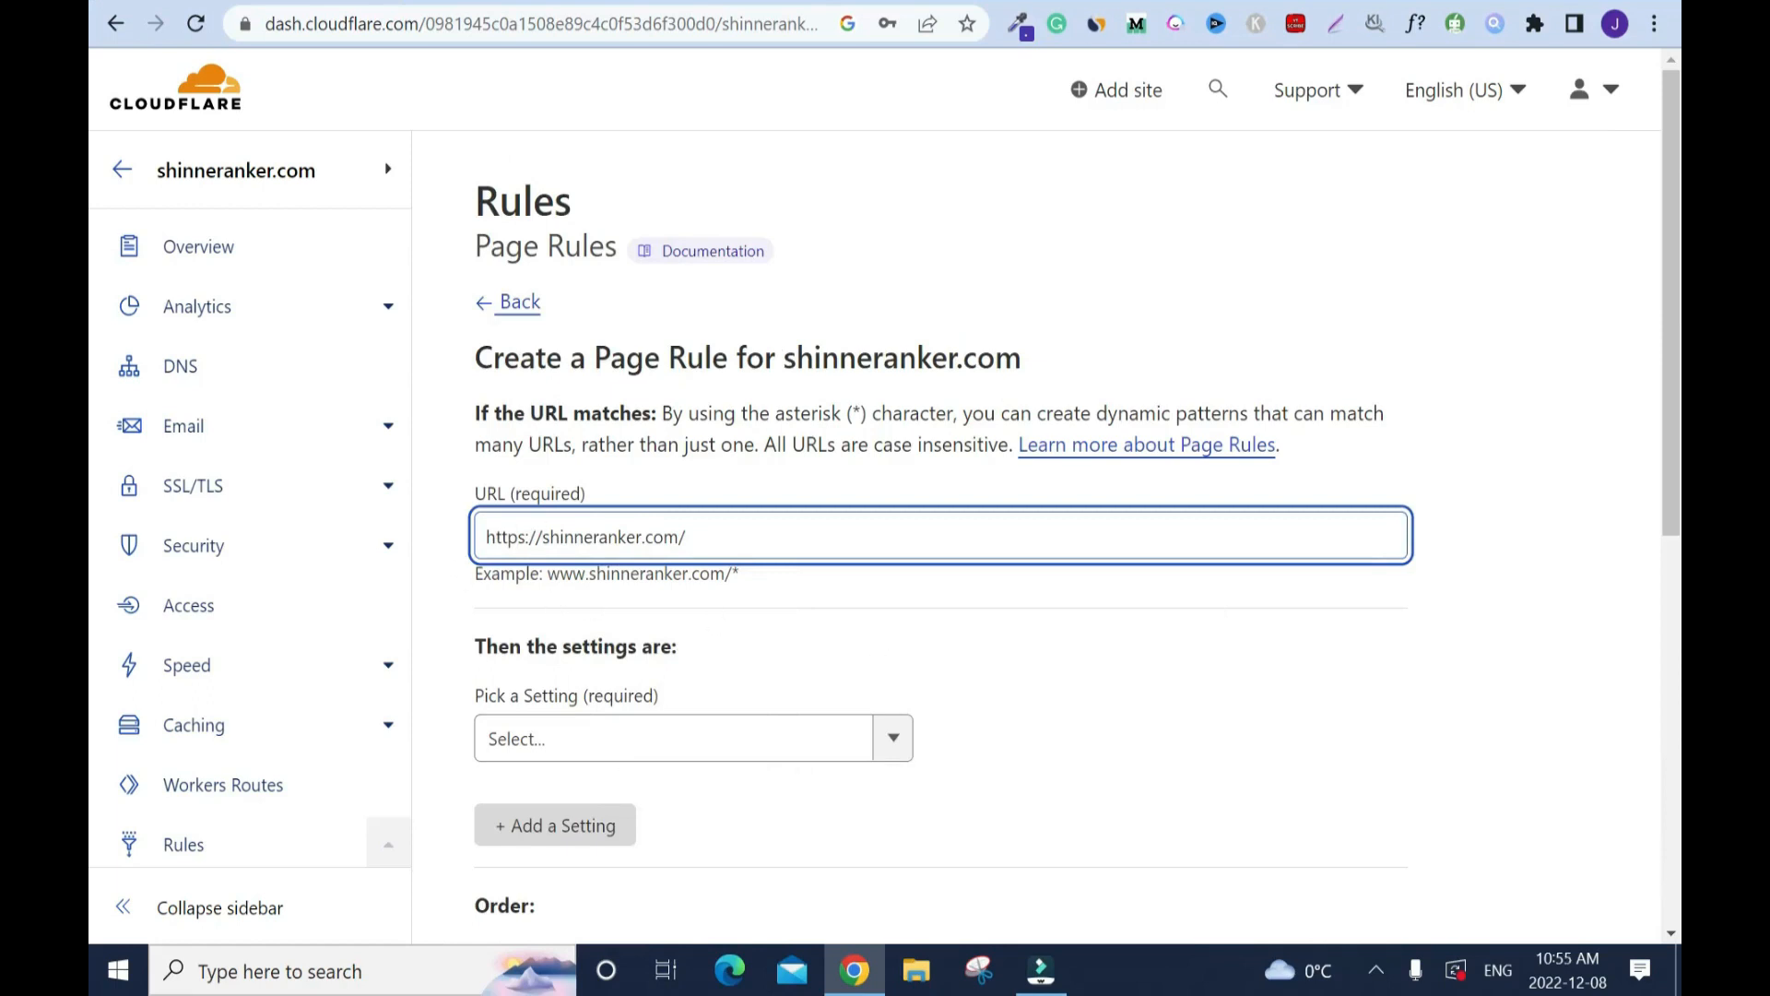
{"action": "mouse_move", "coordinate": [1306, 751]}
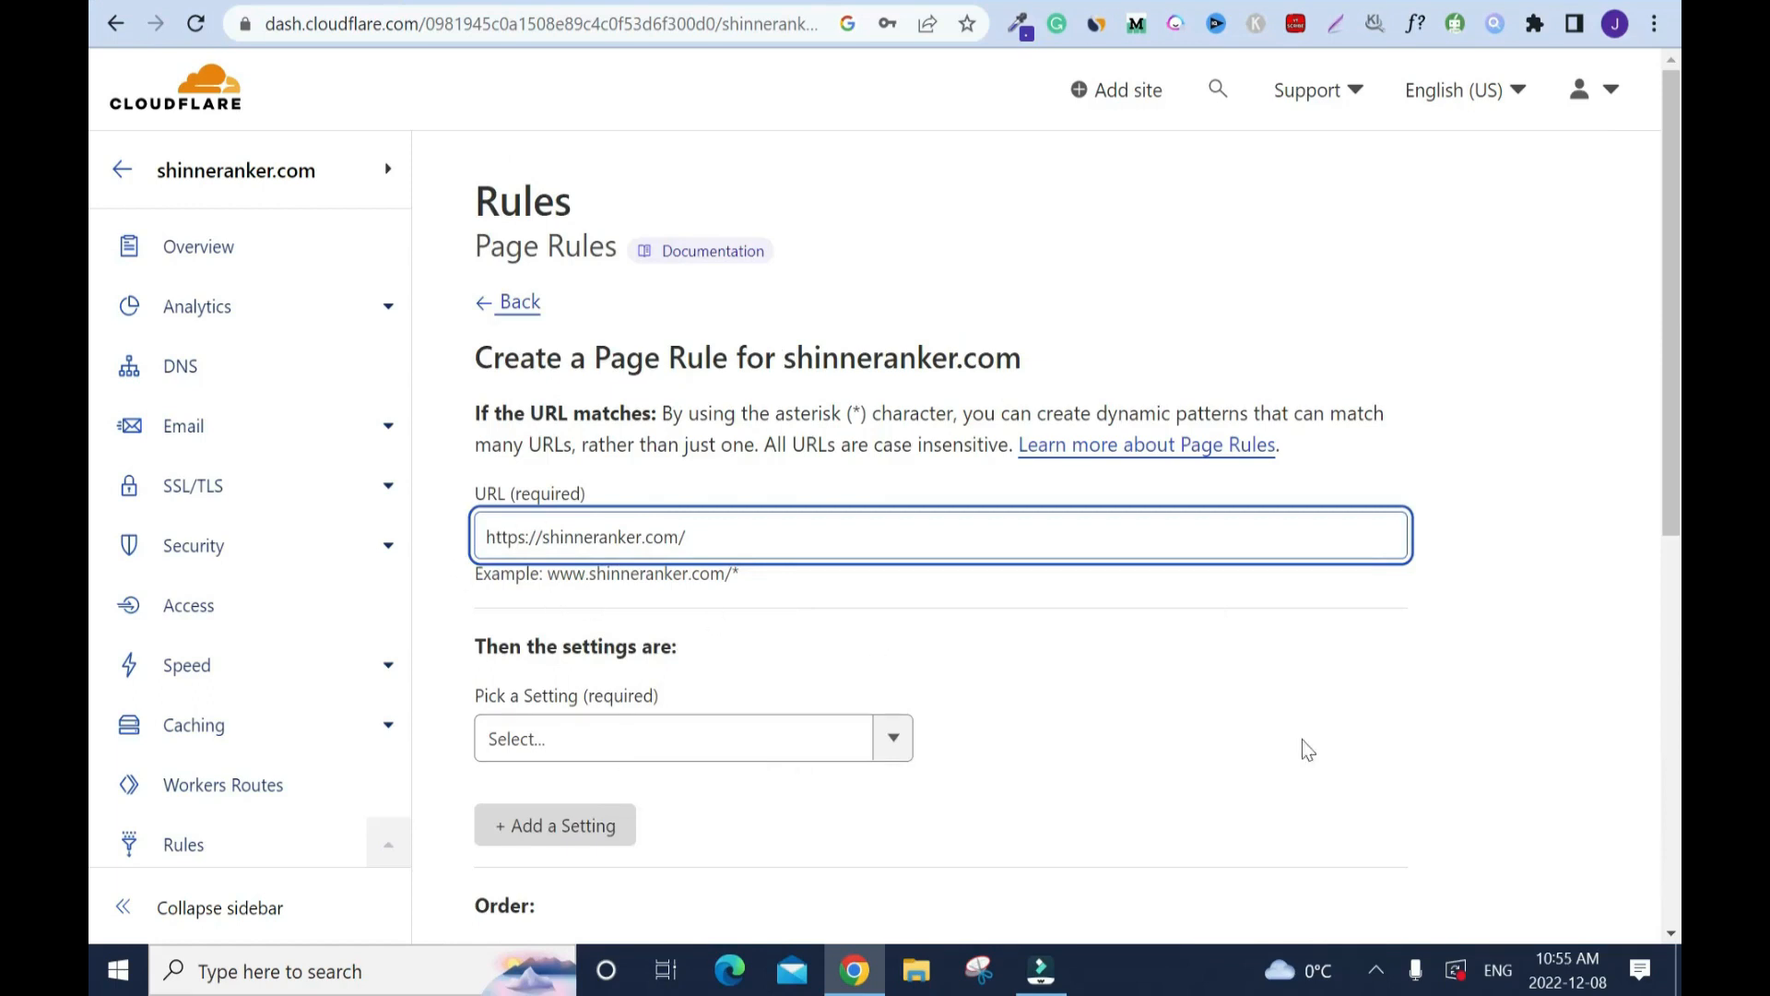
{"action": "triple_click", "coordinate": [587, 536]}
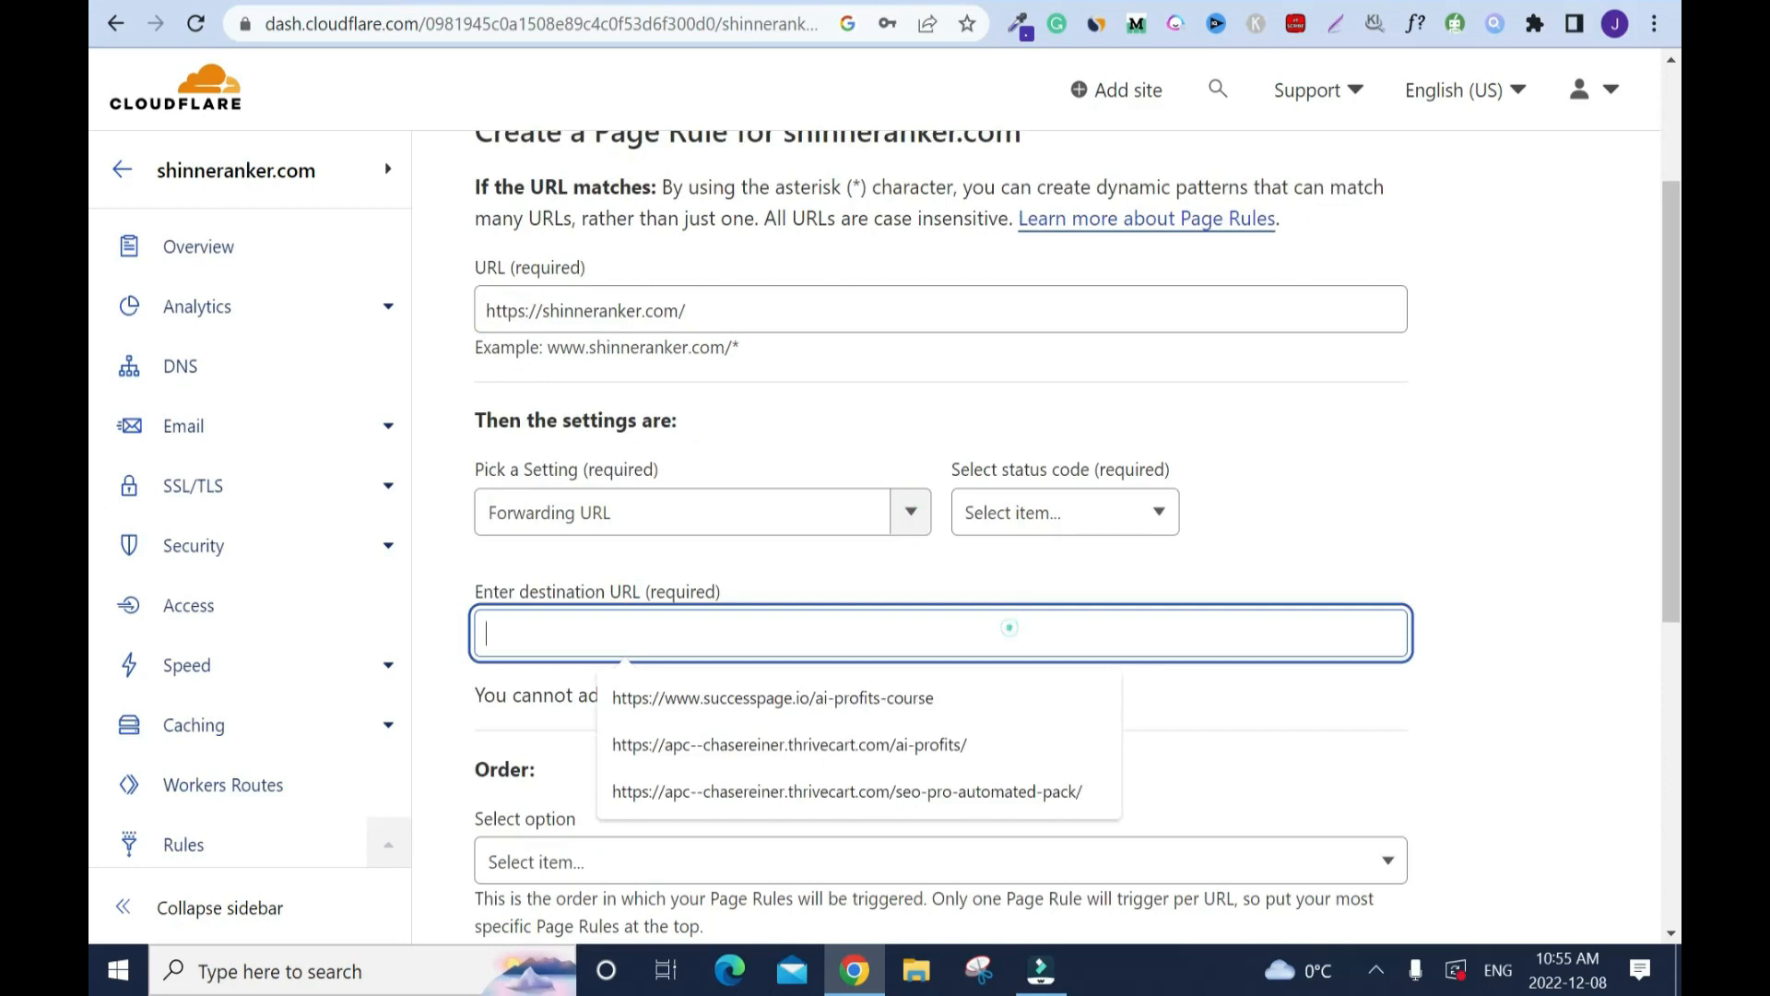
{"action": "left_click", "coordinate": [850, 791]}
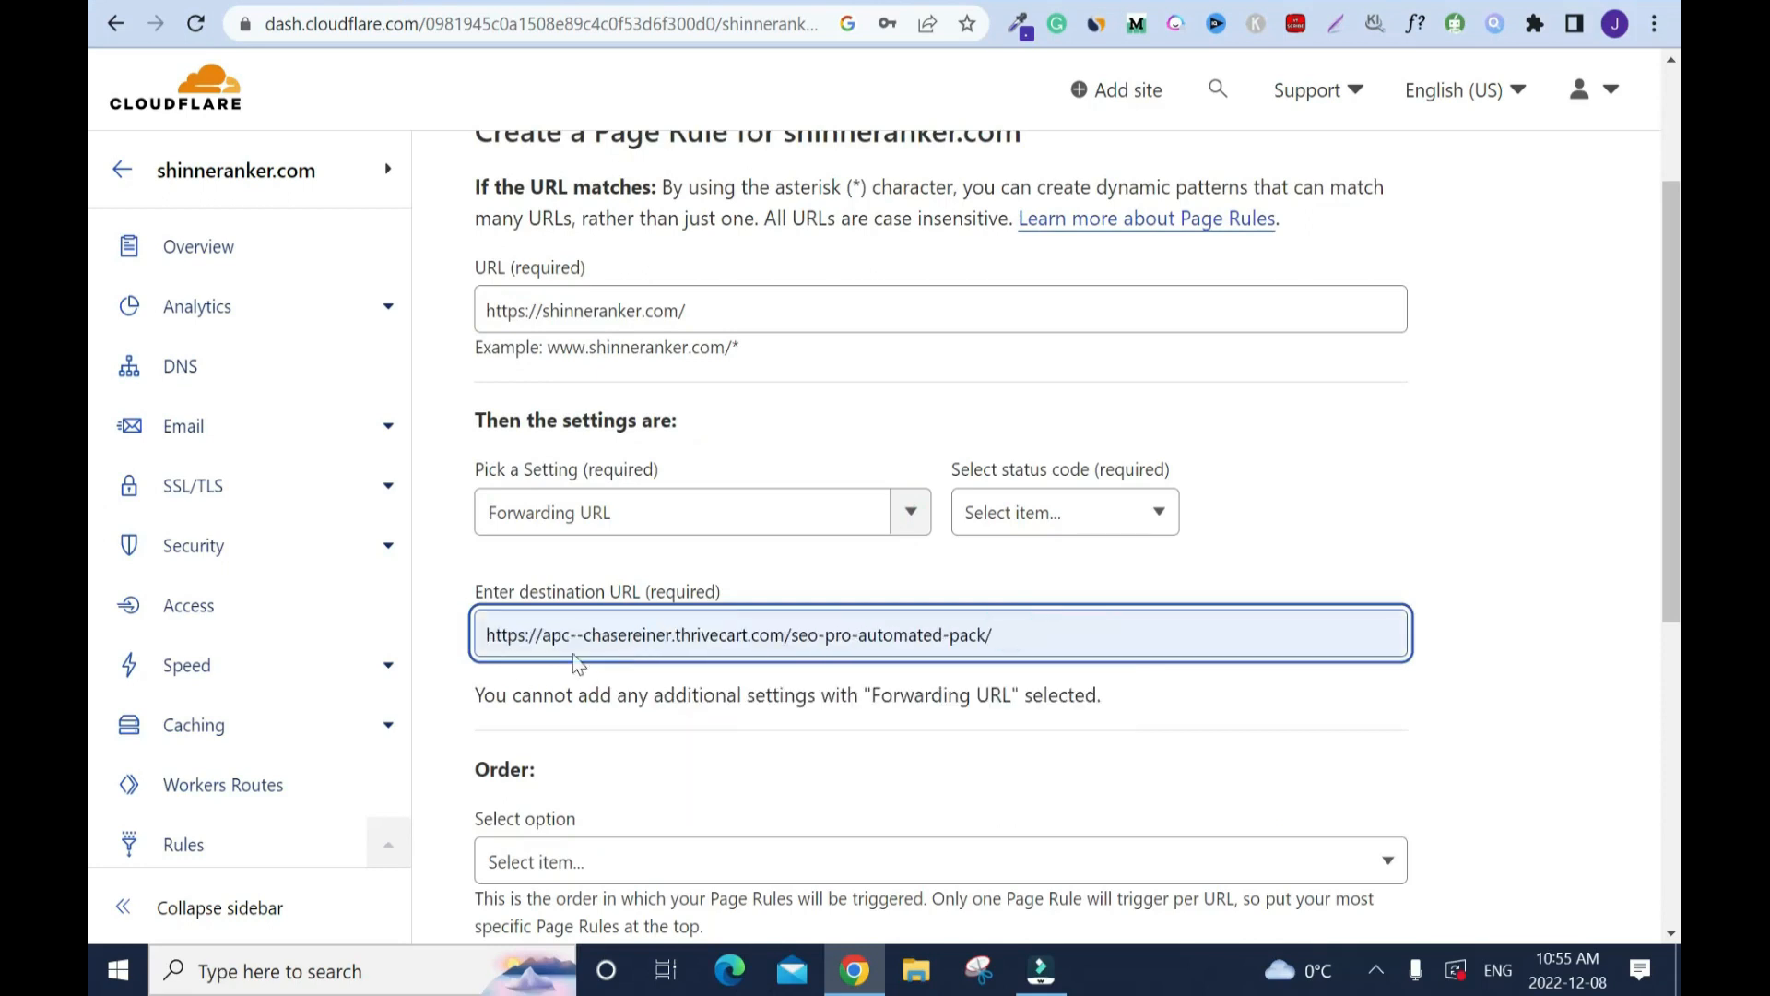
{"action": "mouse_move", "coordinate": [1010, 697]}
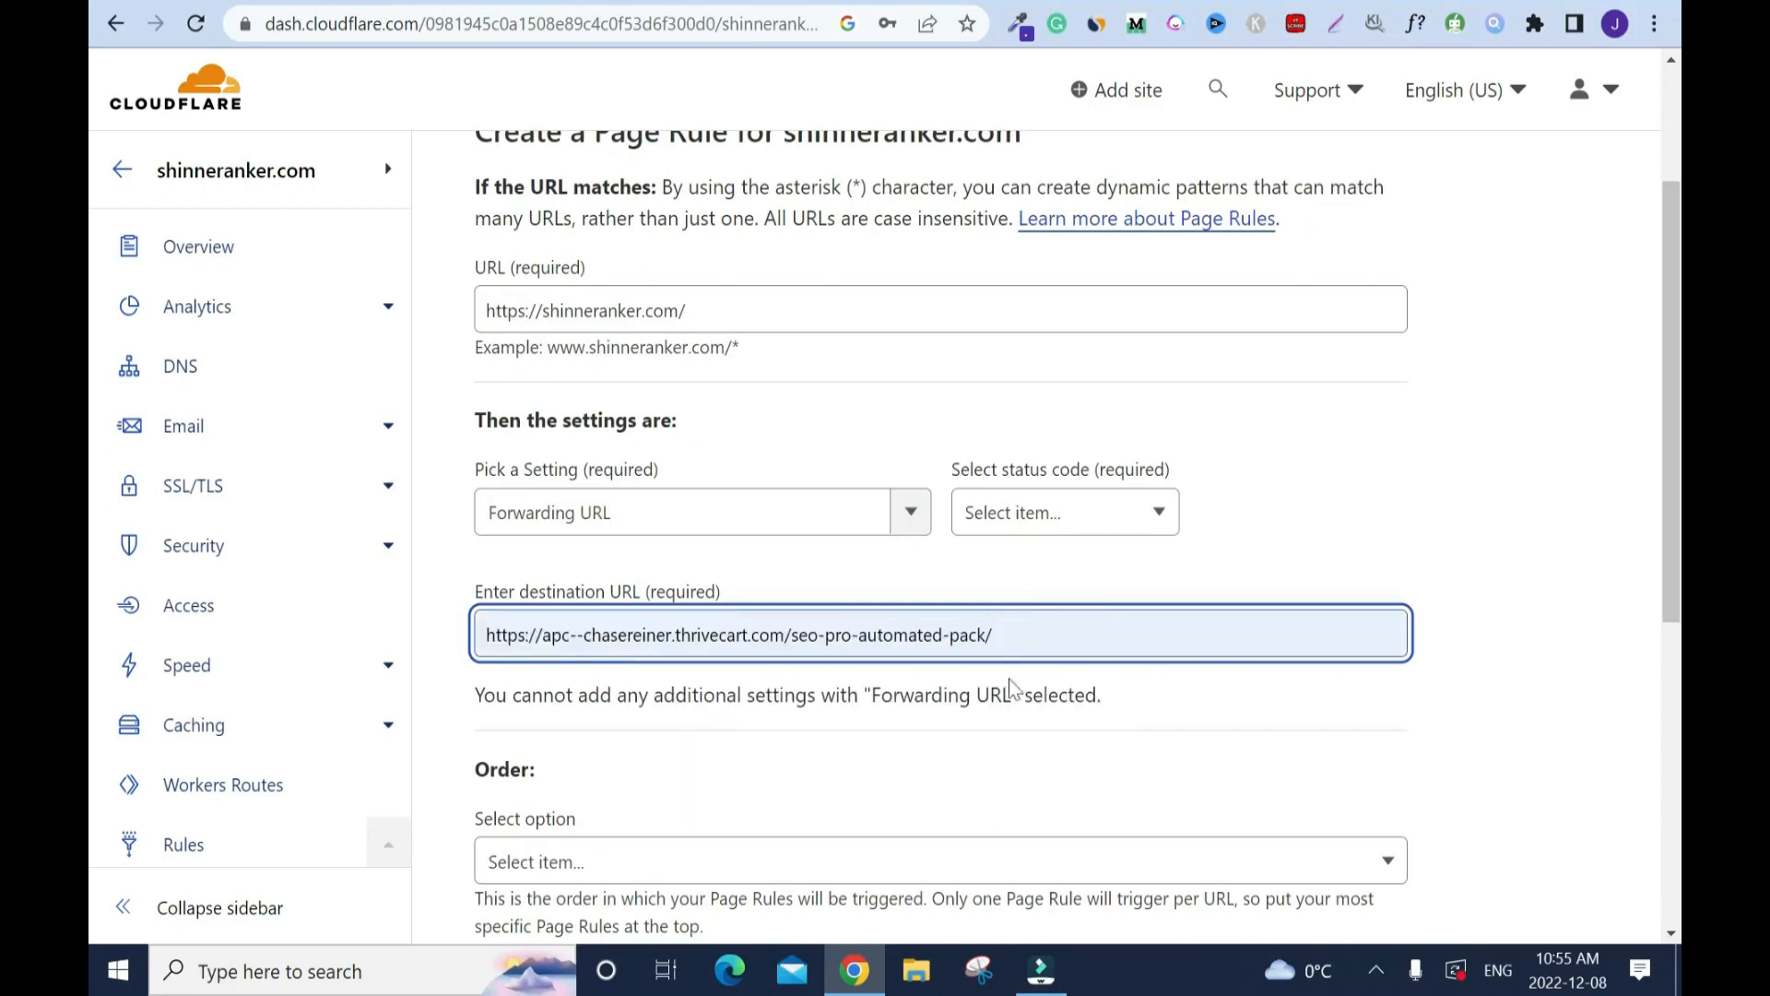
- Set the redirect status to 301 Permanent Redirect and reach the save buttons
{"action": "left_click", "coordinate": [1064, 513]}
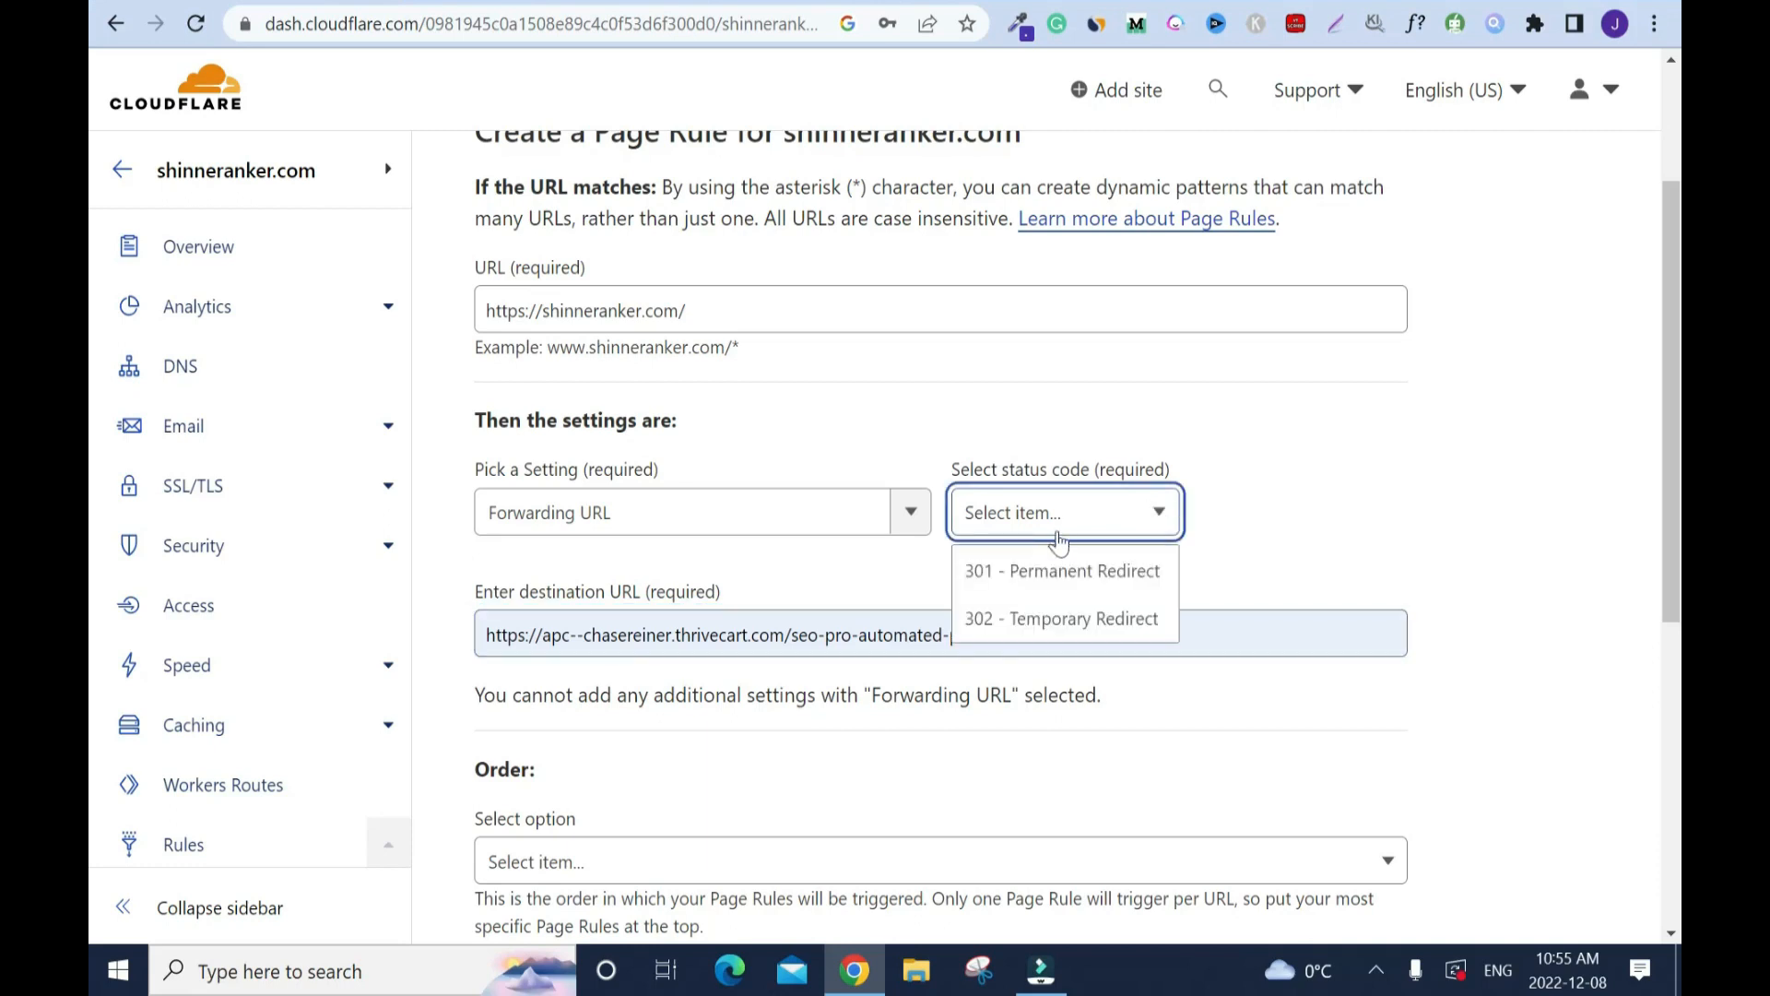
{"action": "left_click", "coordinate": [1062, 572]}
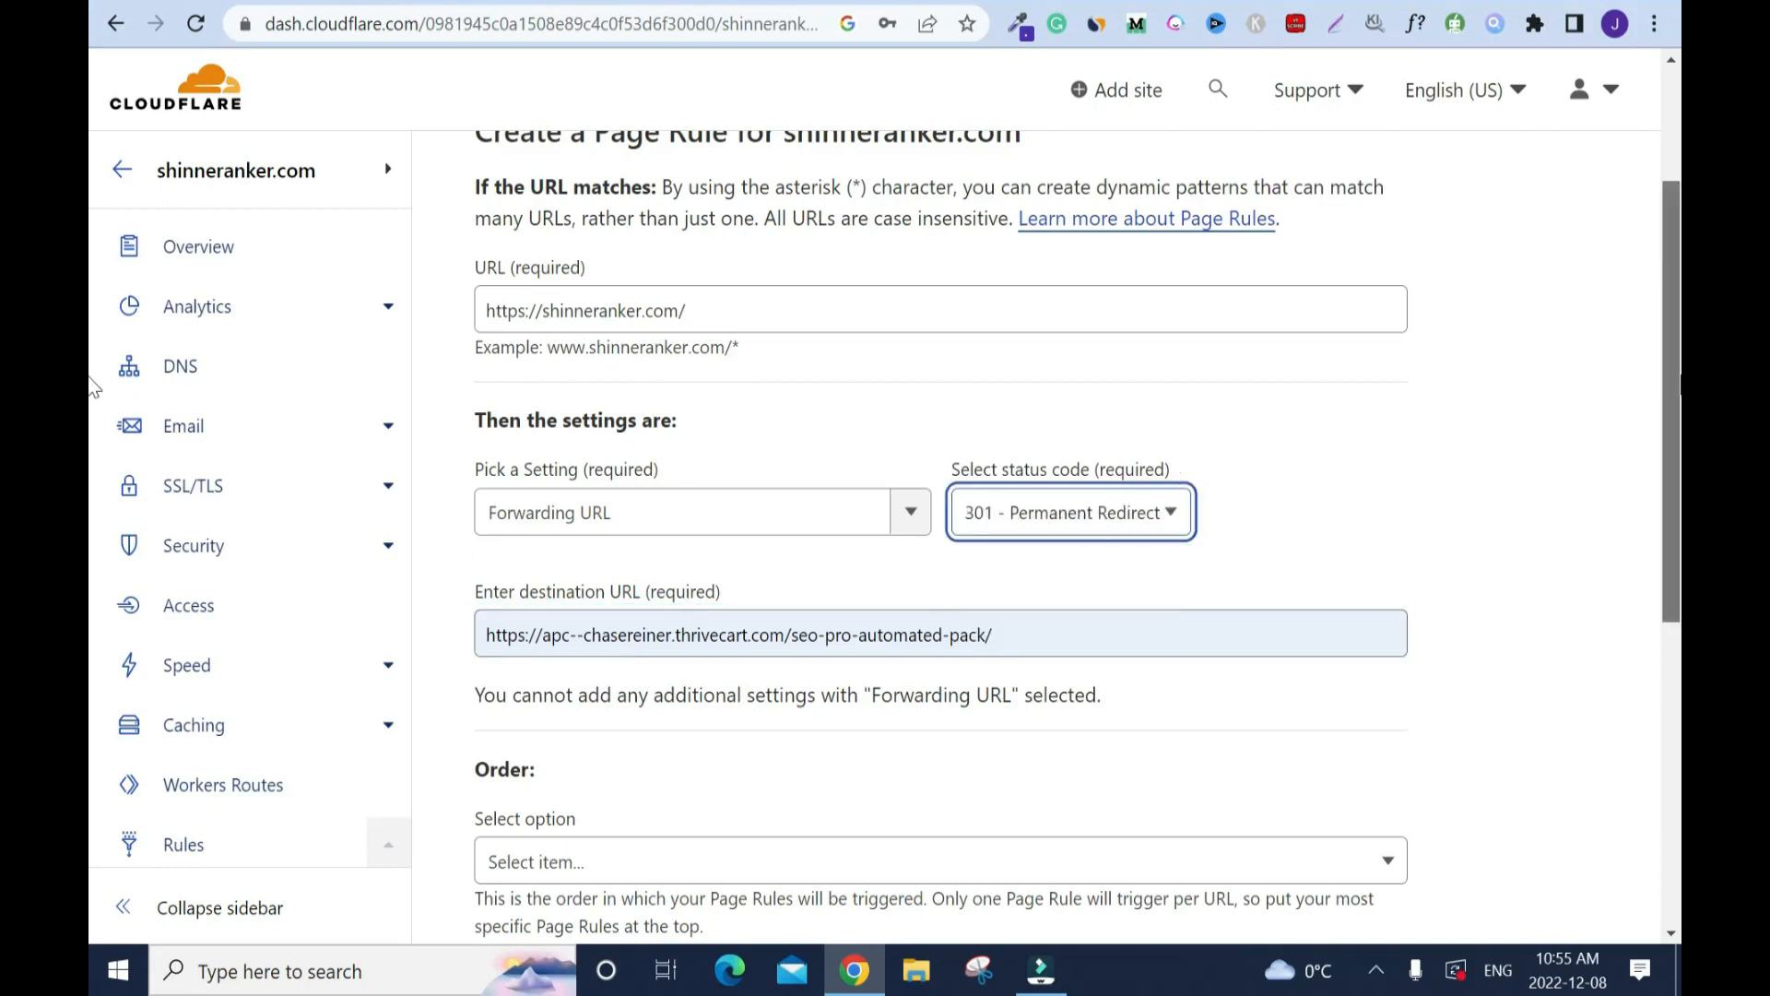
{"action": "scroll", "scroll_direction": "down", "scroll_amount": 3}
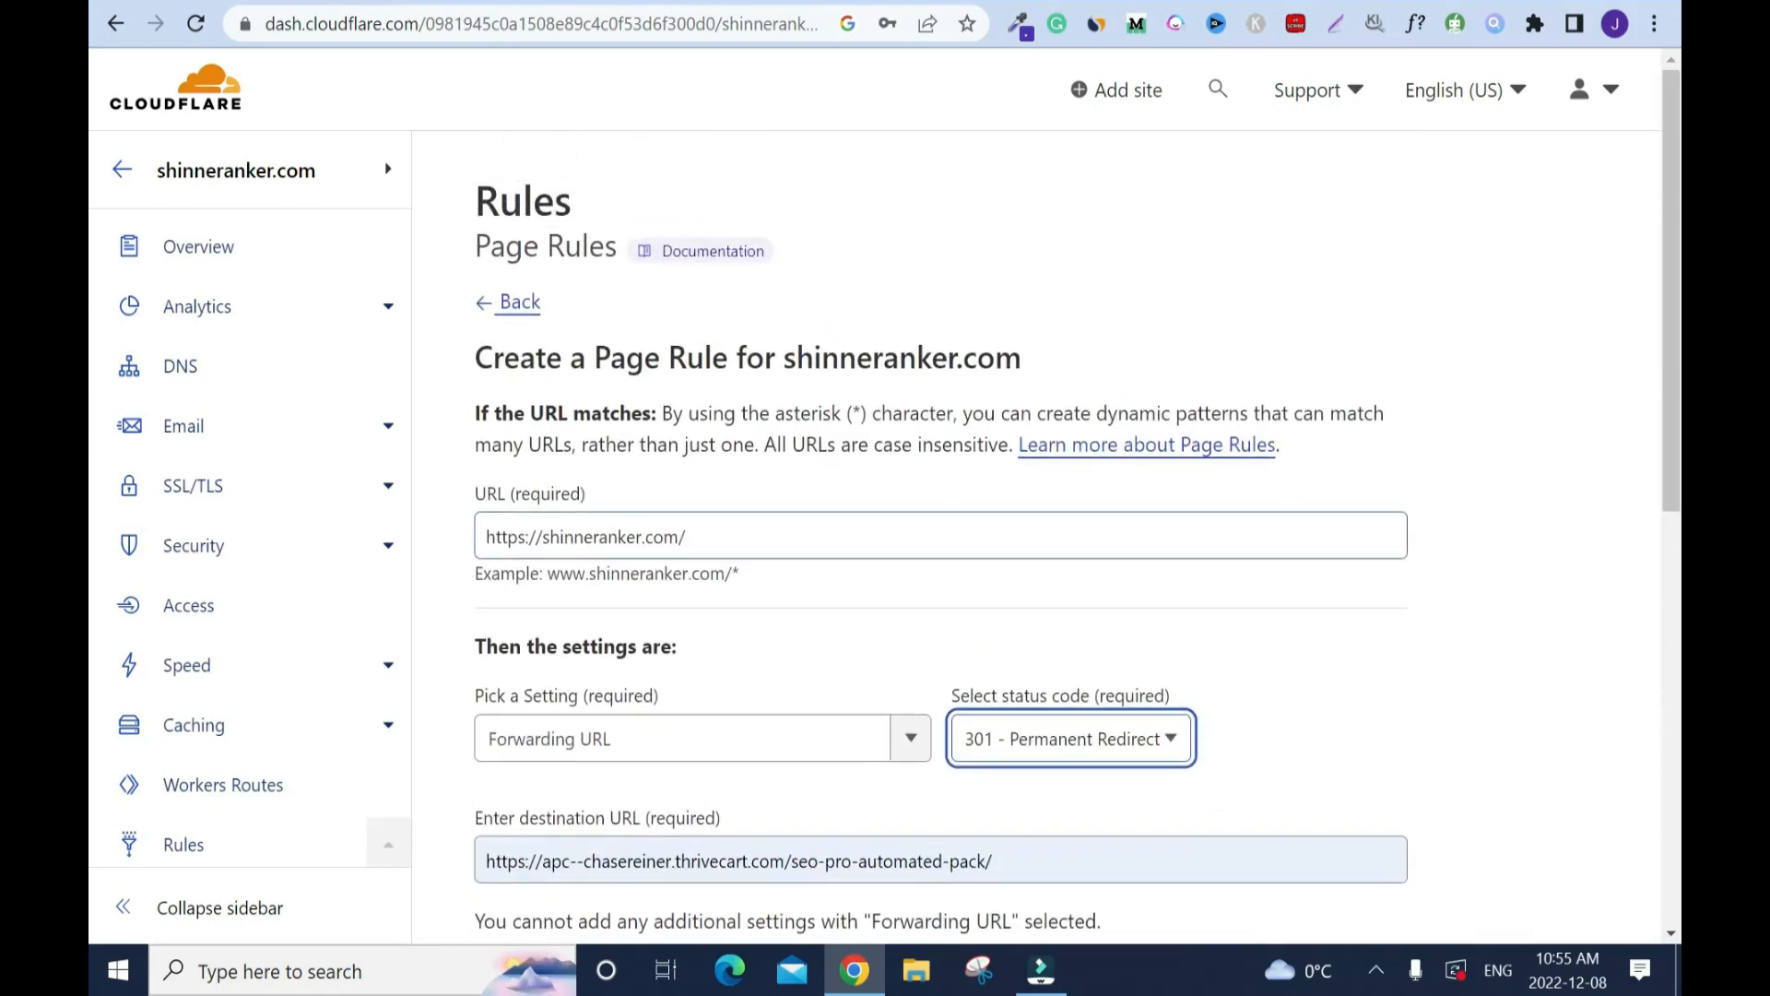
{"action": "scroll", "scroll_direction": "down", "scroll_amount": 3}
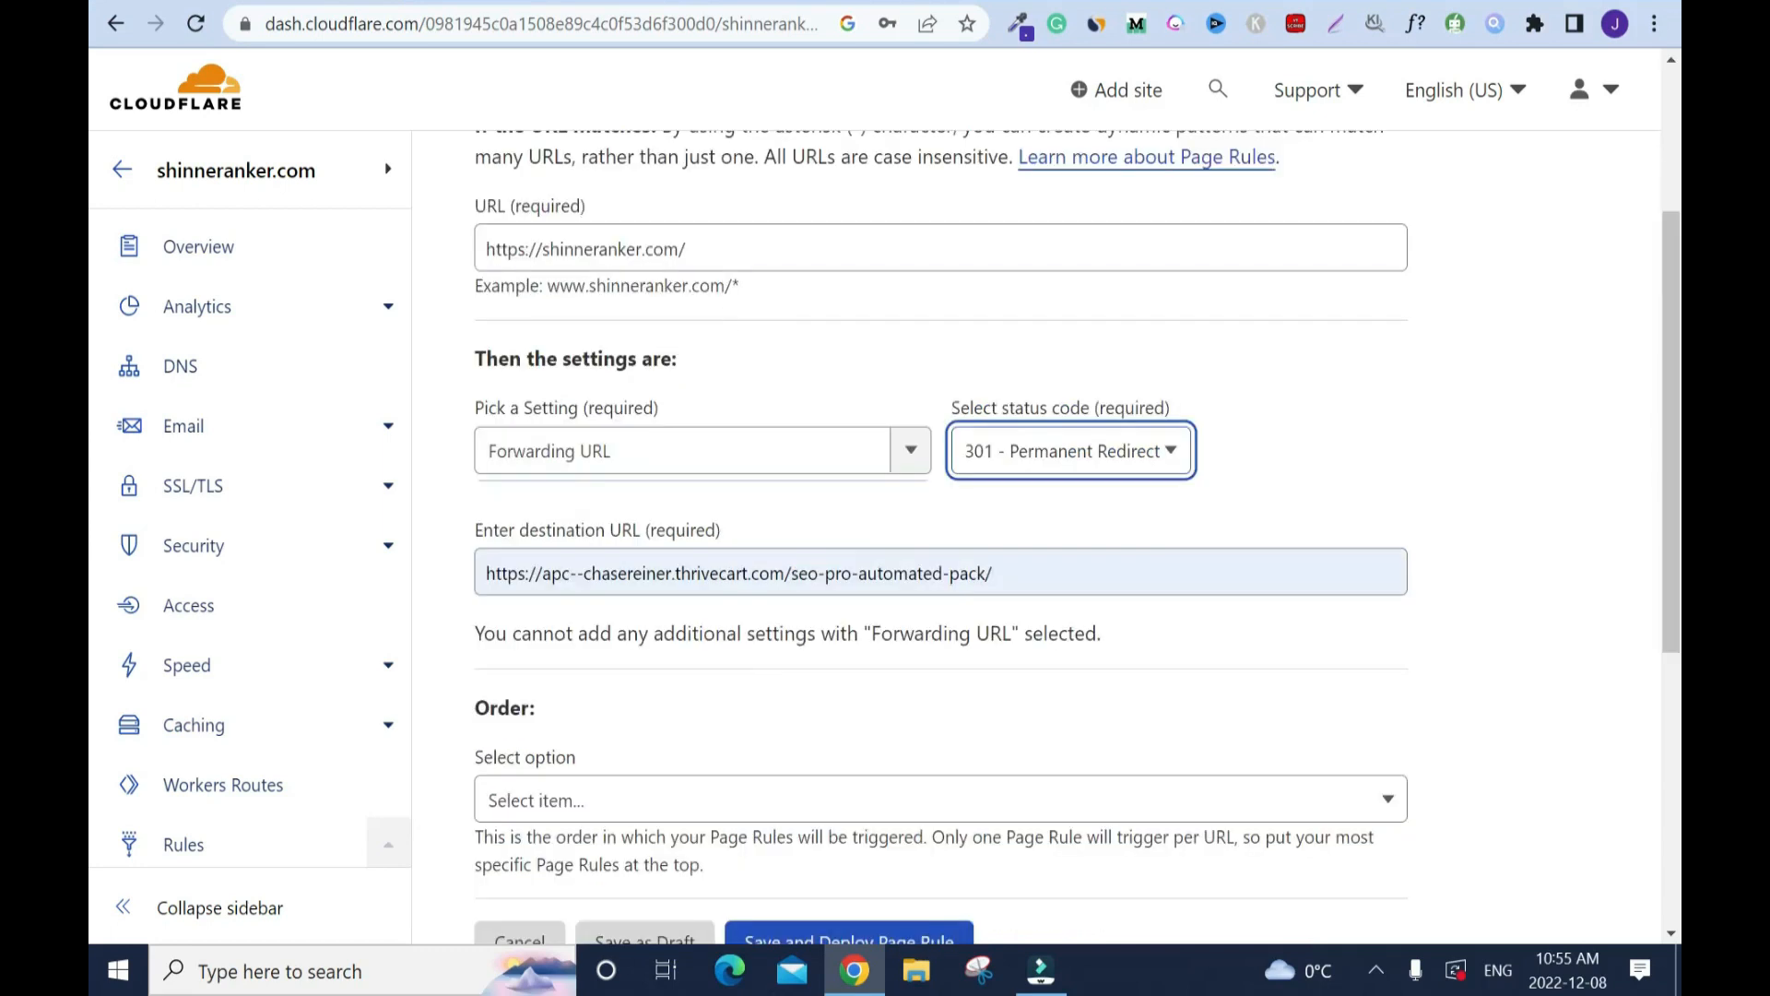
{"action": "scroll", "scroll_direction": "down", "scroll_amount": 3}
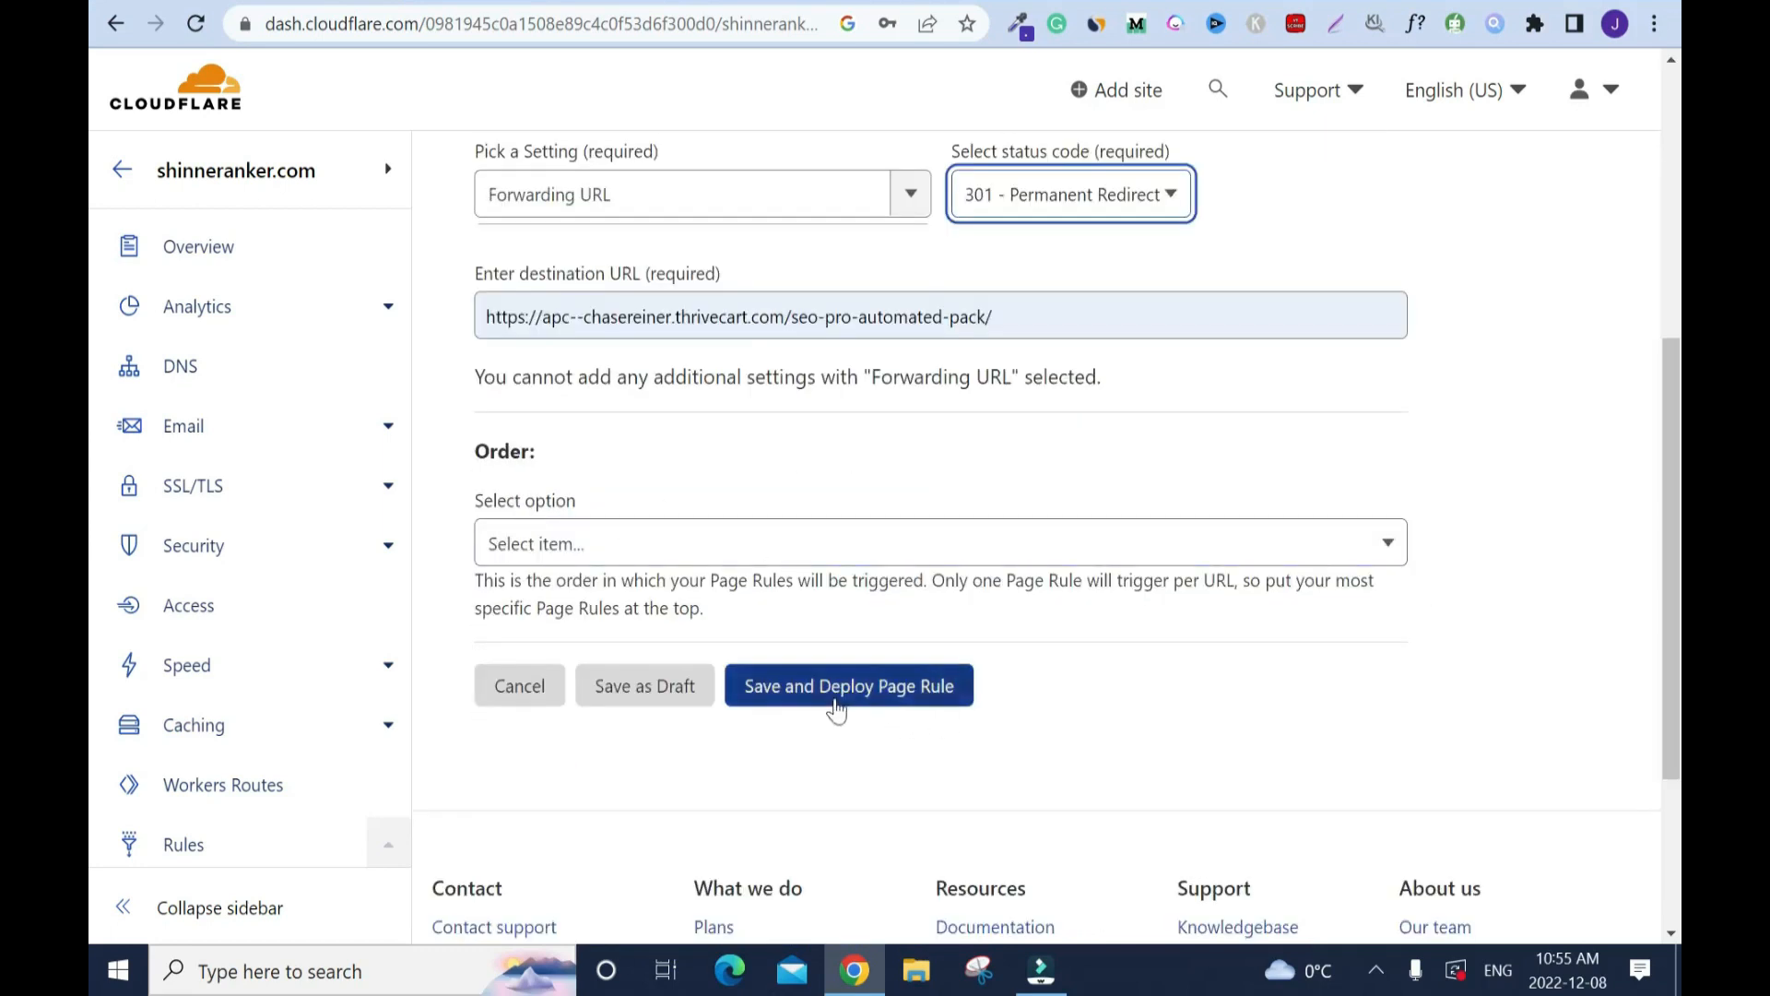
- Save and deploy the rule, then review the three 301 forwards for shinneranker.com in the Page Rules table
{"action": "left_click", "coordinate": [848, 684]}
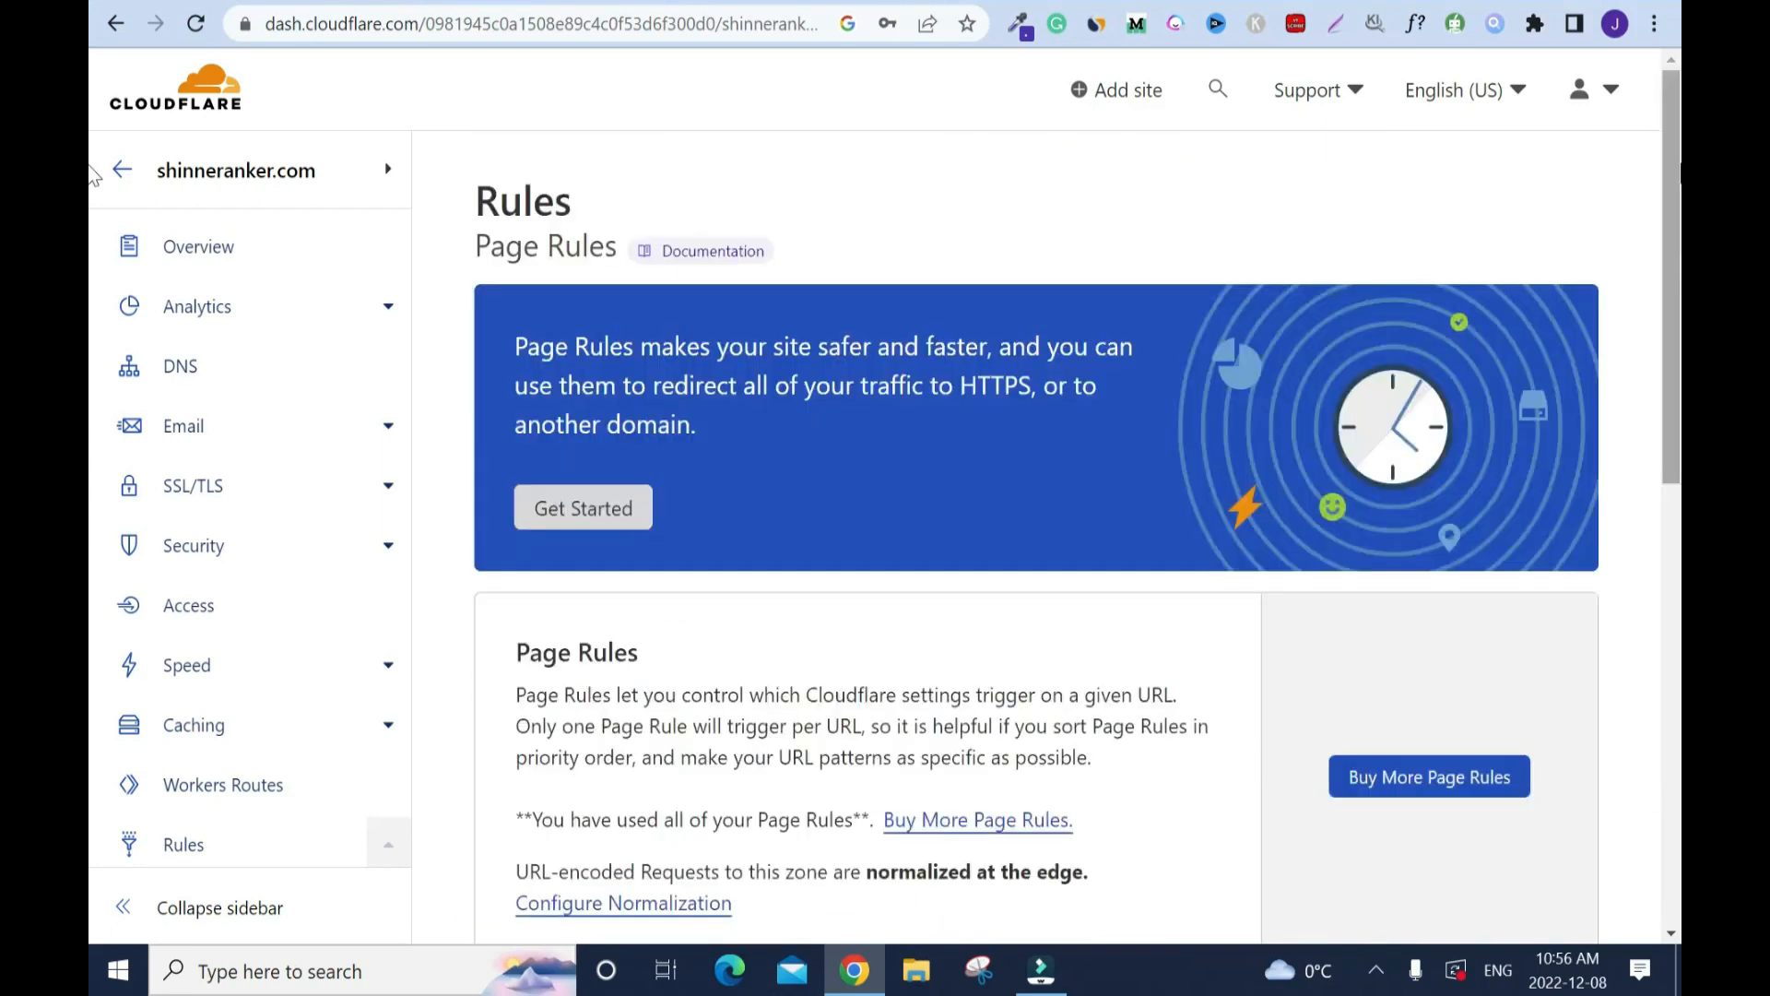
{"action": "scroll", "scroll_direction": "down", "scroll_amount": 3}
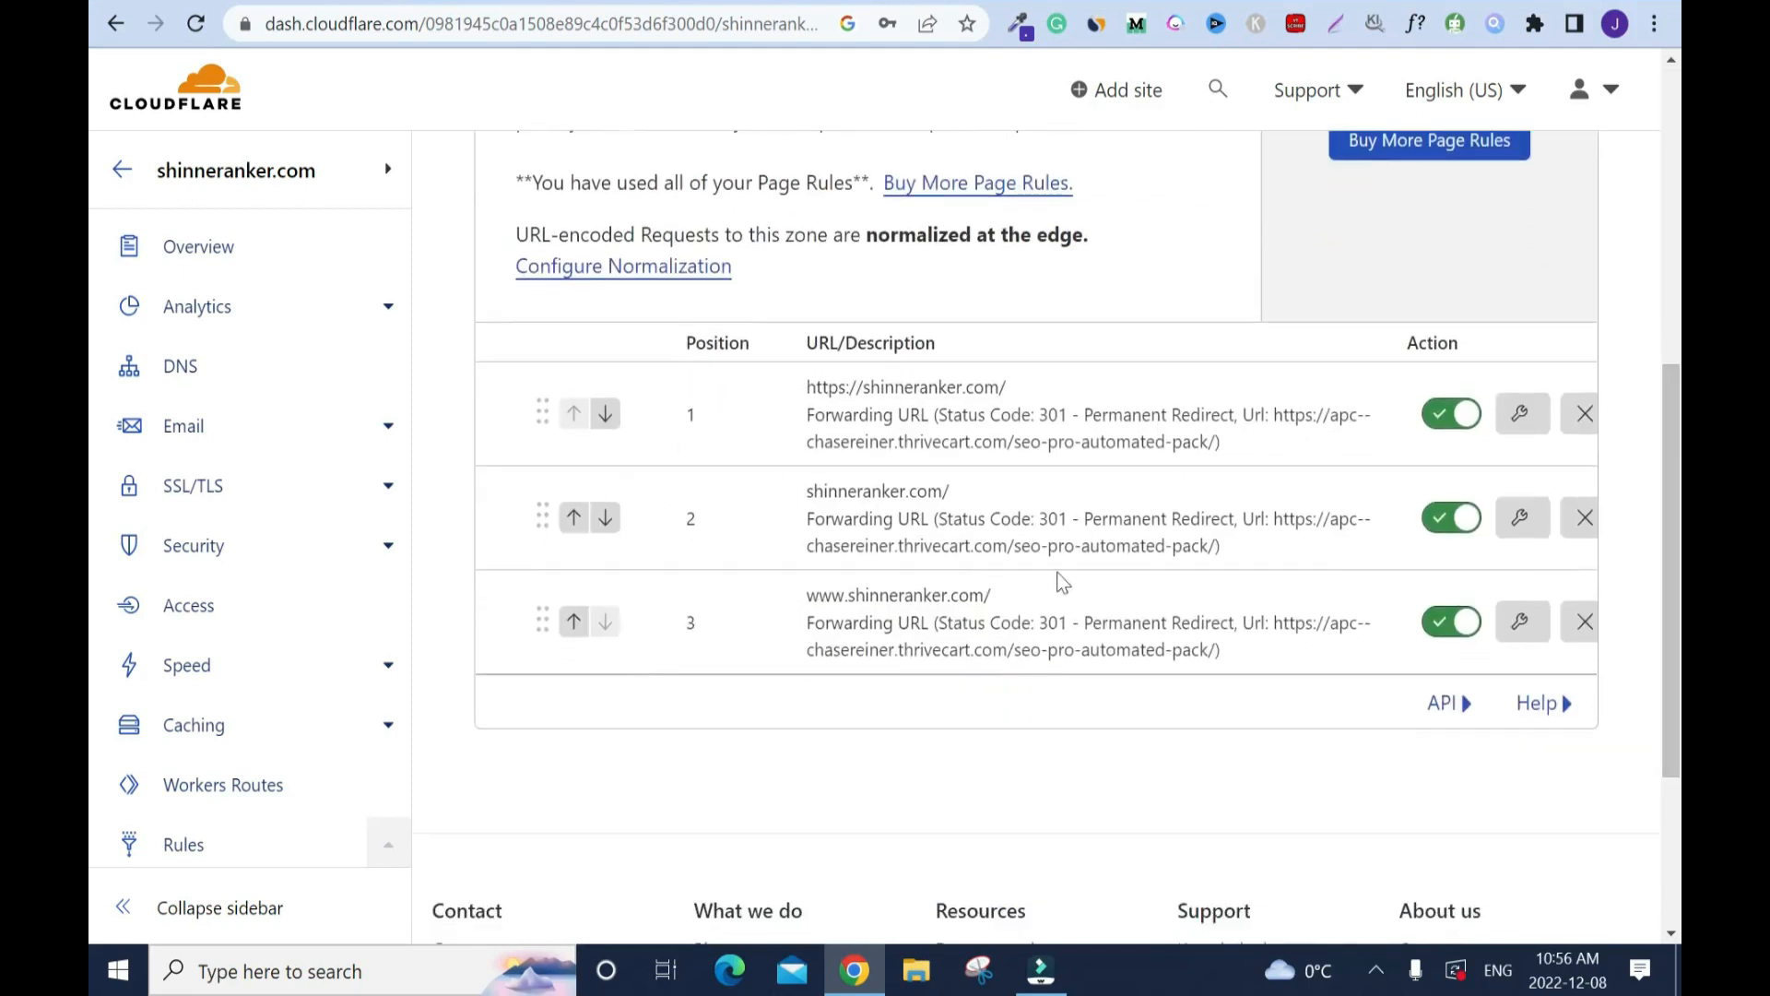
{"action": "double_click", "coordinate": [903, 387]}
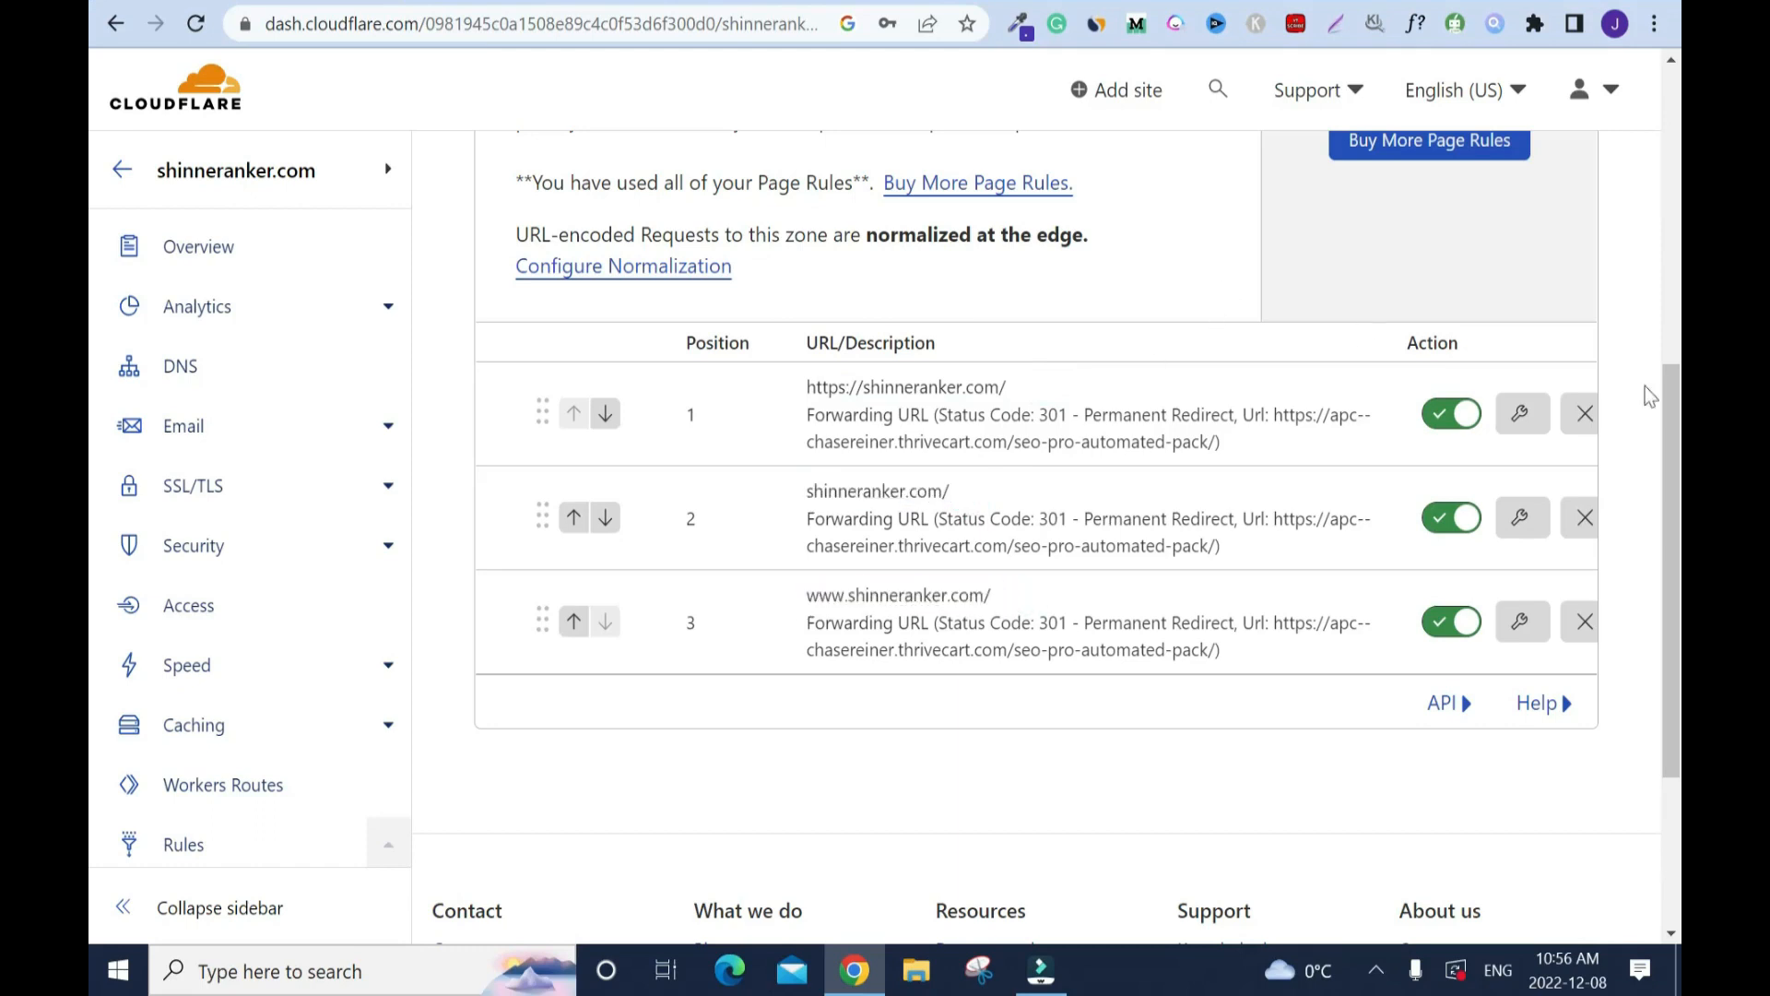
{"action": "scroll", "scroll_direction": "up", "scroll_amount": 3}
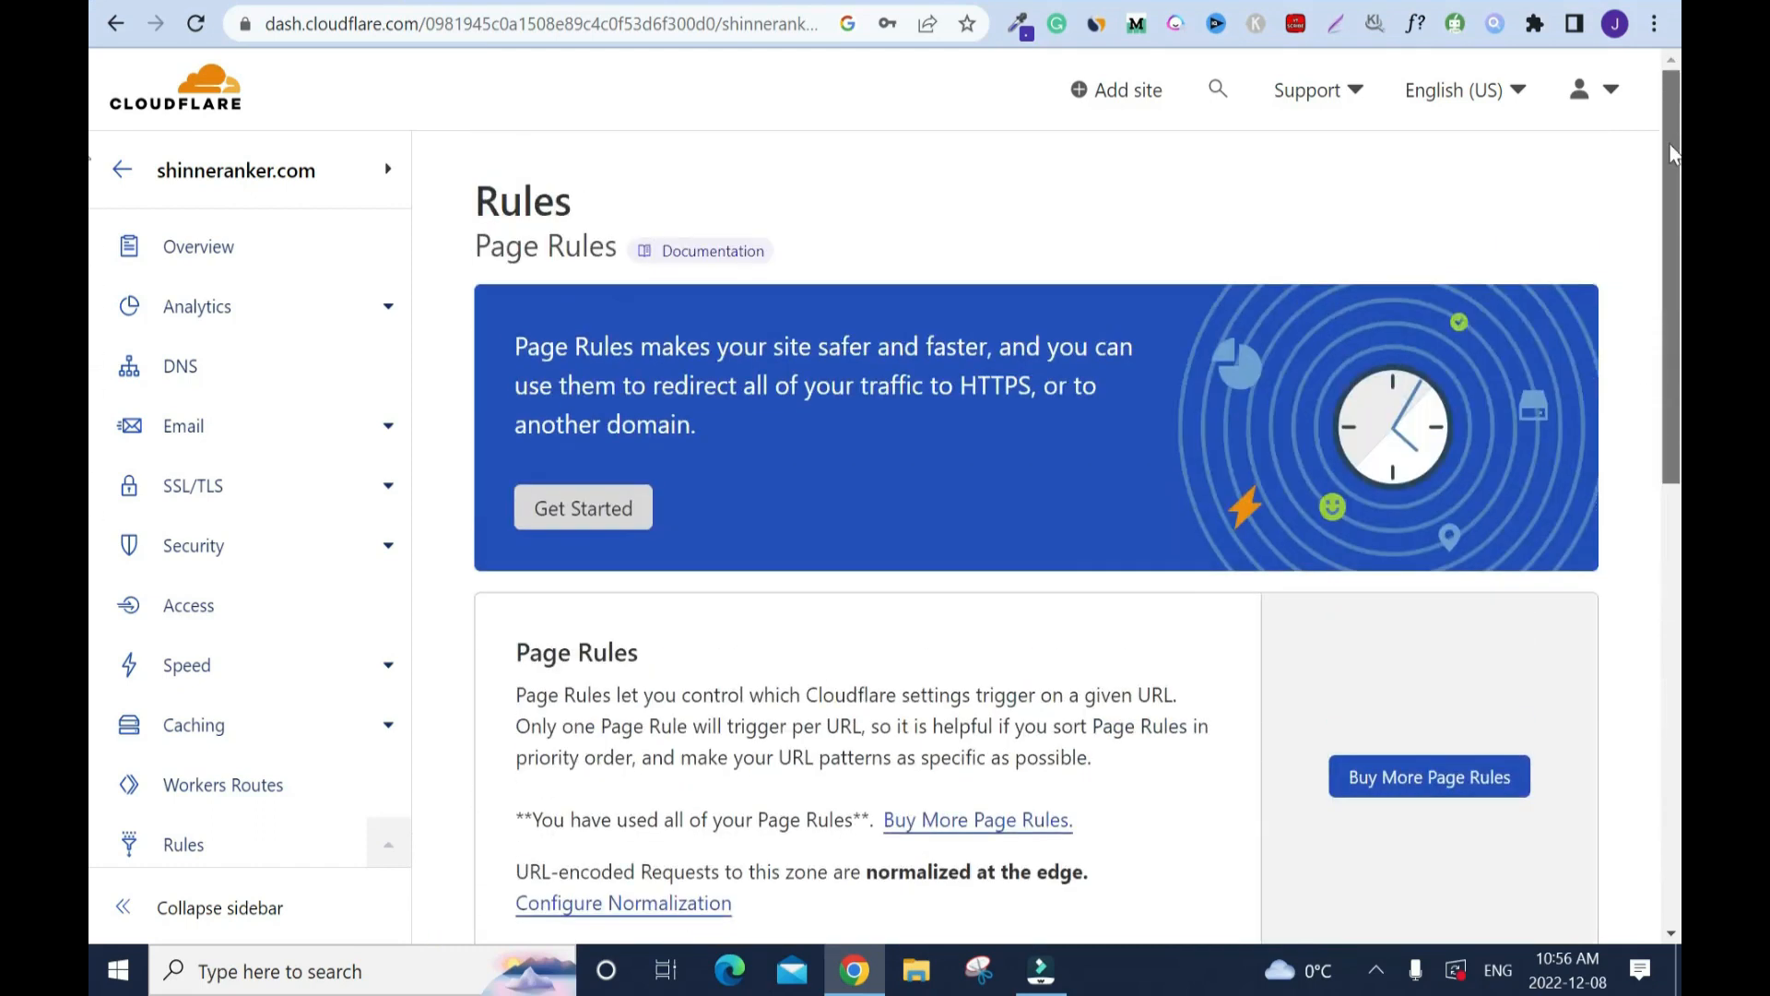
{"action": "scroll", "scroll_direction": "down", "scroll_amount": 3}
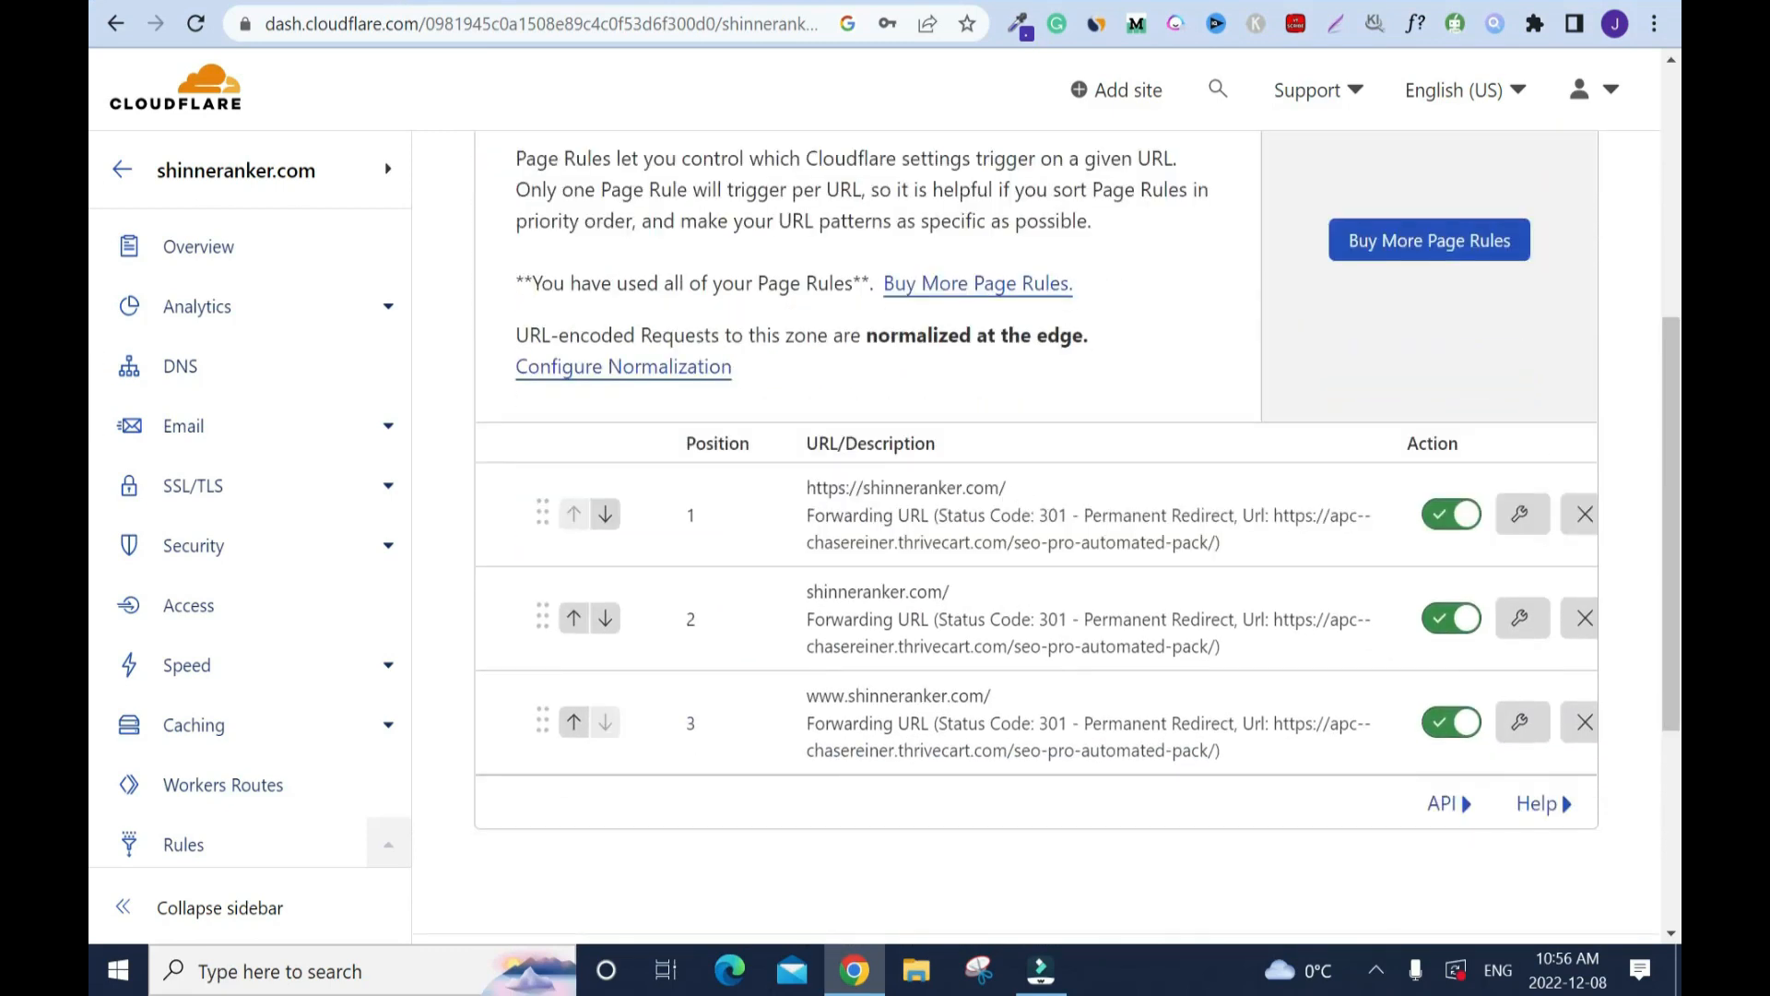
{"action": "mouse_move", "coordinate": [959, 604]}
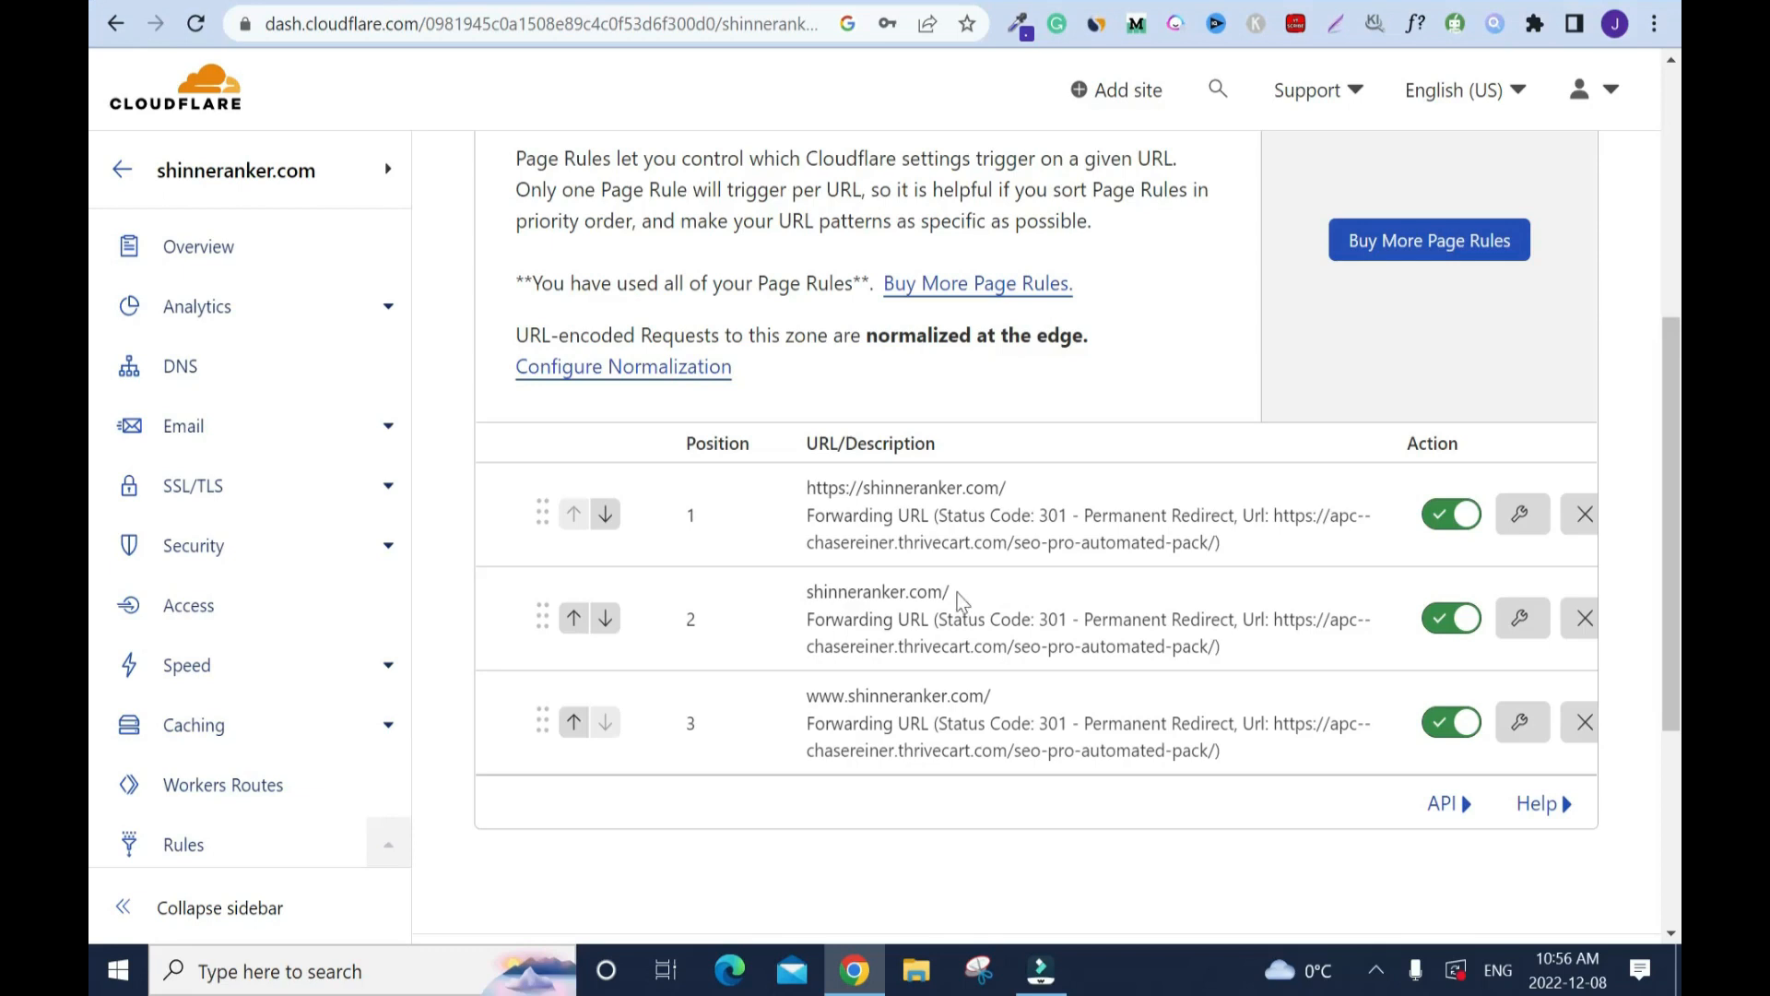
{"action": "right_click", "coordinate": [876, 592]}
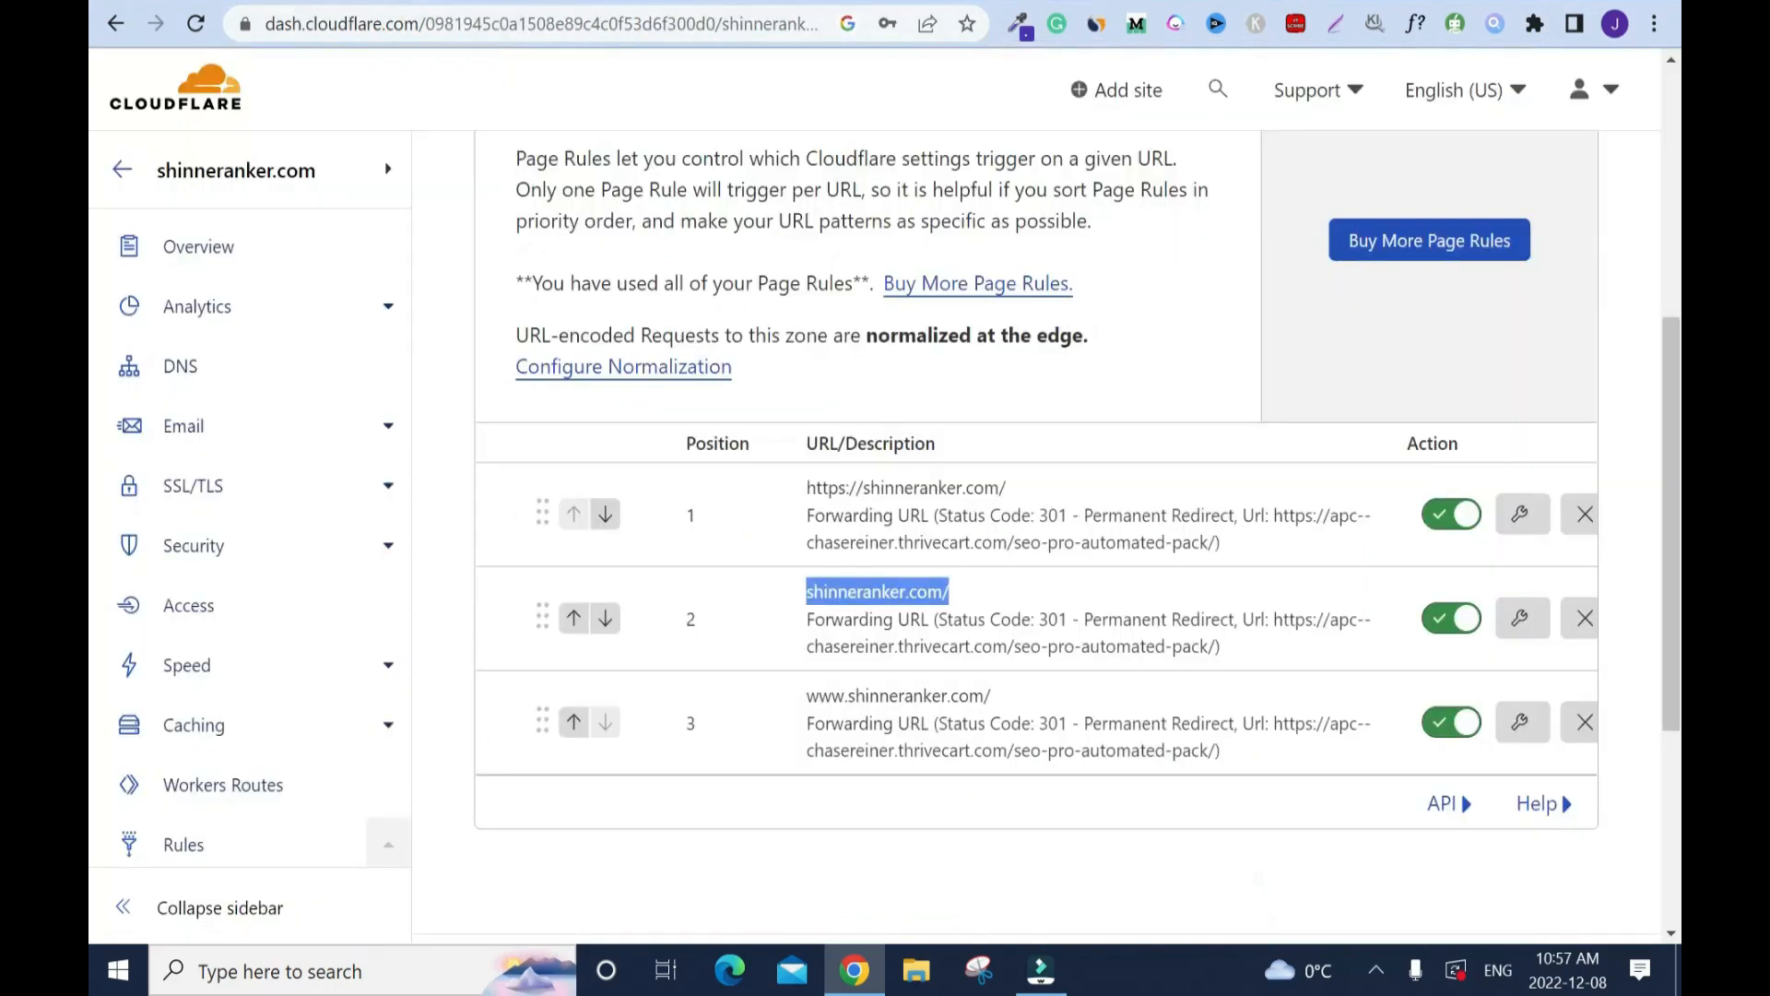
{"action": "mouse_move", "coordinate": [1016, 496]}
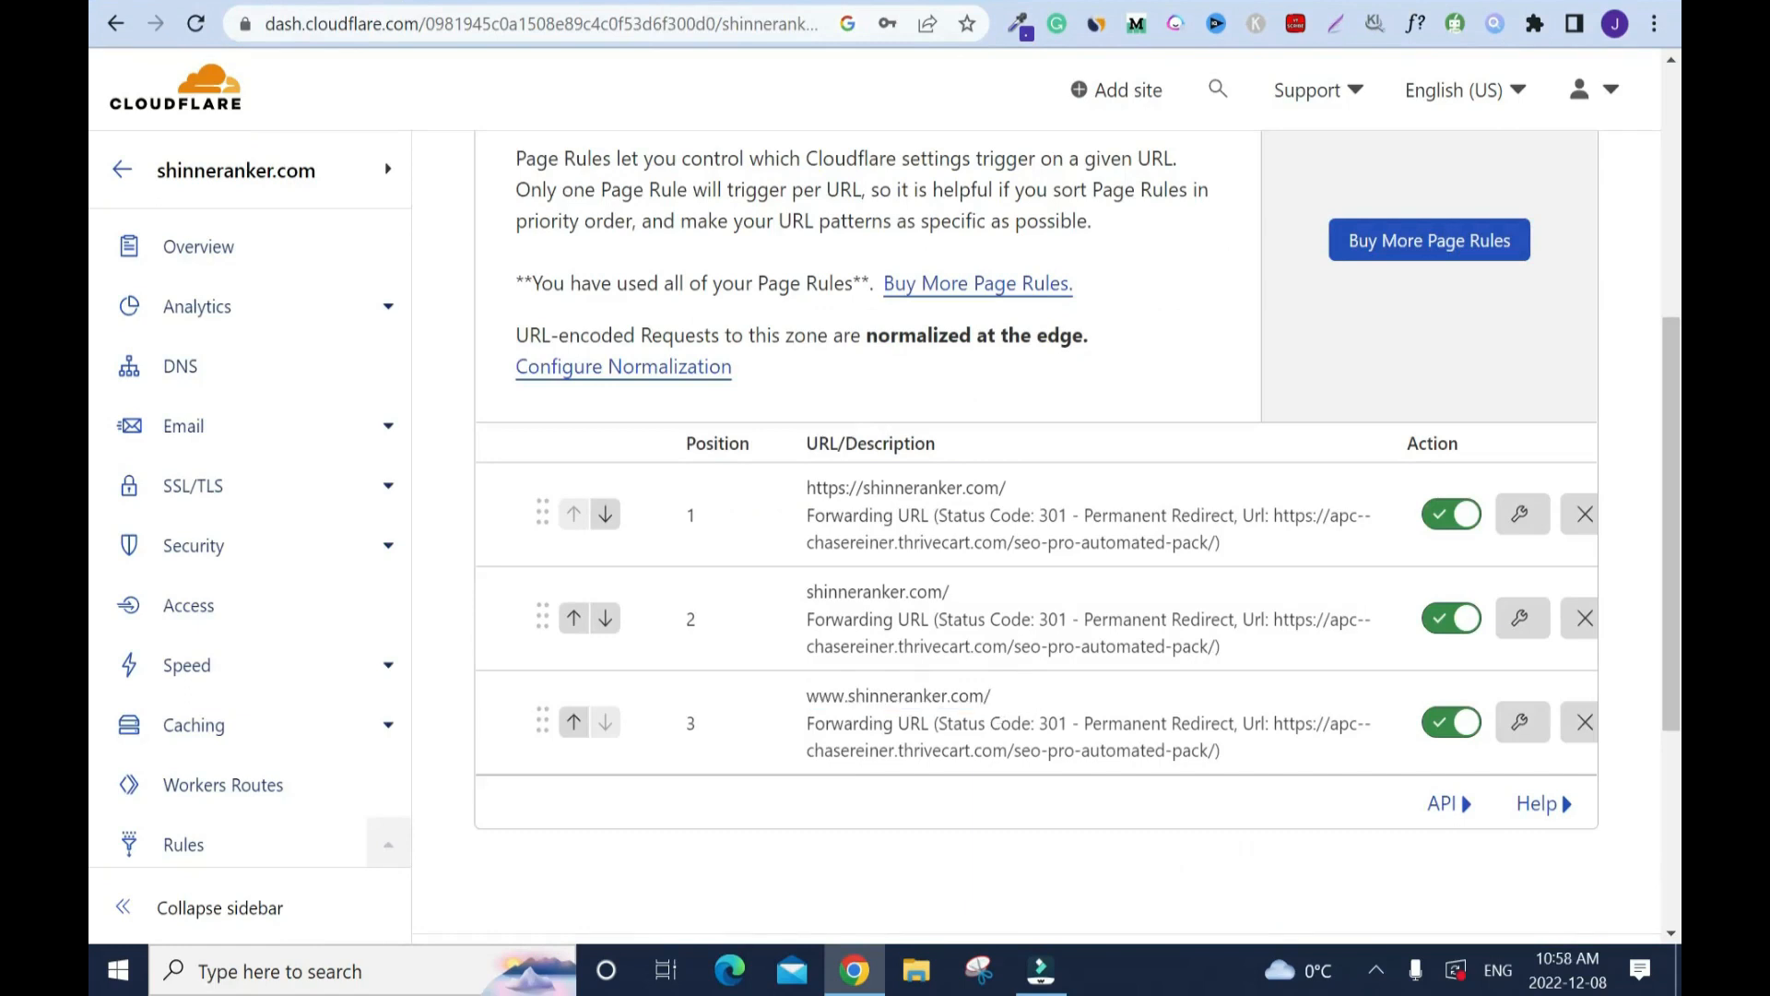
{"action": "double_click", "coordinate": [916, 697]}
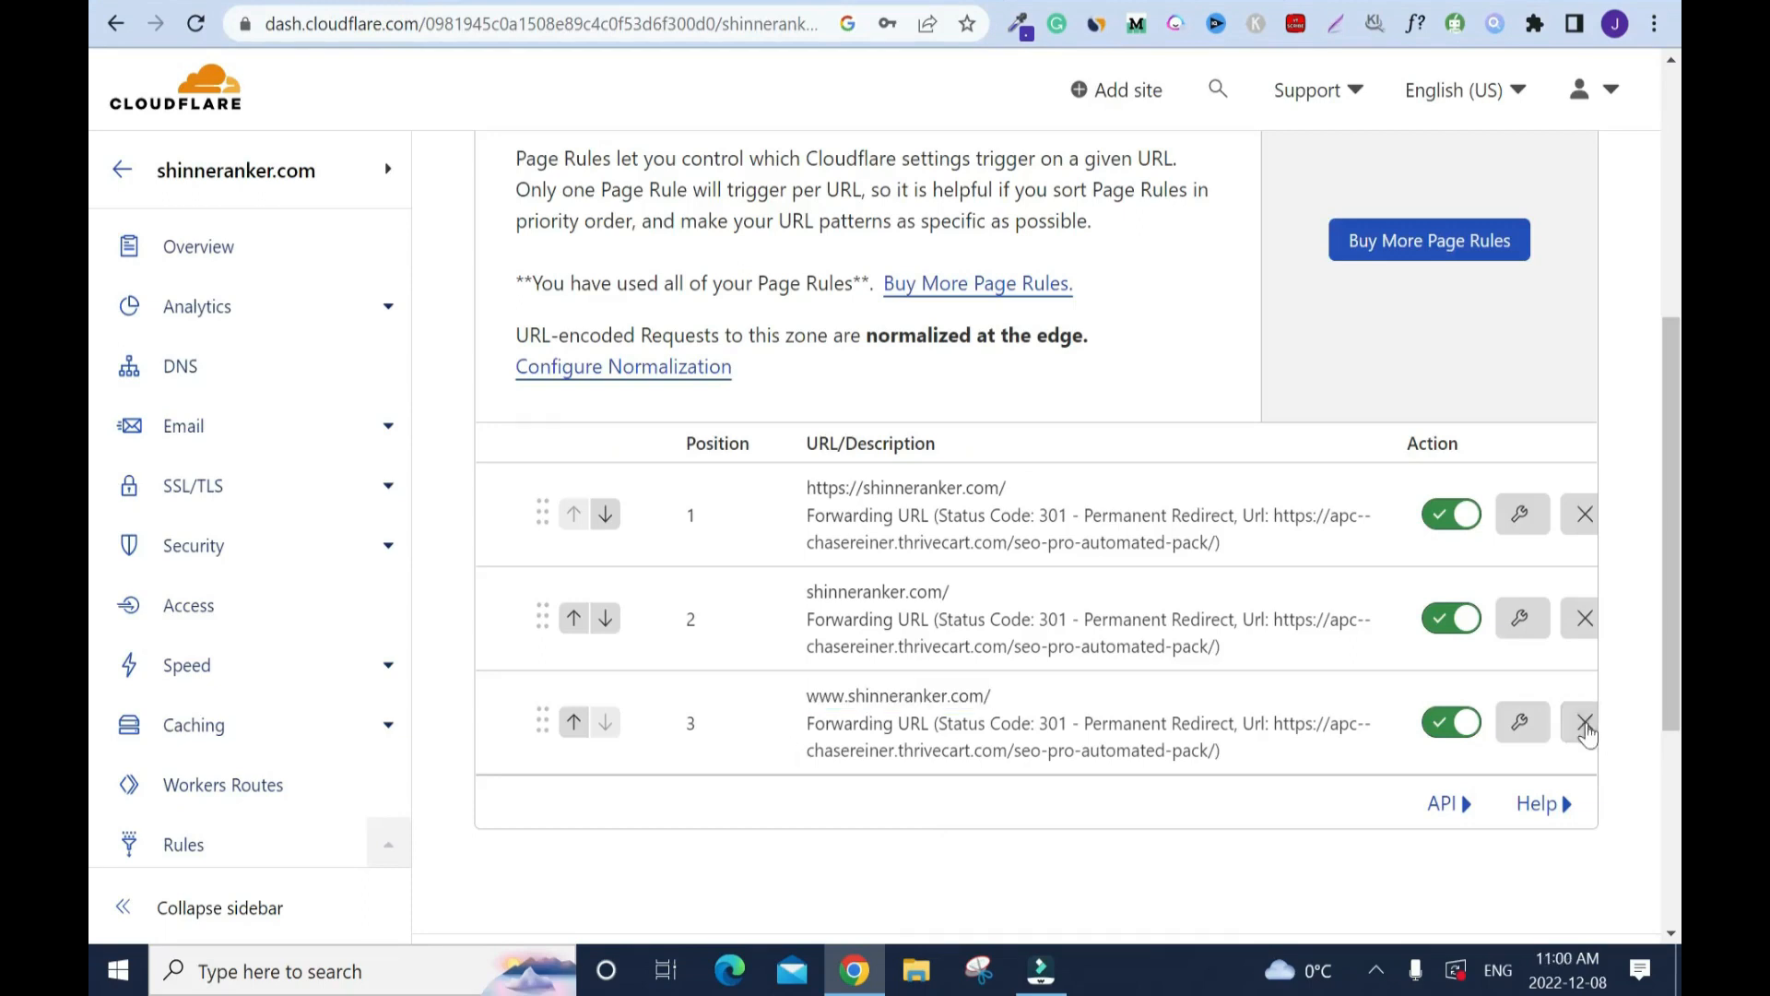
{"action": "left_click", "coordinate": [1586, 723]}
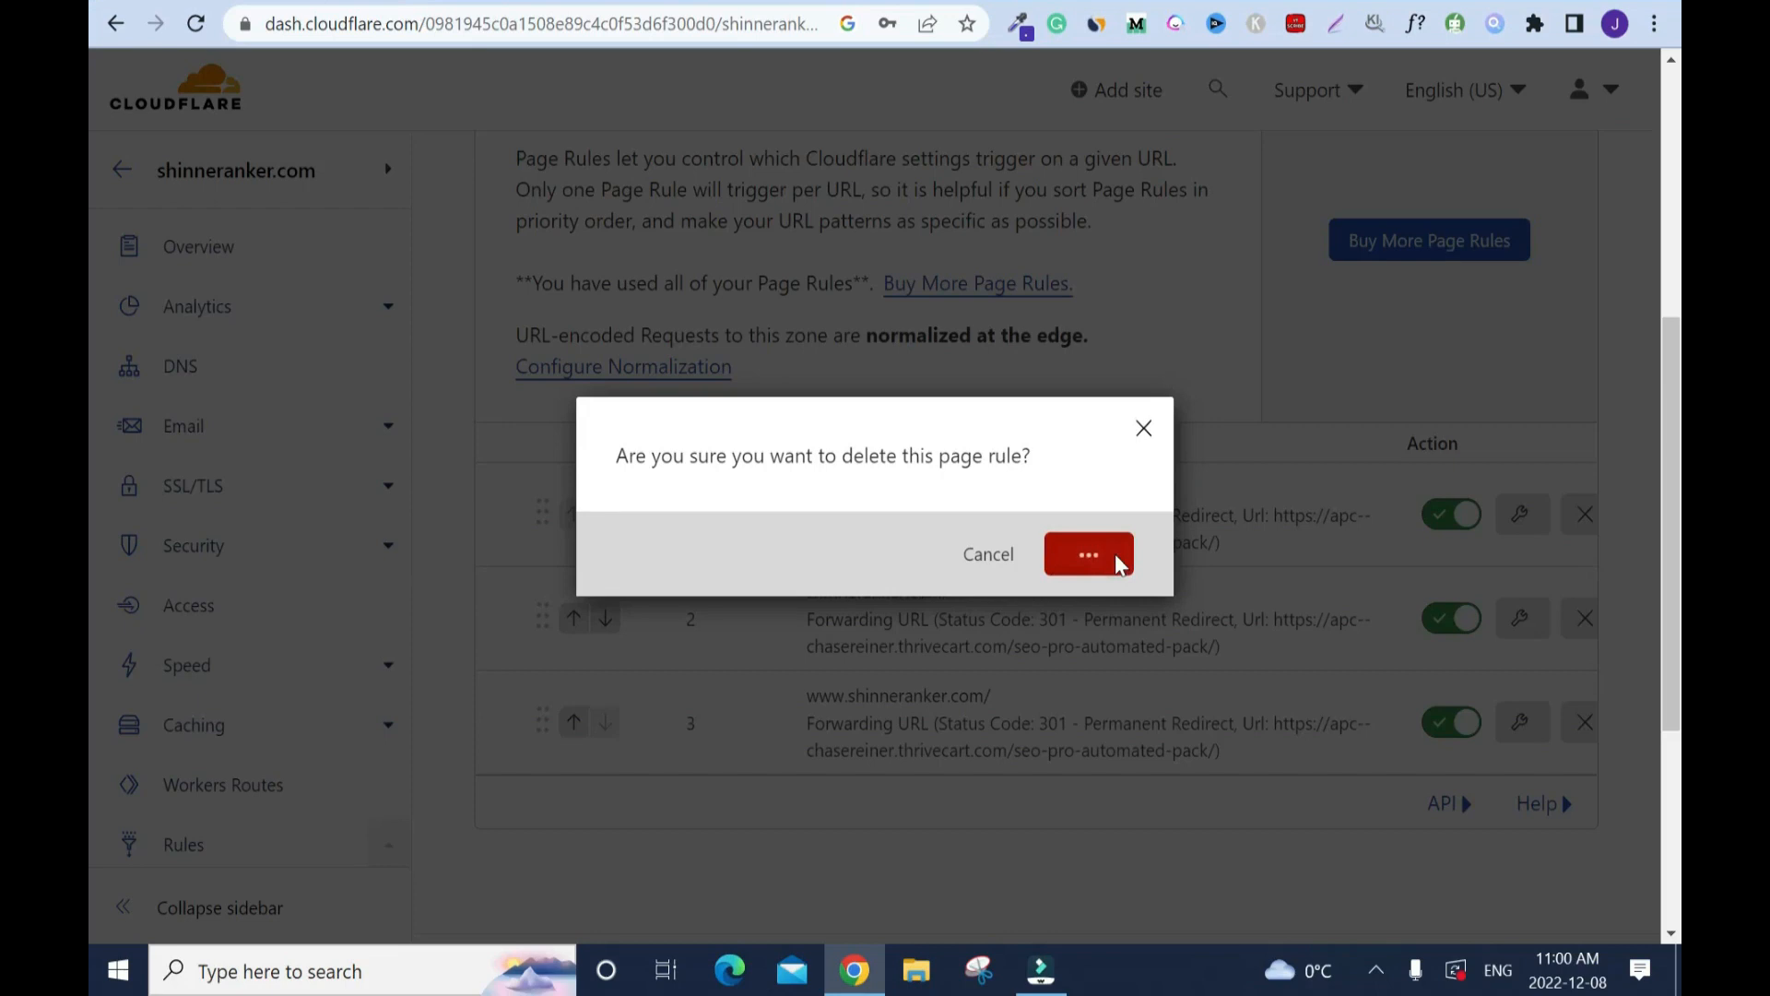
{"action": "left_click", "coordinate": [1088, 554]}
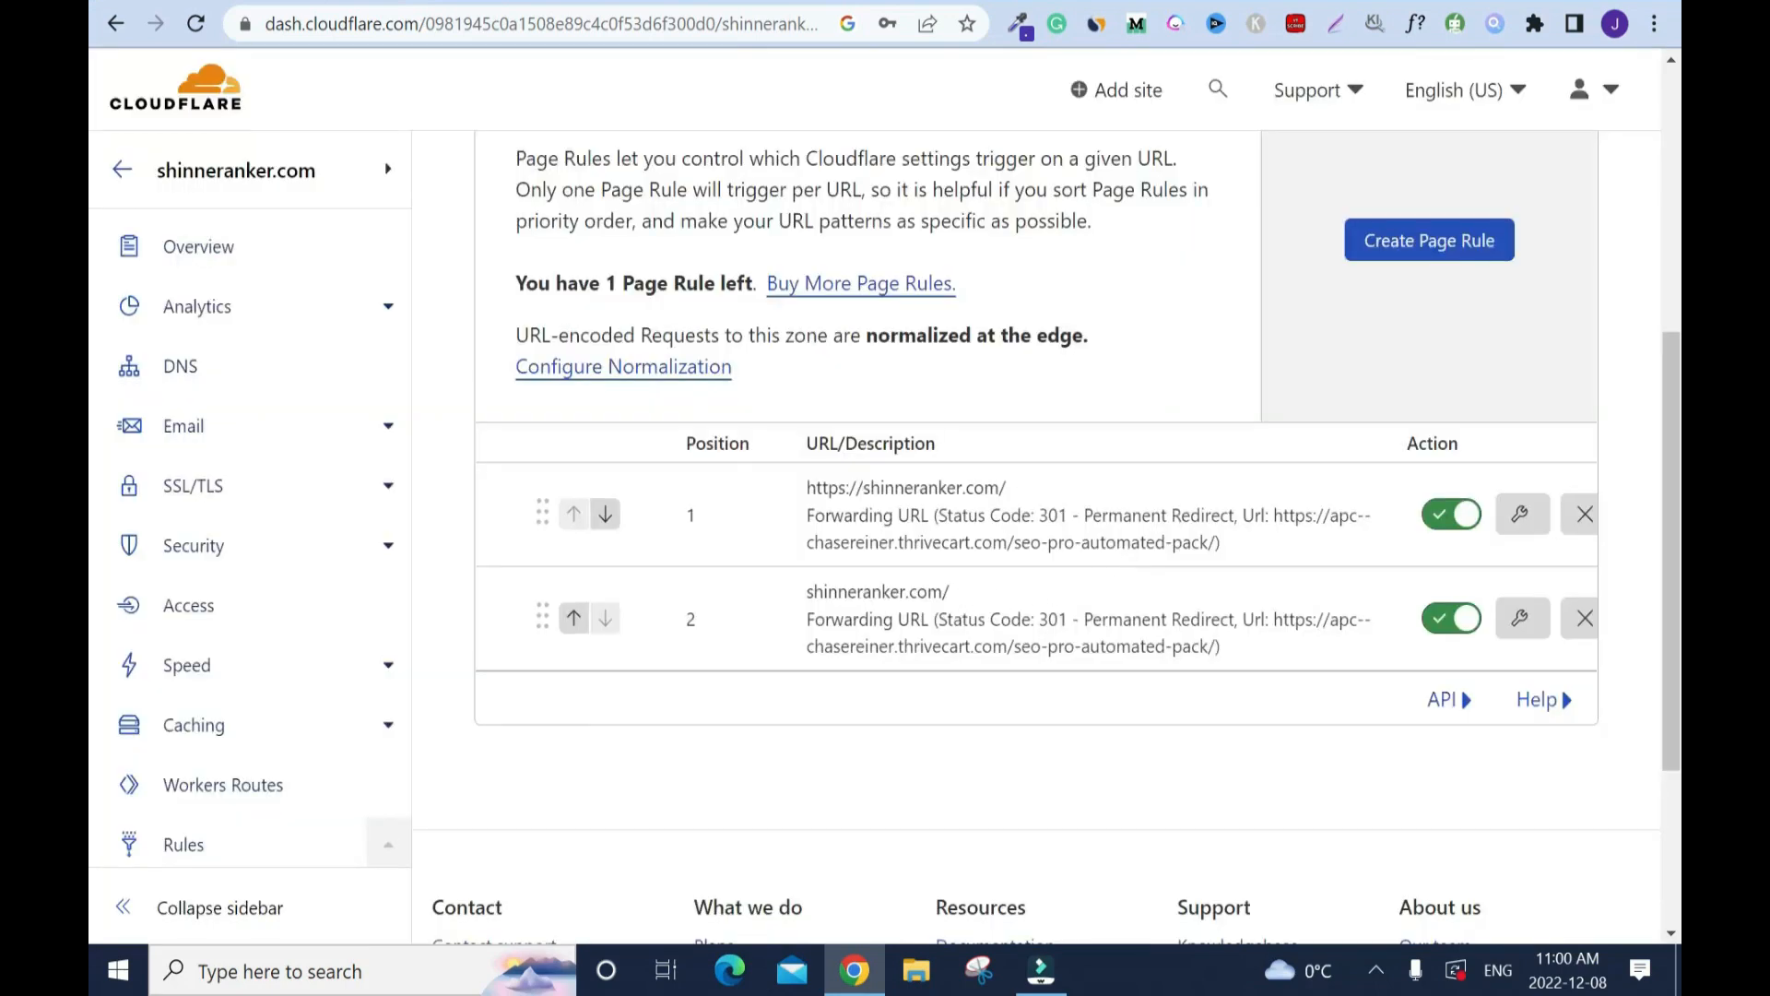
{"action": "double_click", "coordinate": [870, 592]}
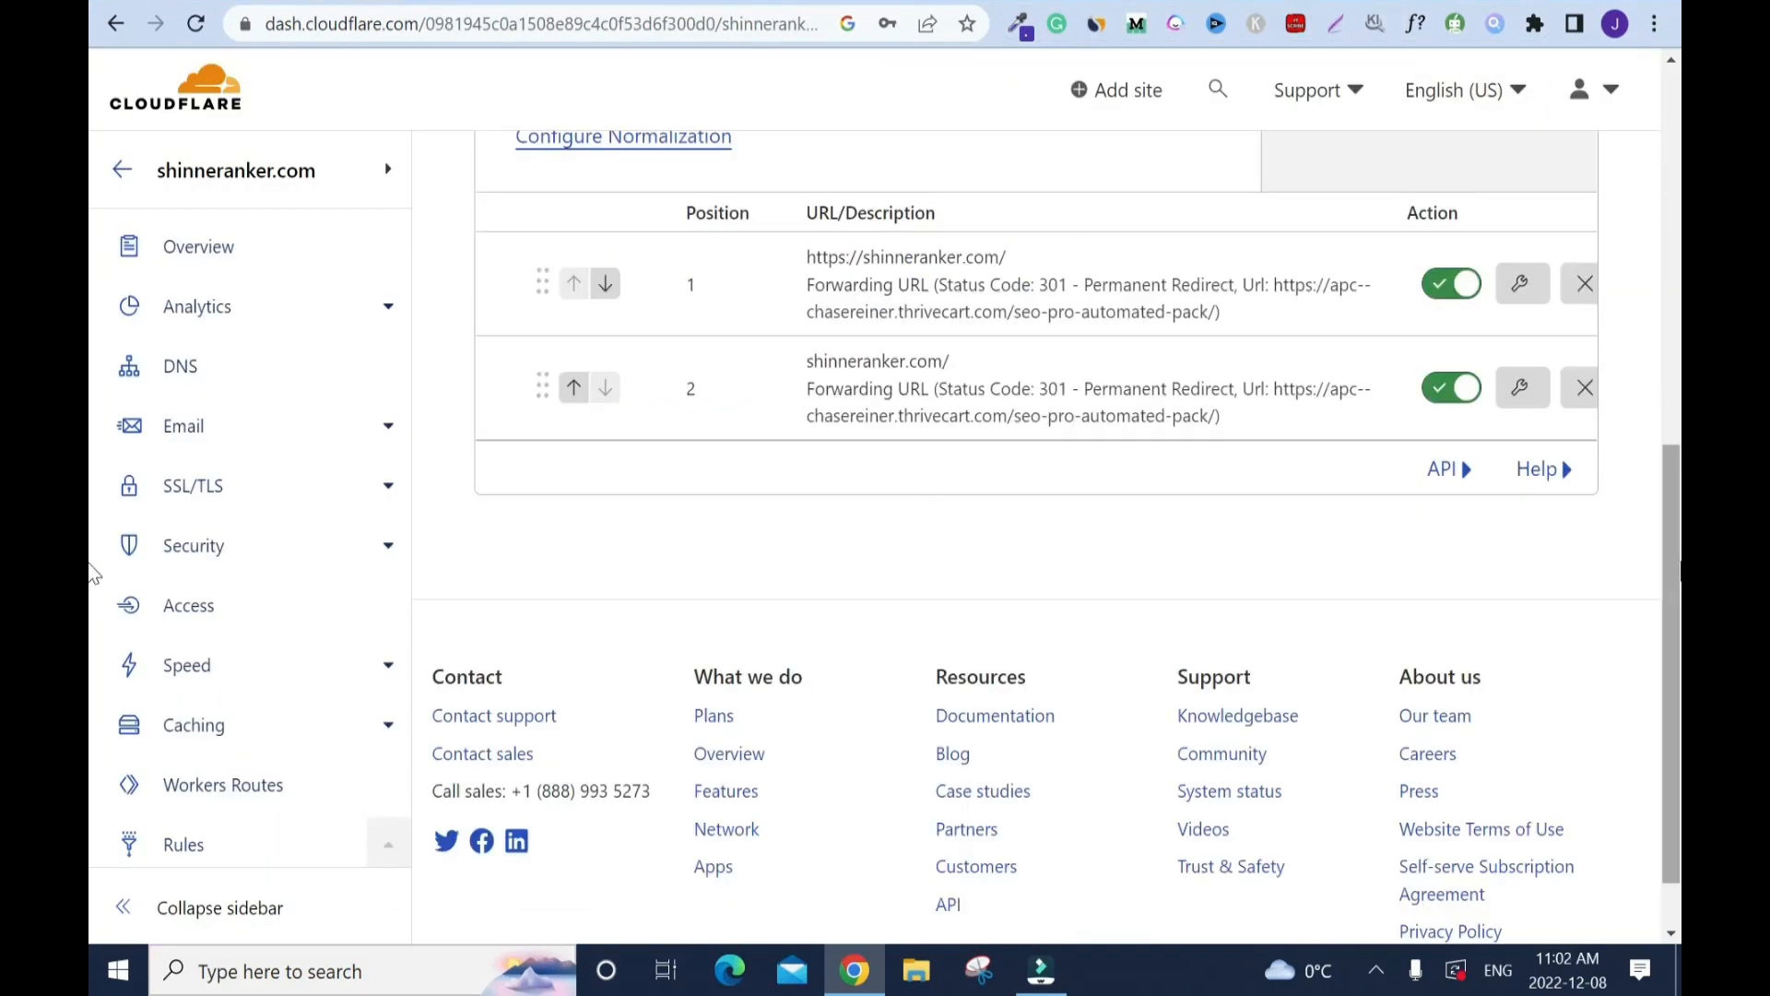
{"action": "double_click", "coordinate": [904, 257]}
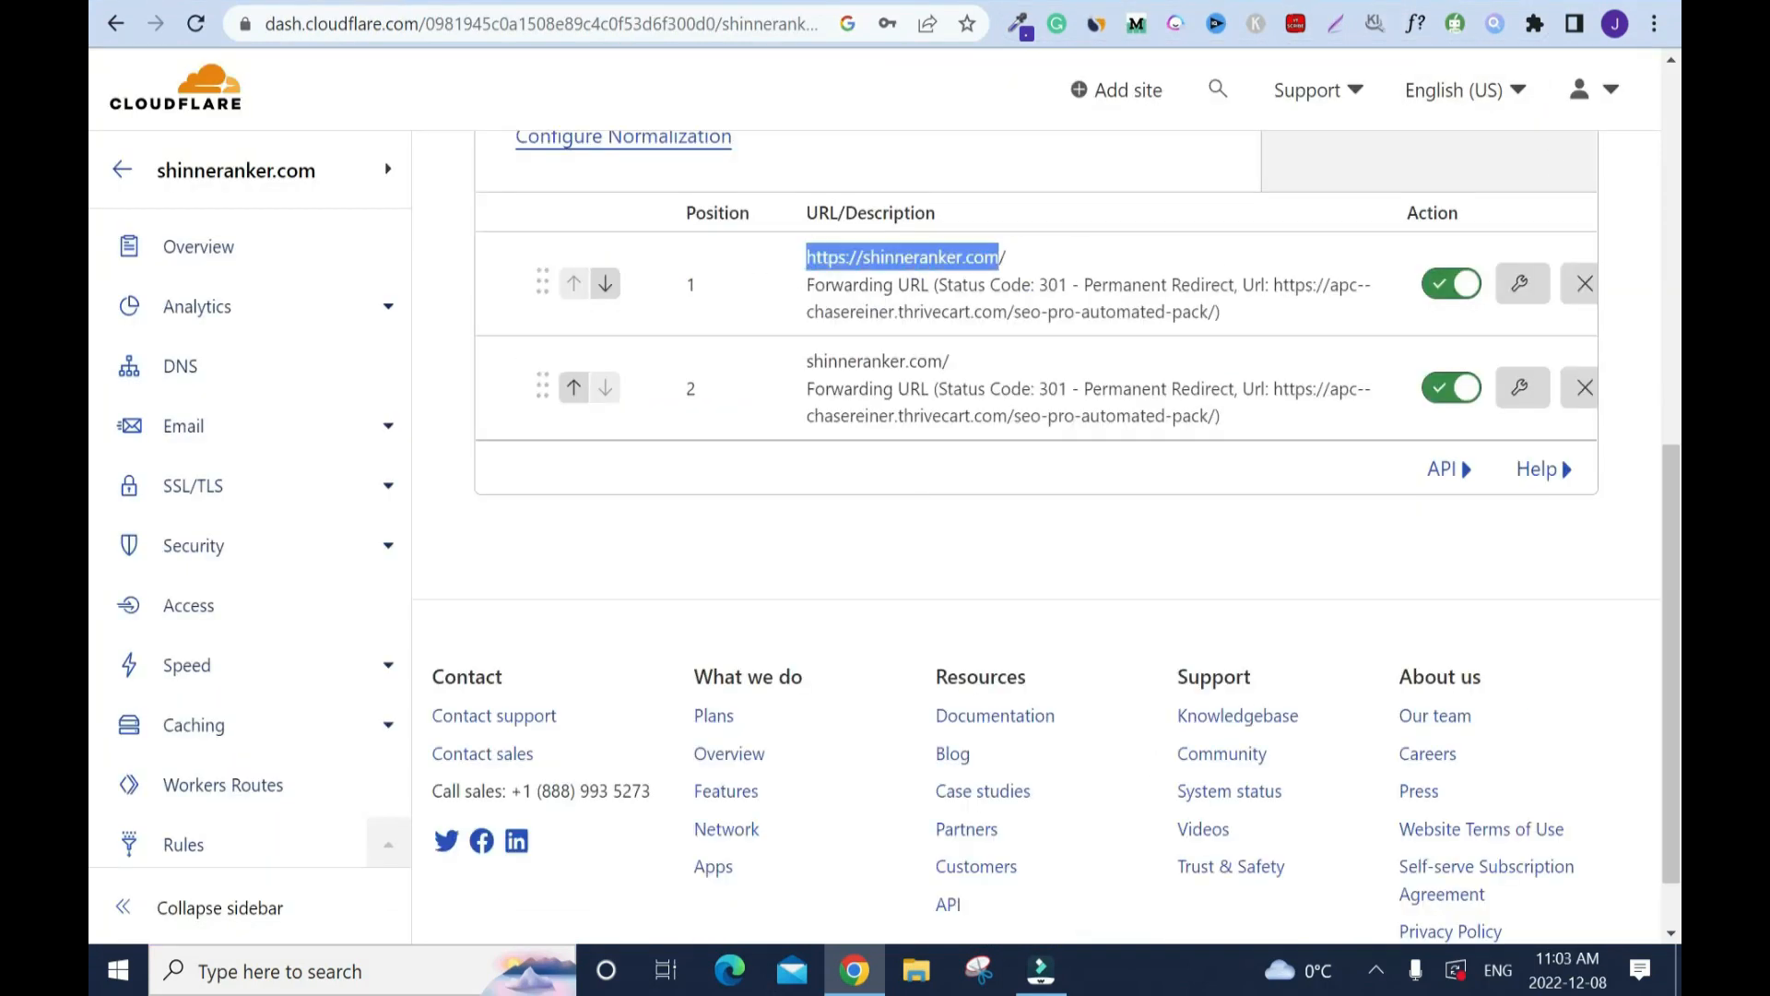
{"action": "mouse_move", "coordinate": [1144, 239]}
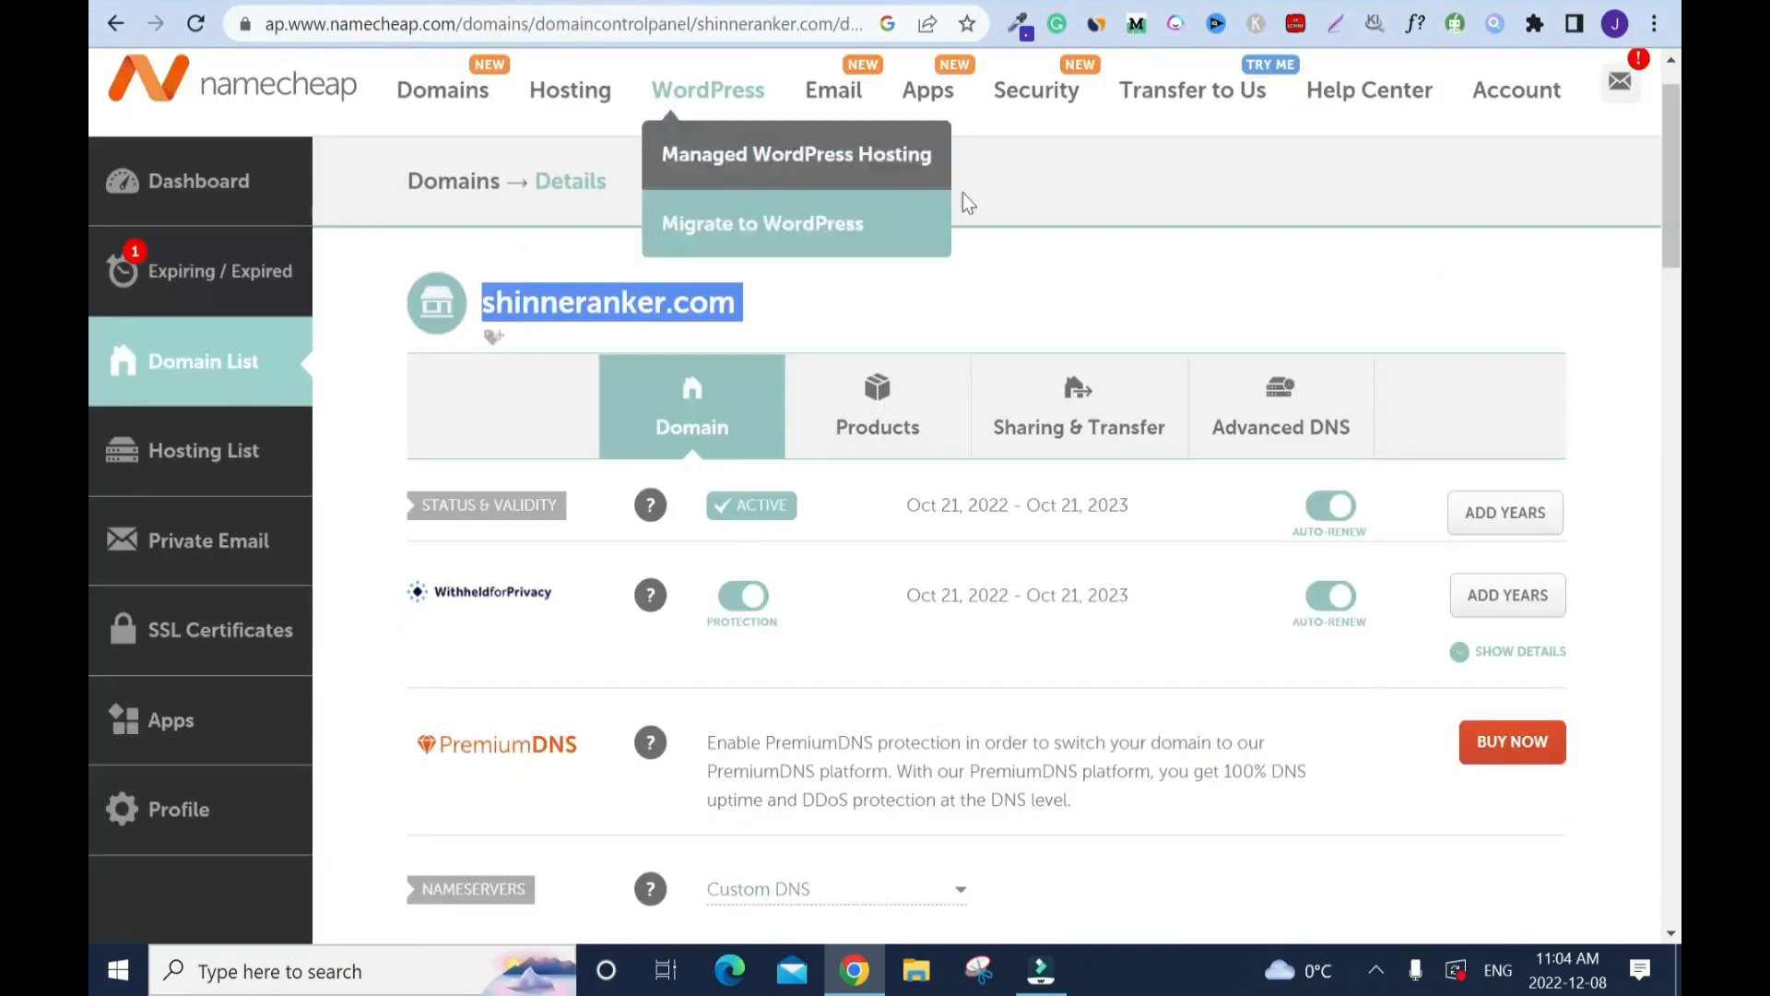
{"action": "mouse_move", "coordinate": [1095, 203]}
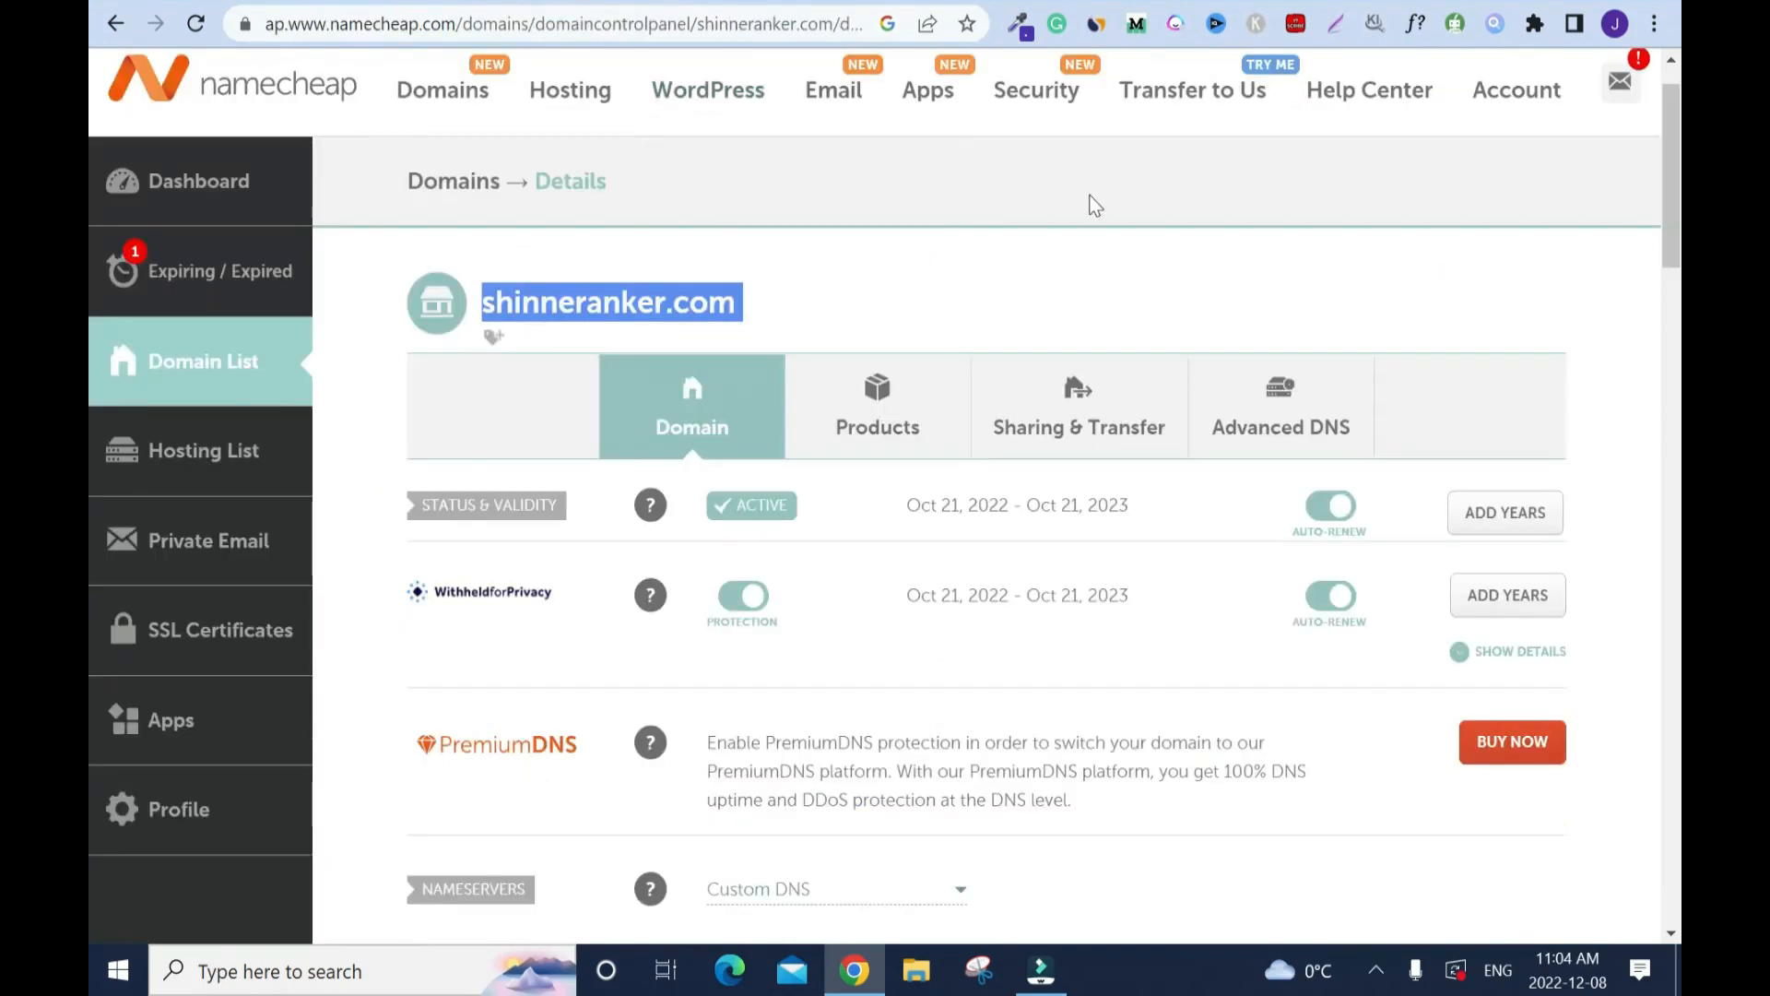
{"action": "mouse_move", "coordinate": [1217, 325]}
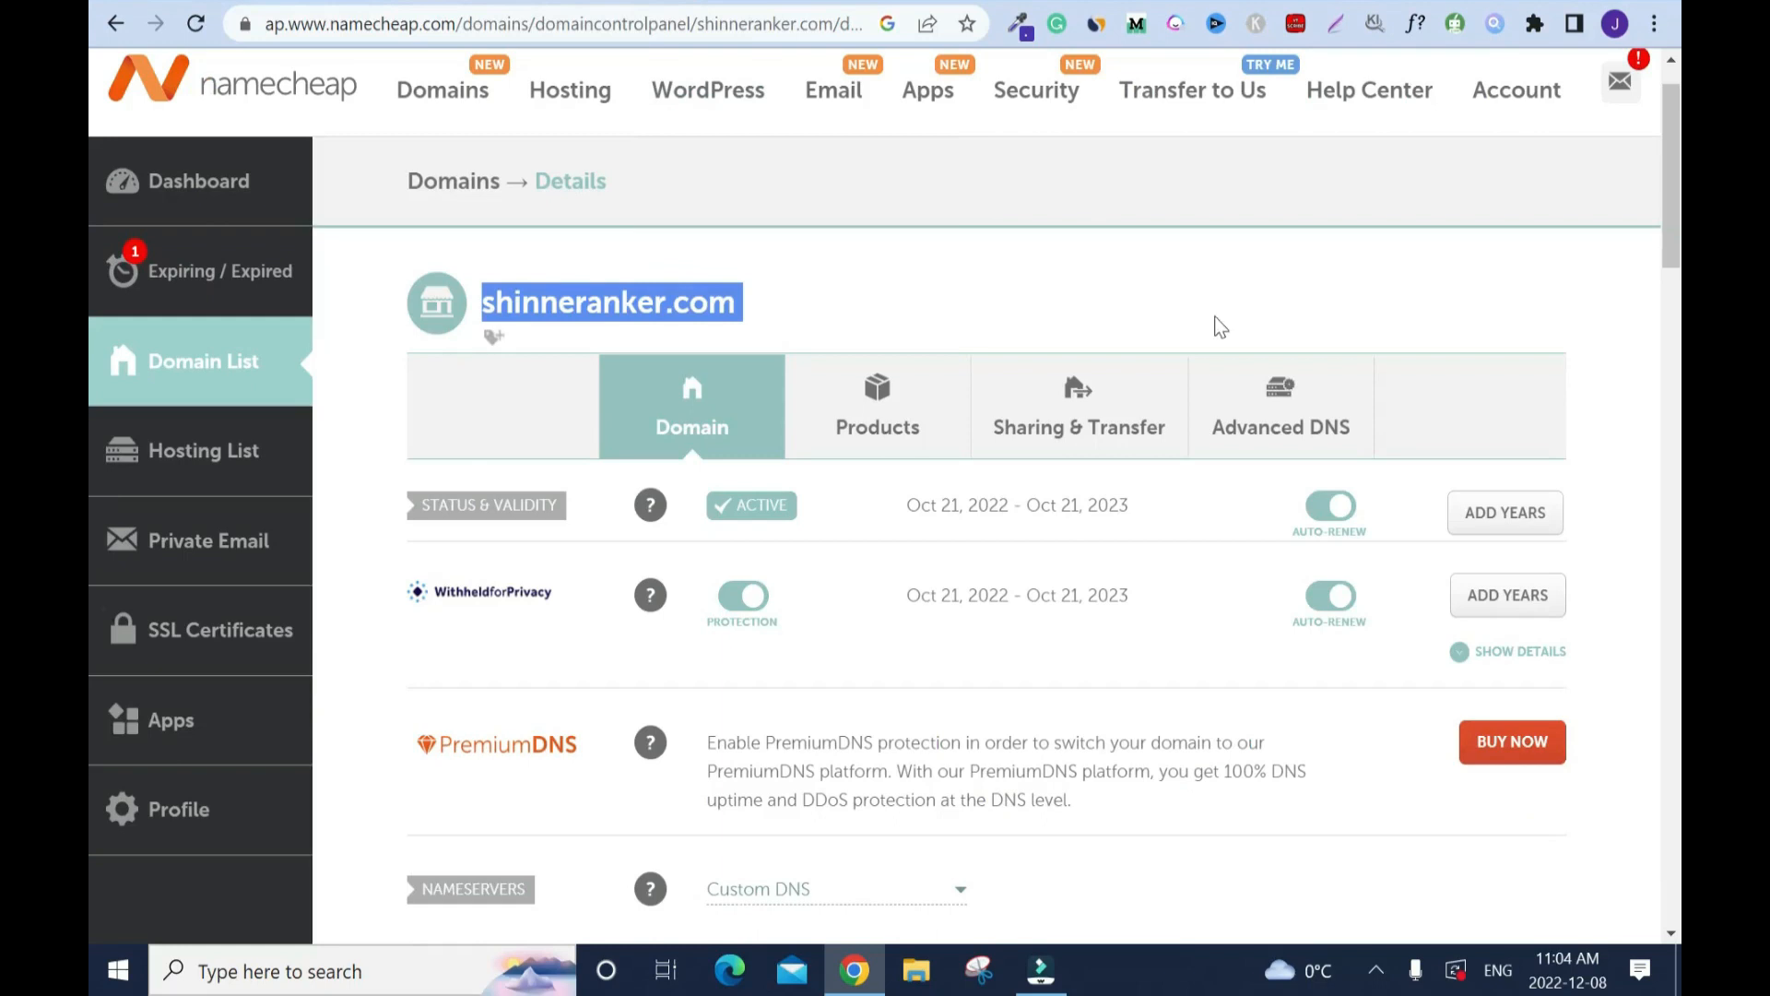